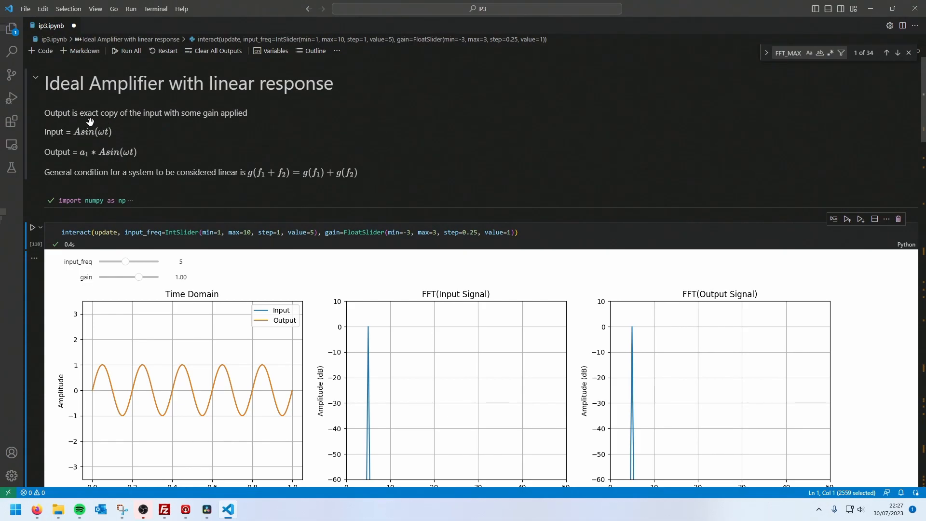
mouse_move(89, 151)
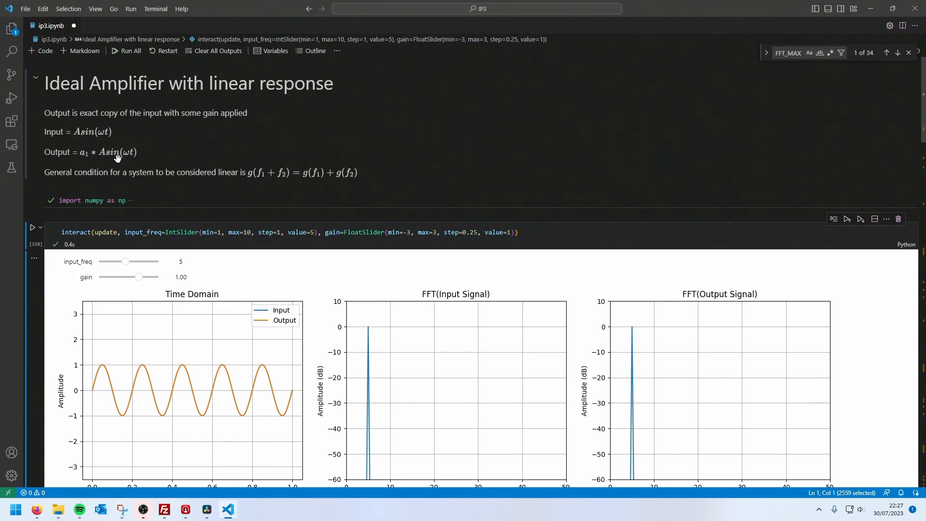
mouse_move(128, 155)
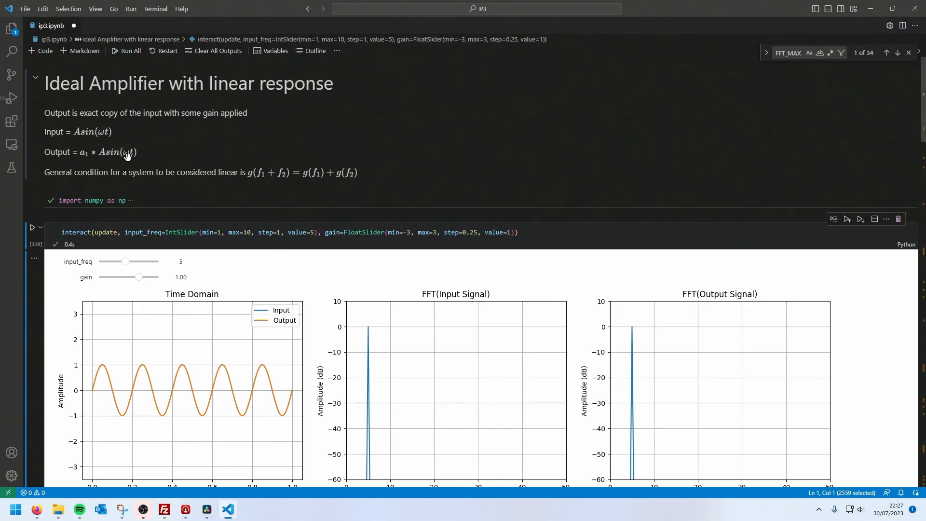
mouse_move(84, 139)
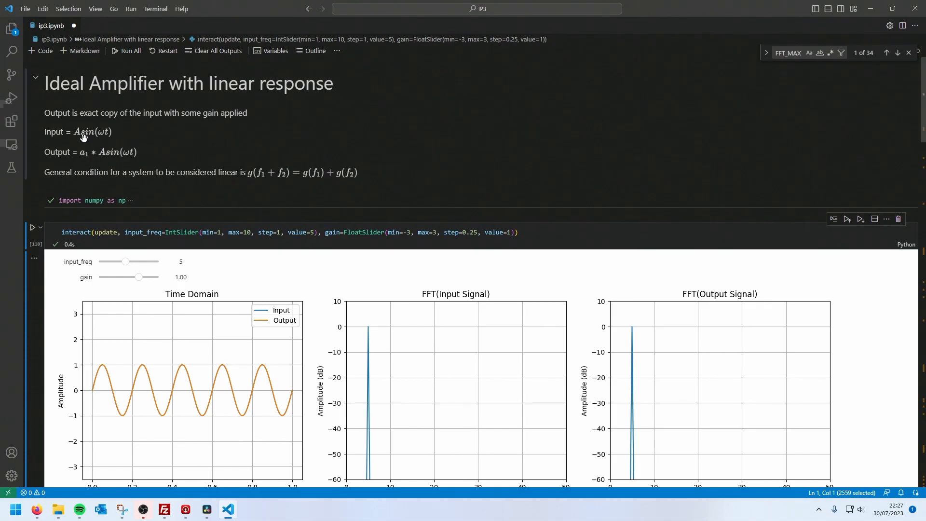
mouse_move(94, 154)
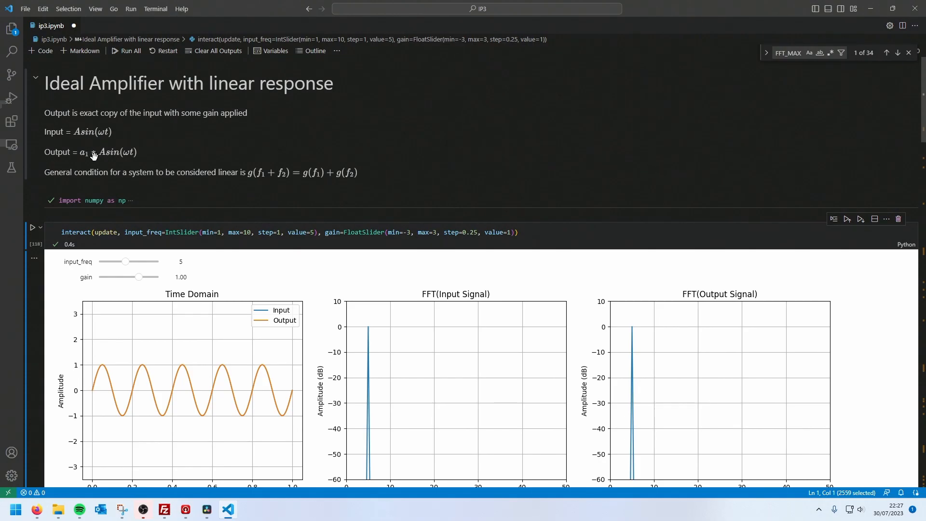
mouse_move(119, 158)
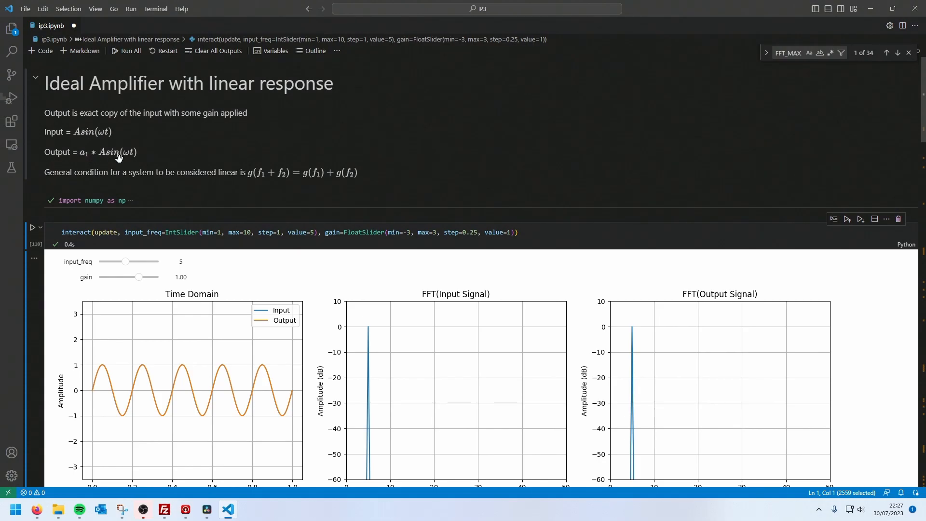
mouse_move(110, 144)
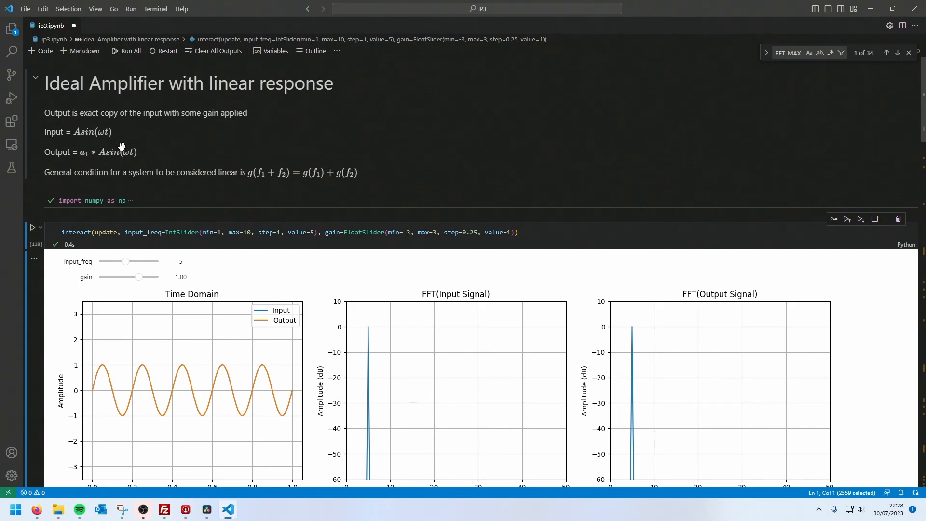
Sweep the input_freq slider between 5 and 10 and leave it at 7, watching the FFT spike move
scroll(down, 3)
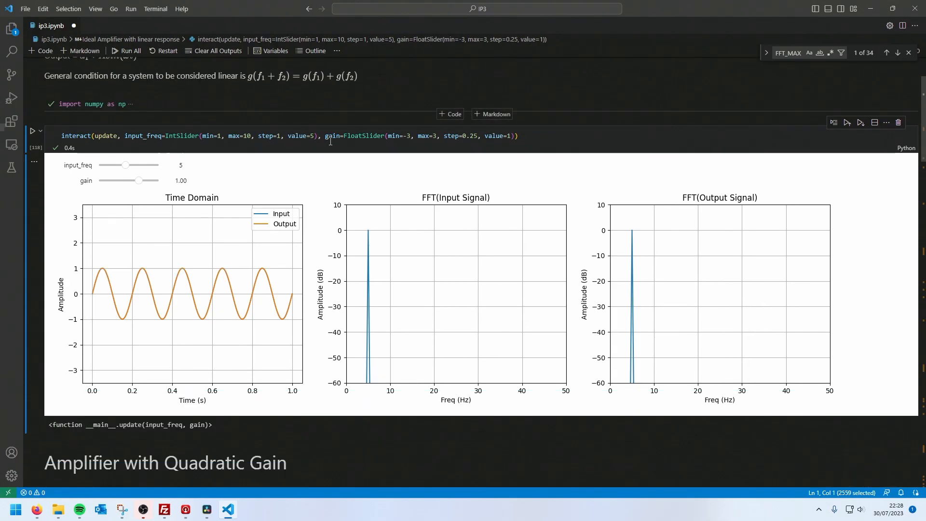
scroll(down, 3)
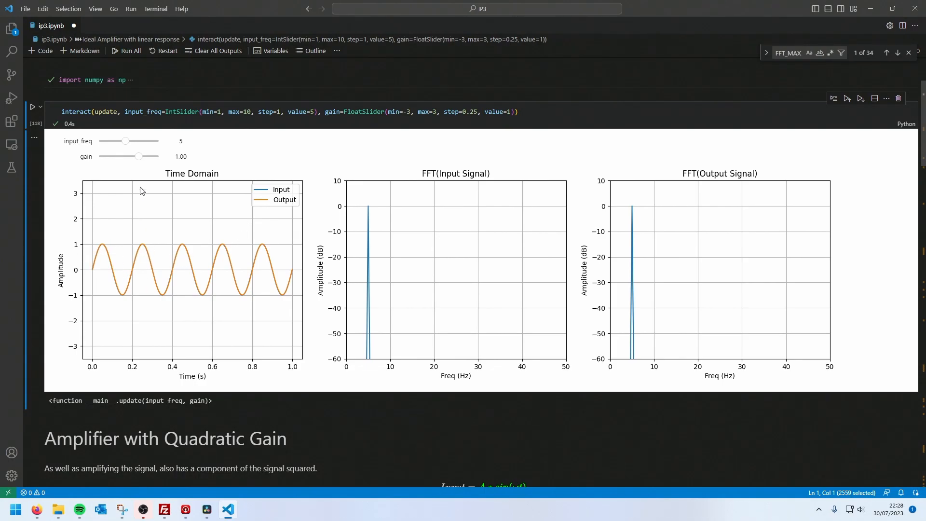
mouse_move(189, 158)
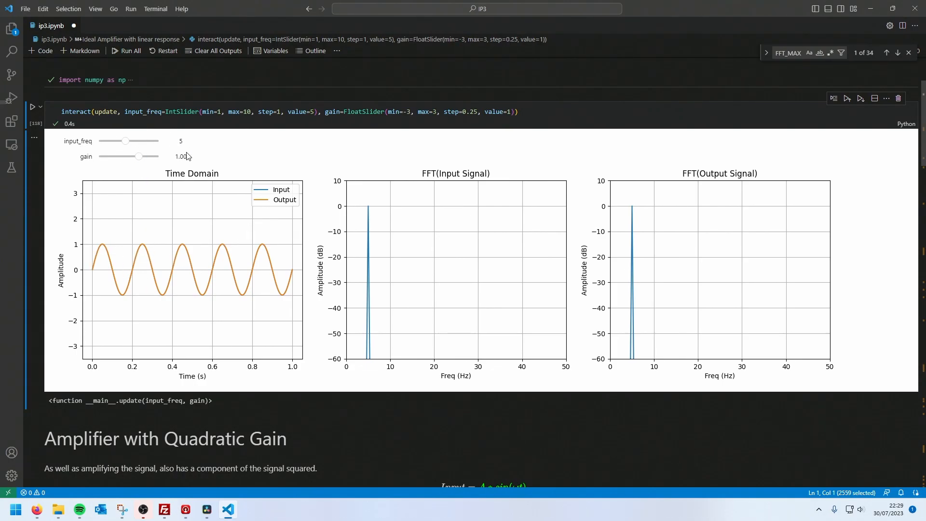
drag(125, 141, 139, 141)
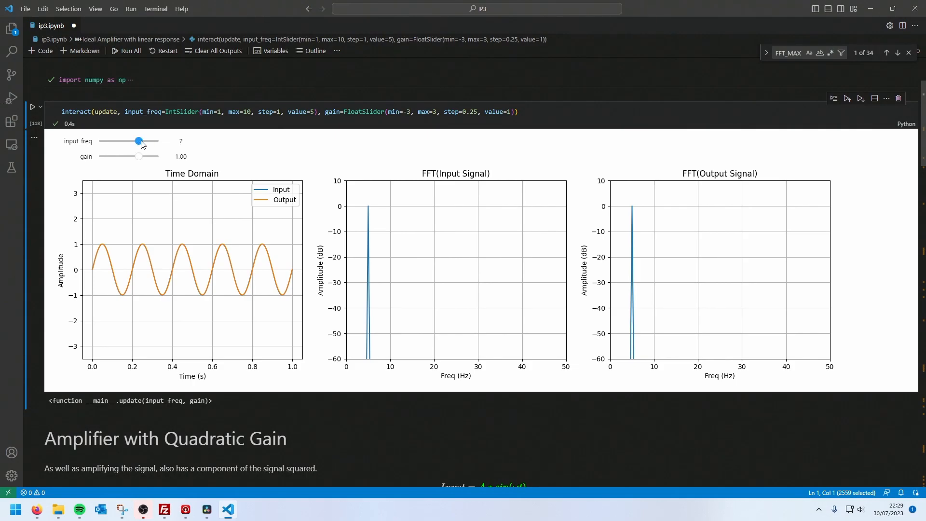
drag(139, 140, 158, 141)
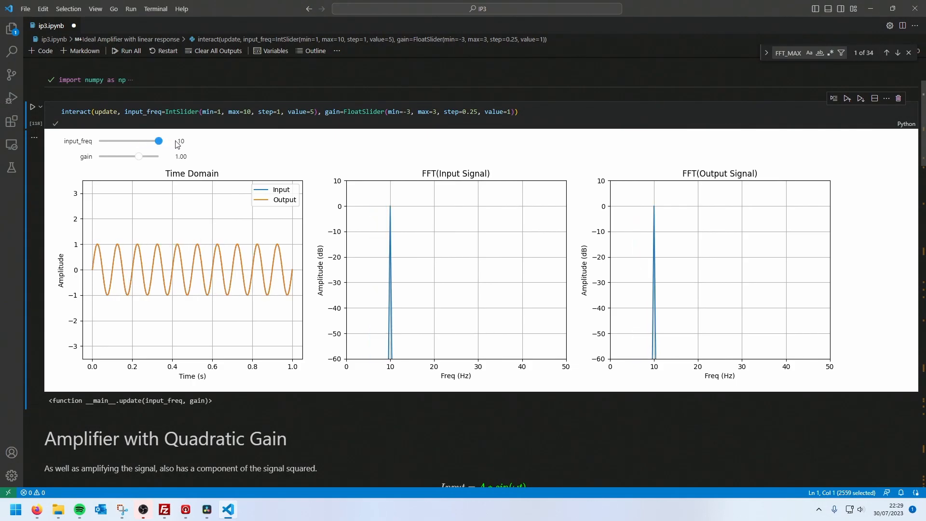
drag(157, 141, 139, 141)
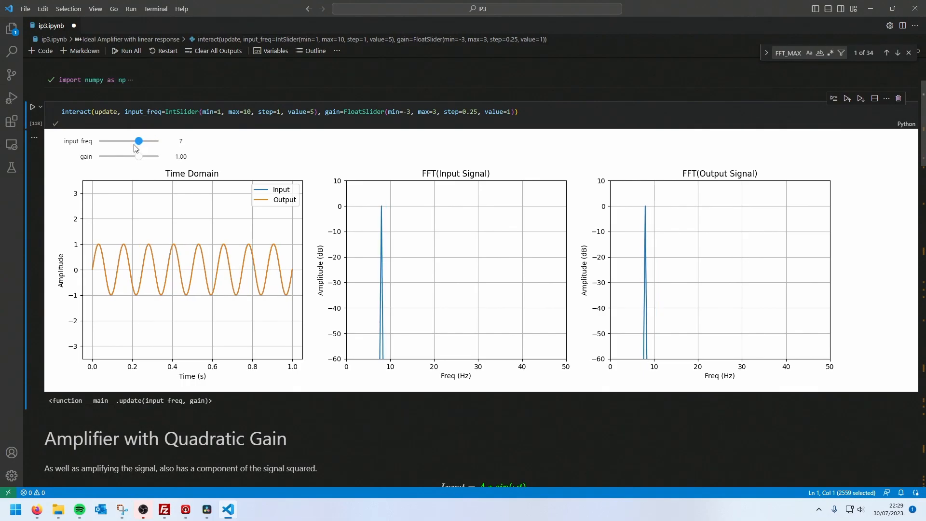
drag(139, 141, 124, 141)
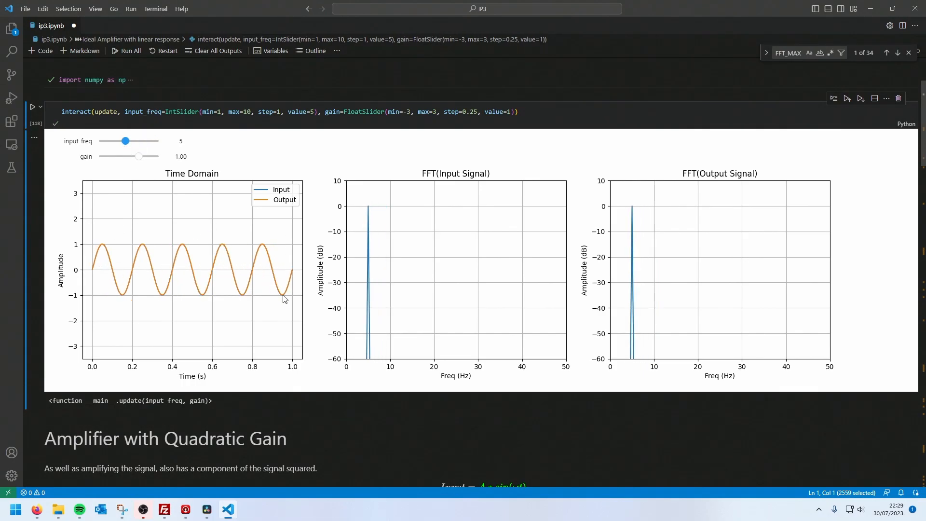
drag(124, 141, 139, 141)
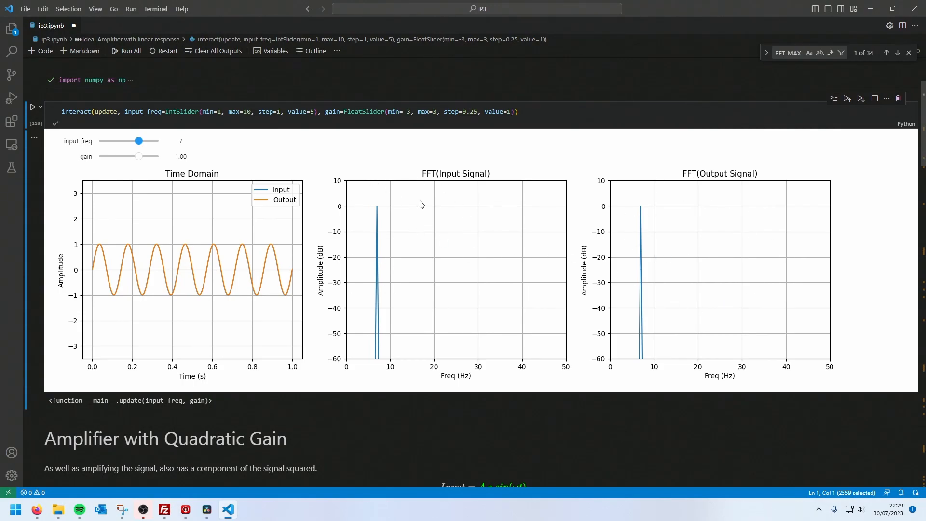
Set the gain to 2.00 and input_freq to 10 so the output sine doubles with its FFT spike at 10 Hz
drag(137, 156, 141, 156)
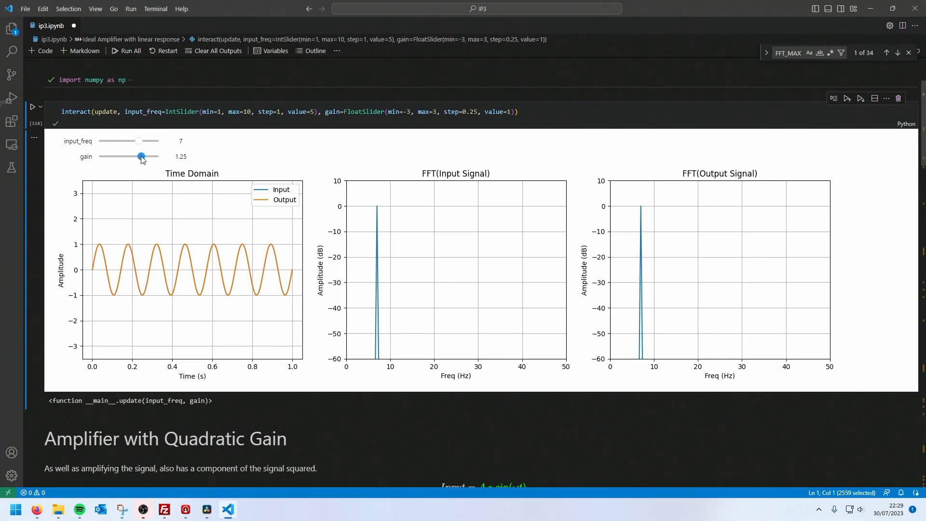
drag(141, 156, 151, 156)
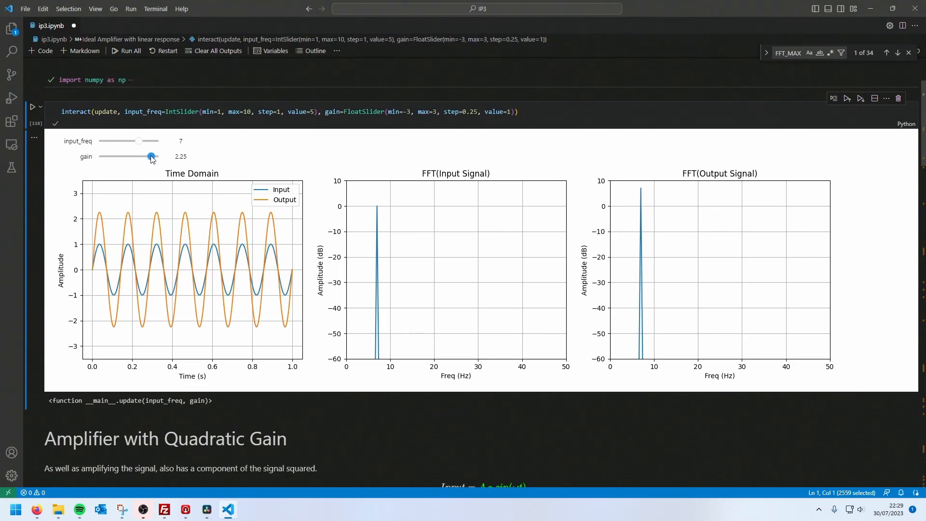
drag(151, 156, 149, 156)
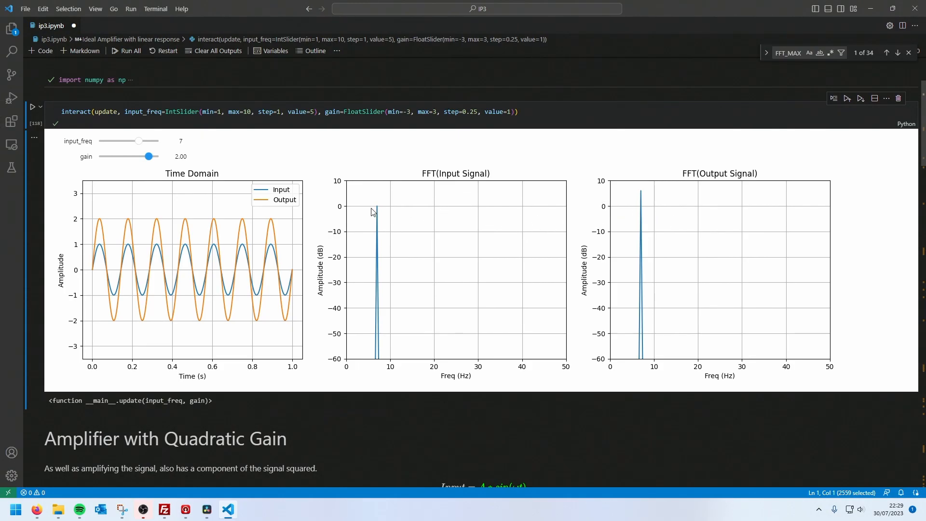
mouse_move(658, 192)
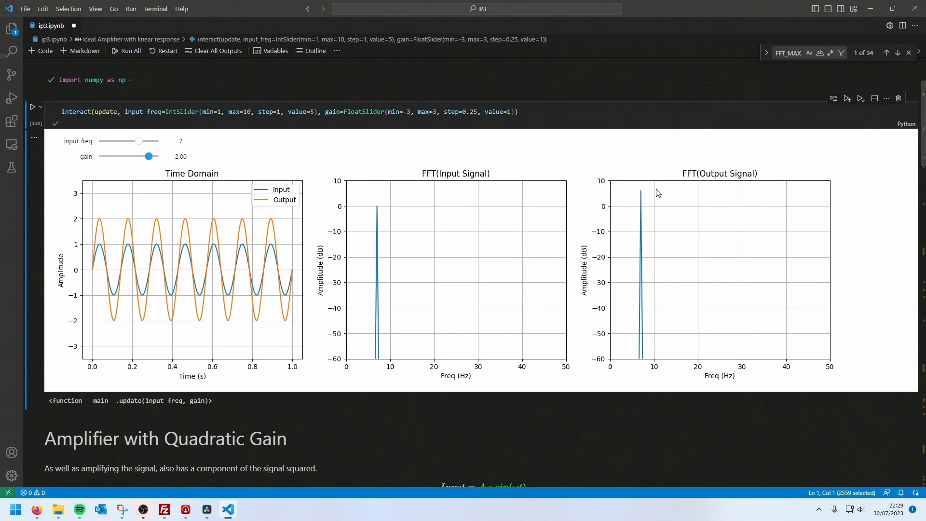
mouse_move(210, 123)
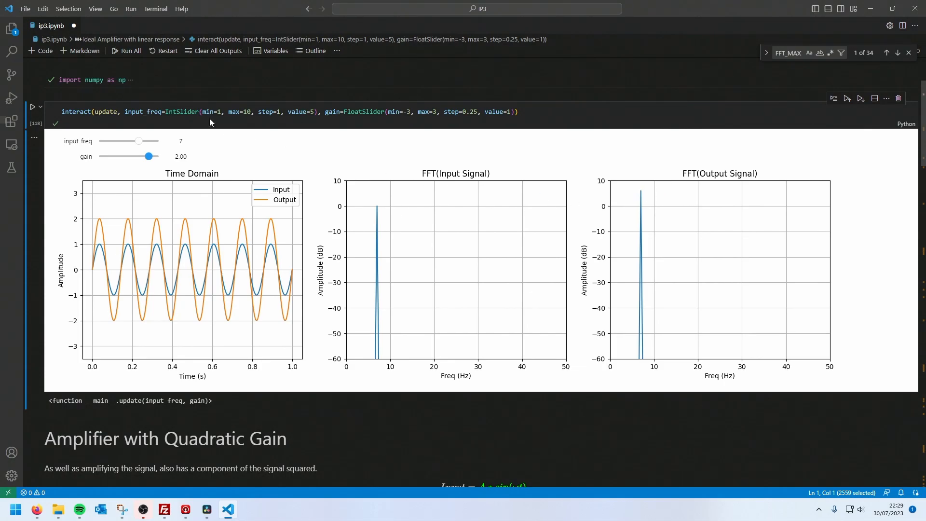
drag(138, 141, 124, 141)
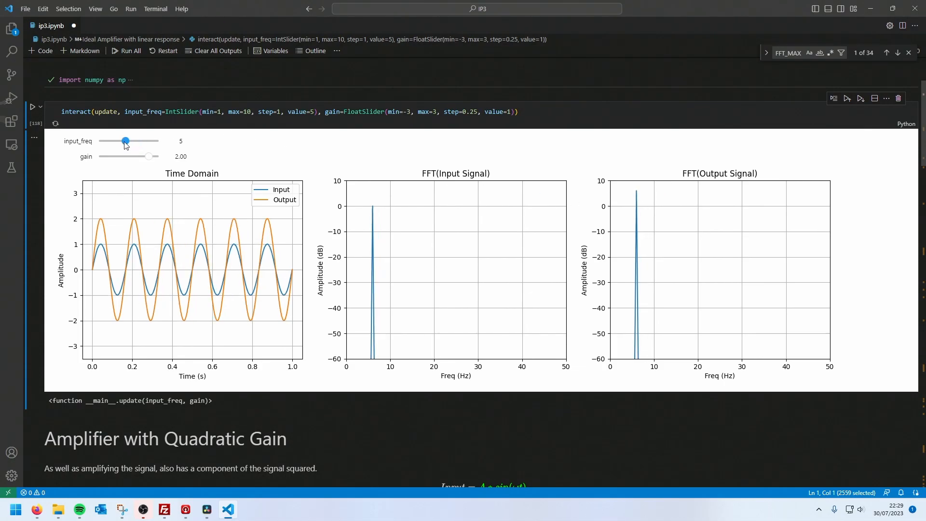
drag(124, 141, 157, 140)
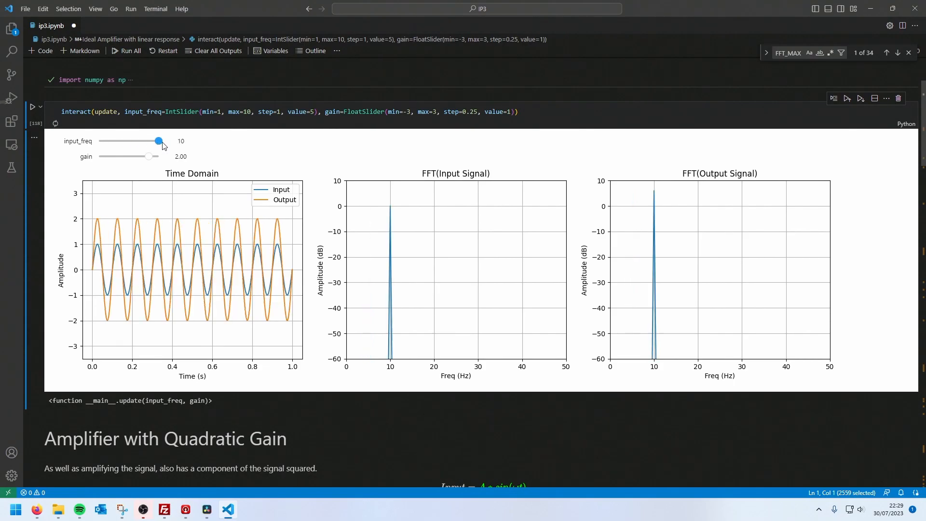
mouse_move(589, 290)
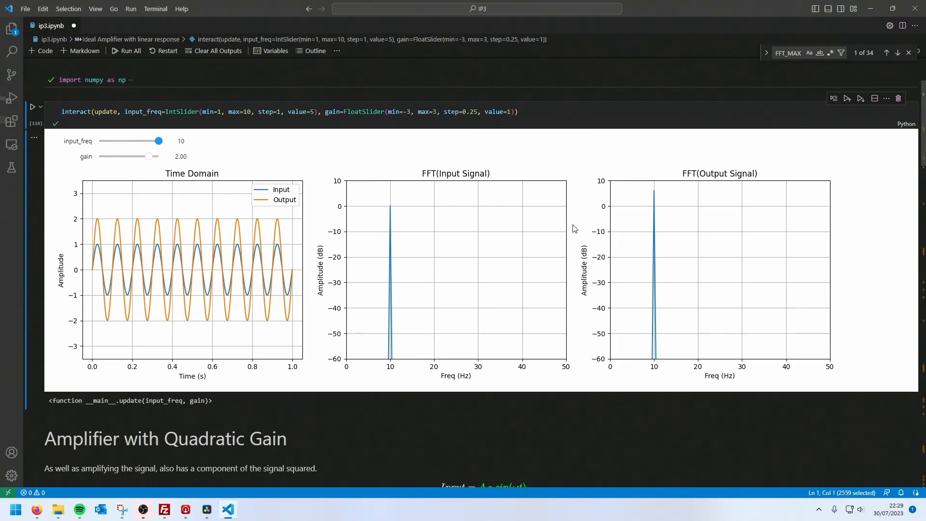
scroll(down, 3)
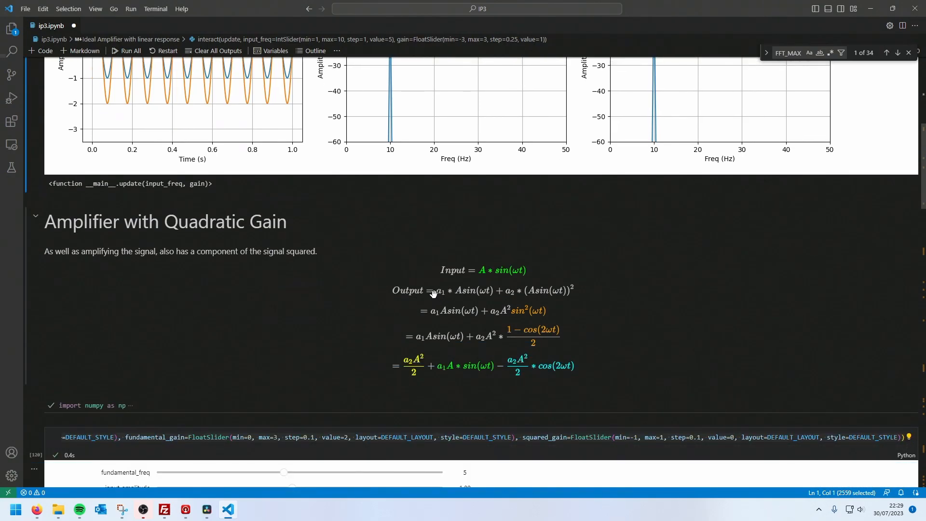
mouse_move(480, 300)
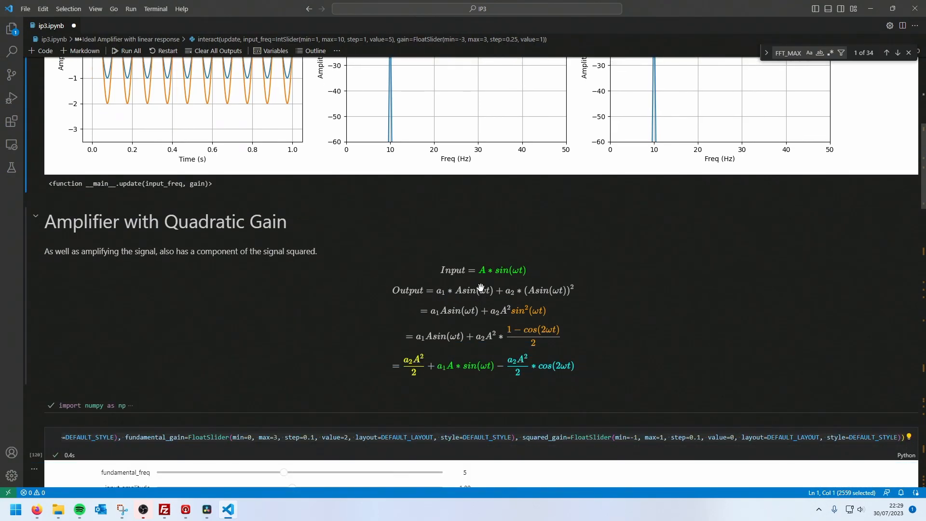
mouse_move(521, 291)
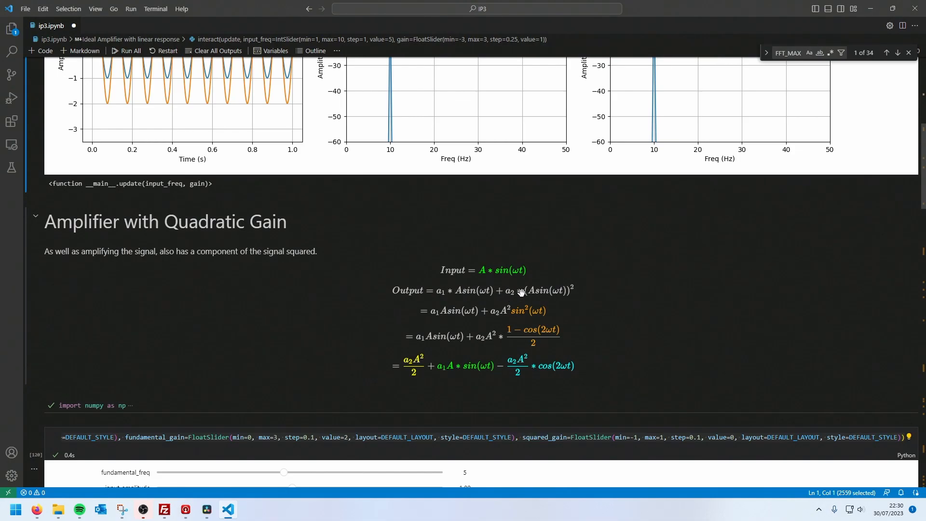
mouse_move(558, 301)
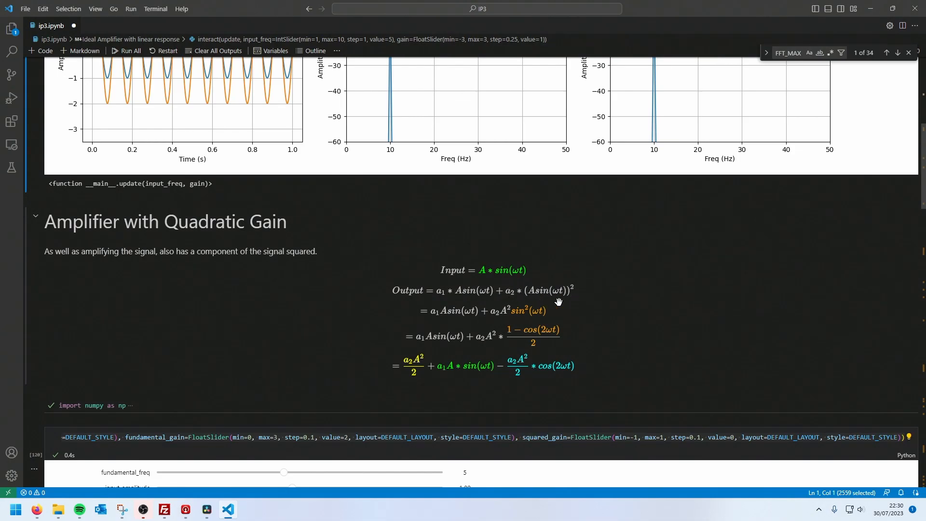
mouse_move(573, 285)
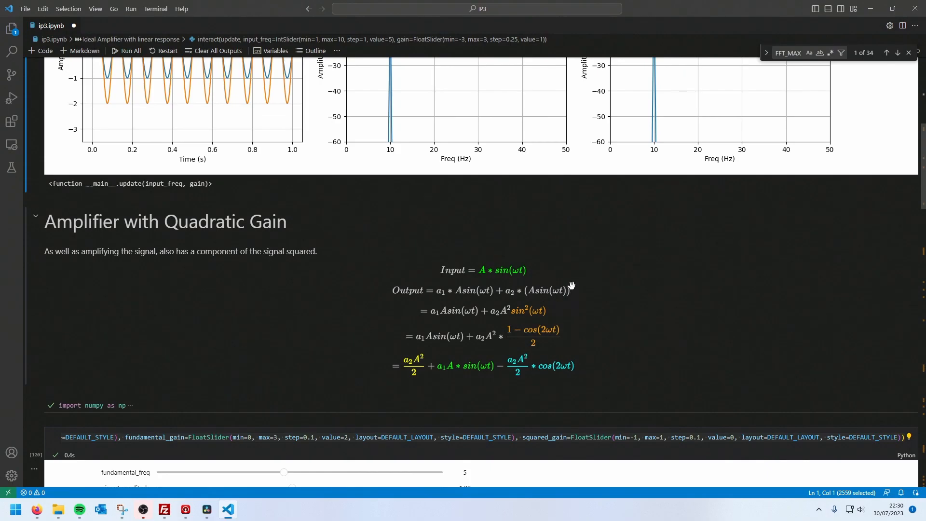
scroll(down, 3)
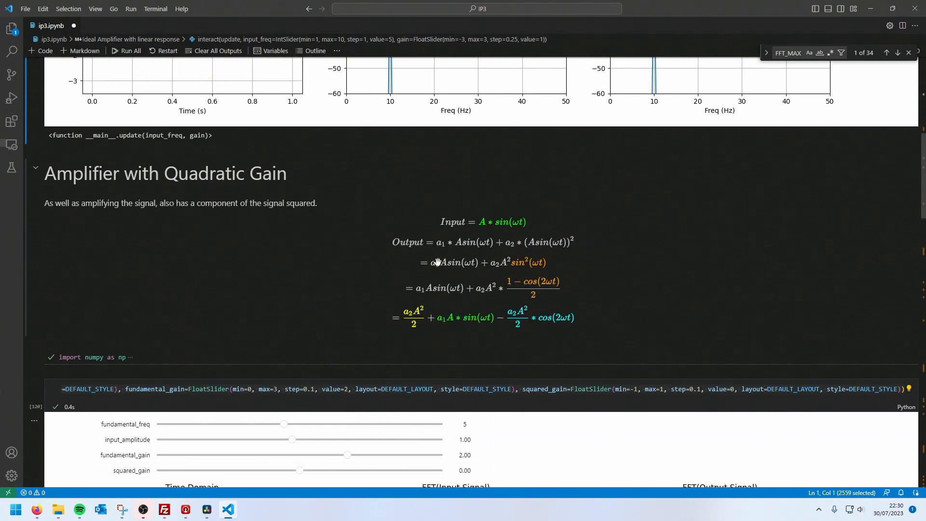
mouse_move(522, 265)
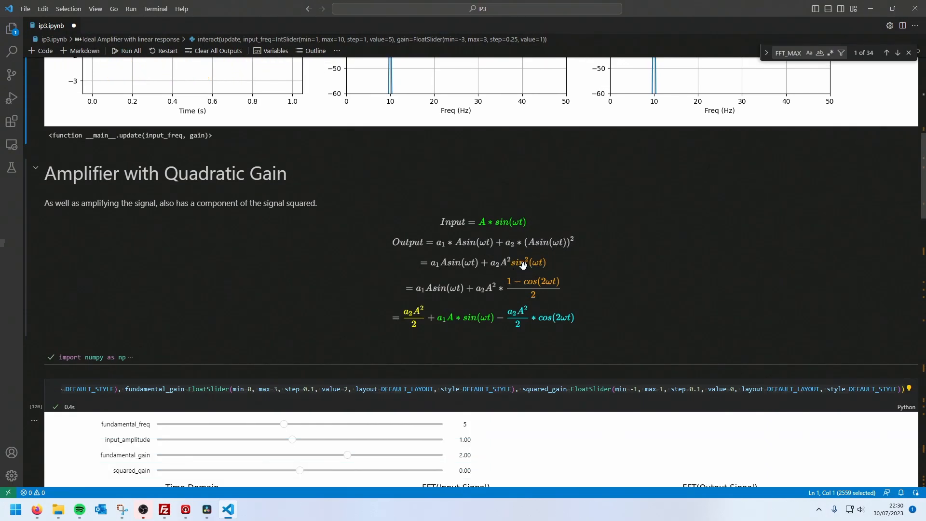
mouse_move(516, 274)
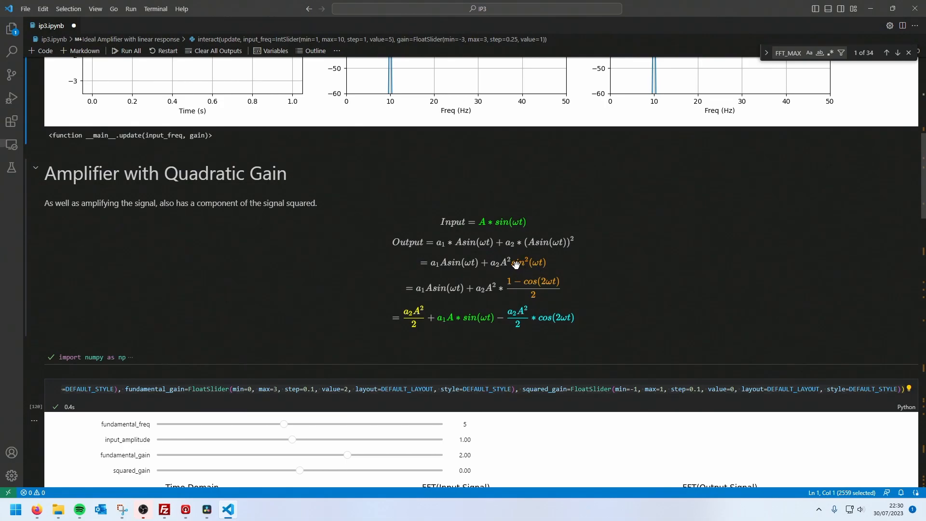
mouse_move(525, 287)
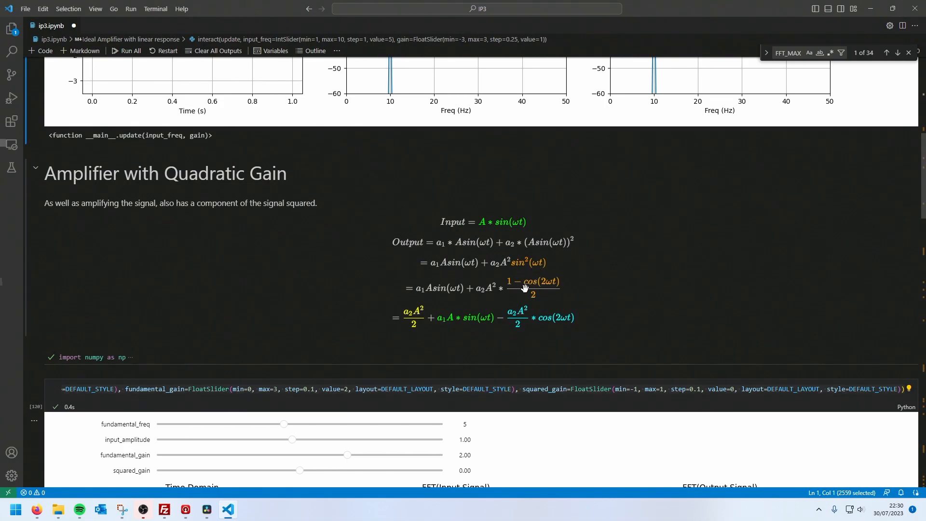
scroll(down, 3)
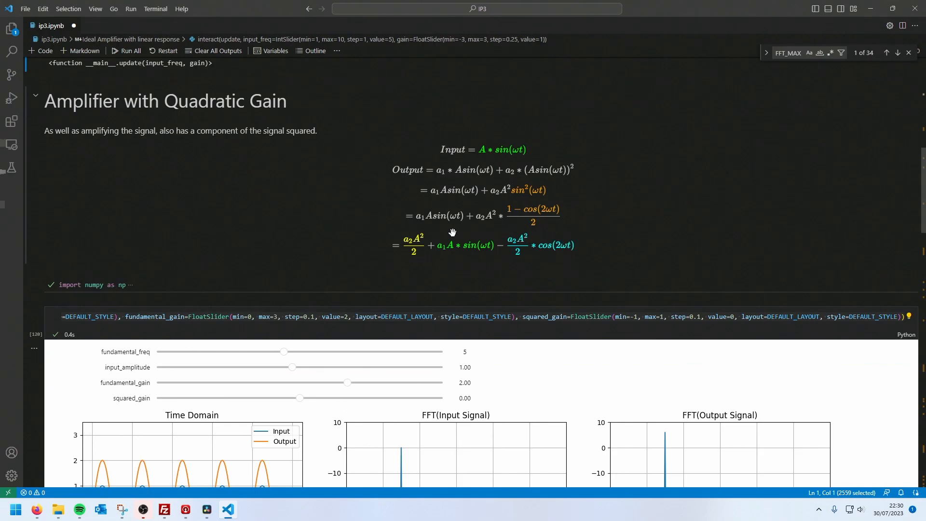
mouse_move(497, 149)
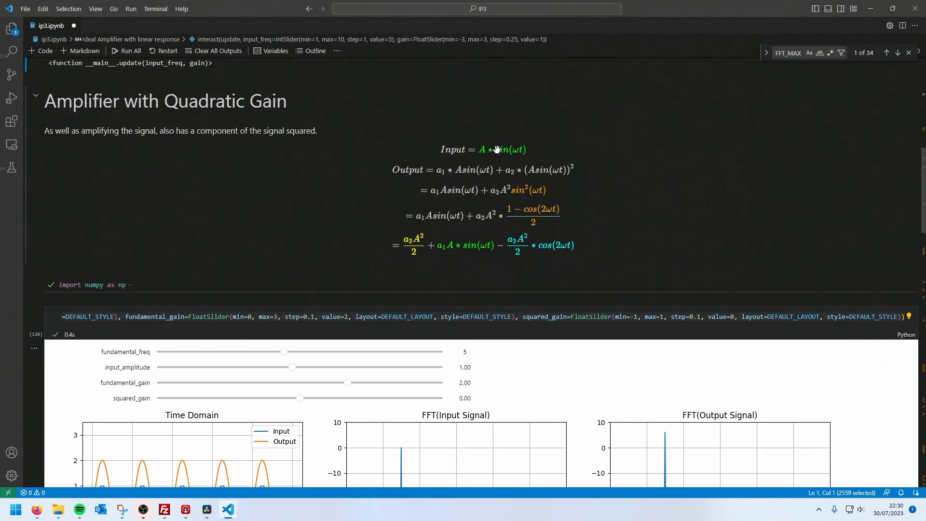
mouse_move(497, 151)
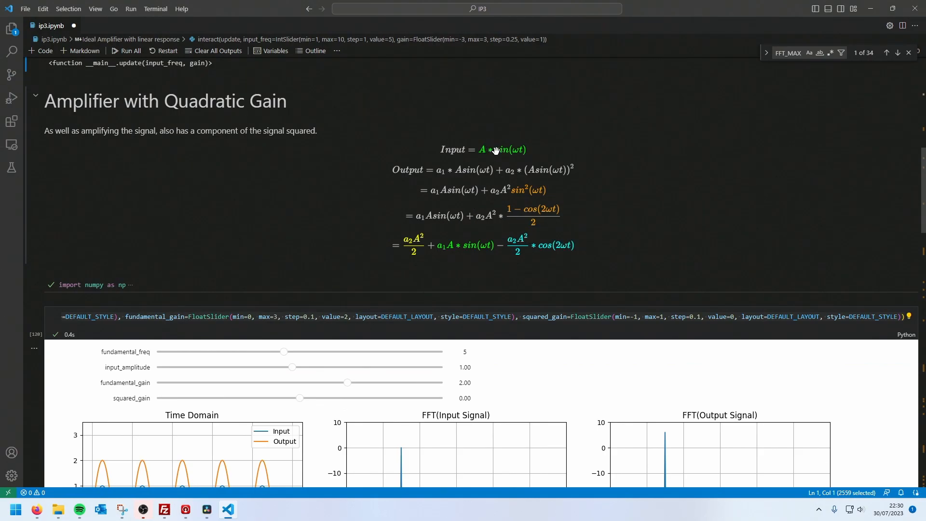
mouse_move(401, 265)
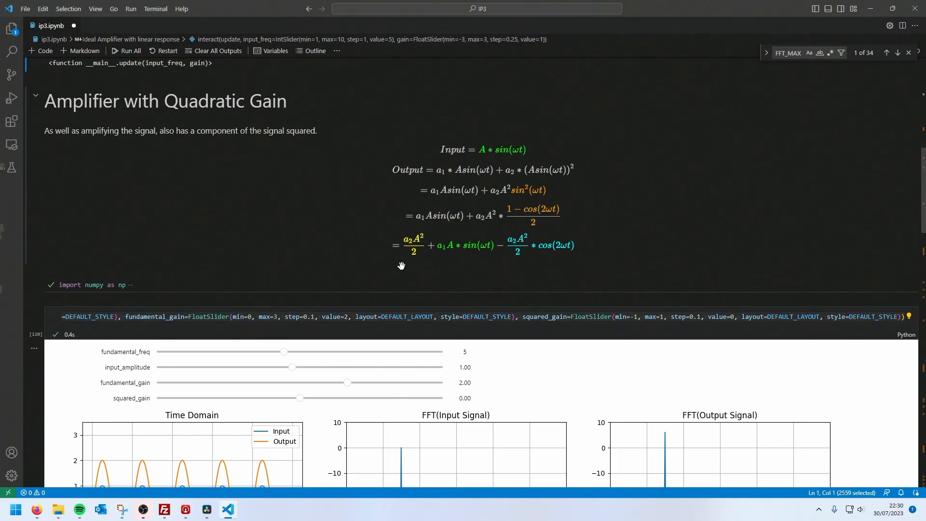
mouse_move(415, 235)
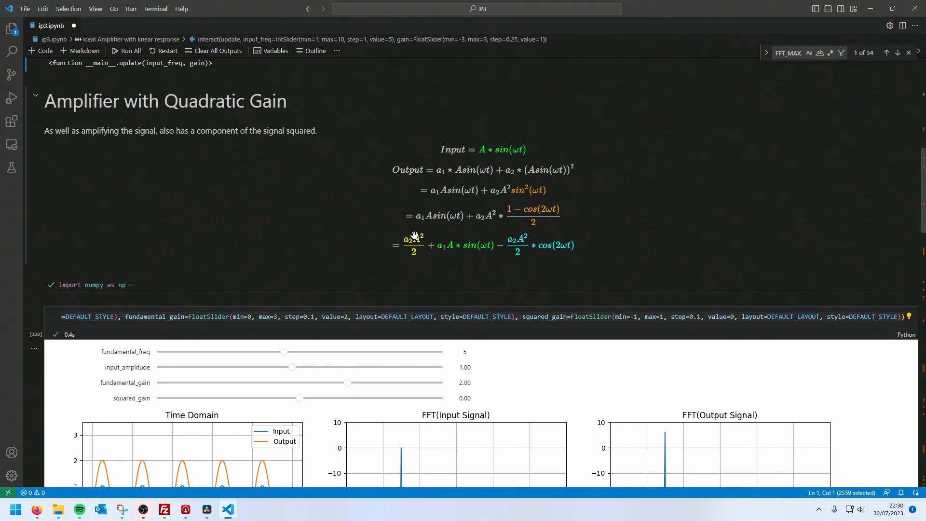
mouse_move(486, 249)
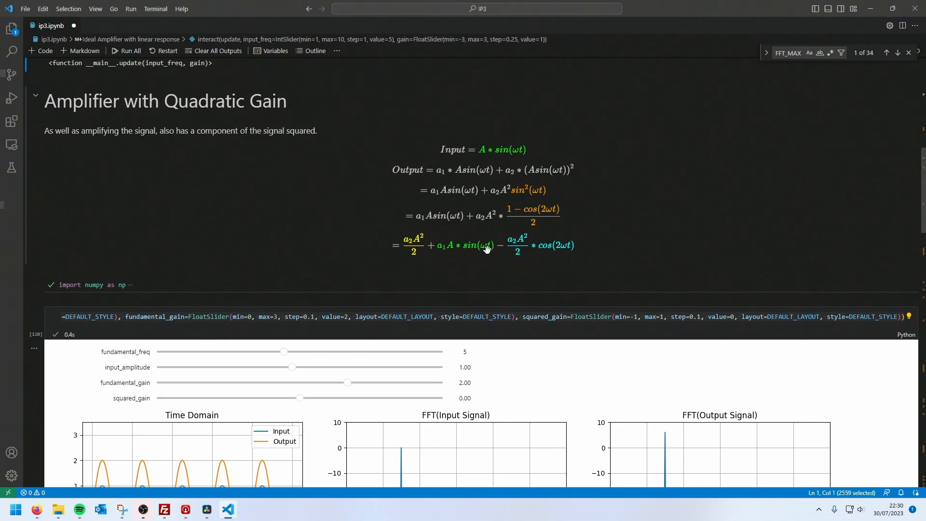
mouse_move(445, 239)
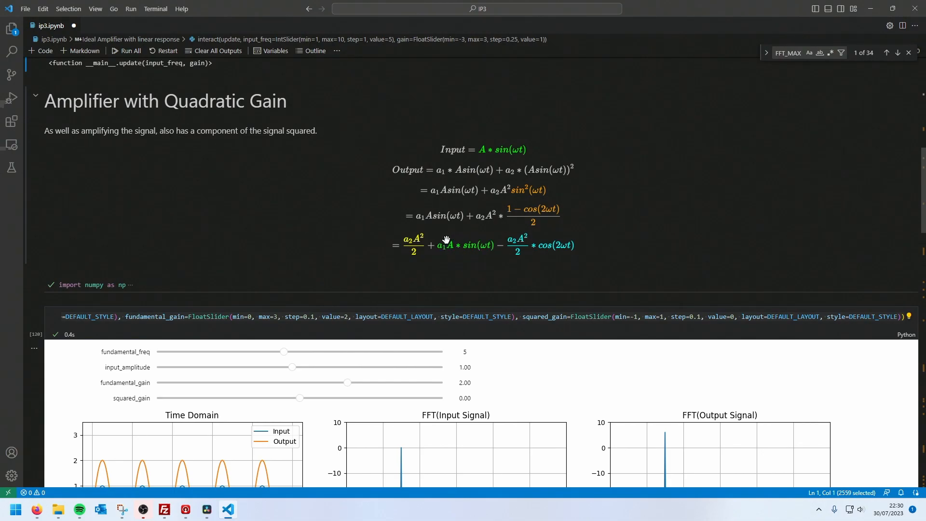
mouse_move(470, 252)
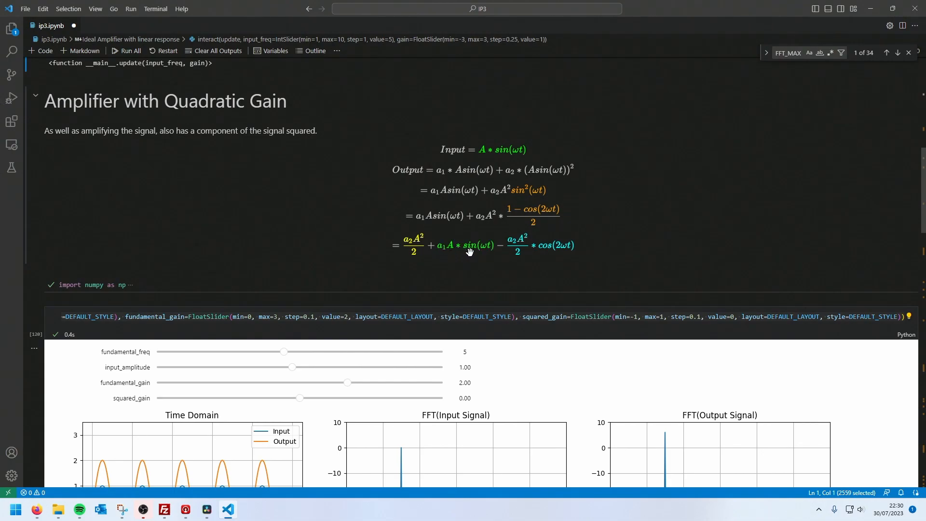
mouse_move(477, 248)
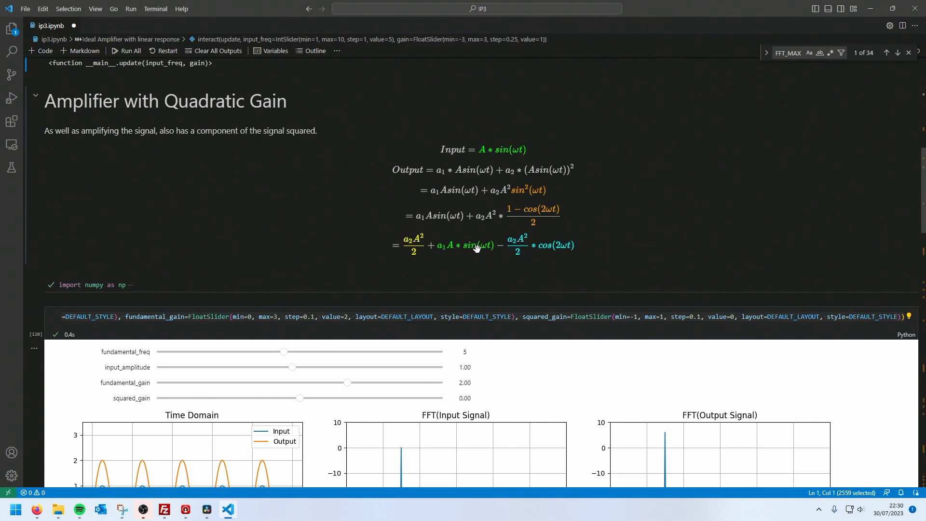
mouse_move(557, 249)
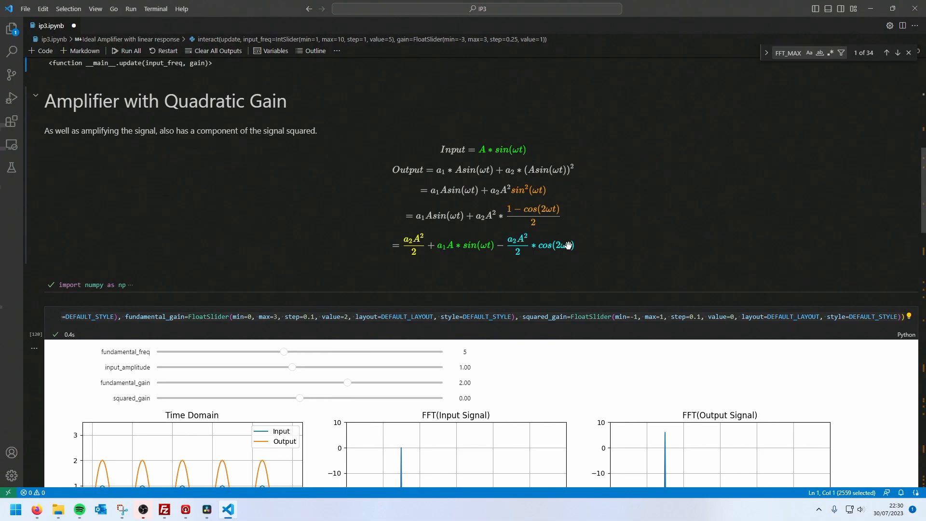
mouse_move(553, 242)
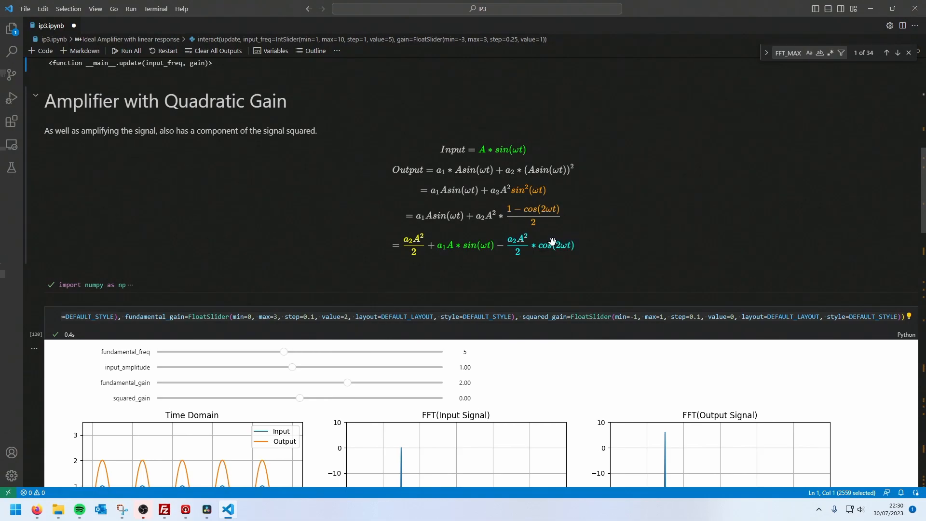
mouse_move(414, 250)
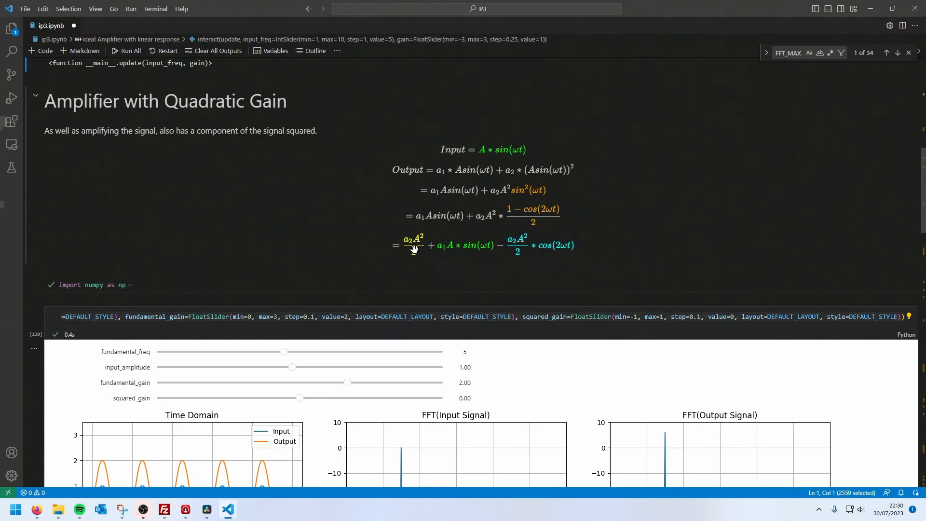
mouse_move(517, 244)
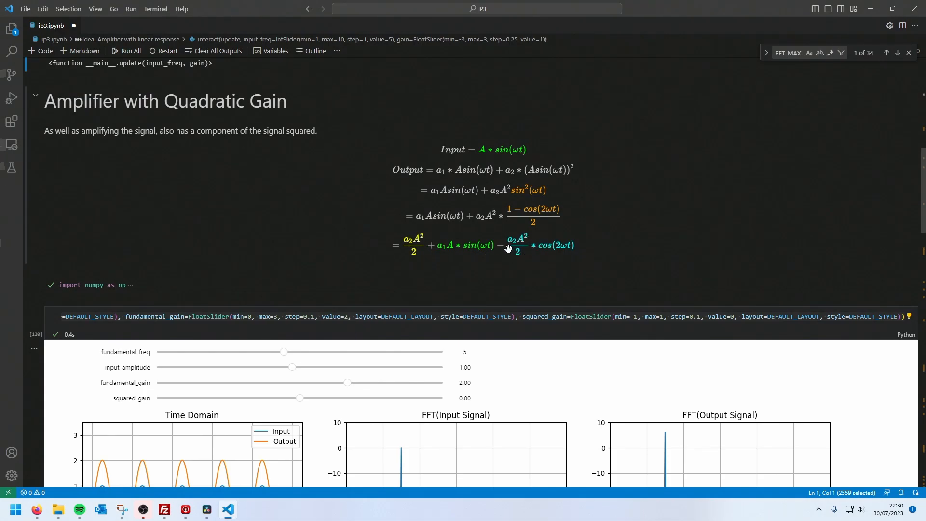
mouse_move(525, 237)
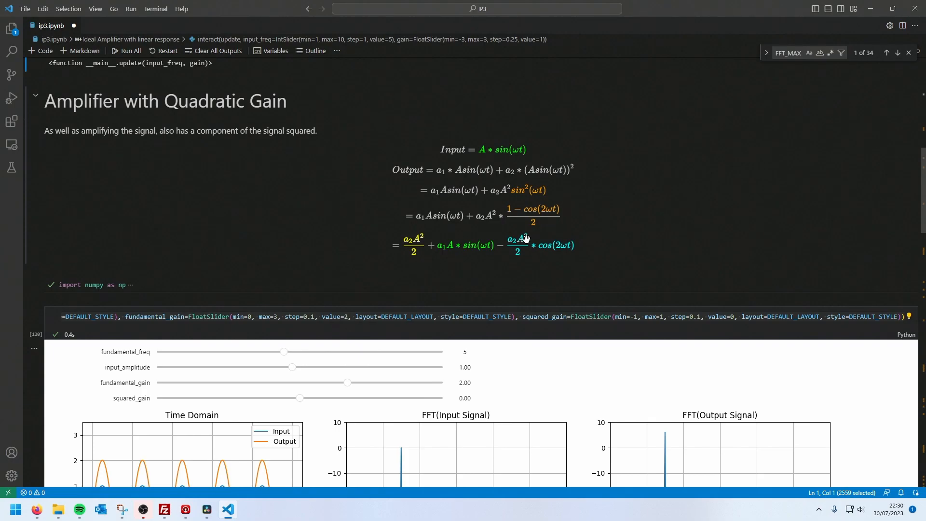
mouse_move(523, 235)
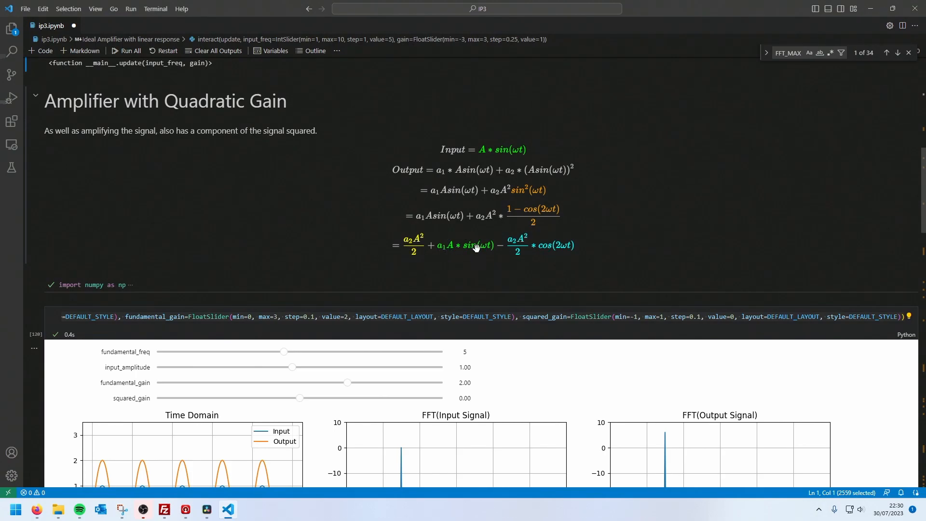
scroll(down, 3)
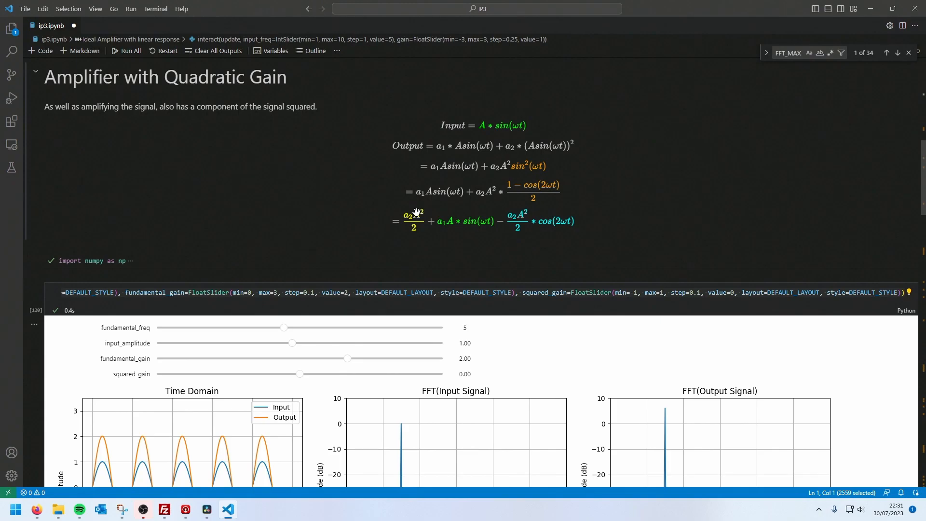
mouse_move(430, 218)
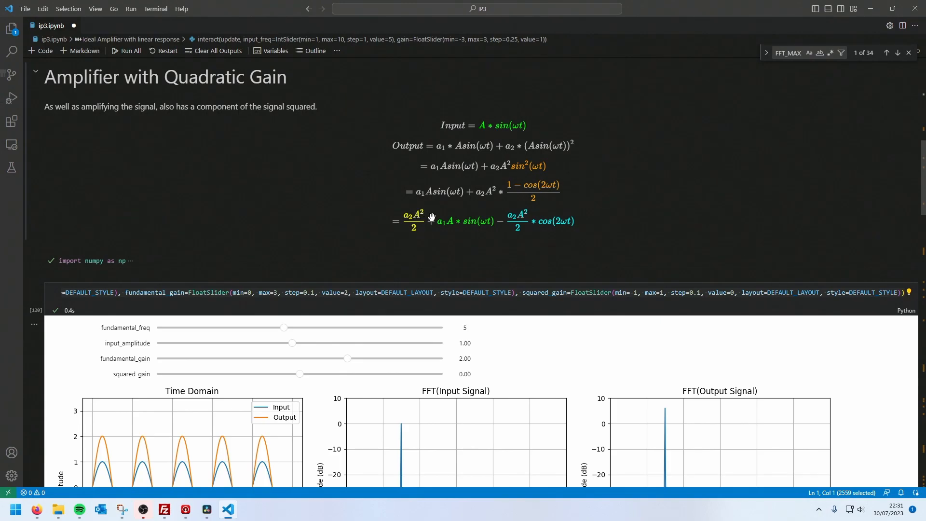
scroll(down, 3)
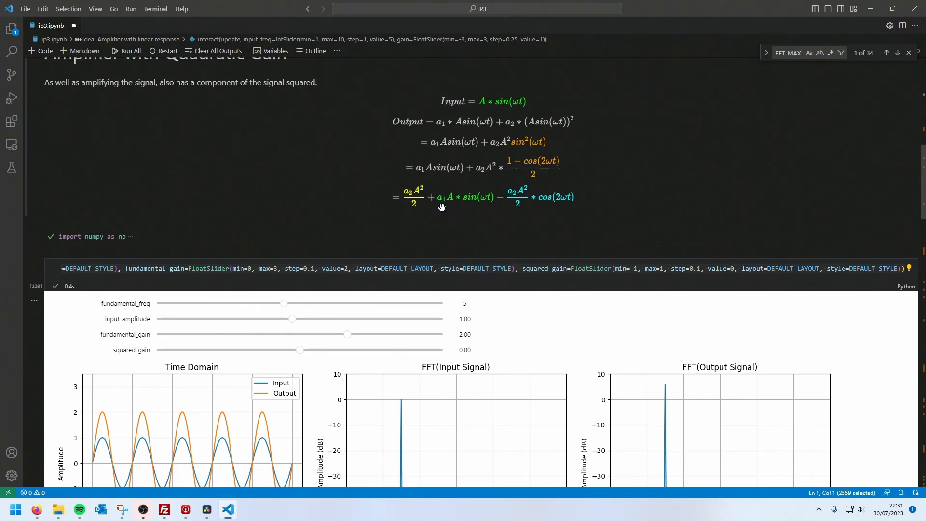
scroll(down, 3)
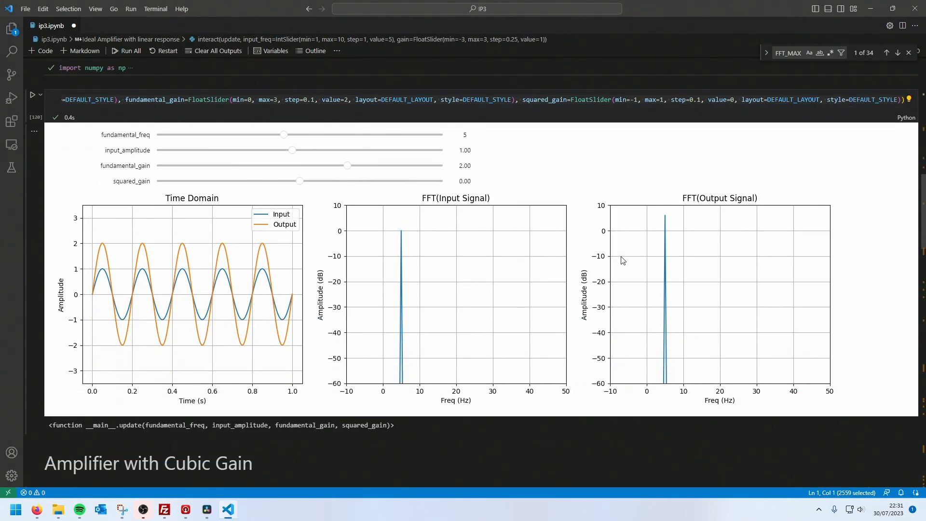
mouse_move(127, 176)
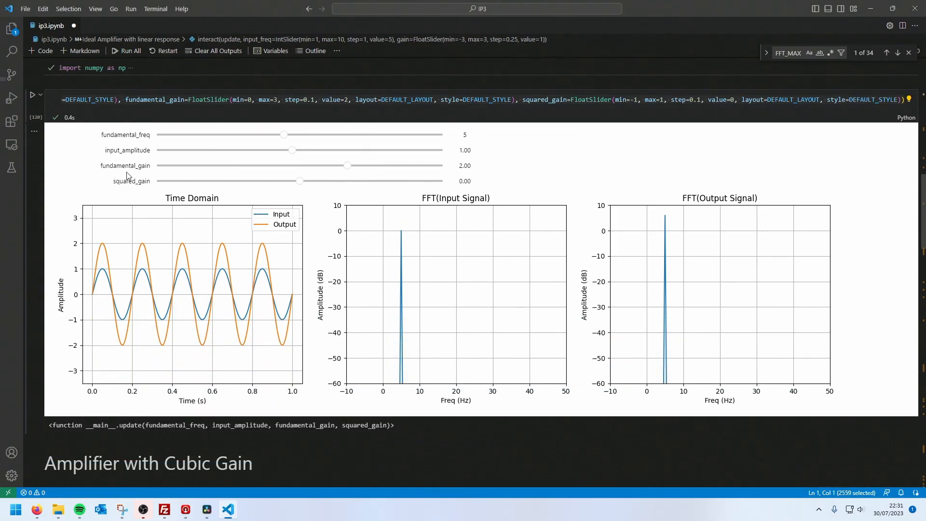
mouse_move(463, 199)
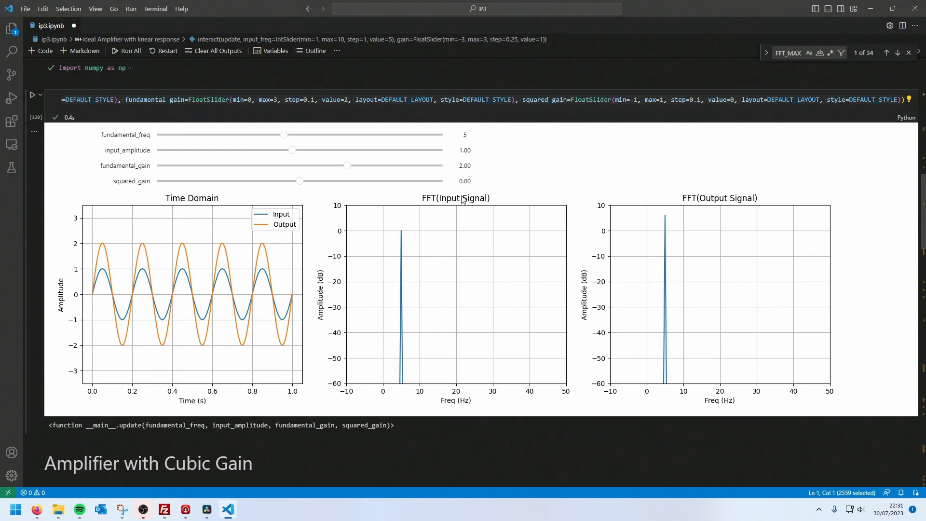
mouse_move(99, 295)
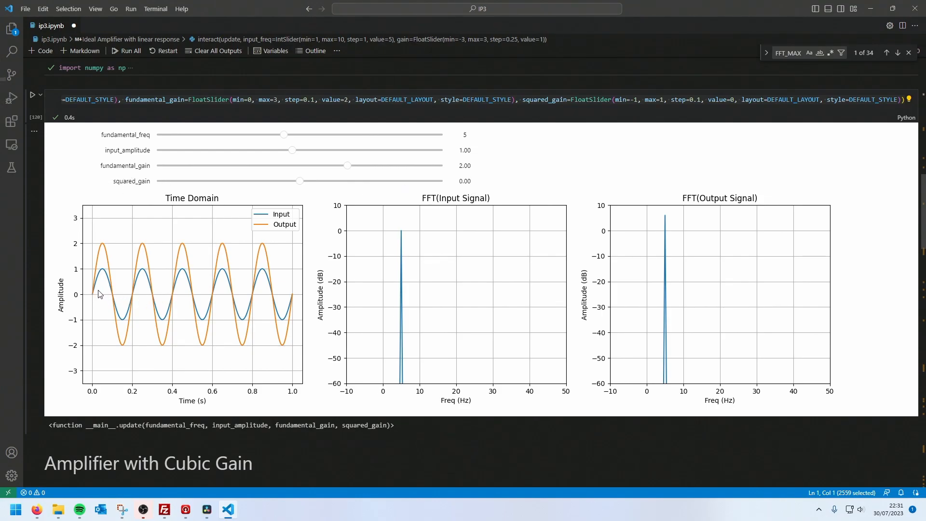
mouse_move(122, 313)
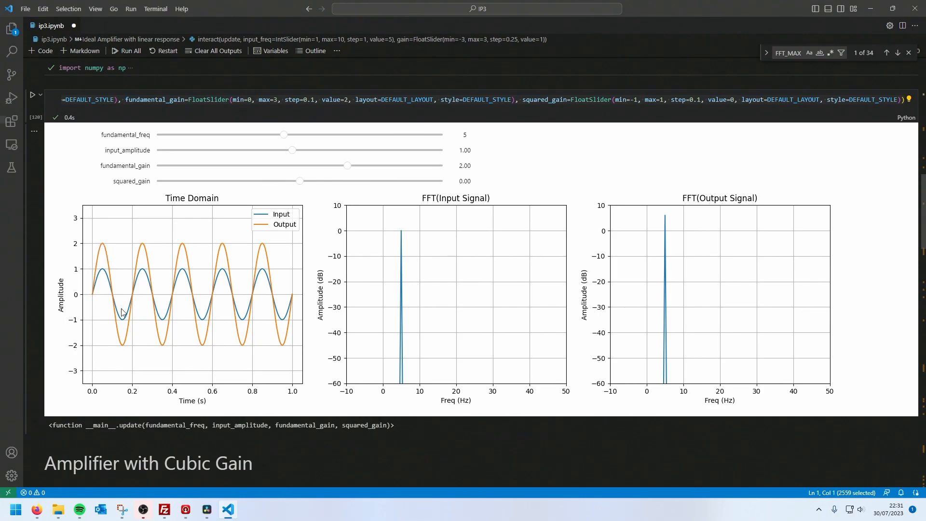
mouse_move(443, 245)
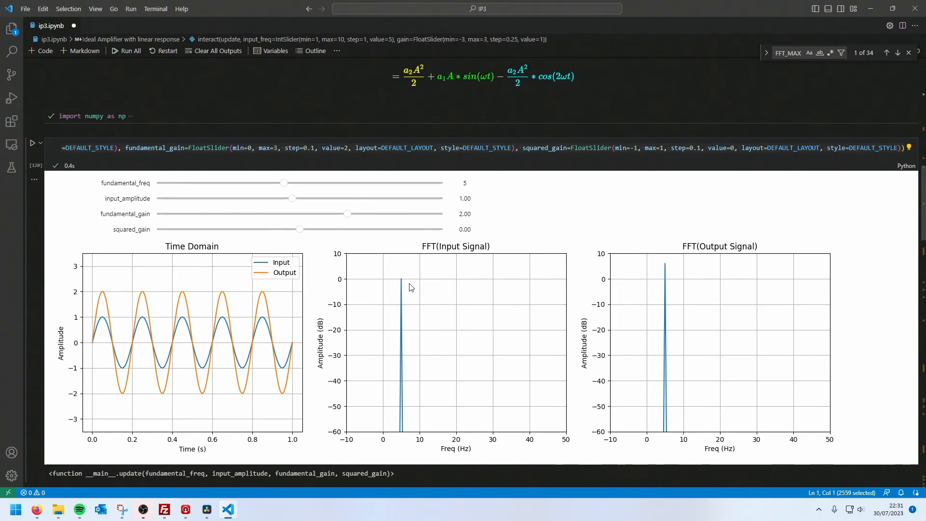
mouse_move(401, 278)
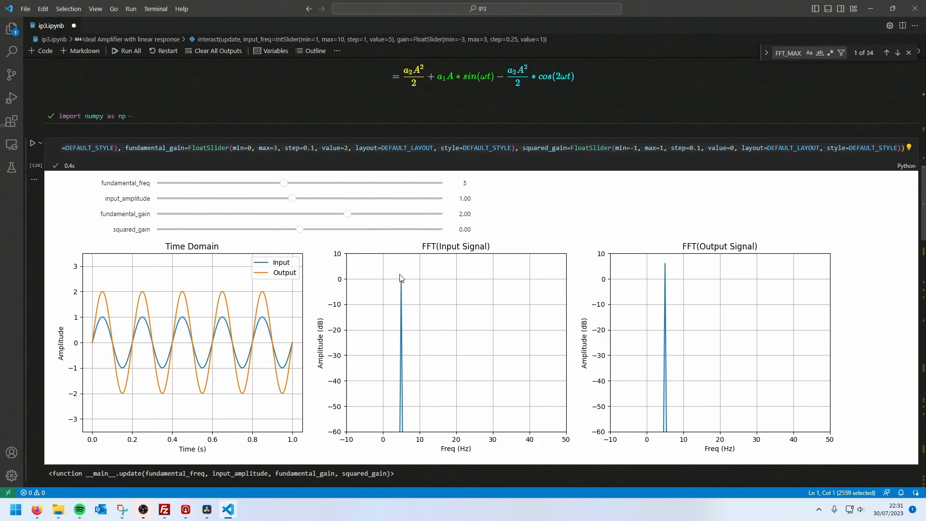
mouse_move(665, 271)
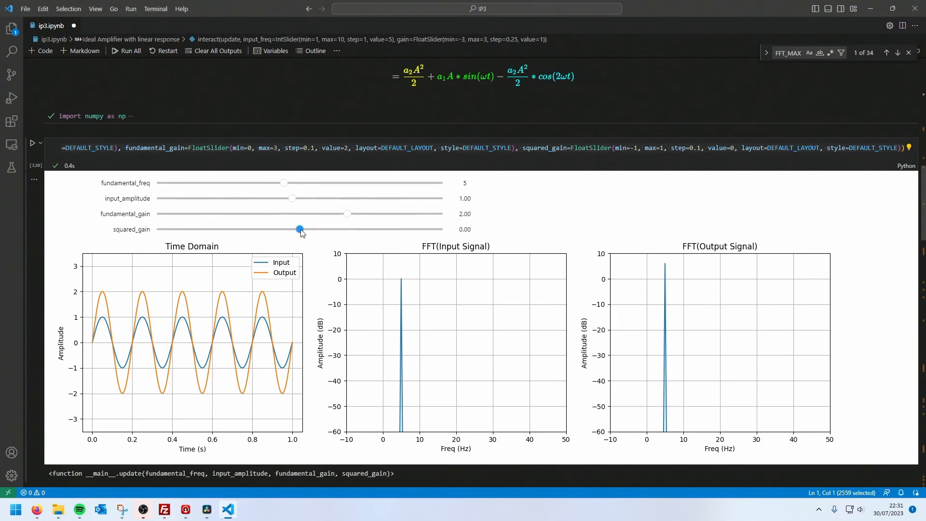
Raise squared_gain to 0.20 and lower the fundamental gain from 2.00 down to 1.10
drag(299, 230, 328, 230)
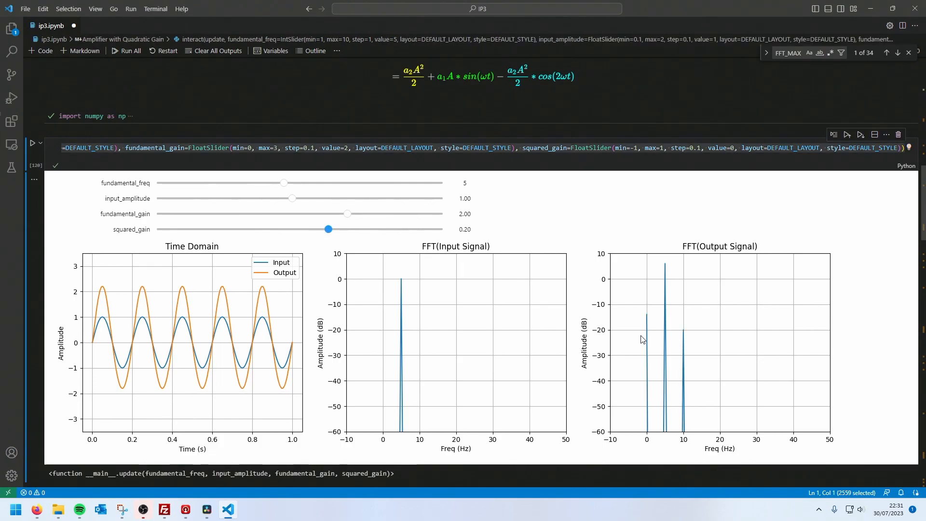
mouse_move(711, 349)
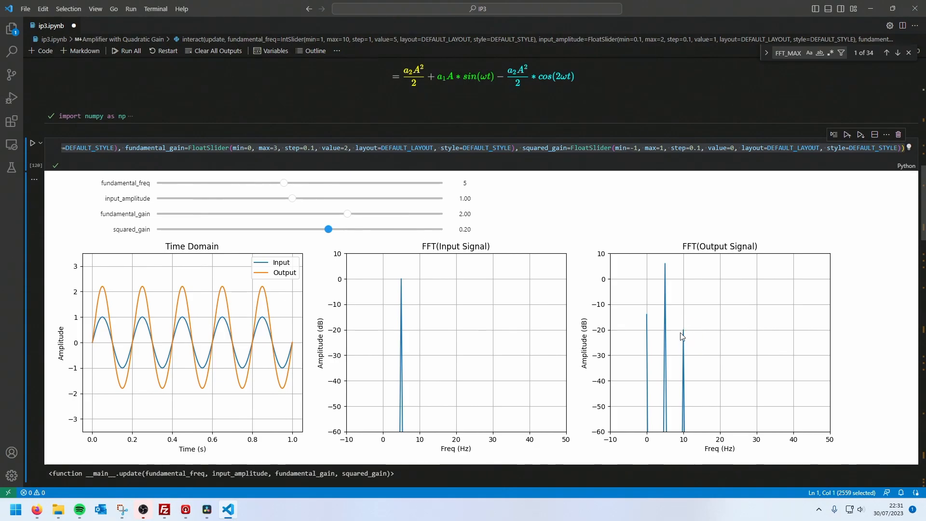
mouse_move(693, 336)
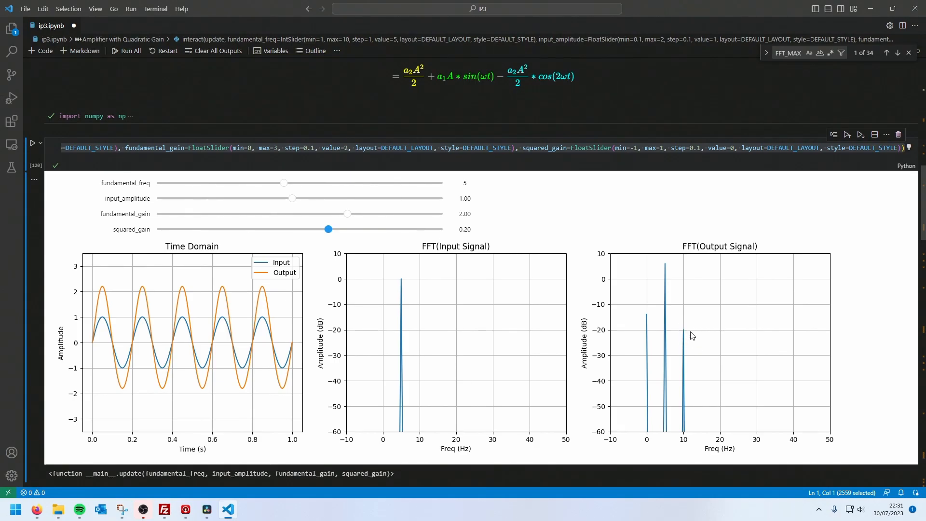
mouse_move(696, 338)
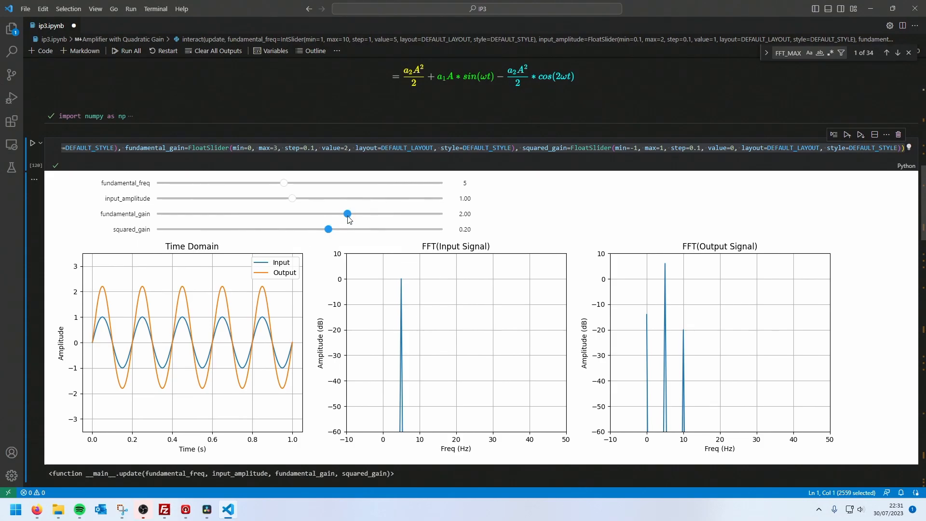
drag(346, 214, 298, 214)
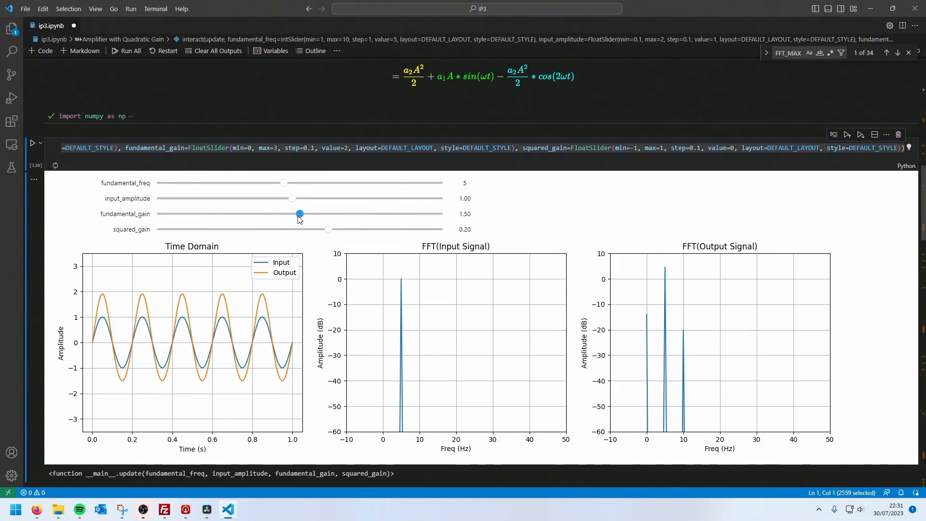
drag(299, 213, 270, 213)
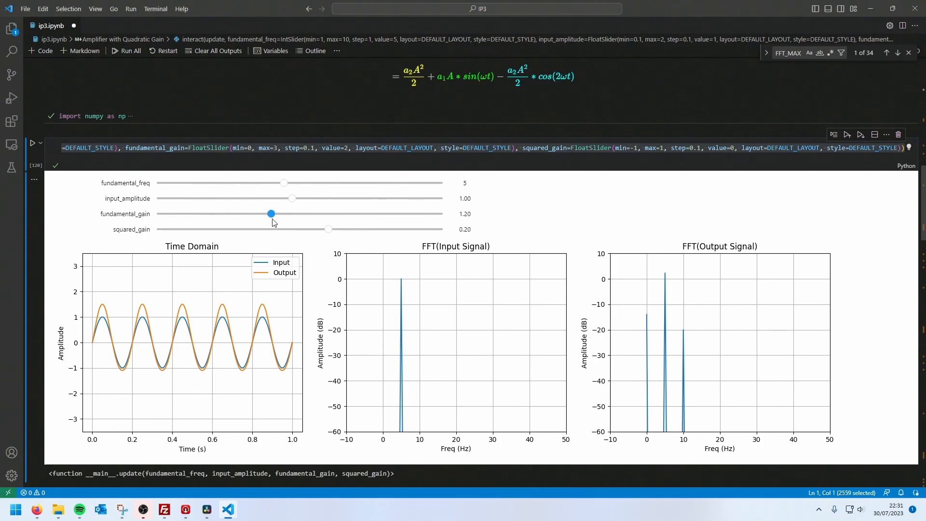
drag(270, 213, 261, 213)
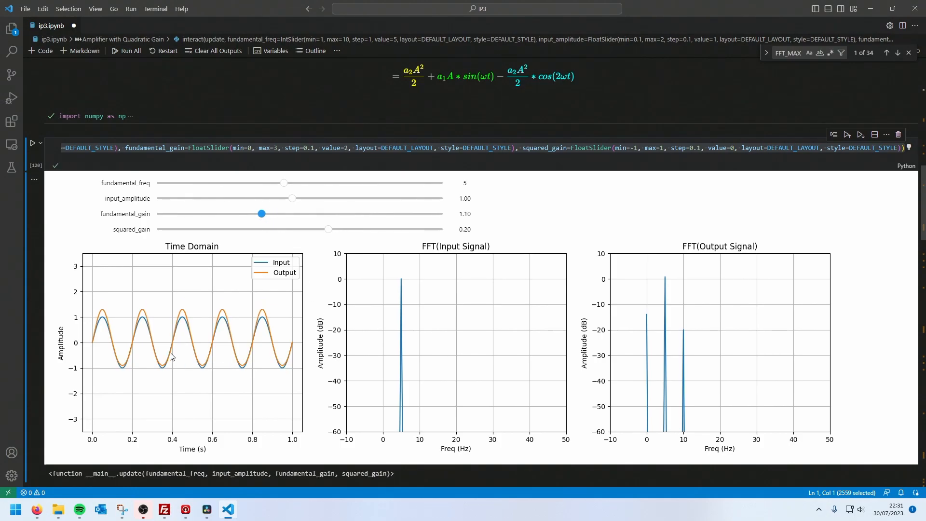
mouse_move(202, 367)
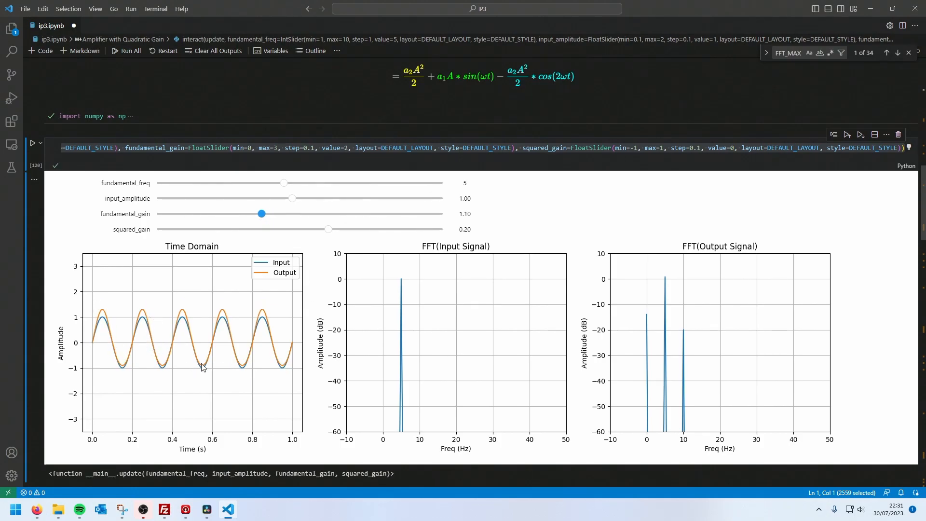
mouse_move(110, 319)
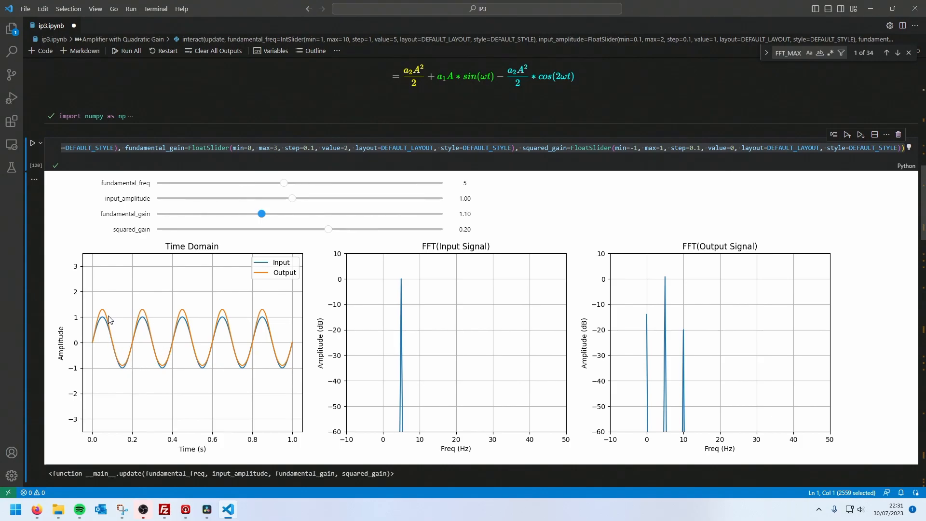
mouse_move(97, 339)
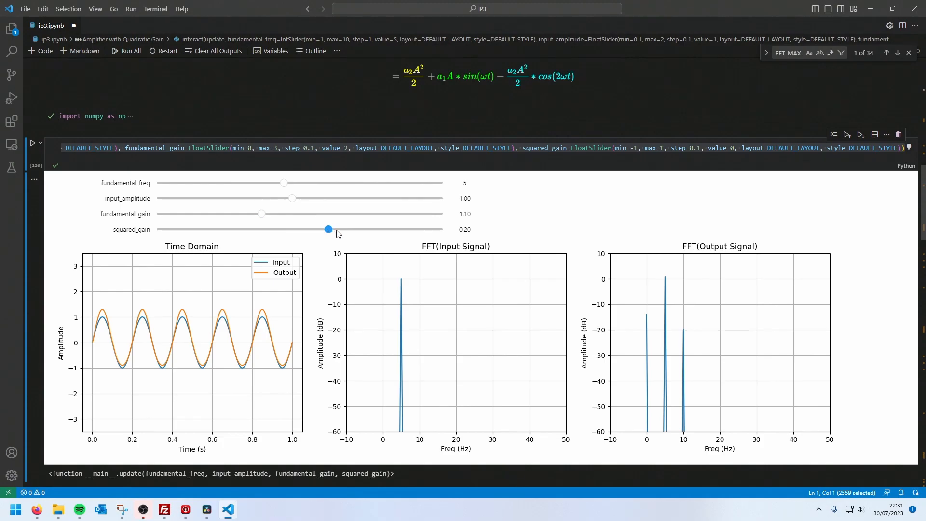
Push squared_gain up to its 1.00 maximum, then settle it back at 0.70
drag(328, 230, 428, 230)
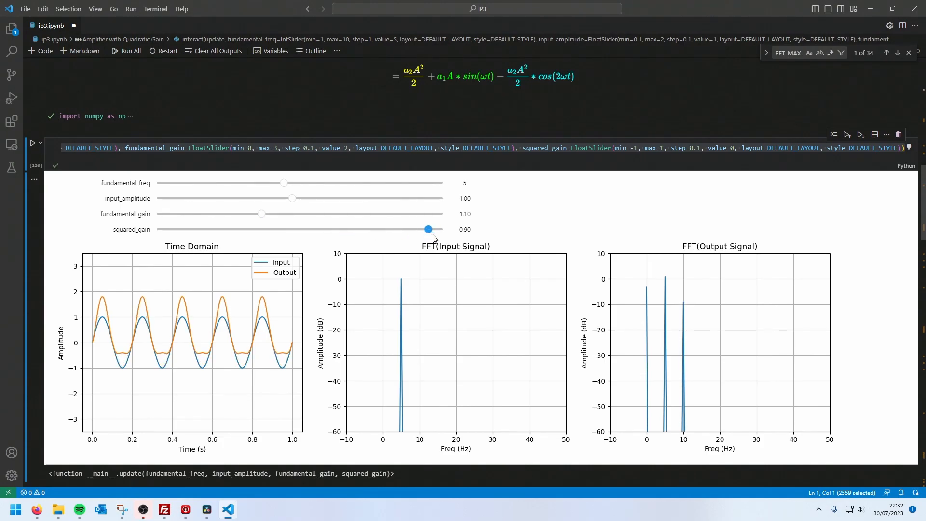
drag(427, 230, 442, 230)
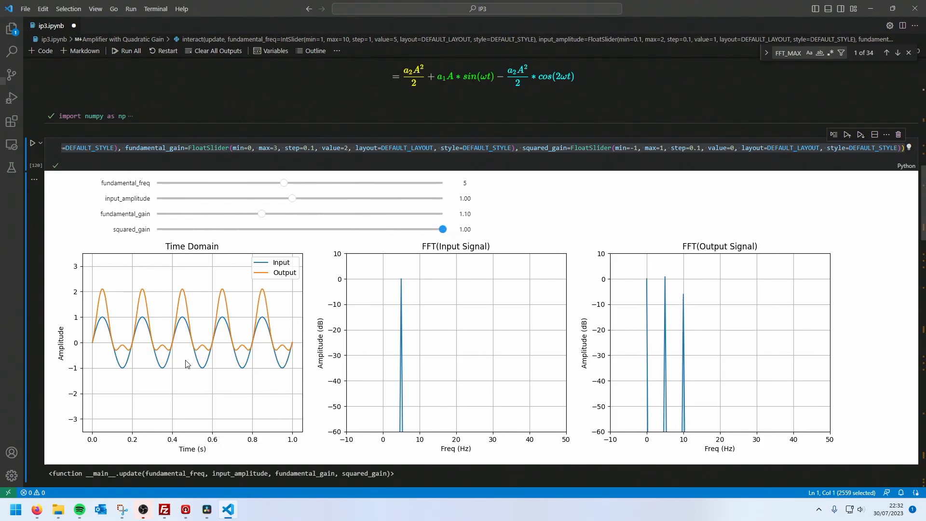
mouse_move(164, 311)
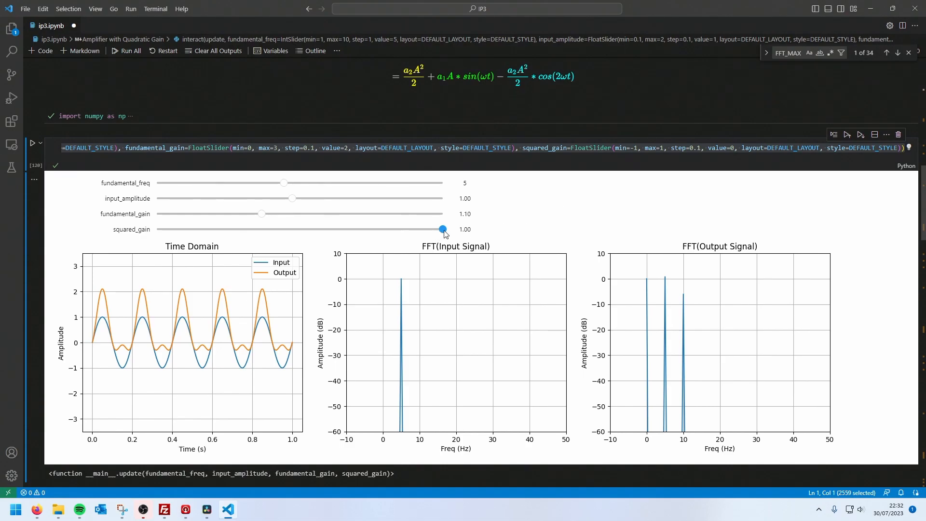
drag(442, 229, 414, 230)
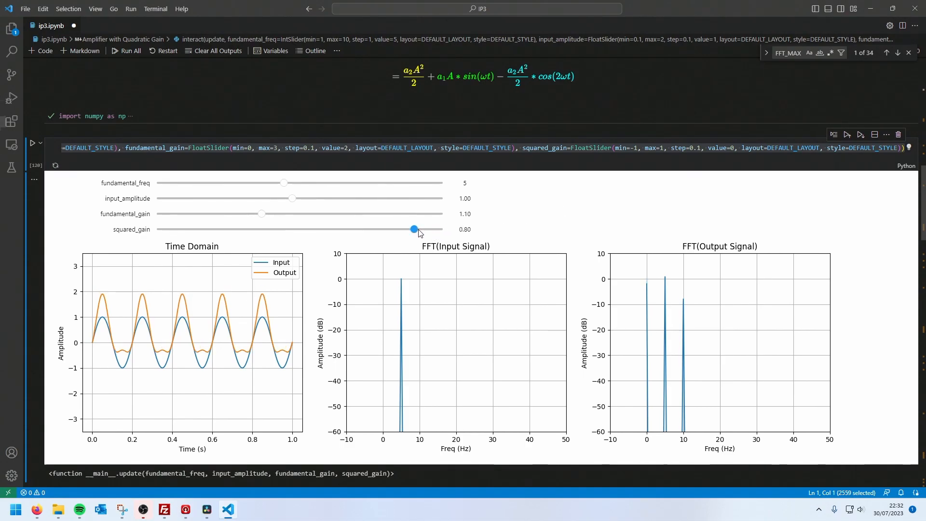
drag(413, 230, 399, 230)
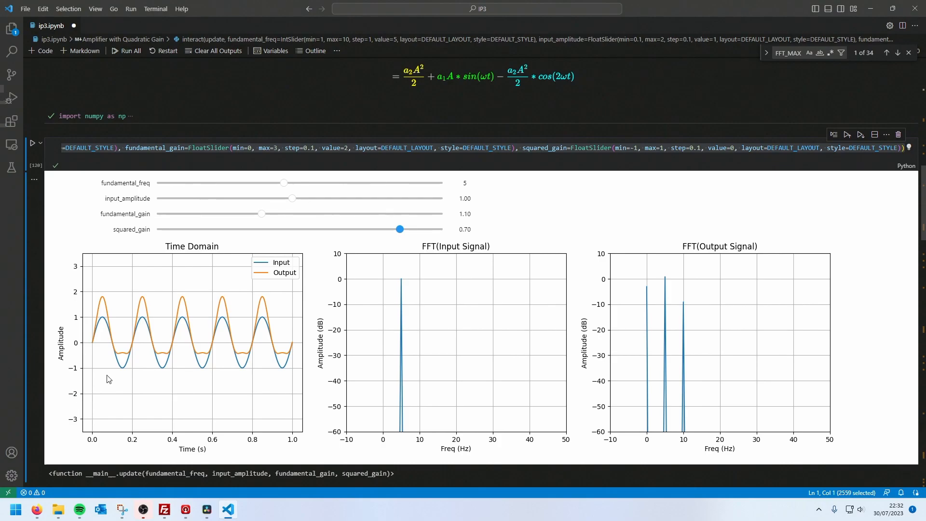
mouse_move(119, 357)
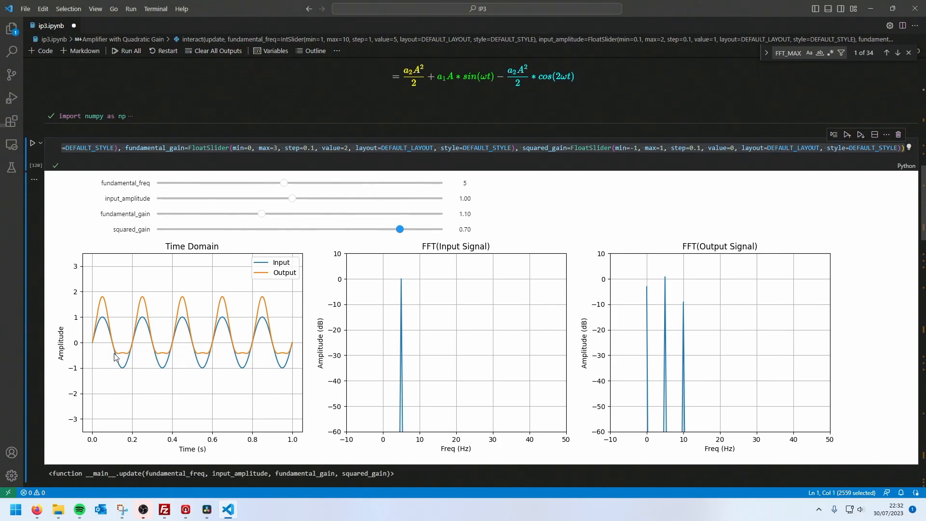
mouse_move(271, 326)
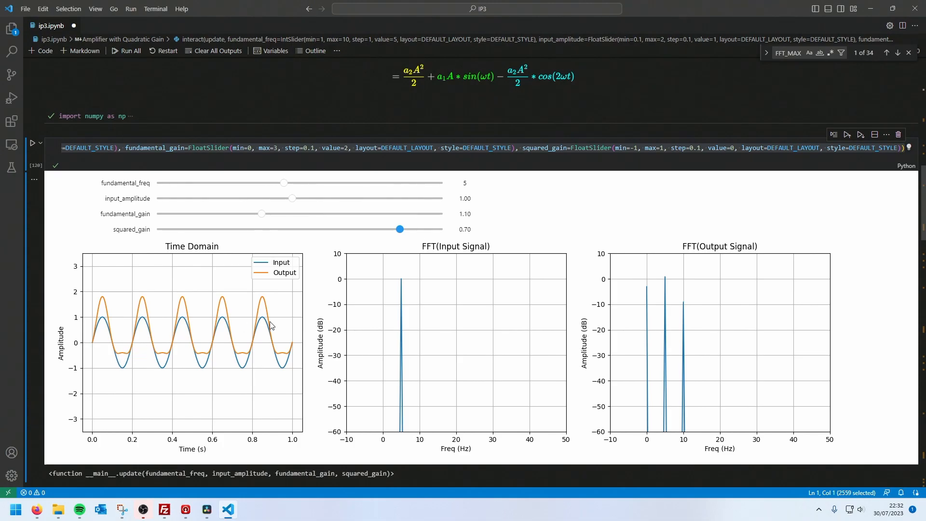
mouse_move(297, 382)
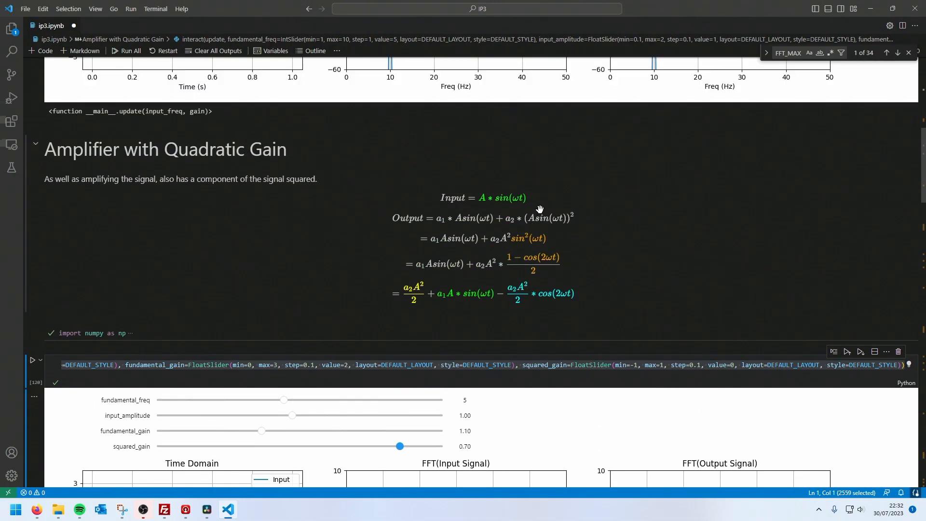
mouse_move(443, 280)
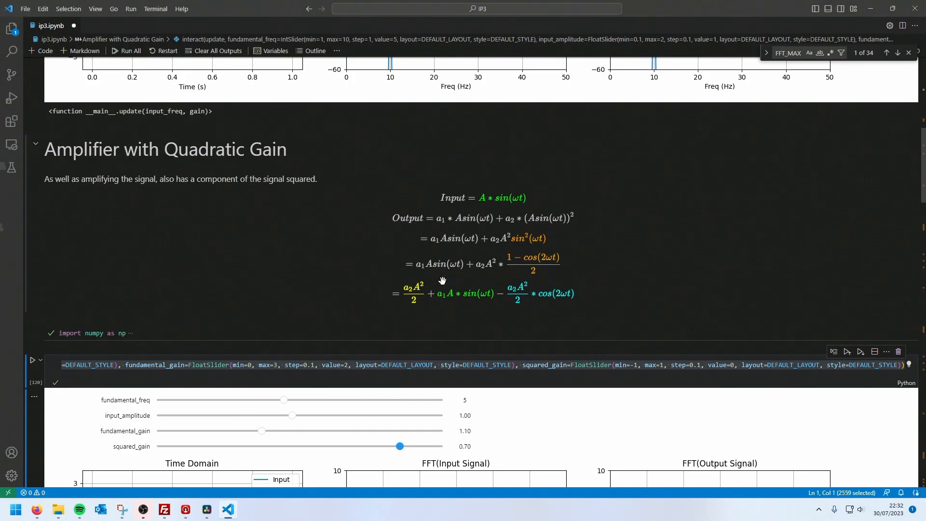
mouse_move(515, 287)
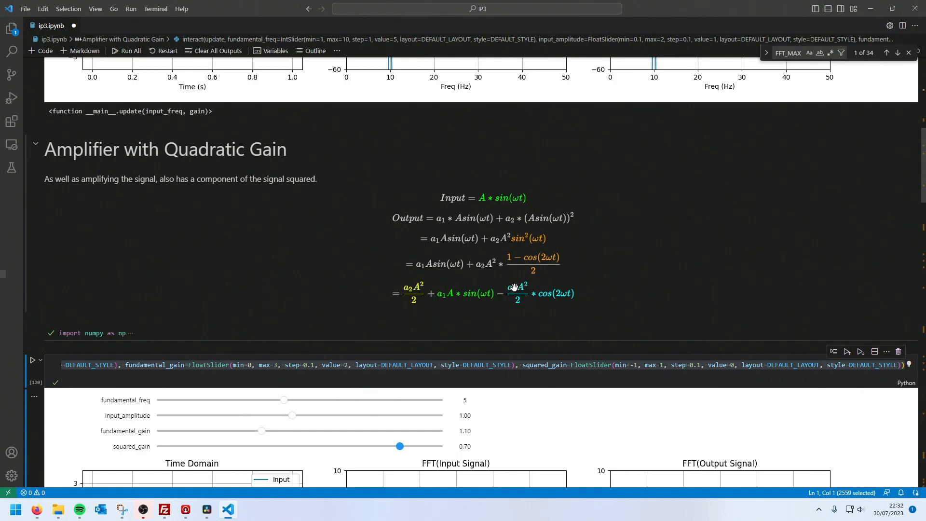
scroll(down, 3)
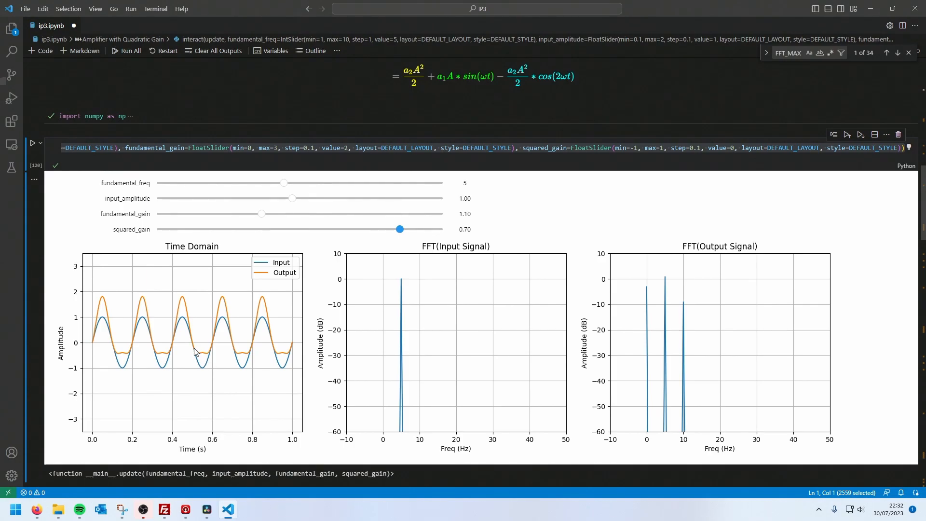
mouse_move(205, 355)
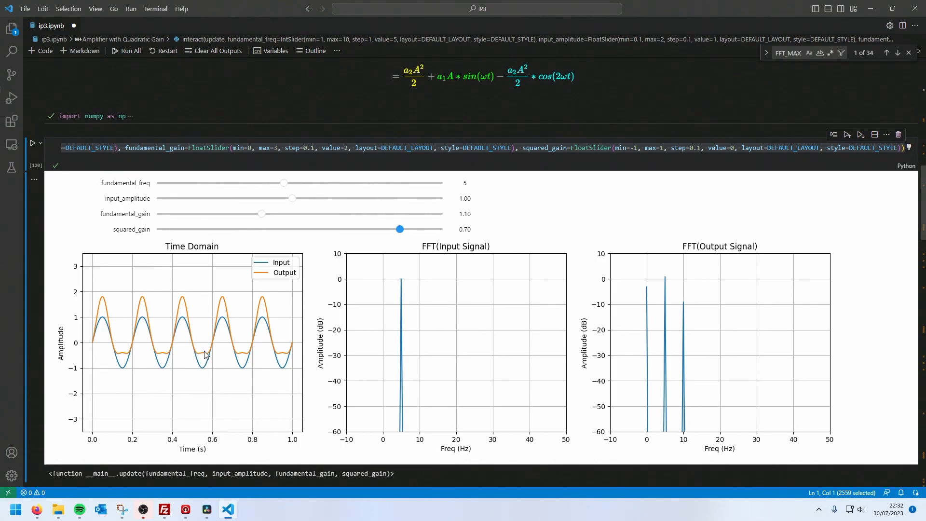
mouse_move(196, 357)
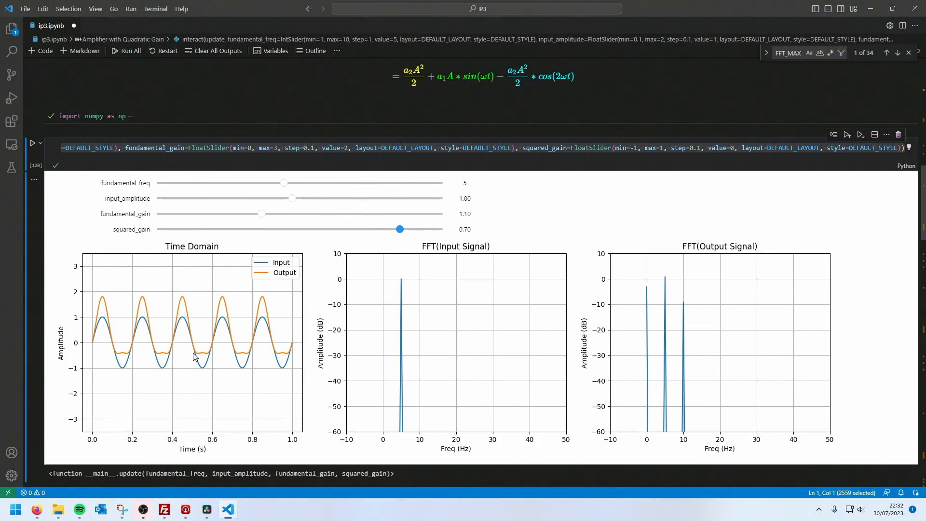
mouse_move(325, 210)
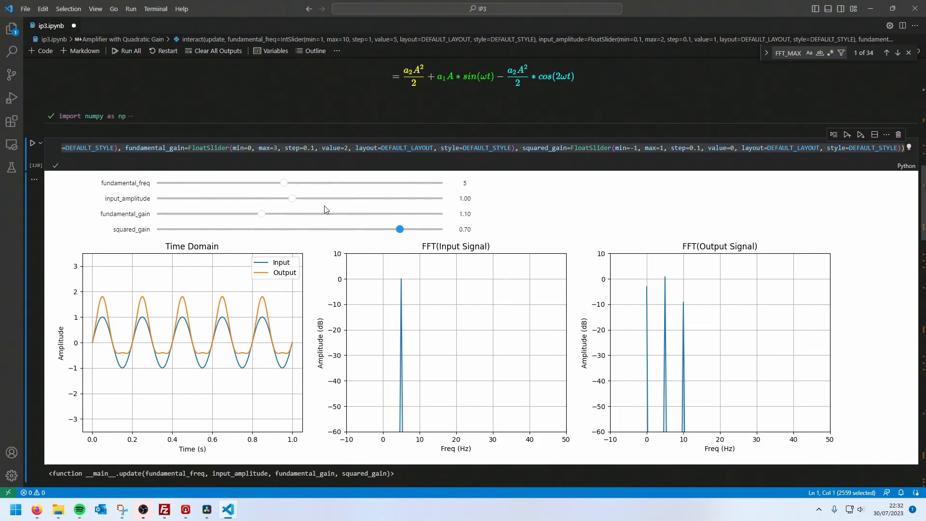
mouse_move(211, 215)
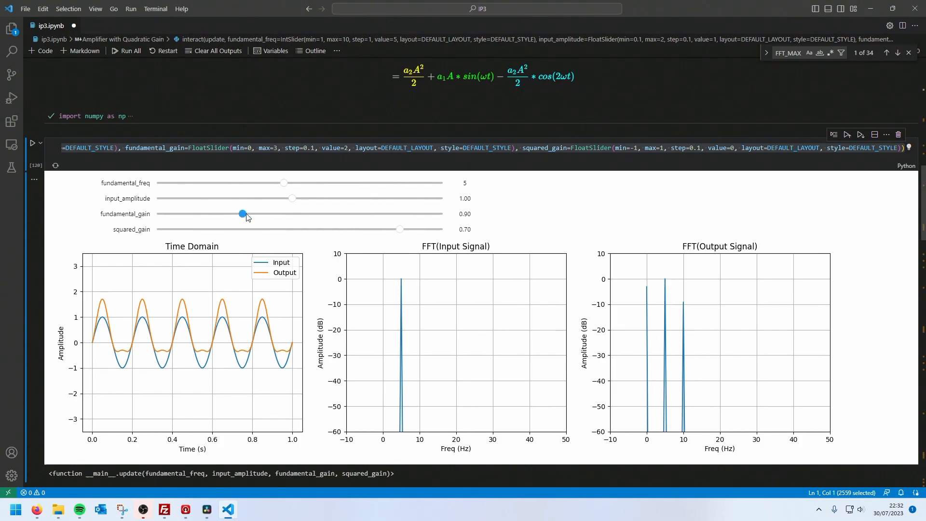
drag(240, 214, 252, 213)
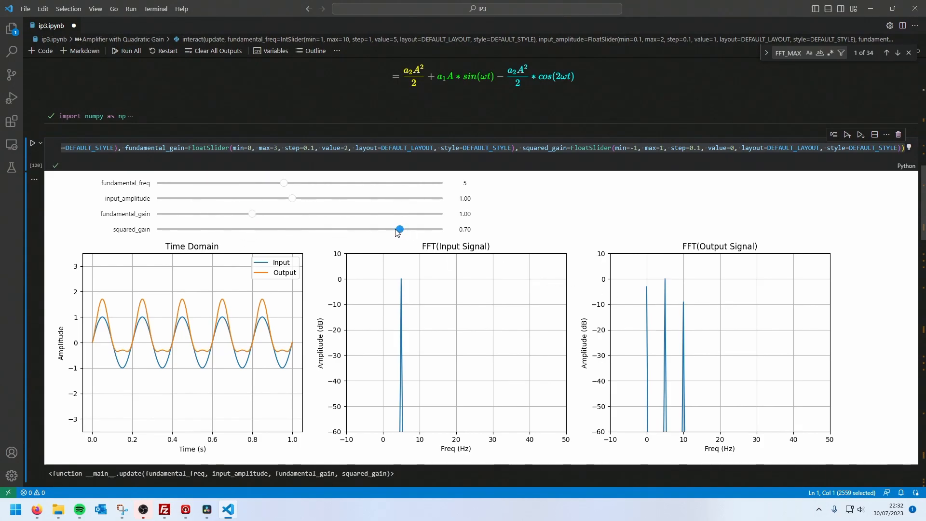
drag(399, 230, 385, 230)
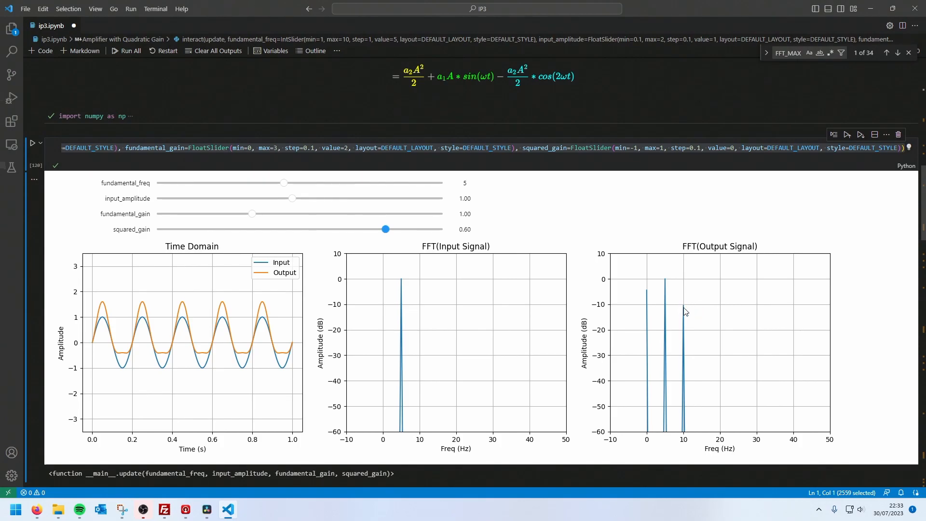
mouse_move(679, 304)
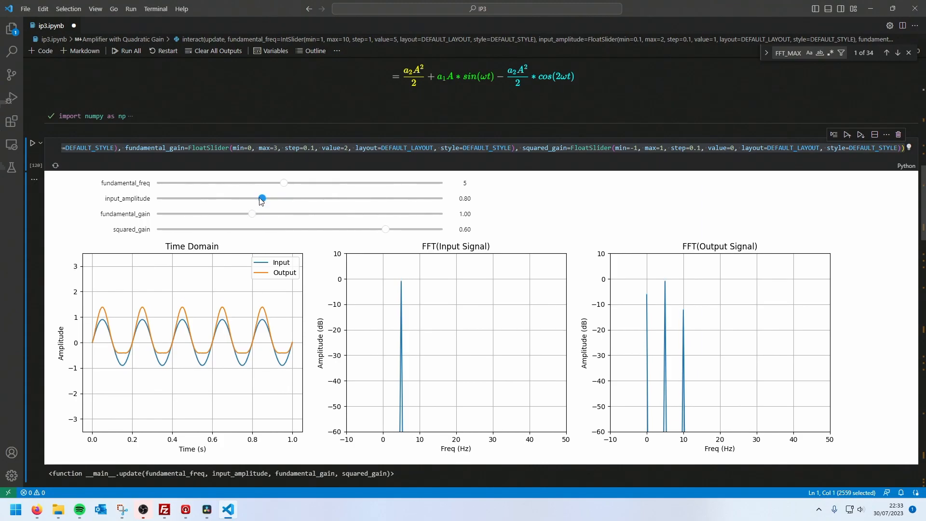
drag(261, 197, 230, 198)
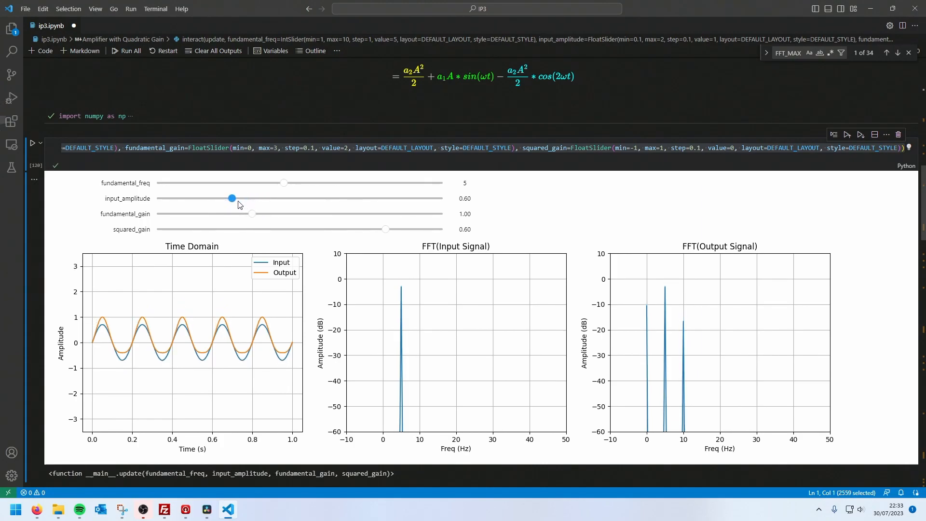
drag(230, 198, 216, 197)
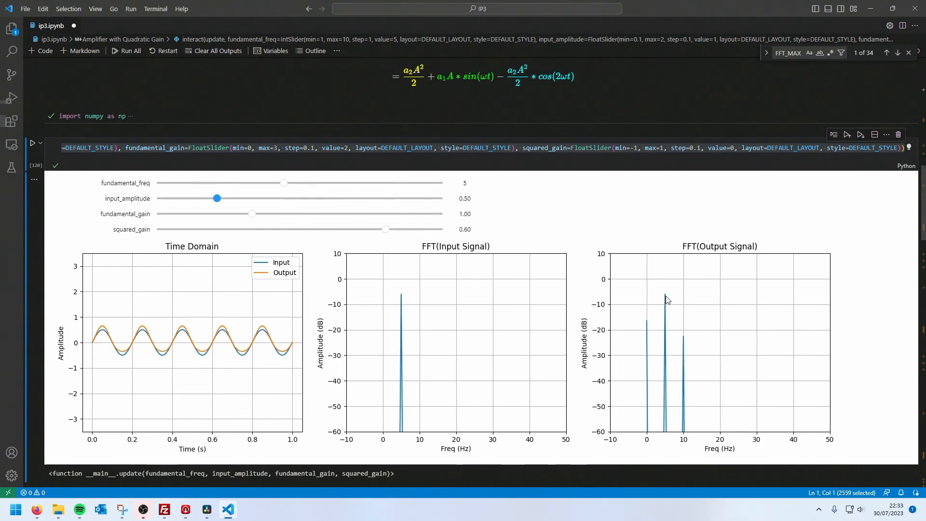
mouse_move(670, 285)
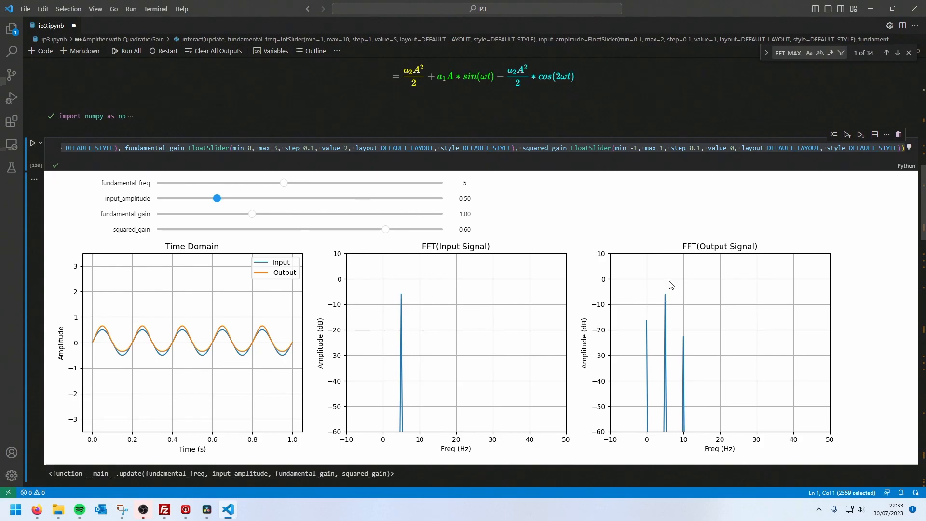
mouse_move(696, 339)
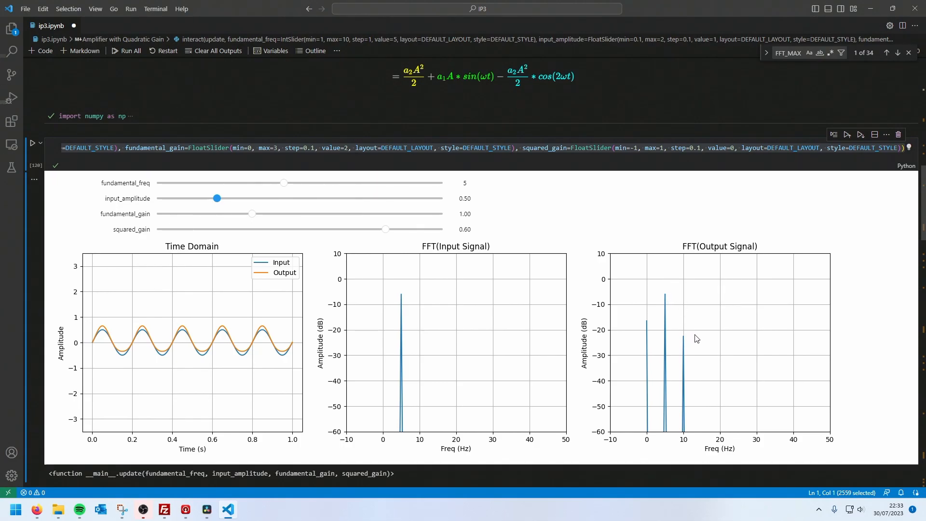
mouse_move(693, 332)
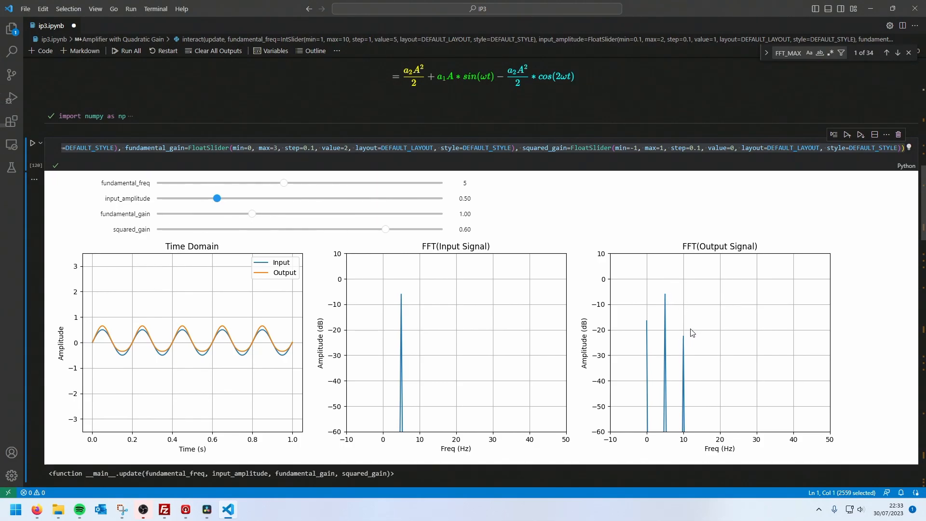
mouse_move(686, 331)
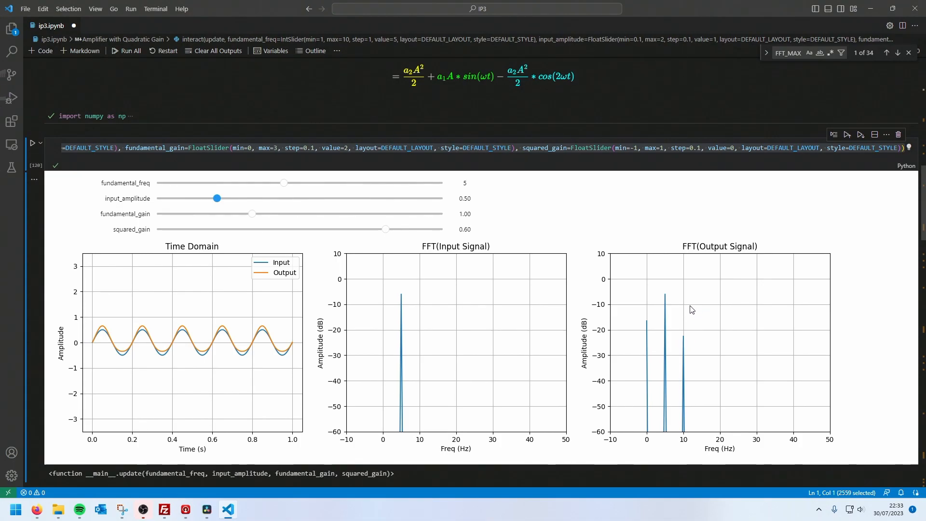
mouse_move(528, 83)
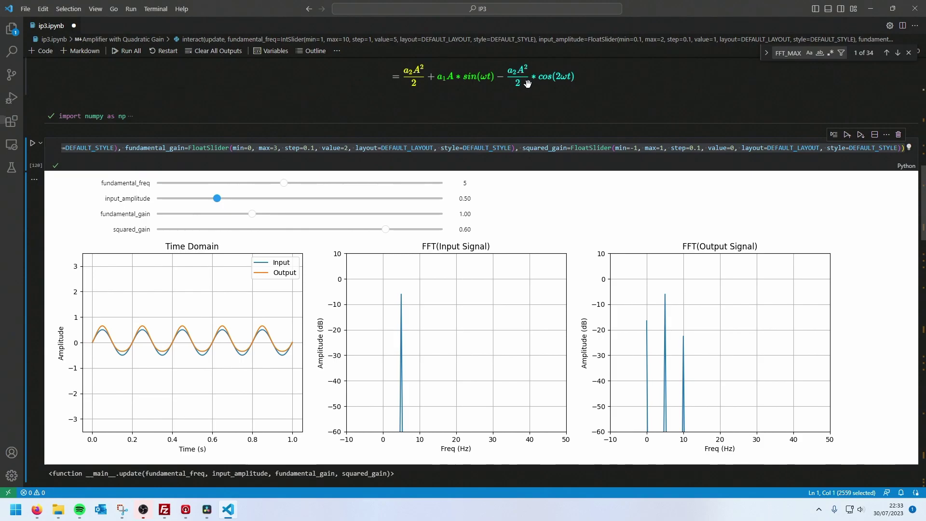
mouse_move(565, 302)
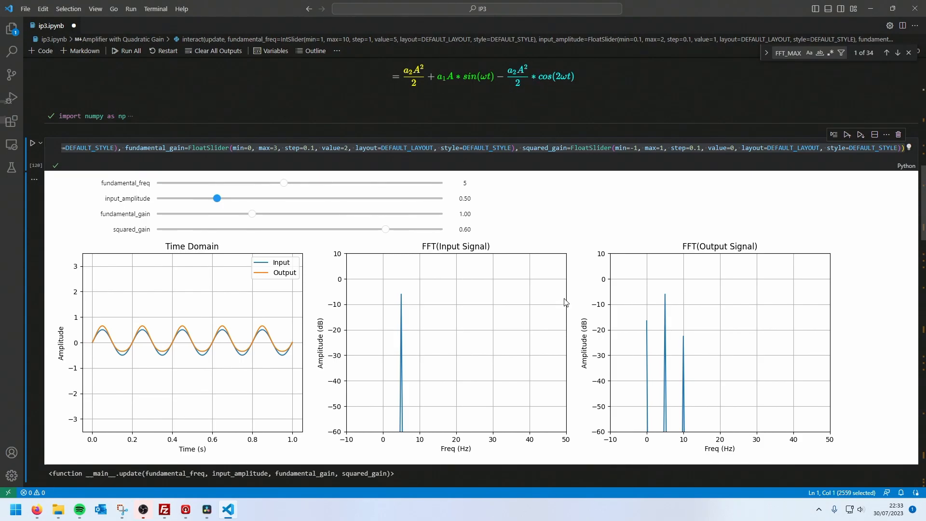
Scroll the notebook down to the Amplifier with Cubic Gain derivation and its plots
scroll(down, 3)
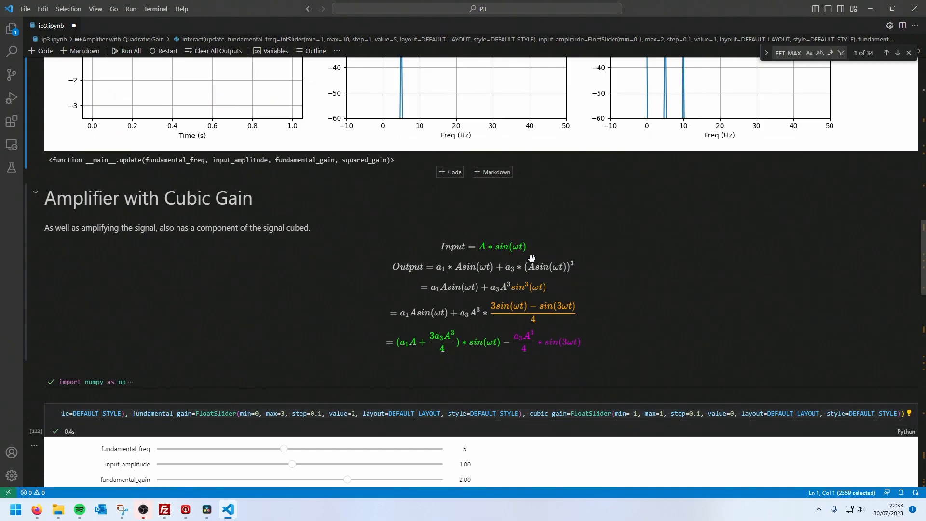
mouse_move(565, 274)
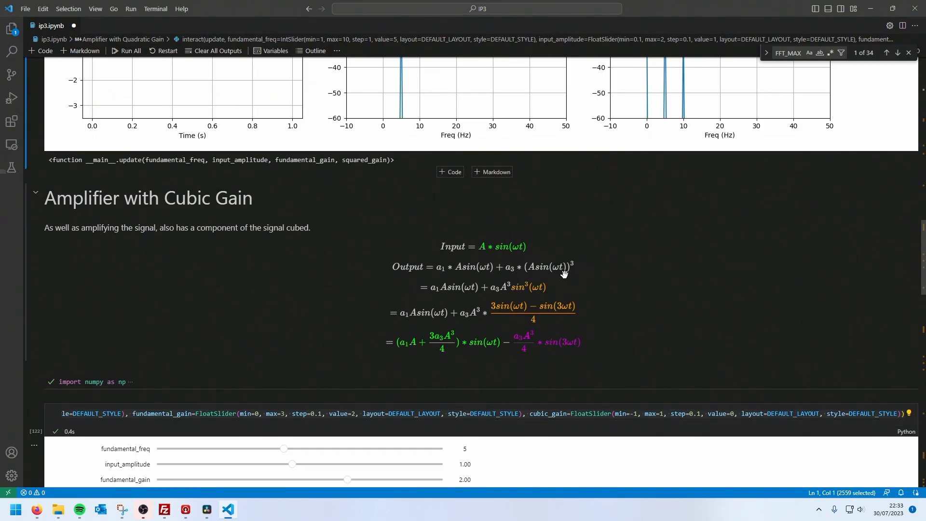
scroll(down, 3)
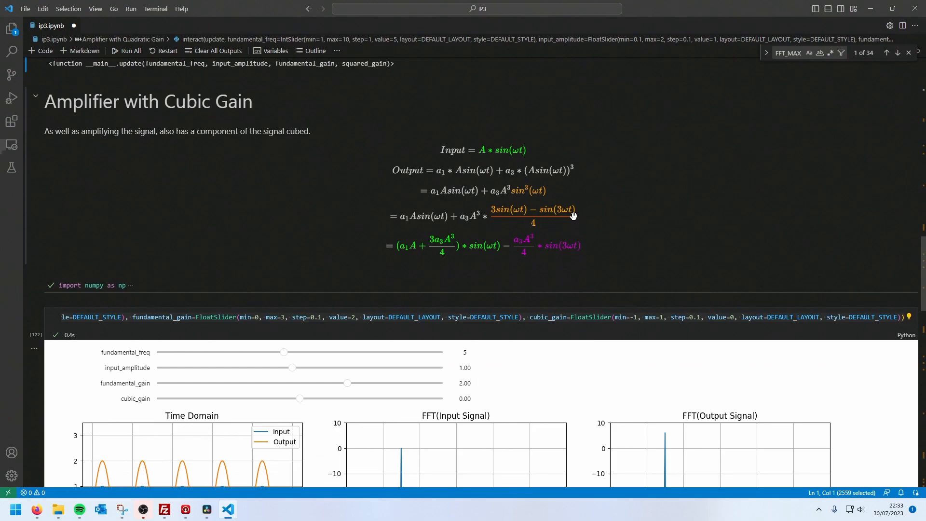
mouse_move(443, 177)
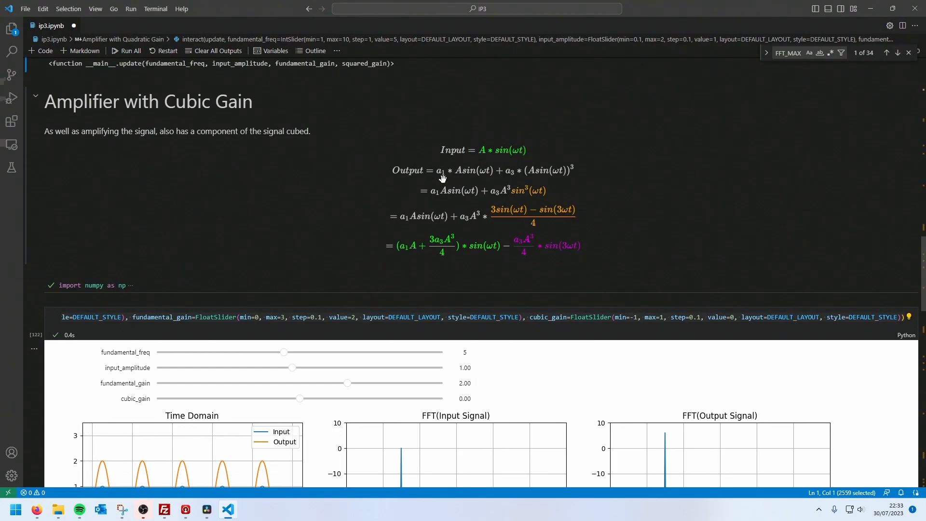
mouse_move(522, 172)
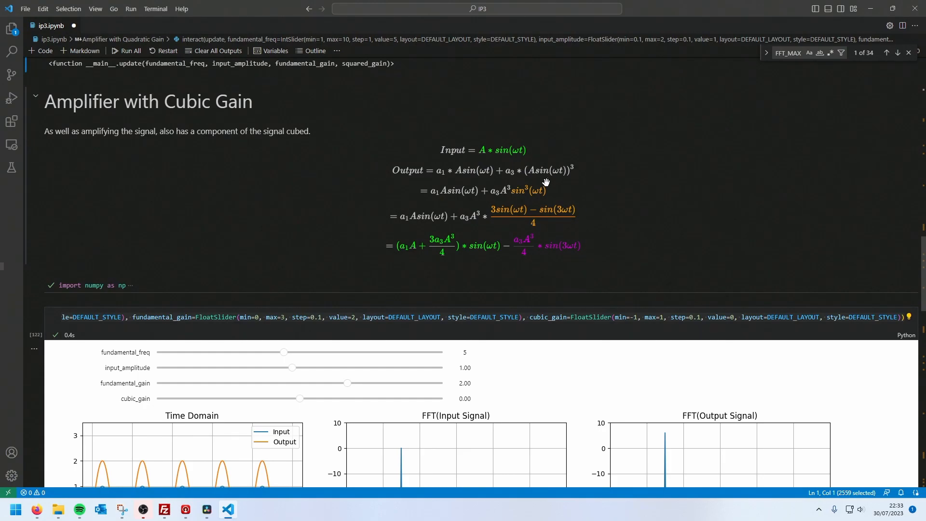
mouse_move(521, 192)
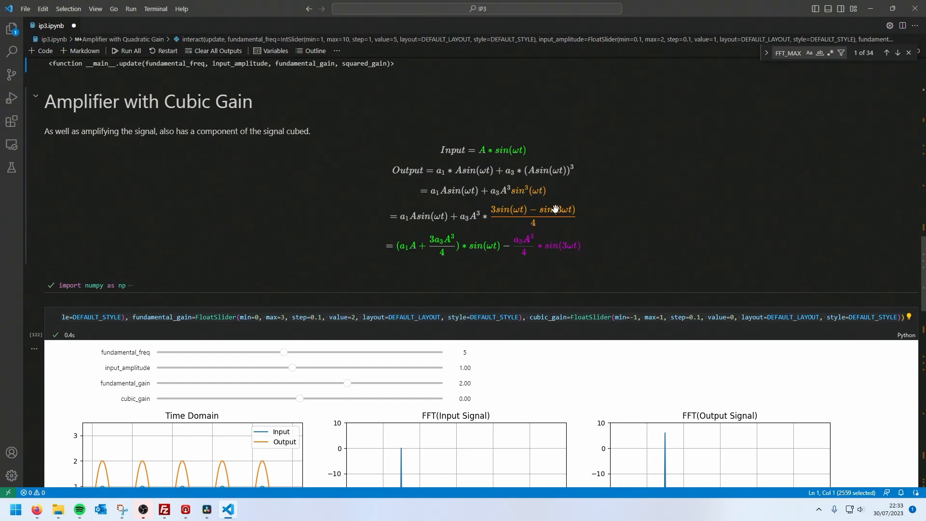
scroll(down, 3)
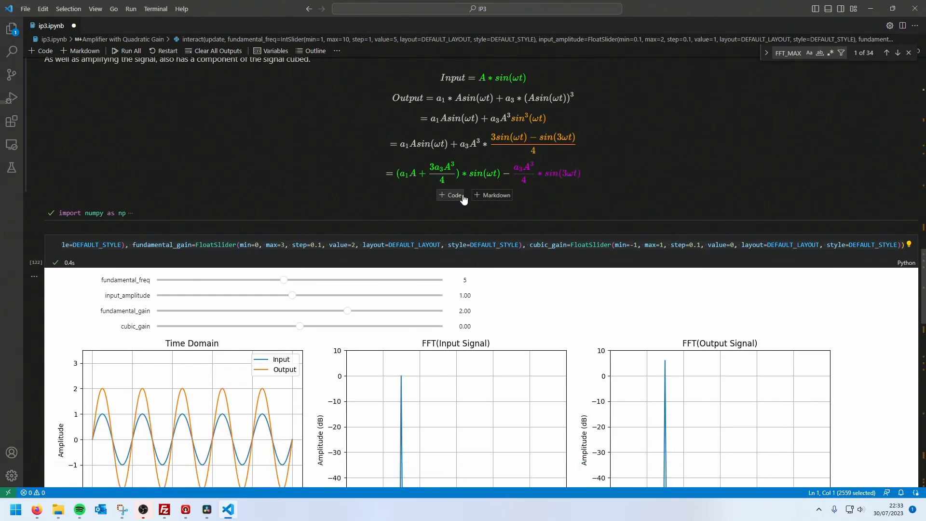
mouse_move(480, 174)
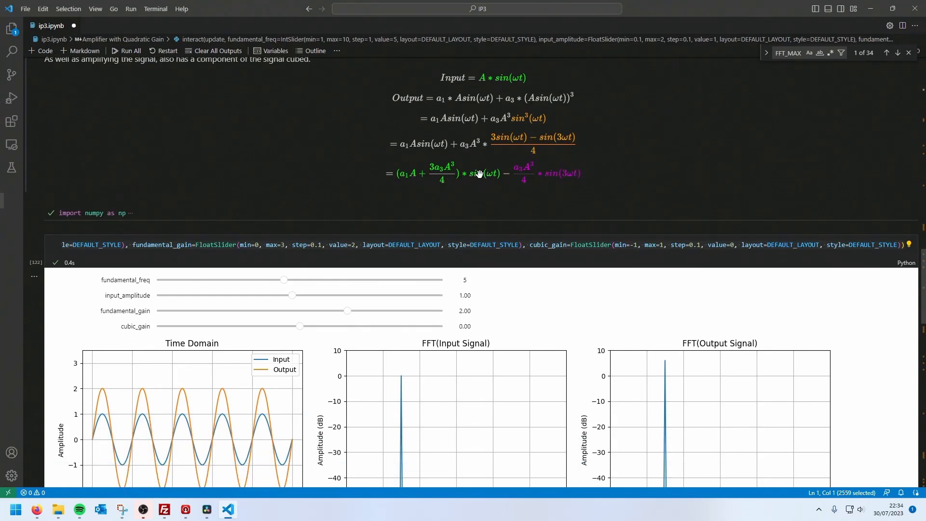
mouse_move(452, 186)
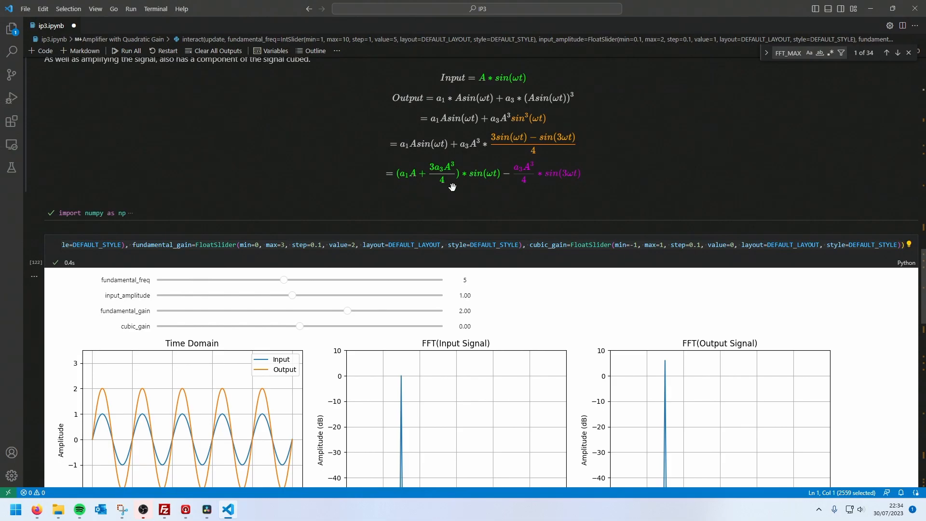
mouse_move(488, 180)
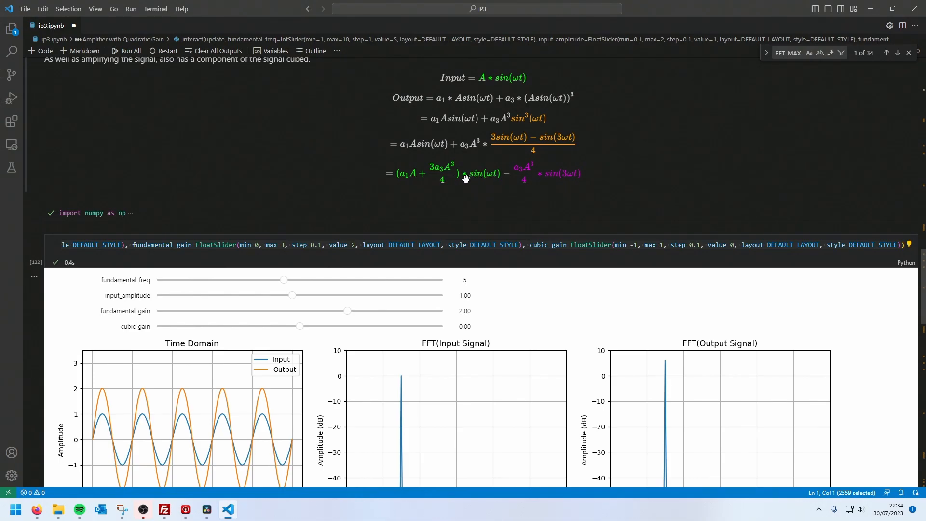
mouse_move(445, 160)
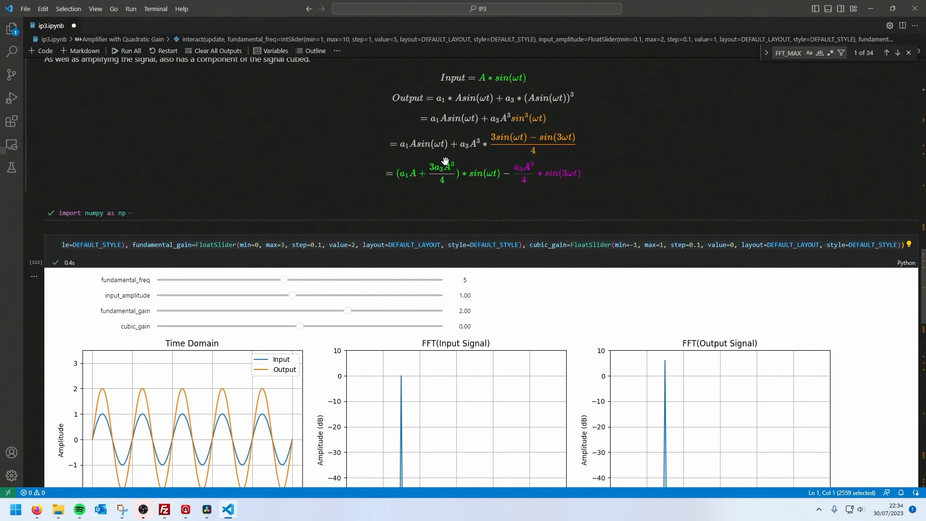
mouse_move(439, 168)
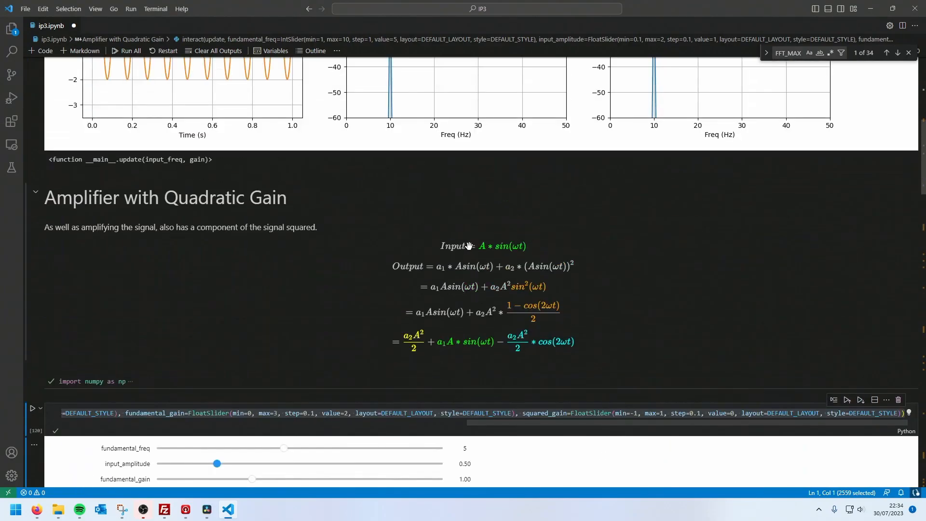
mouse_move(473, 347)
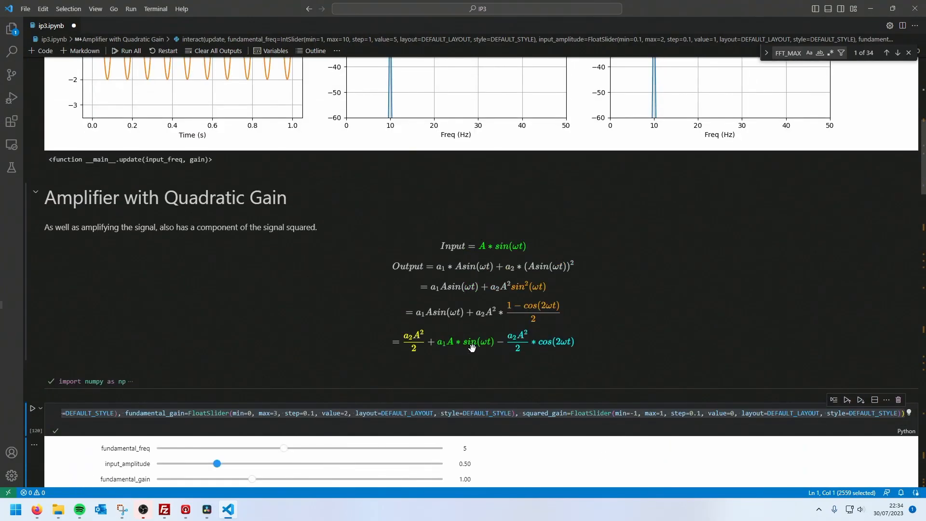
mouse_move(476, 353)
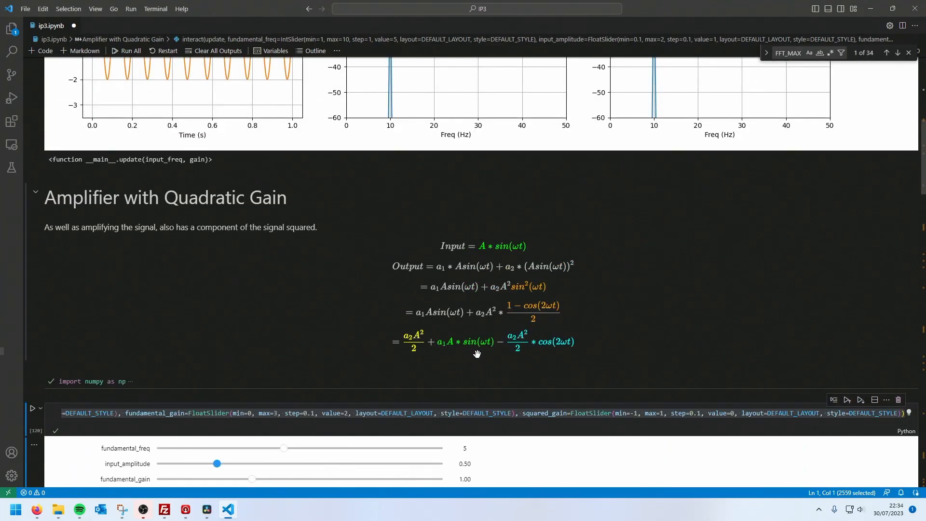
mouse_move(447, 345)
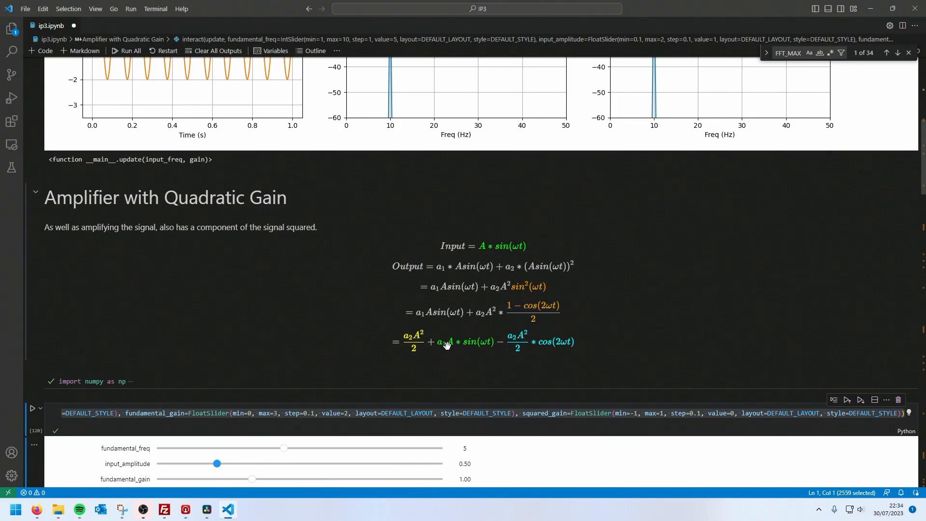
mouse_move(438, 346)
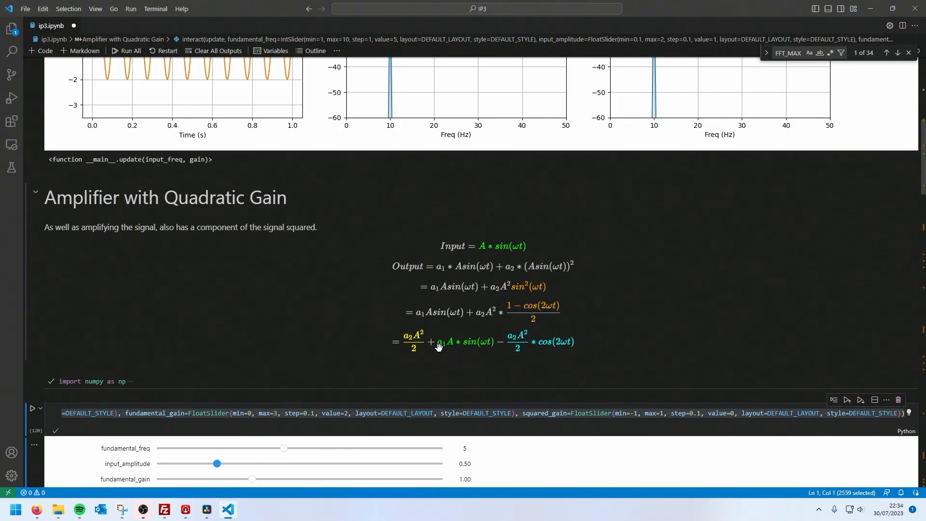
mouse_move(497, 355)
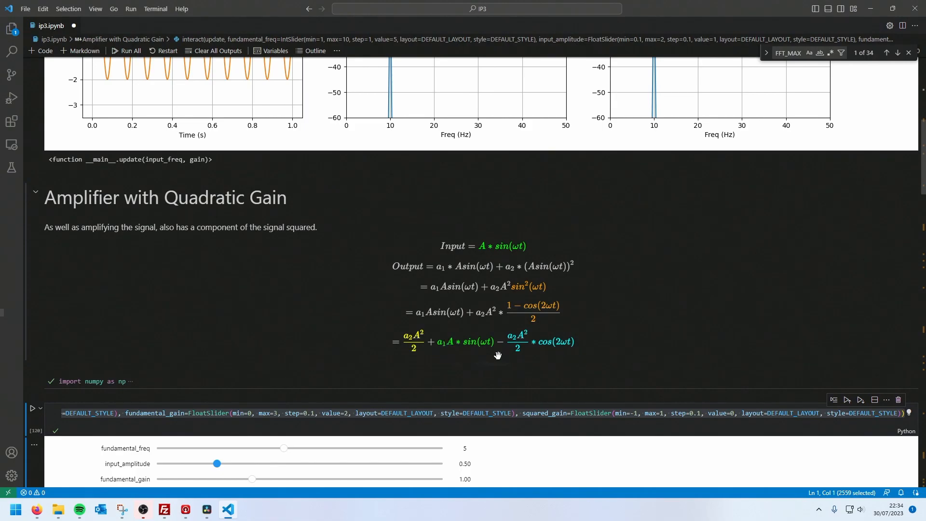
mouse_move(500, 357)
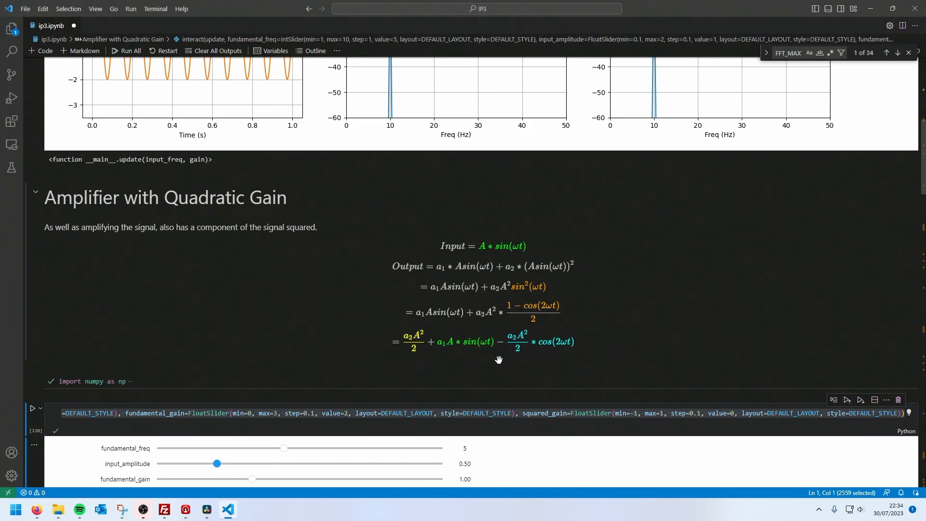
mouse_move(532, 342)
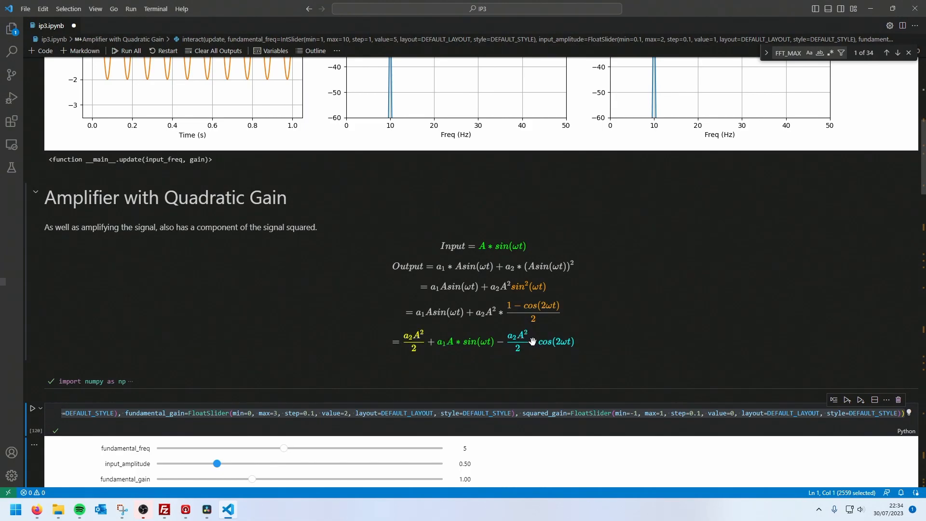
scroll(down, 3)
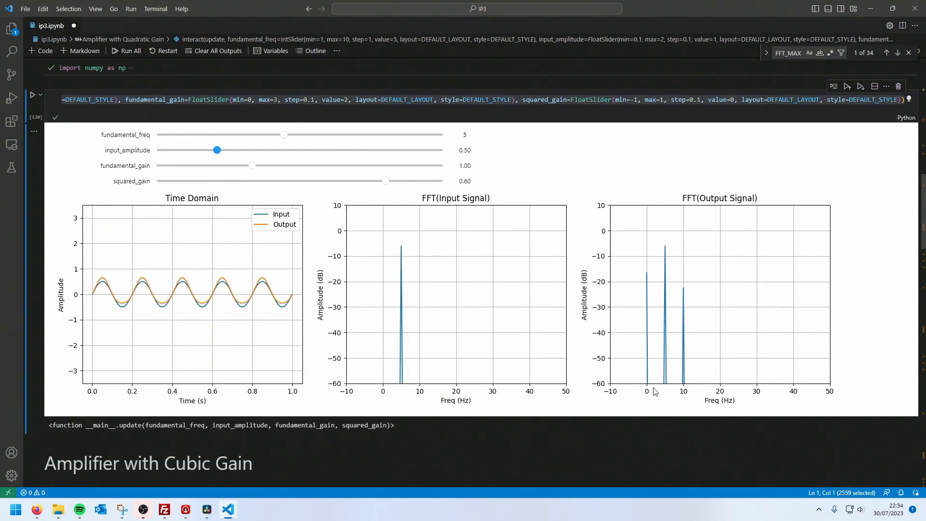
scroll(down, 3)
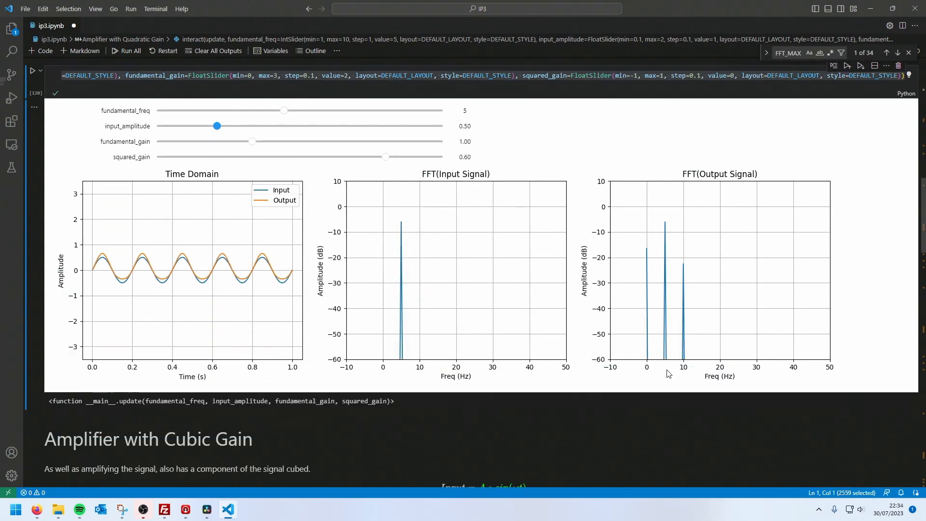
scroll(down, 3)
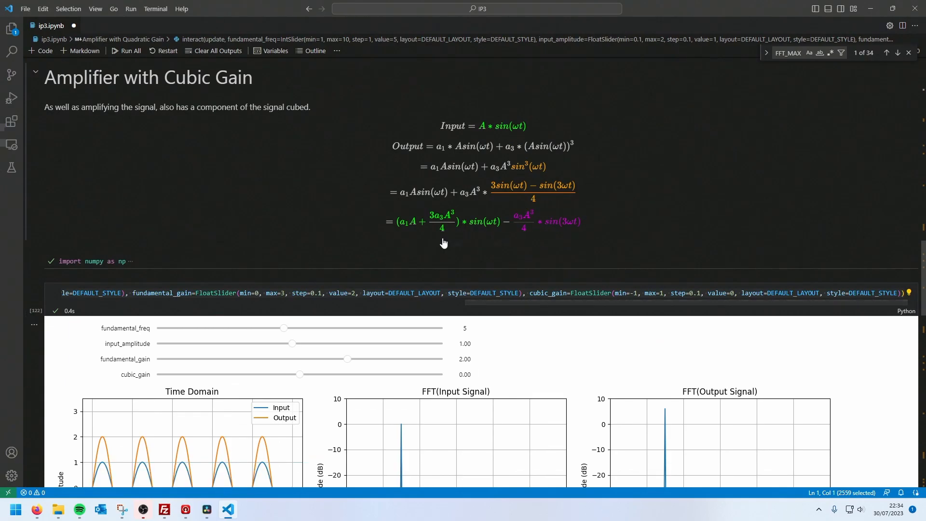
mouse_move(462, 225)
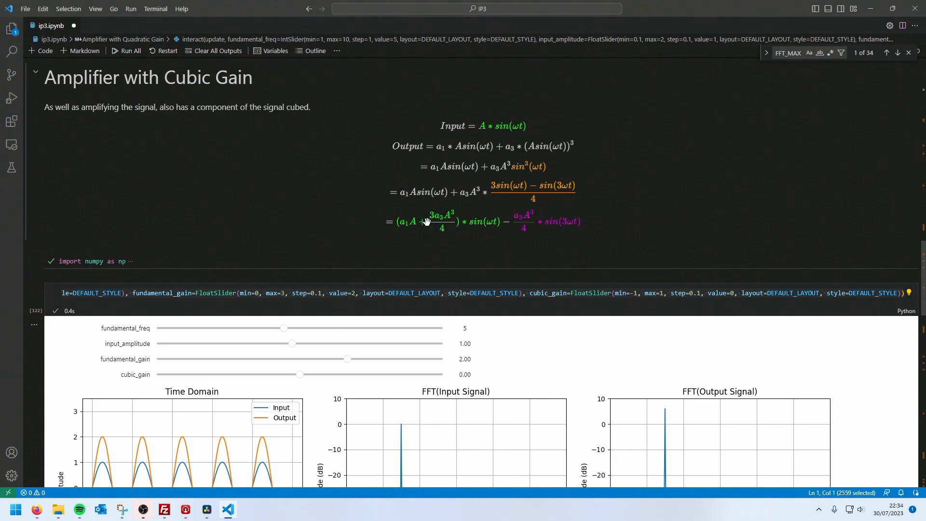
mouse_move(450, 227)
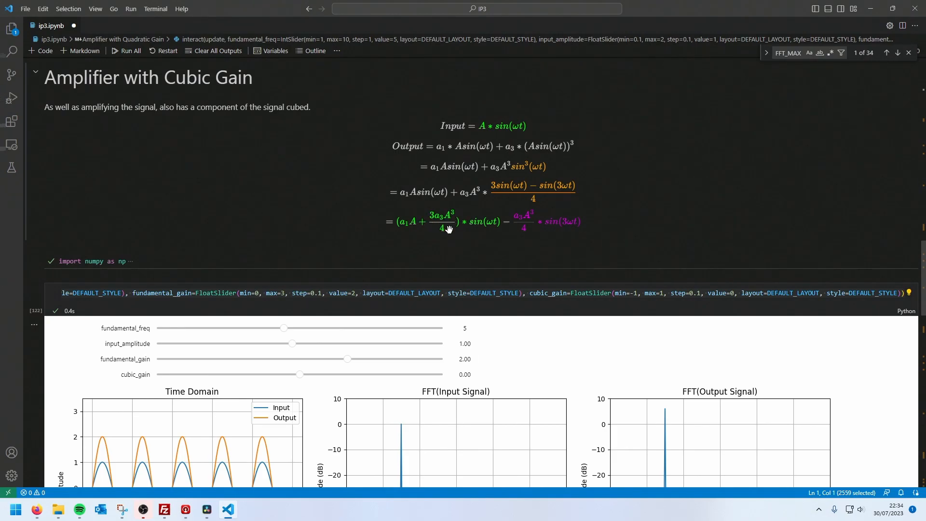
mouse_move(455, 213)
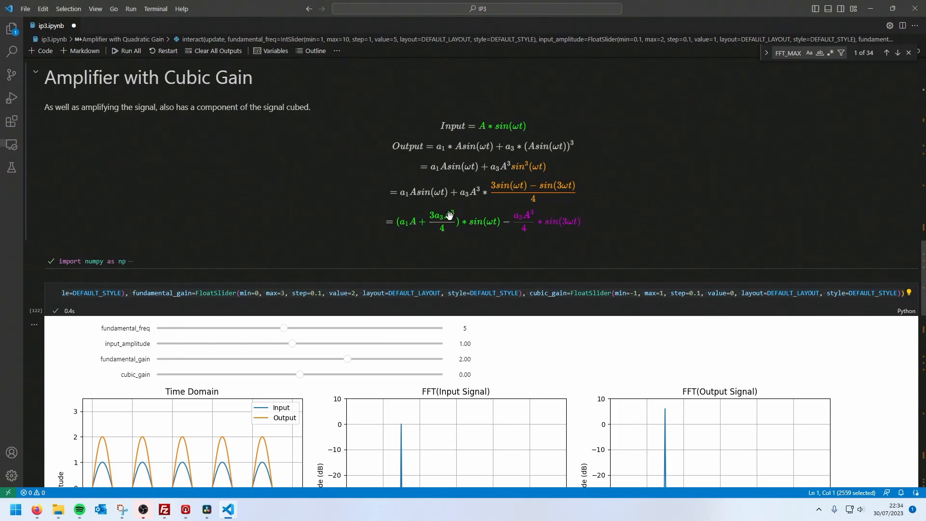
mouse_move(440, 229)
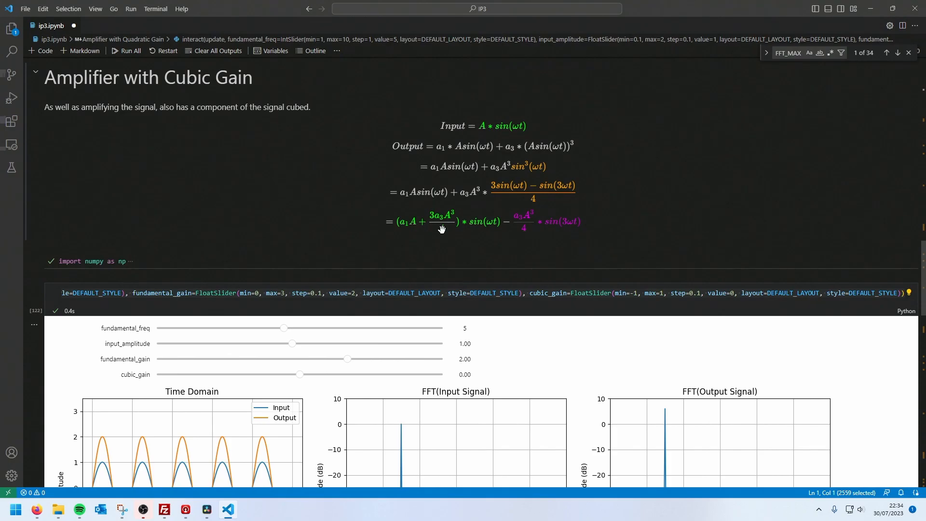
mouse_move(459, 217)
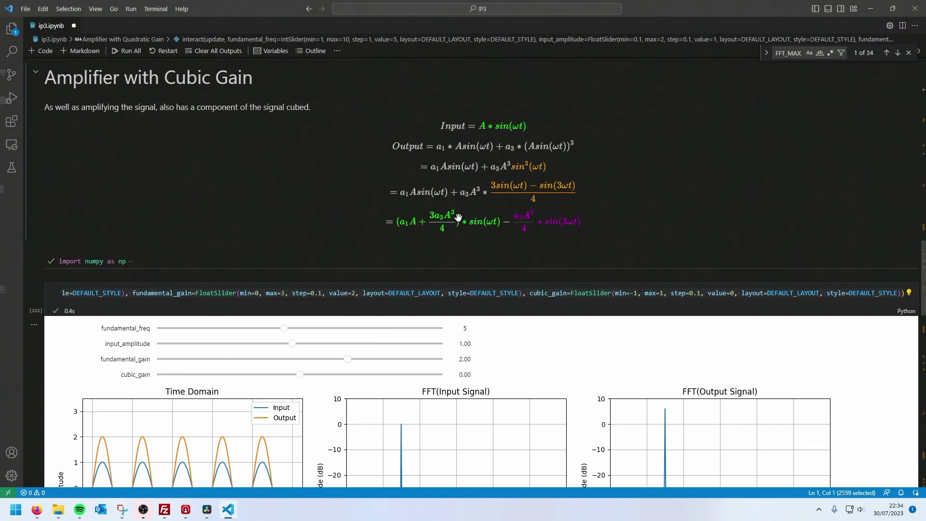
mouse_move(511, 220)
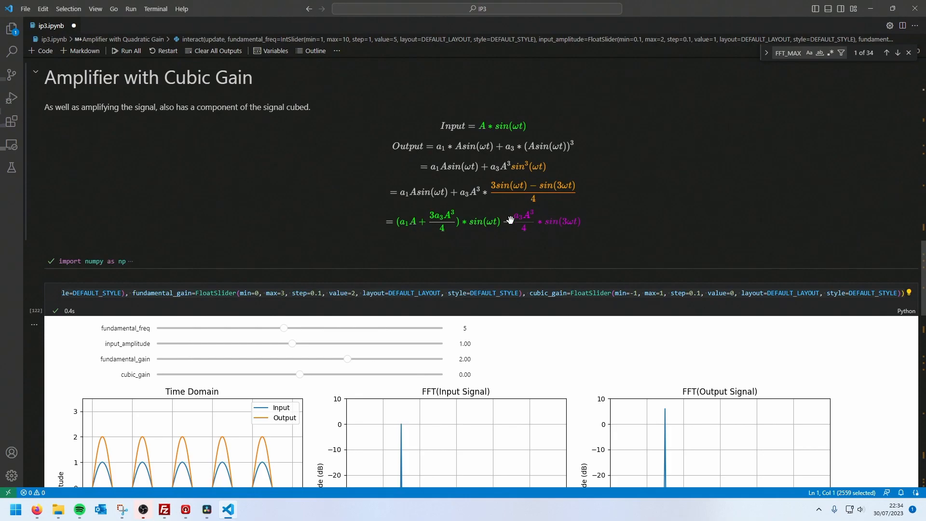
scroll(down, 3)
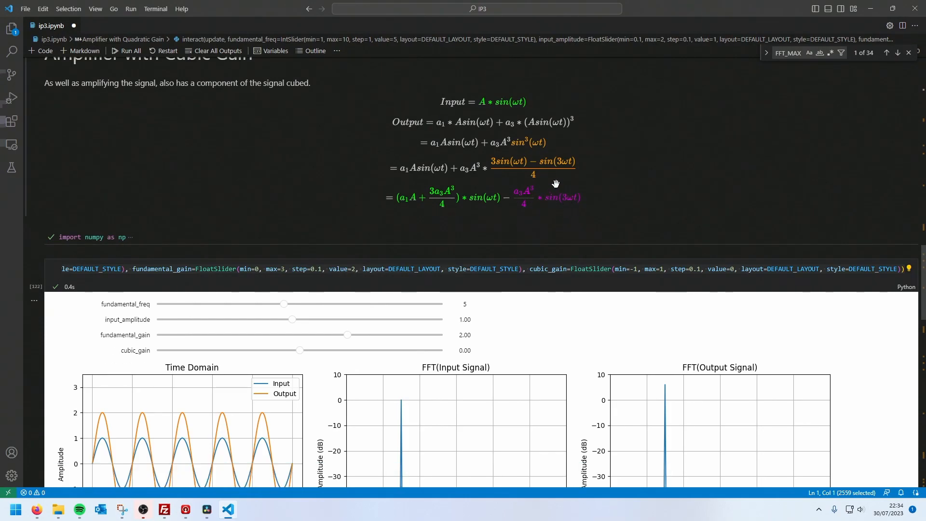
scroll(down, 3)
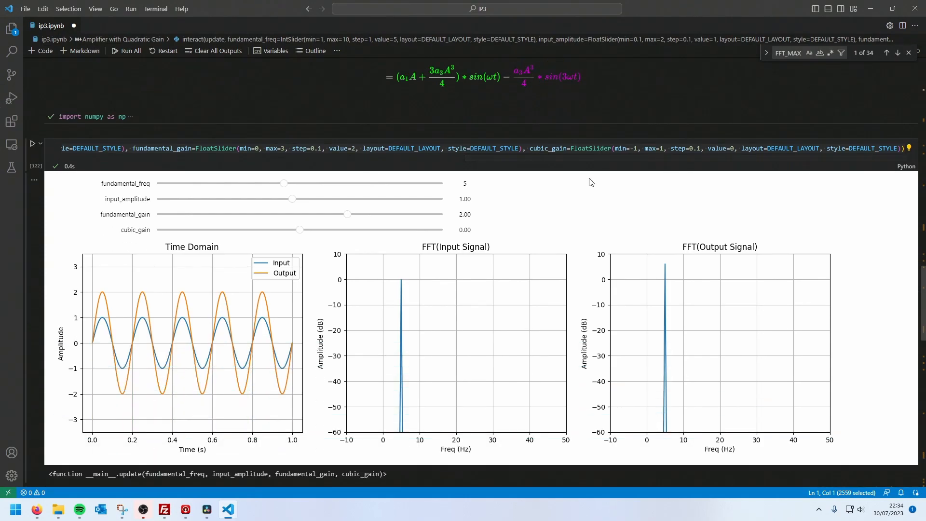
Lower the cubic gain stepwise to -0.40 so a third harmonic appears at 15 Hz
scroll(down, 3)
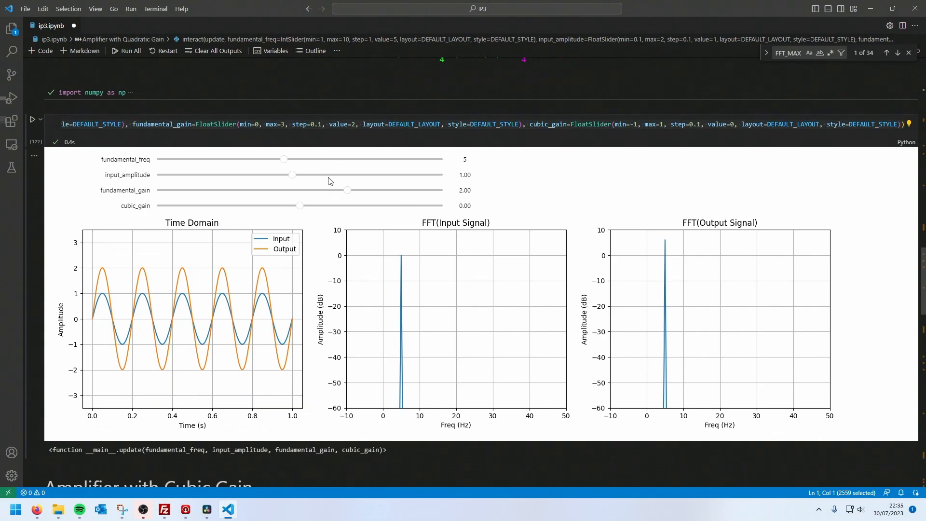
mouse_move(174, 204)
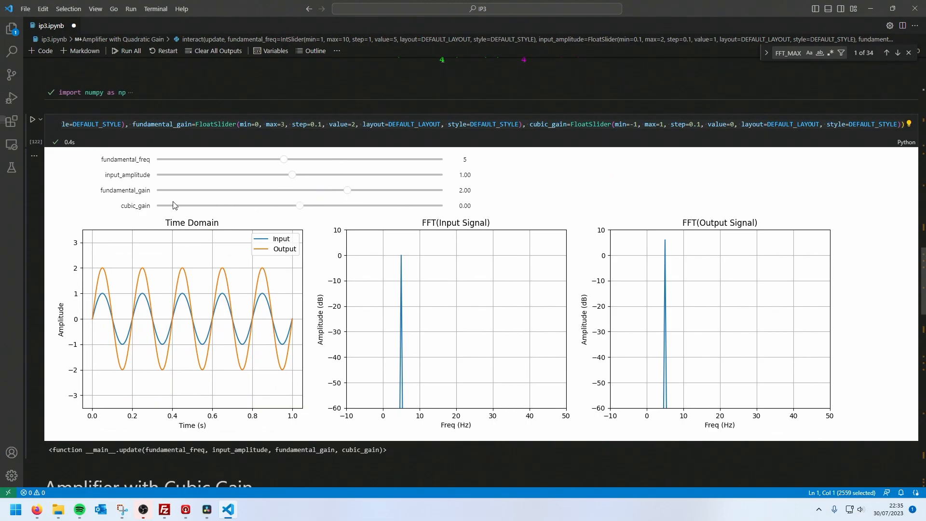
mouse_move(180, 202)
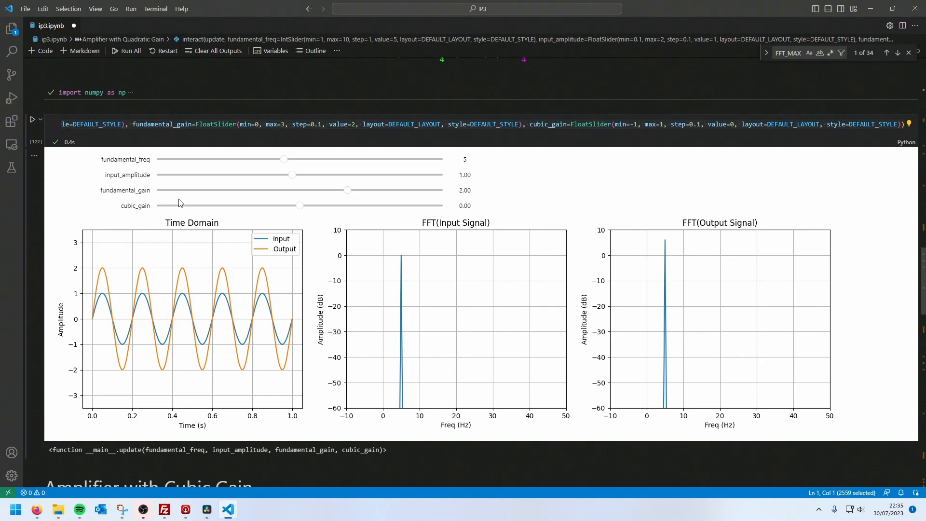
mouse_move(307, 207)
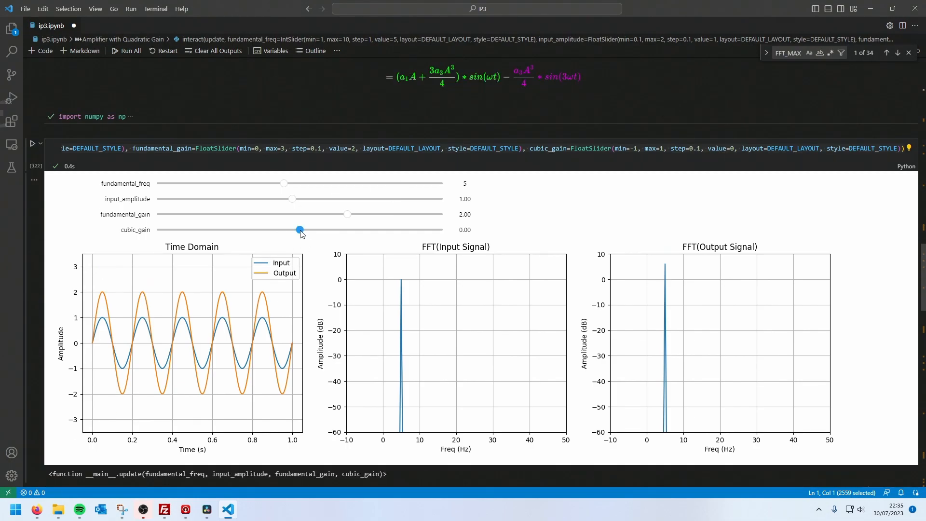
drag(299, 229, 286, 230)
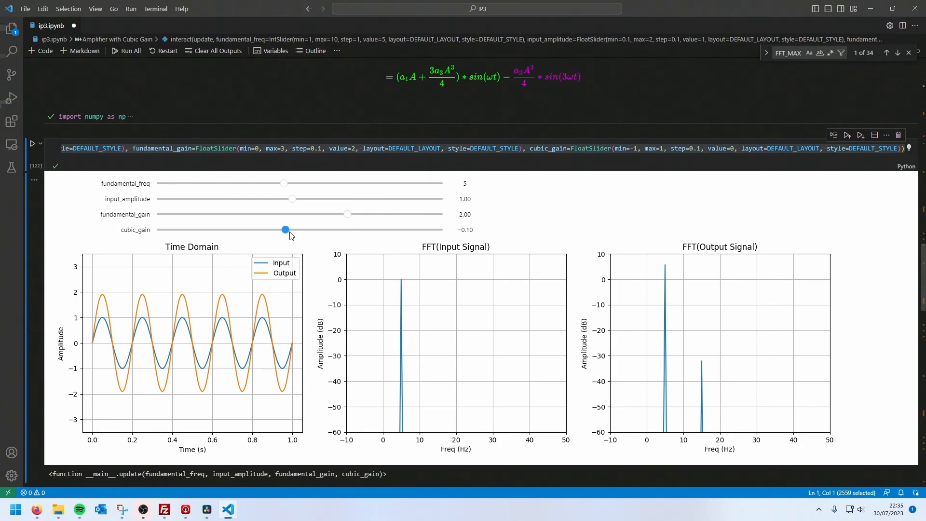
mouse_move(696, 388)
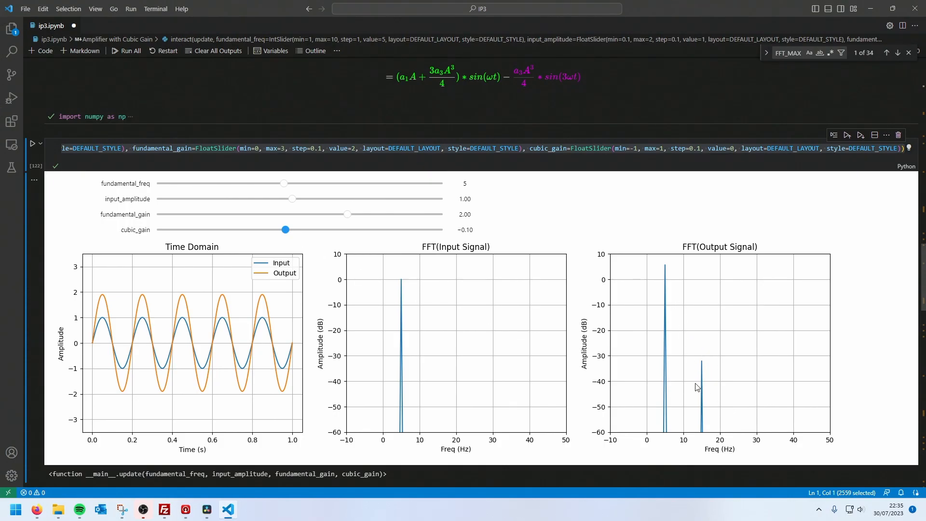
mouse_move(704, 367)
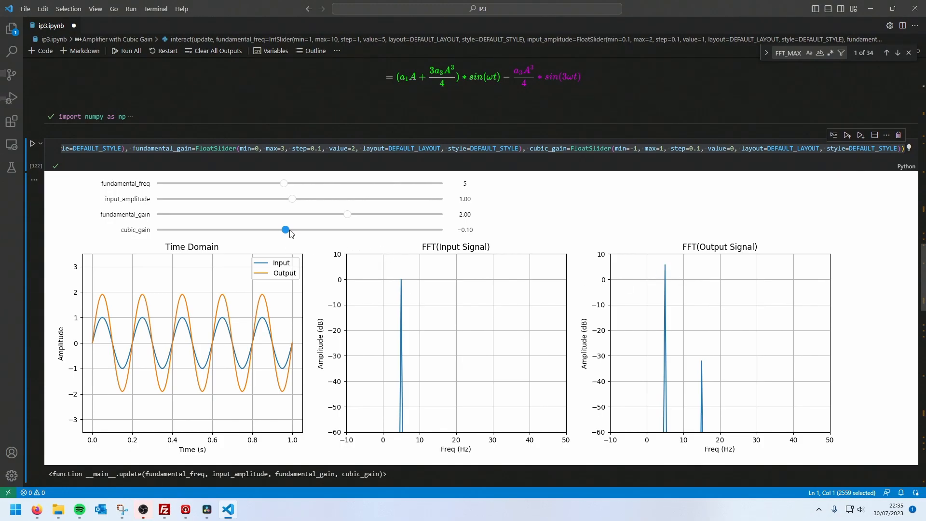
drag(285, 229, 270, 229)
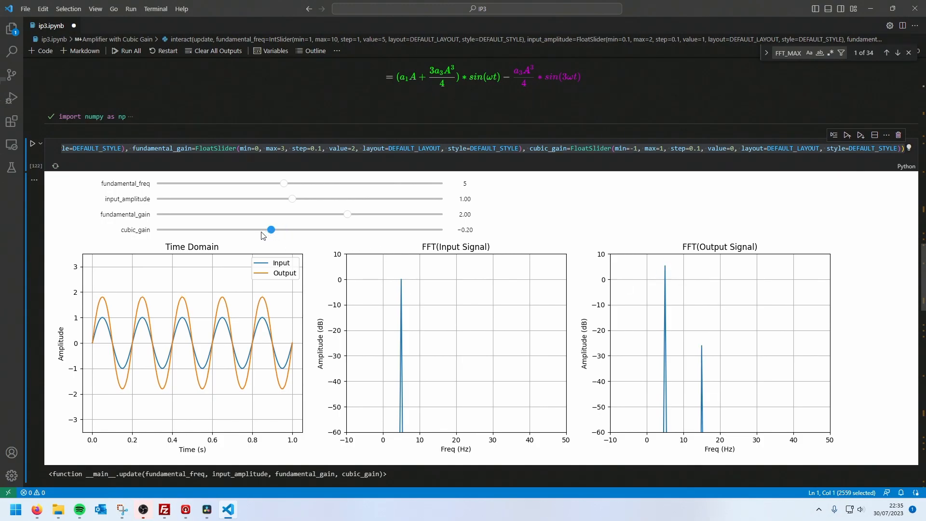
drag(270, 230, 241, 229)
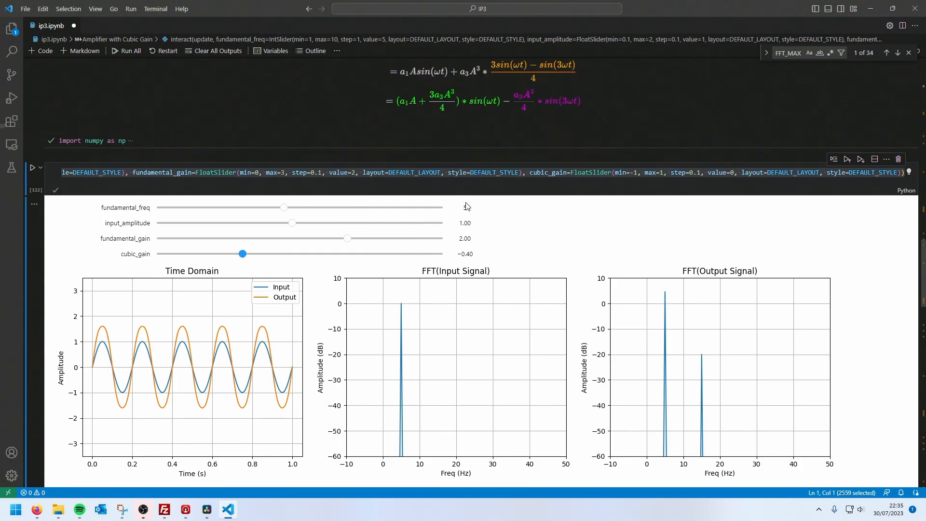
Set the fundamental gain to 1.30 and halve the input amplitude to 0.50
scroll(down, 3)
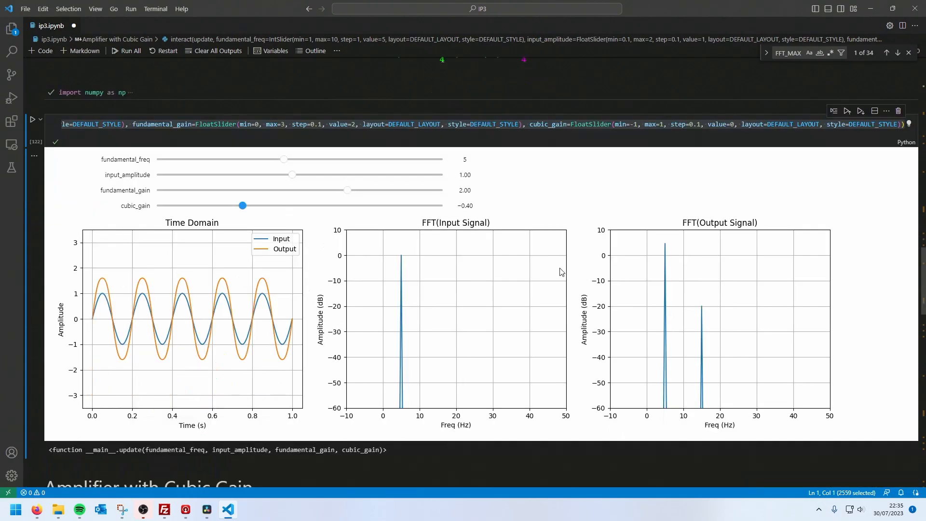
drag(347, 190, 271, 190)
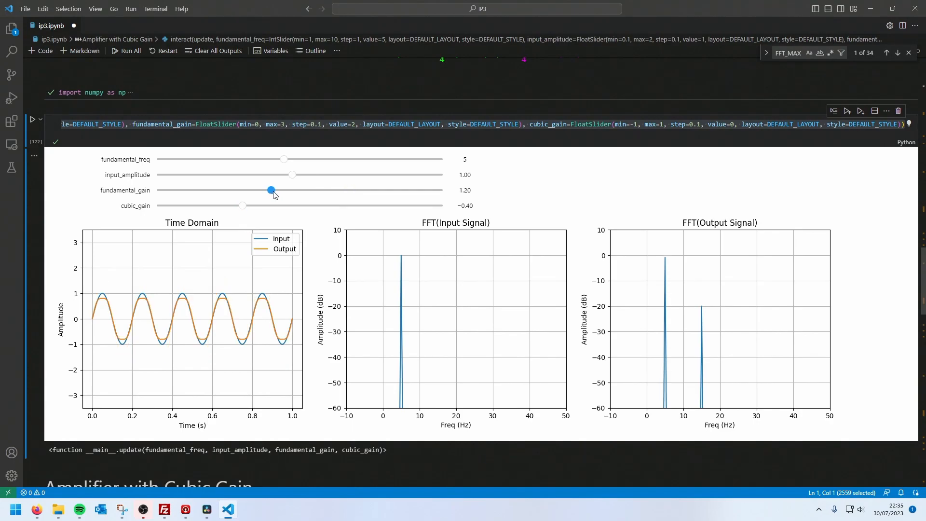
drag(270, 190, 281, 190)
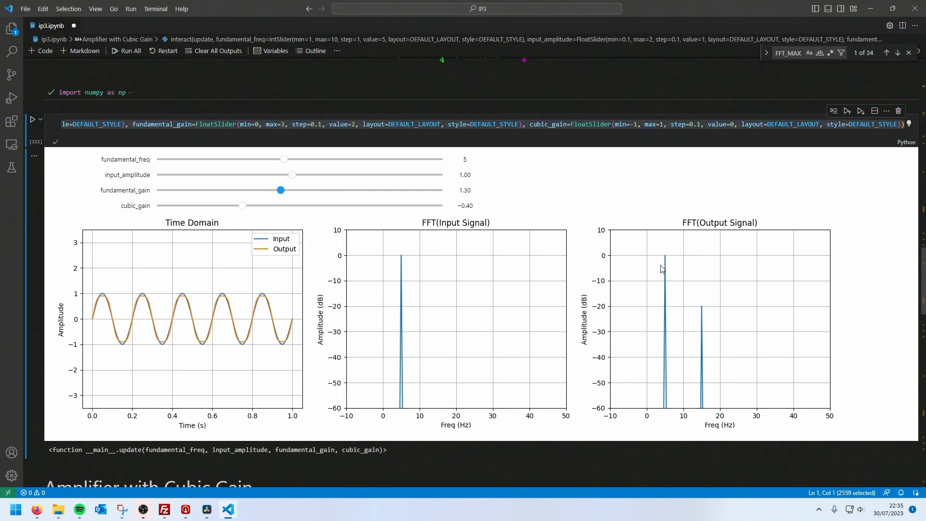
mouse_move(668, 259)
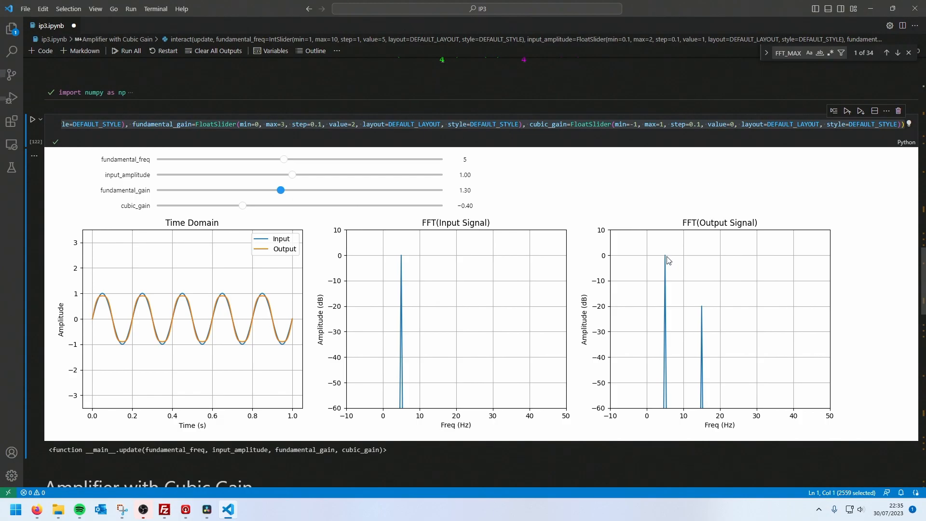
mouse_move(663, 250)
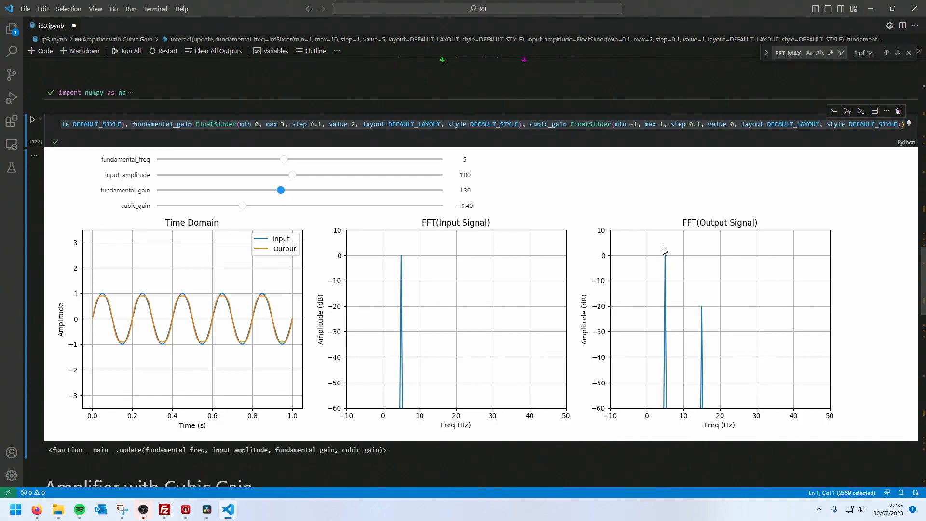
mouse_move(696, 308)
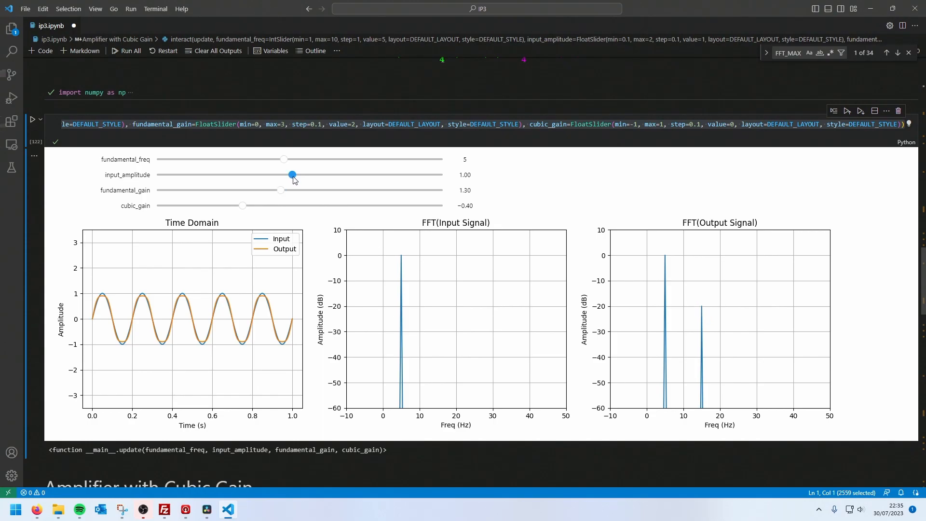
drag(291, 175, 216, 174)
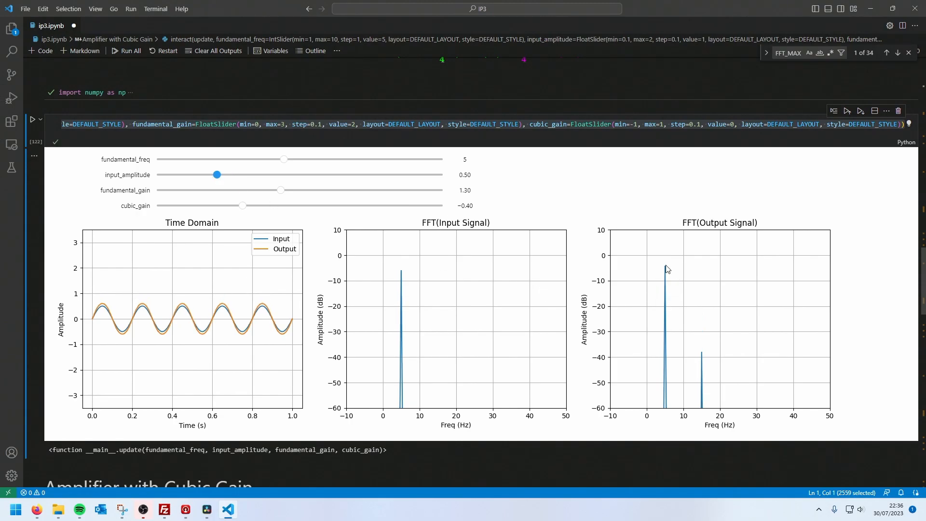
mouse_move(670, 260)
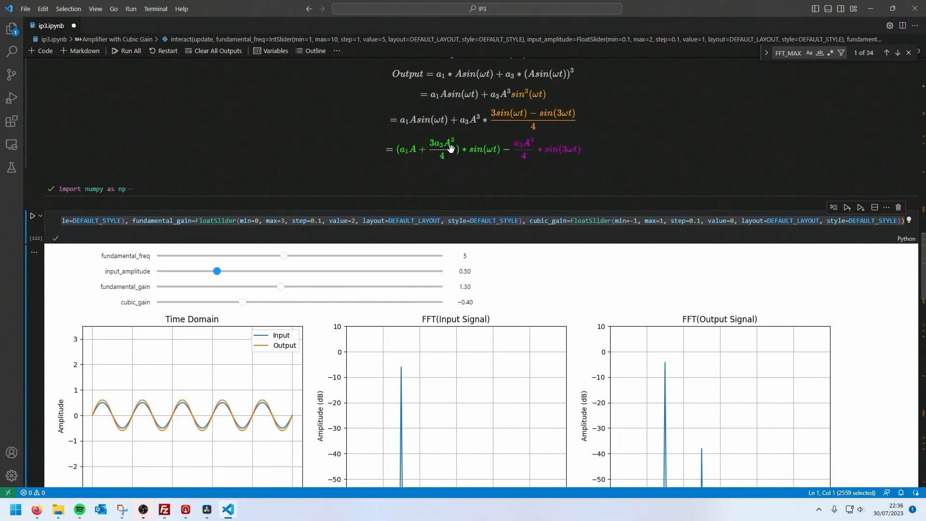
Set the cubic gain fully left to -1.00 so the 15 Hz harmonic rises to about -30 dB
scroll(down, 3)
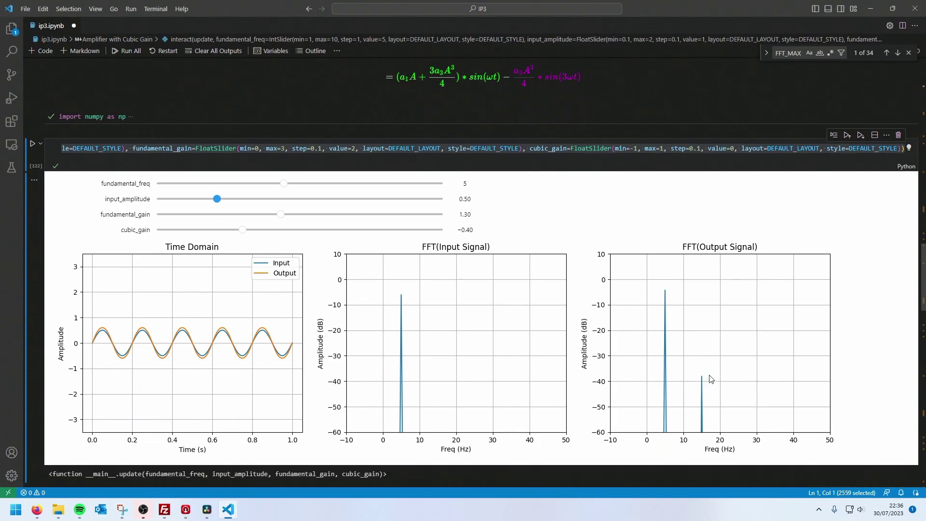
mouse_move(698, 379)
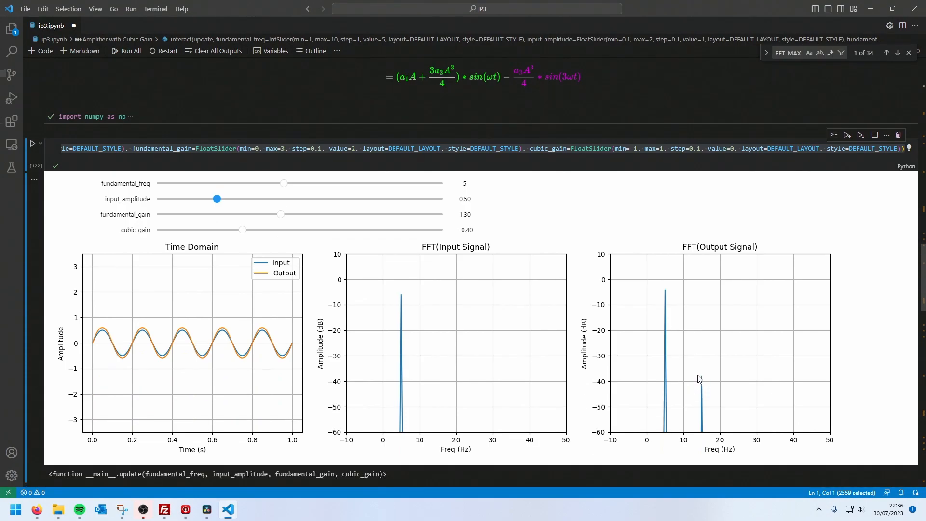
mouse_move(648, 306)
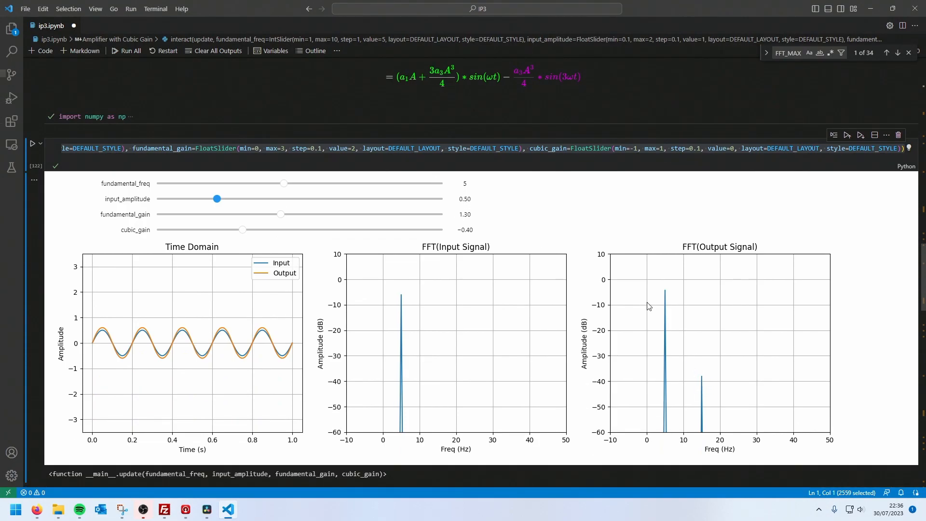
mouse_move(702, 328)
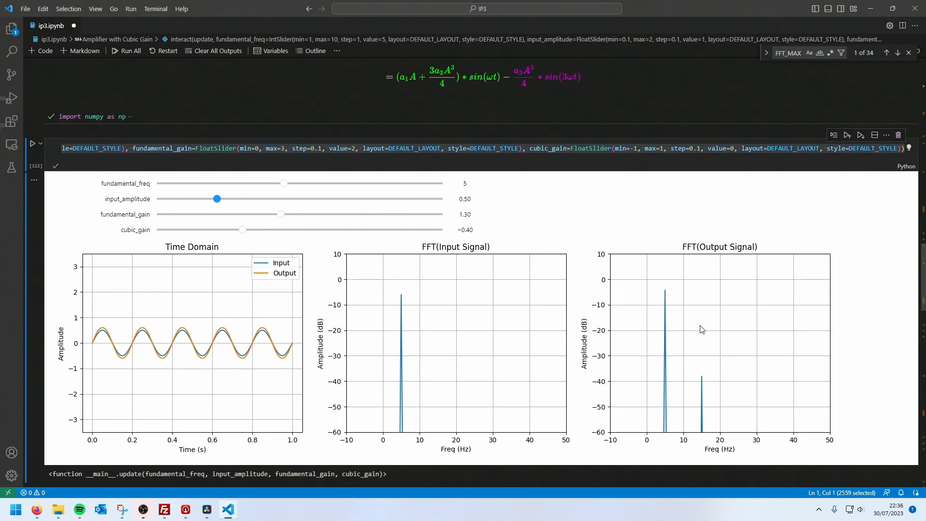
mouse_move(702, 333)
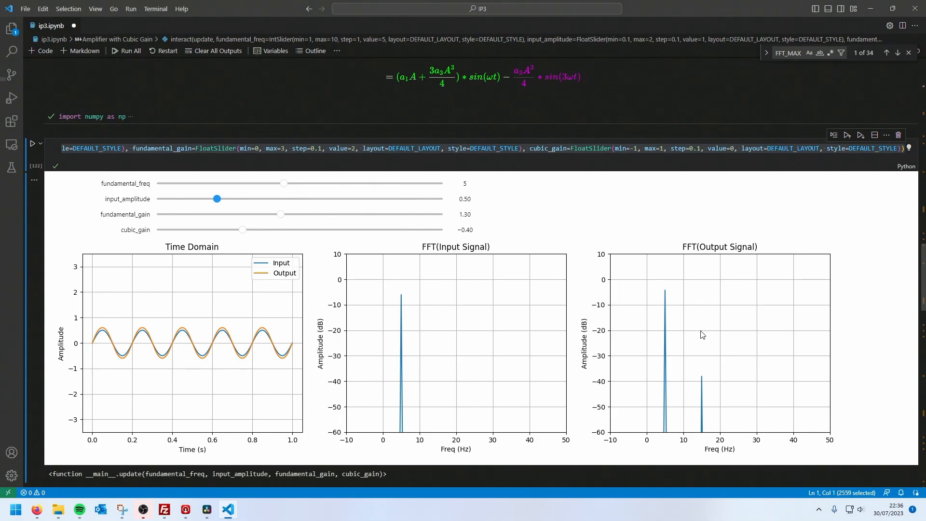
mouse_move(705, 378)
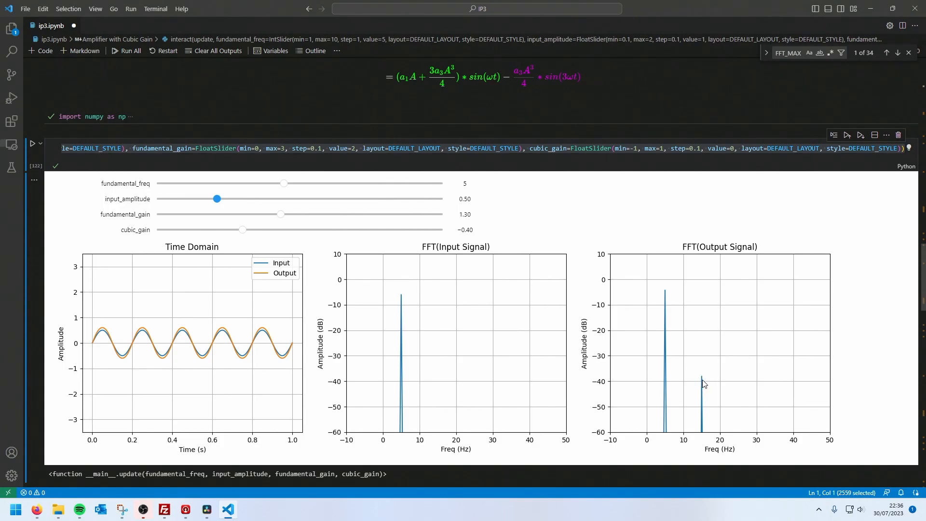
mouse_move(702, 381)
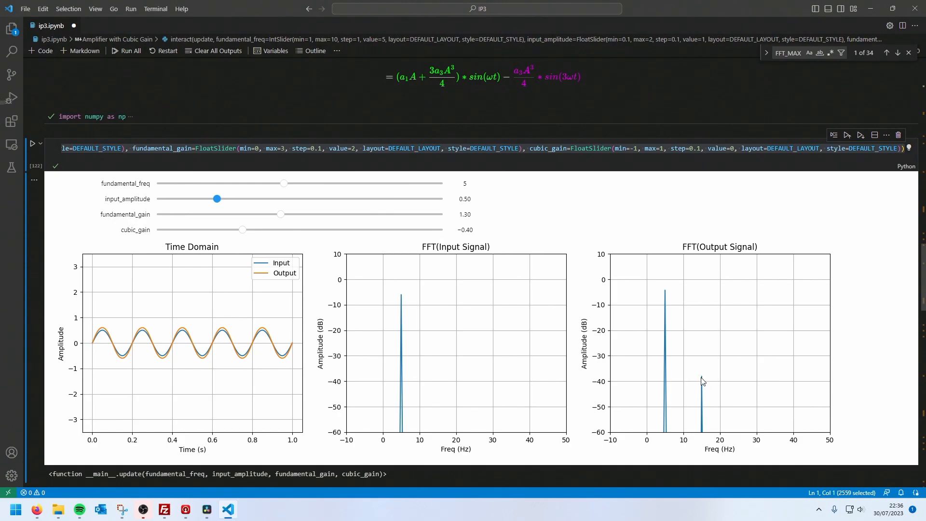
mouse_move(134, 351)
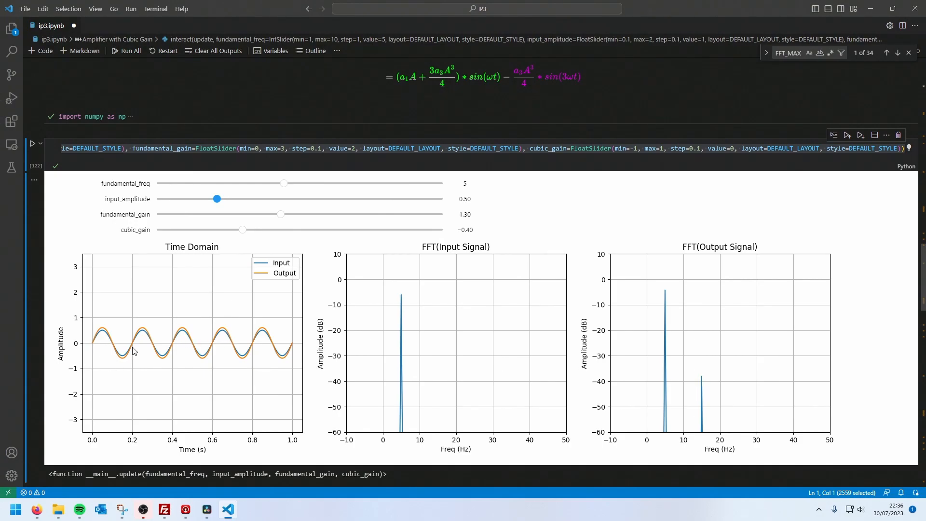
mouse_move(174, 347)
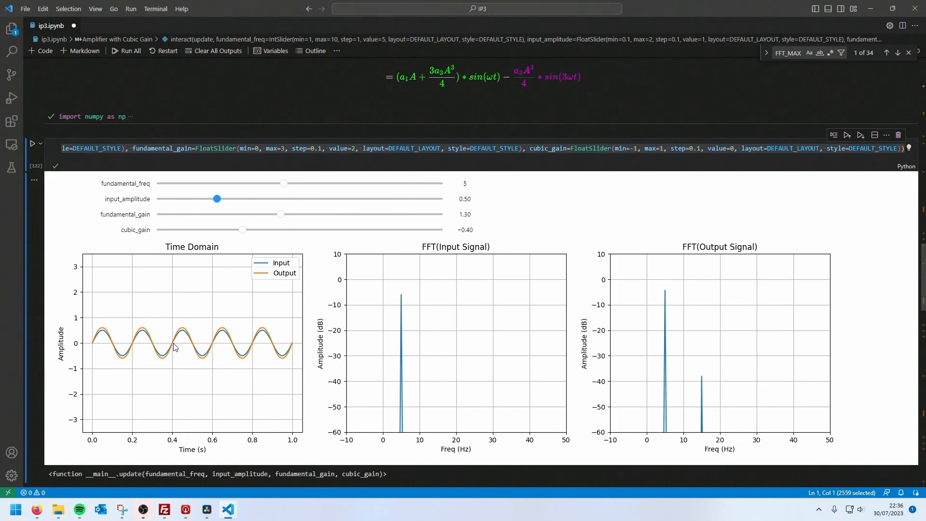
mouse_move(137, 336)
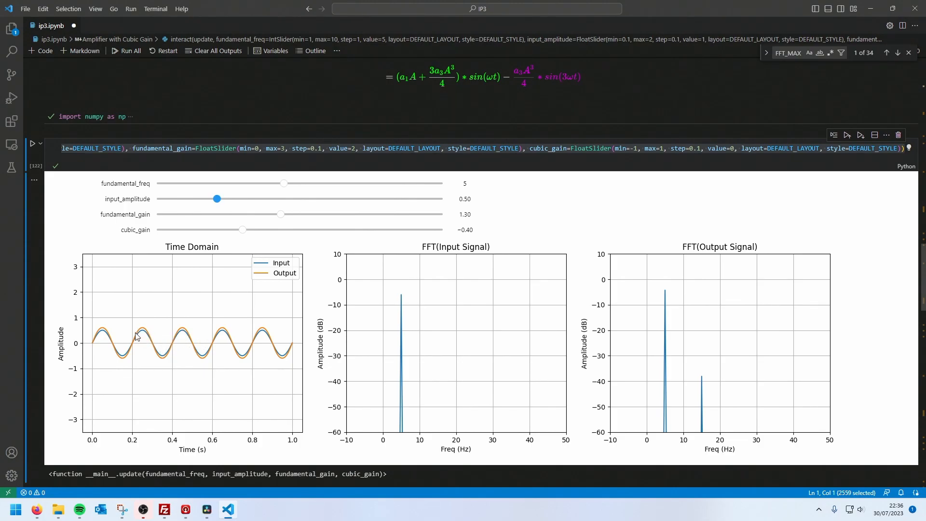
mouse_move(94, 342)
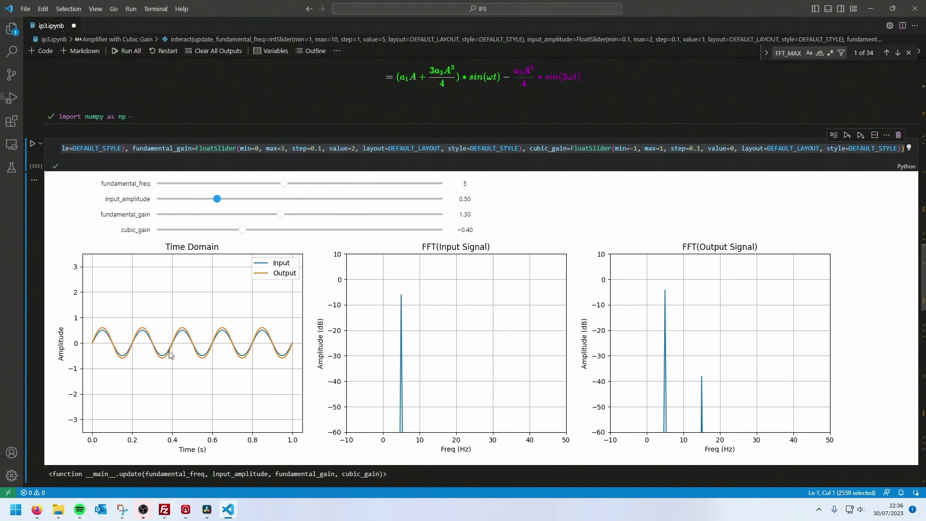
drag(241, 229, 156, 229)
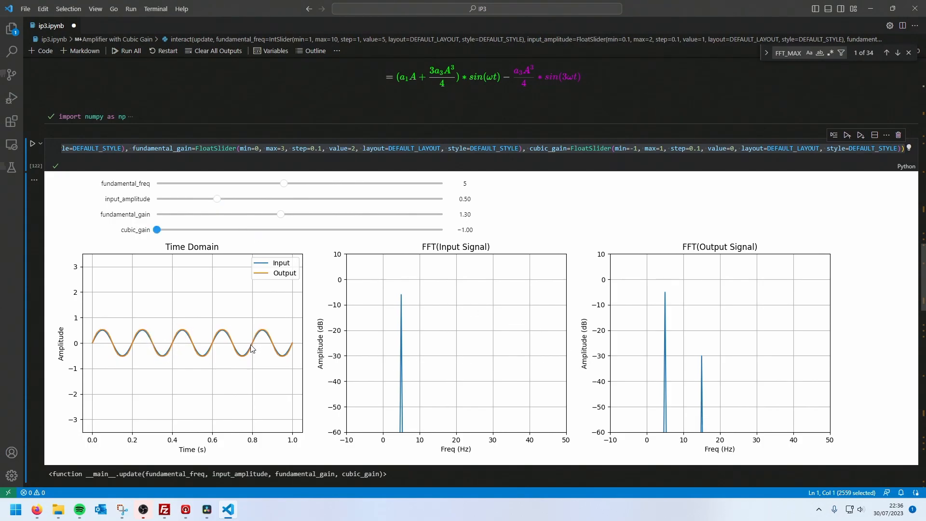
mouse_move(169, 351)
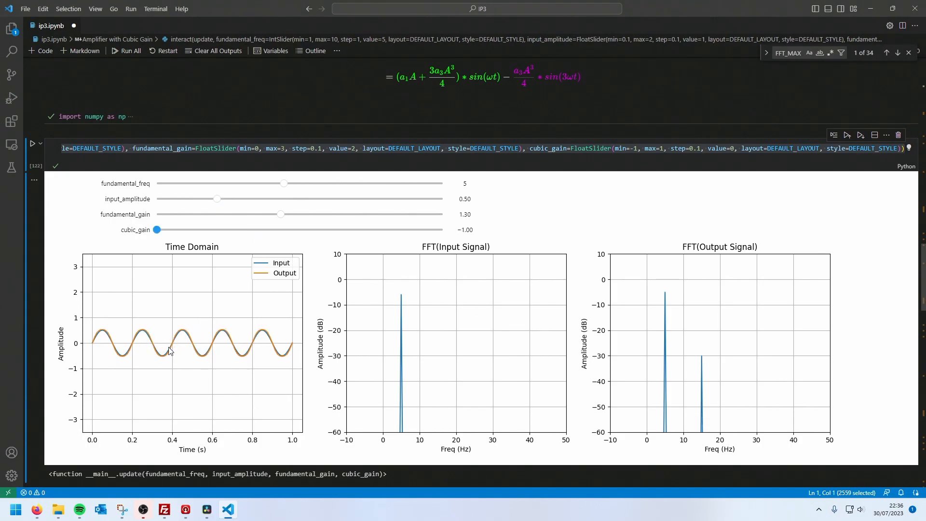
mouse_move(295, 343)
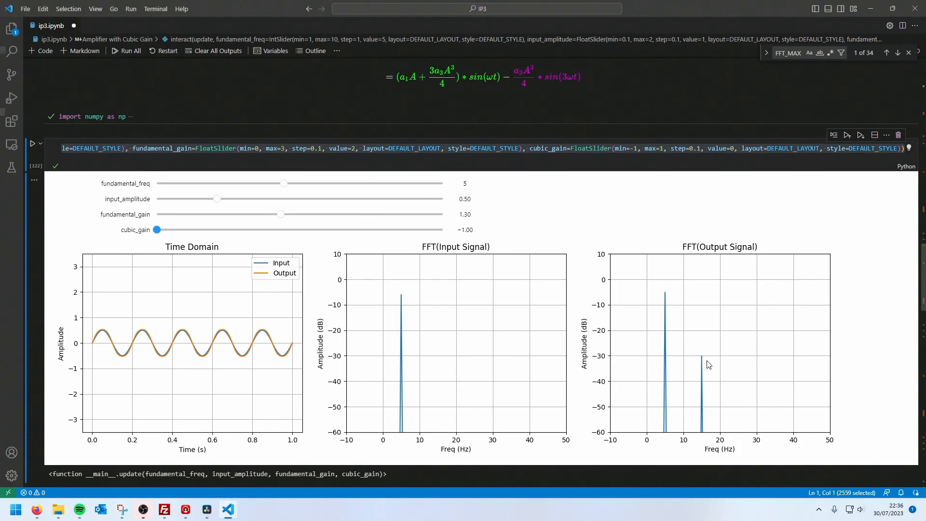
mouse_move(660, 329)
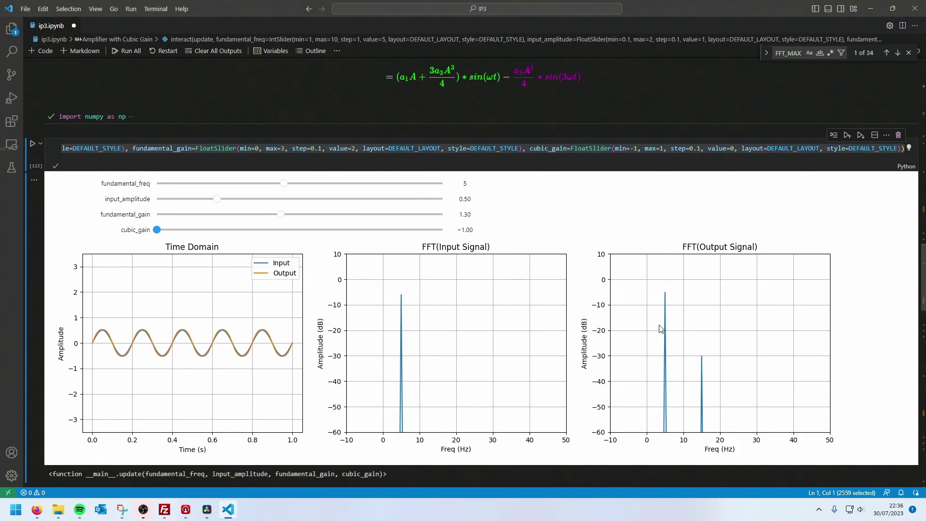
mouse_move(748, 341)
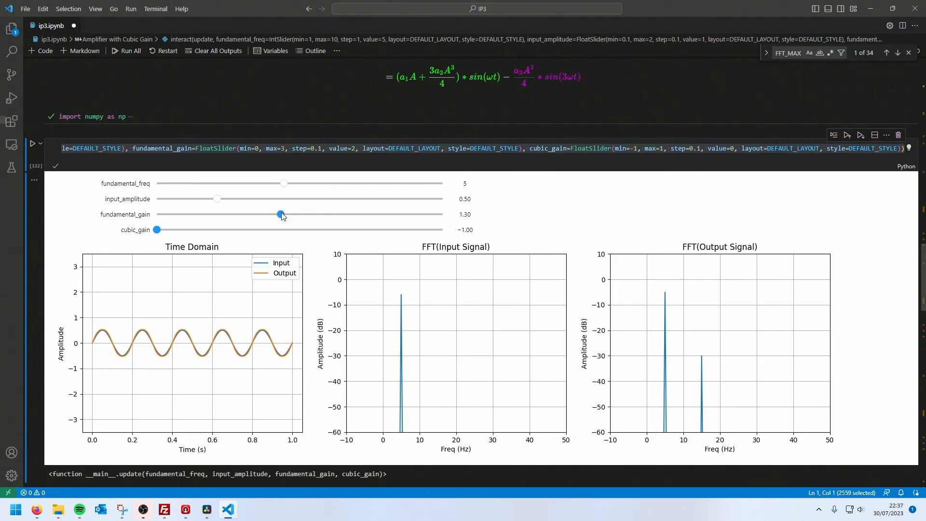
Raise the input amplitude through 1.40–1.60 and settle it at 1.30 so the 15 Hz peak dominates
drag(217, 199, 352, 198)
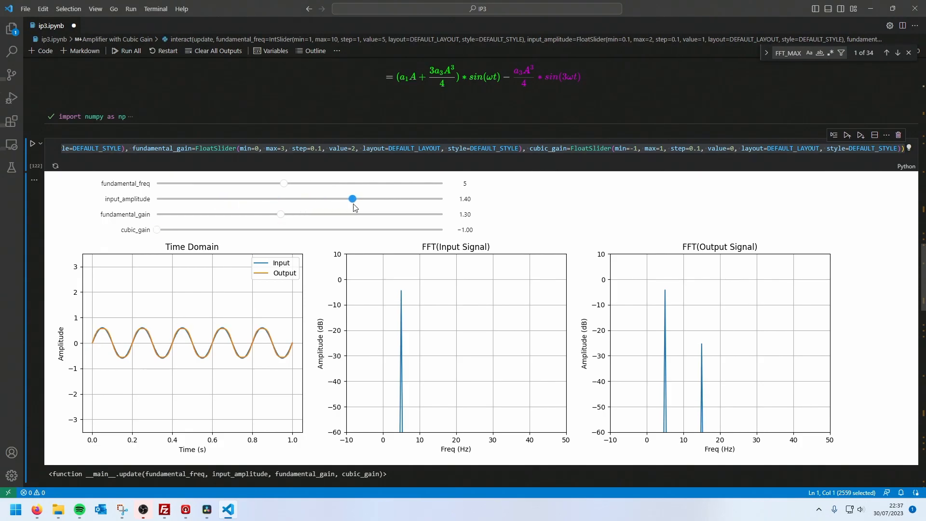
drag(352, 198, 381, 198)
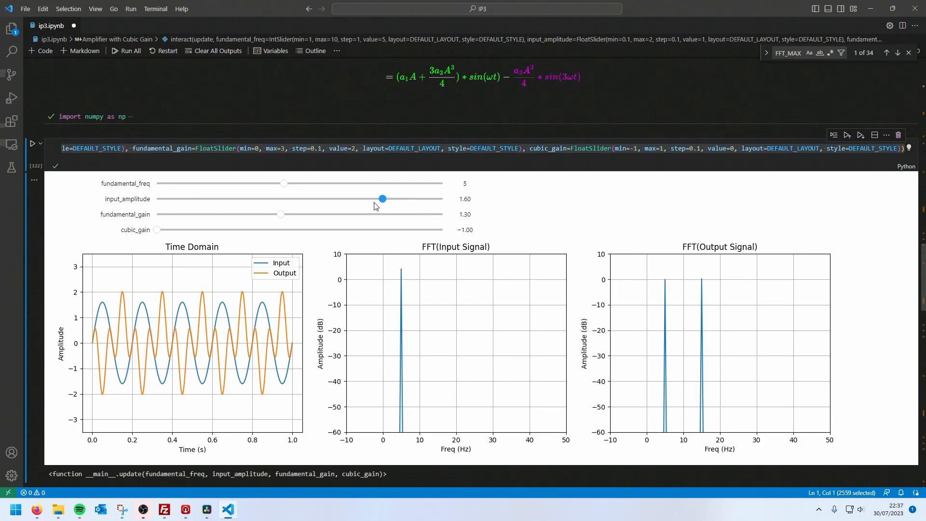
drag(381, 199, 366, 199)
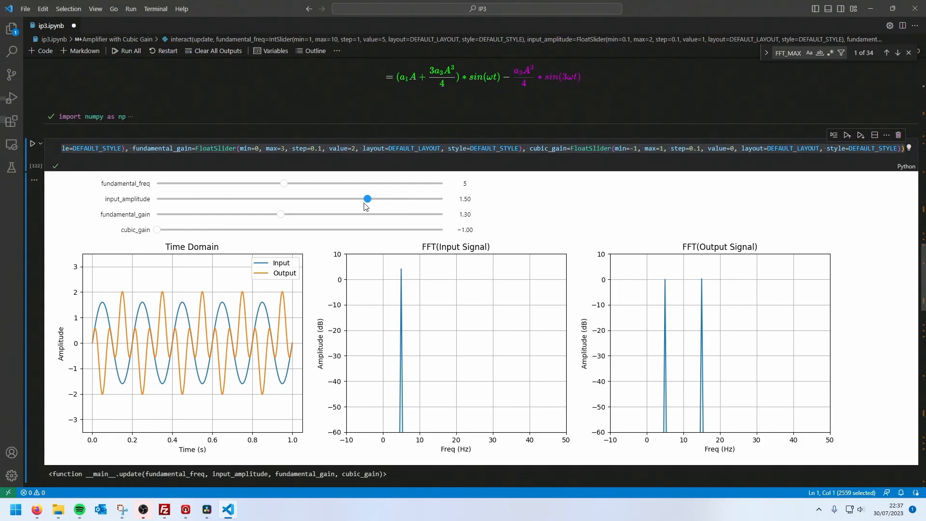
drag(367, 198, 336, 199)
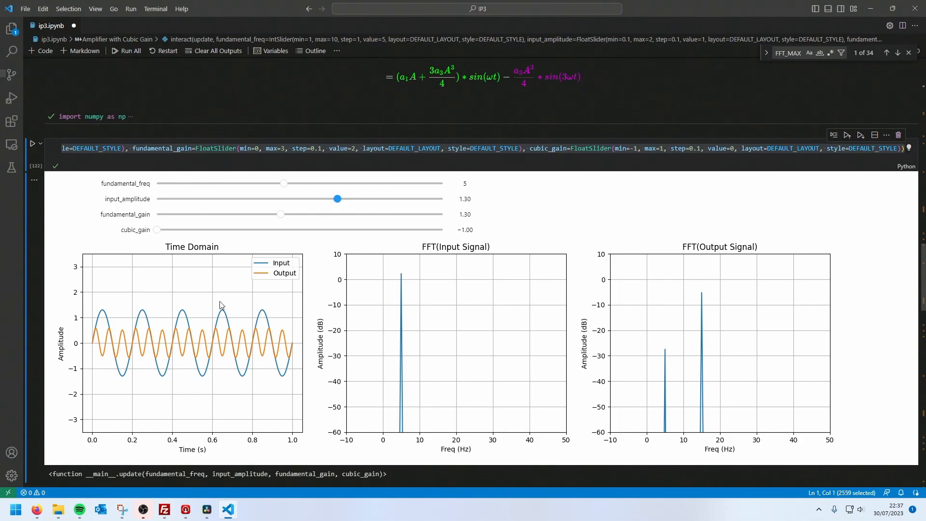
mouse_move(96, 340)
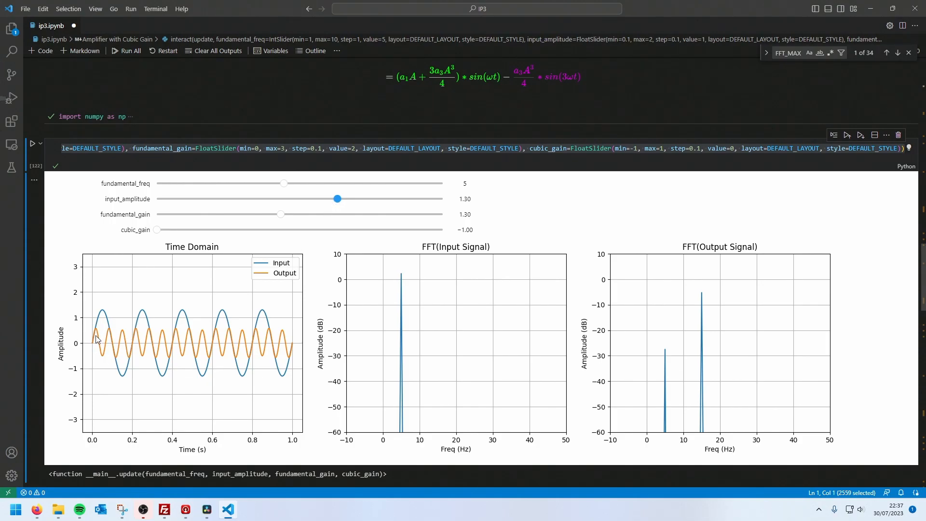
mouse_move(712, 306)
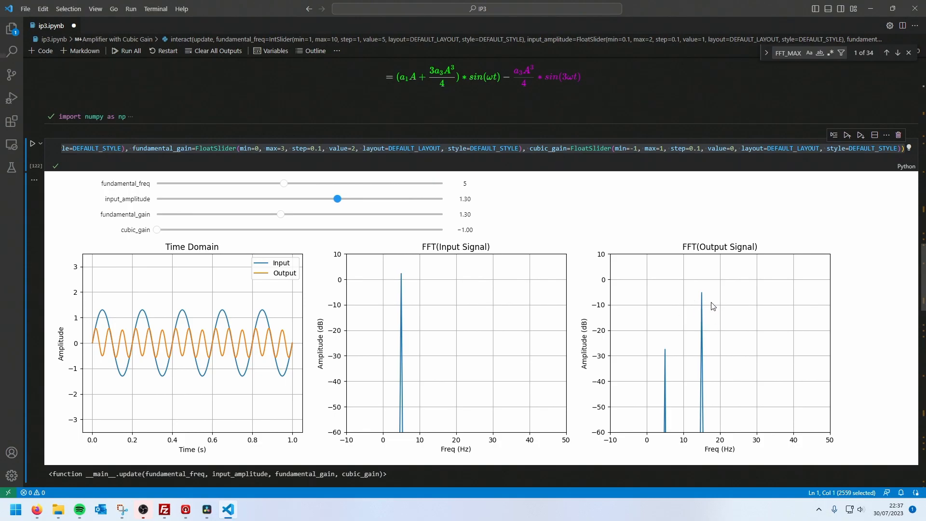
mouse_move(698, 310)
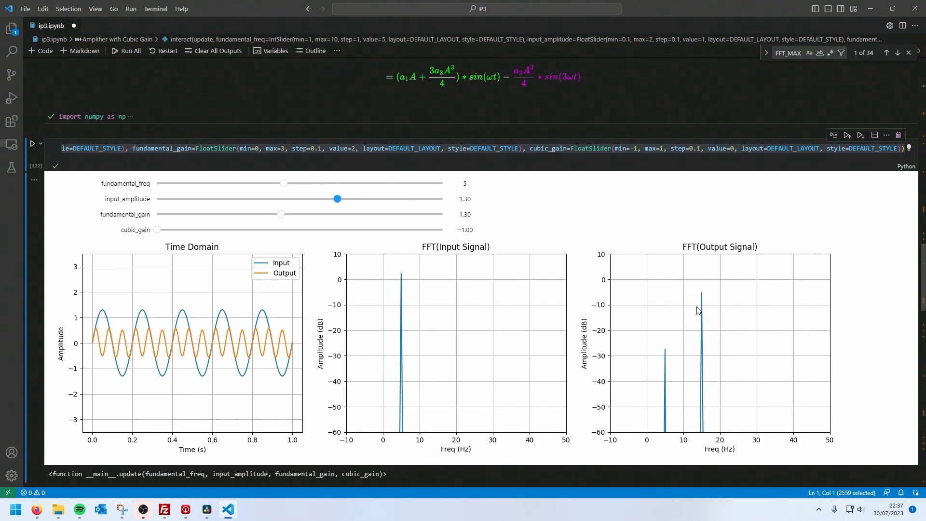
mouse_move(640, 328)
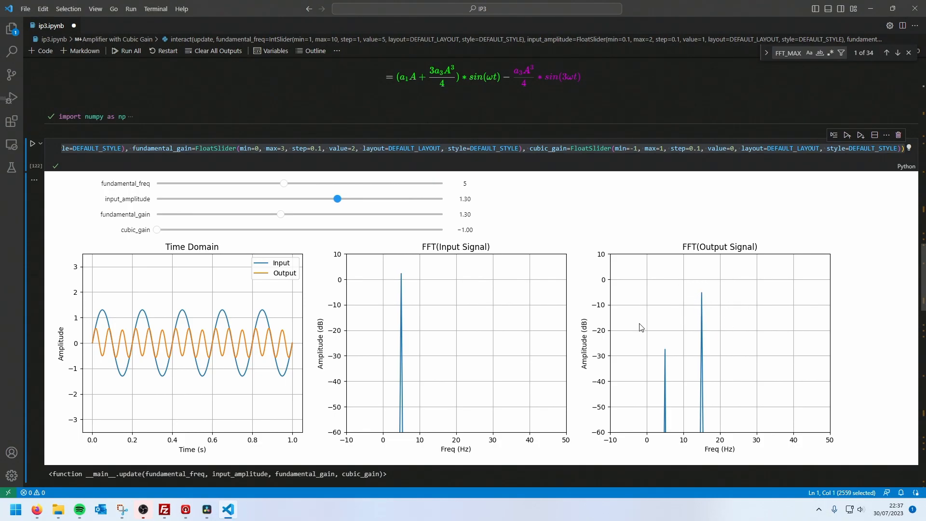
mouse_move(632, 326)
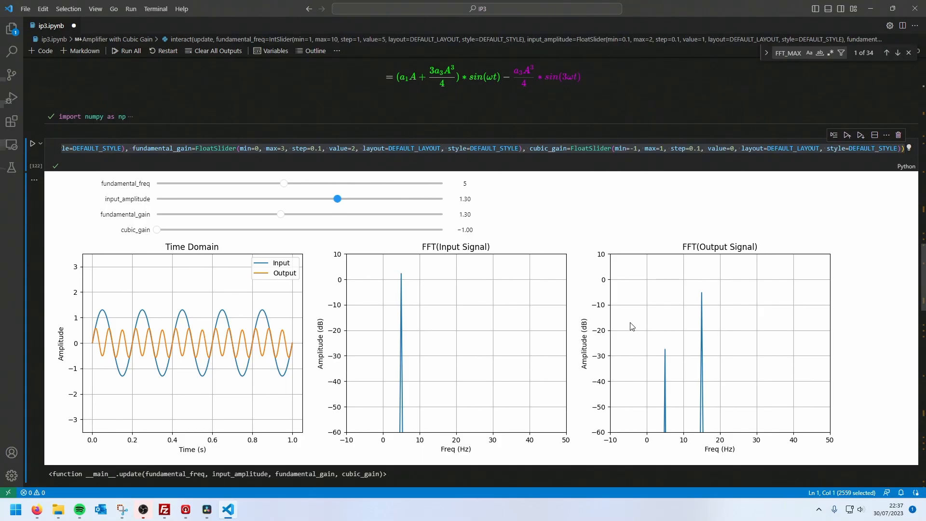
mouse_move(601, 330)
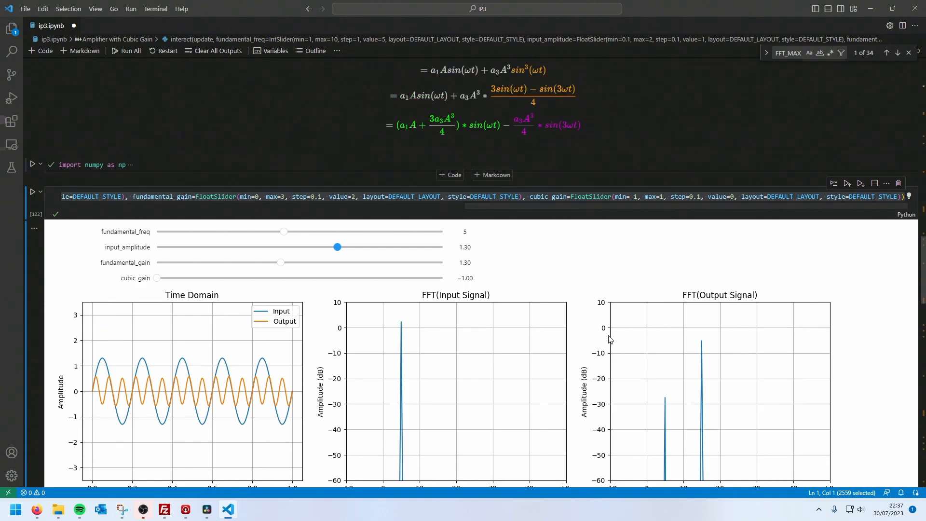
mouse_move(449, 135)
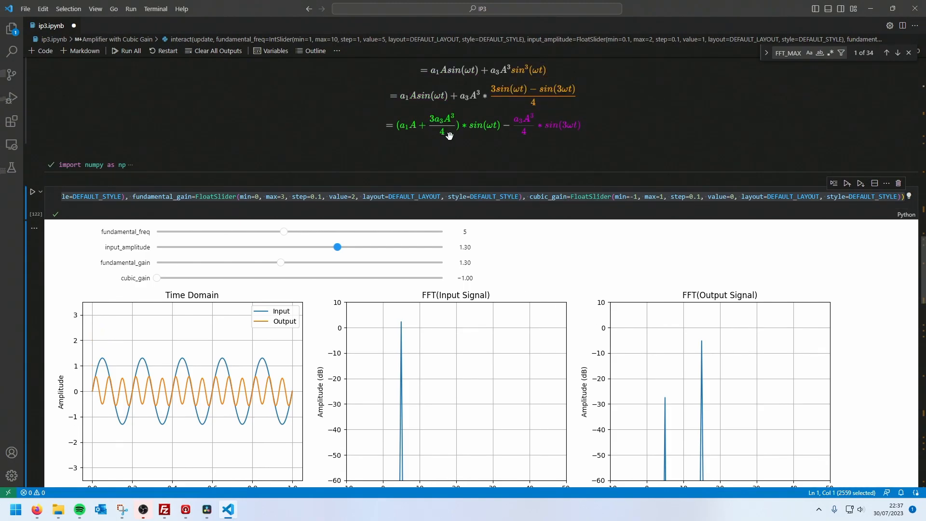
mouse_move(487, 125)
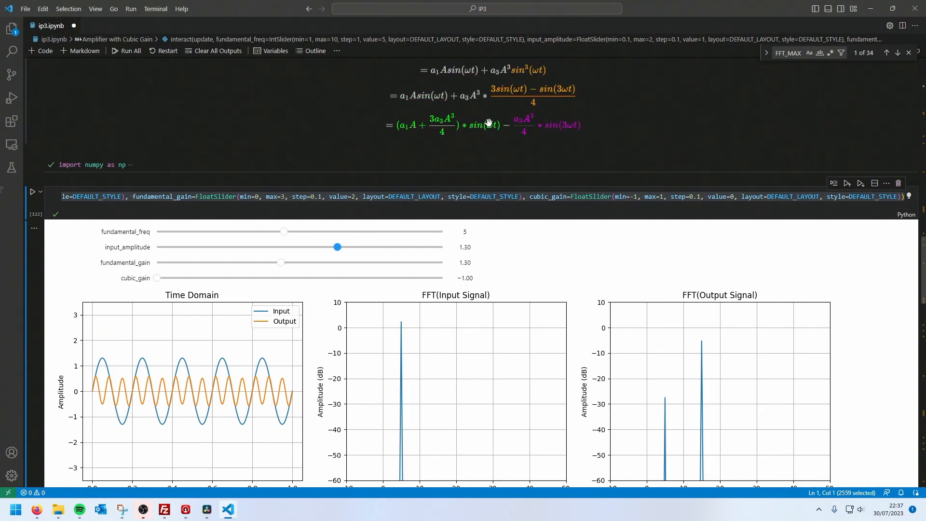
mouse_move(466, 134)
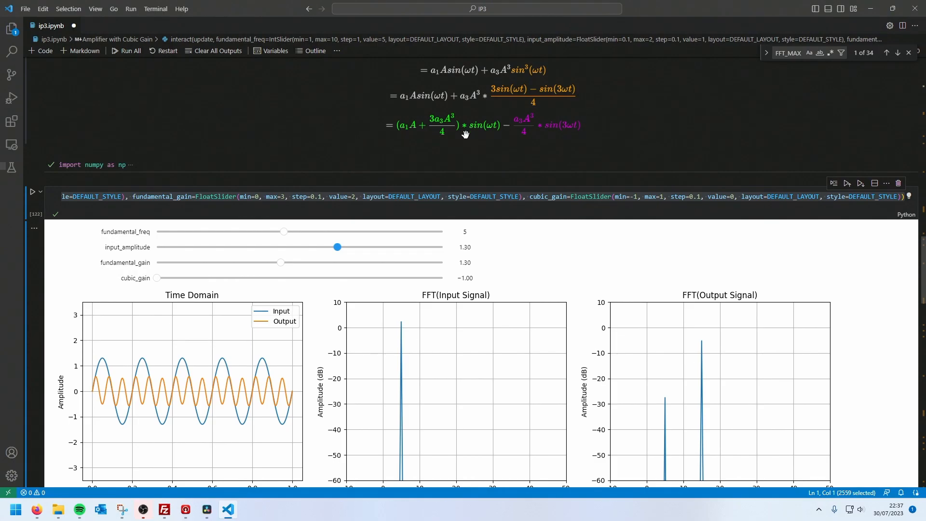
scroll(down, 3)
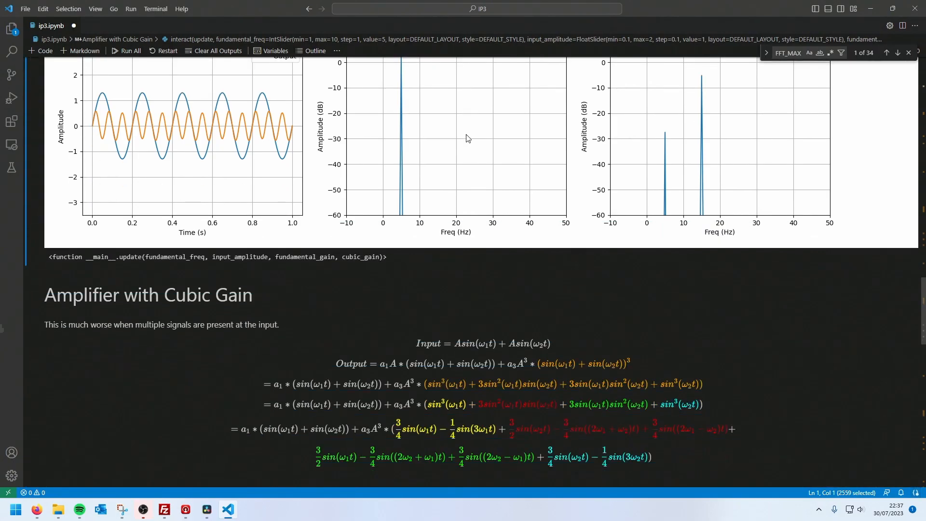
scroll(down, 3)
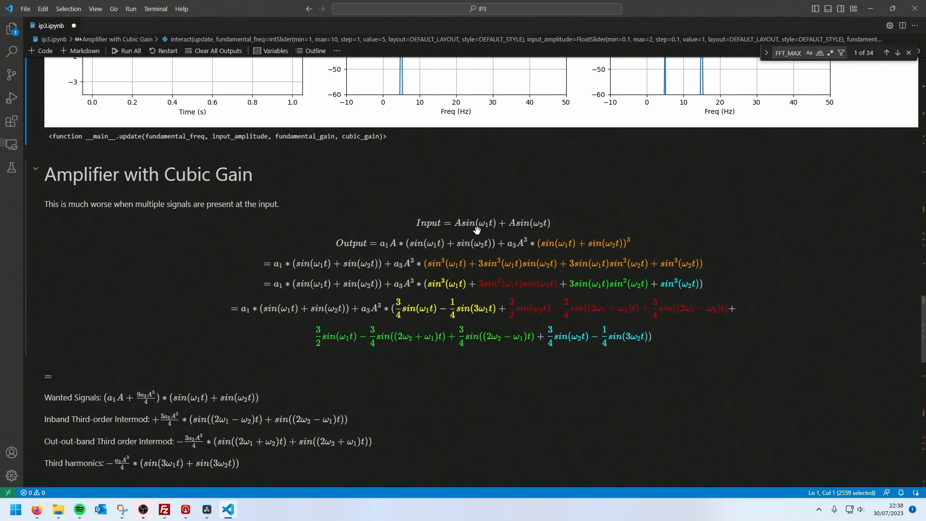
scroll(down, 3)
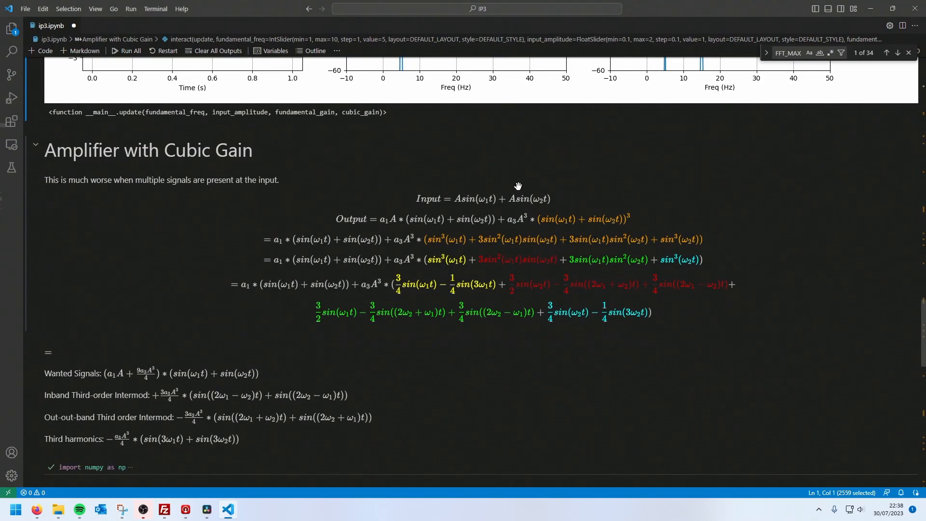
mouse_move(505, 199)
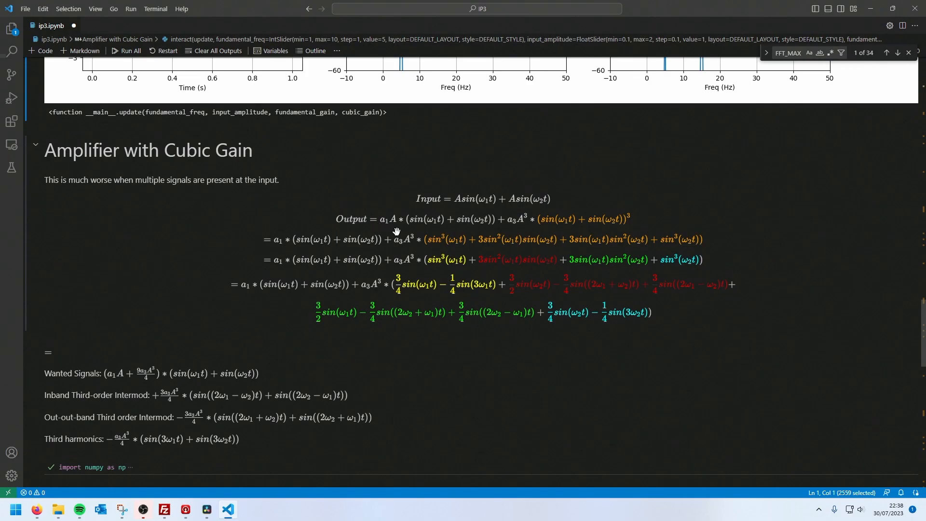
mouse_move(519, 245)
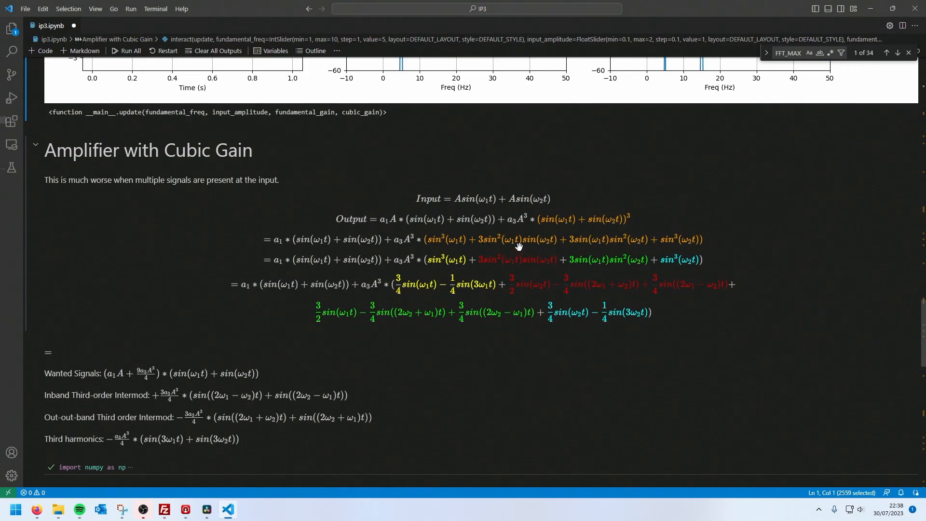
mouse_move(567, 227)
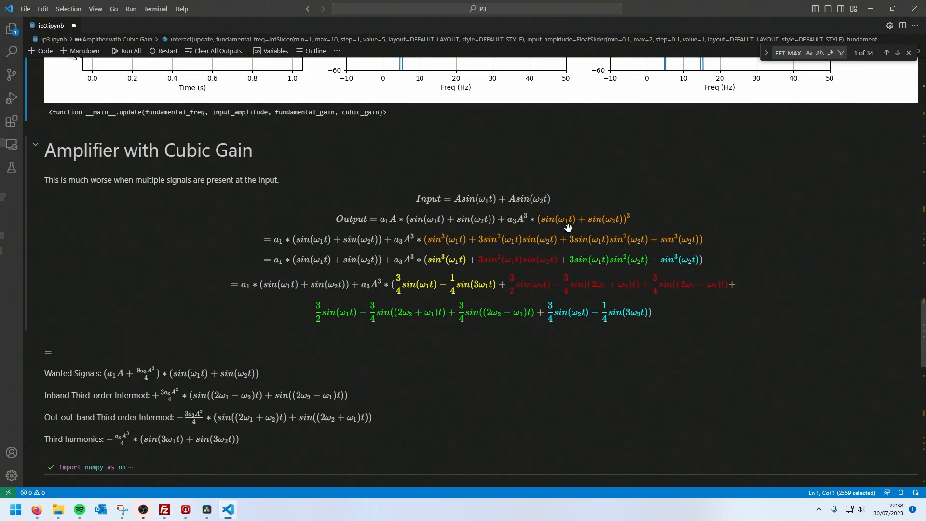
scroll(down, 3)
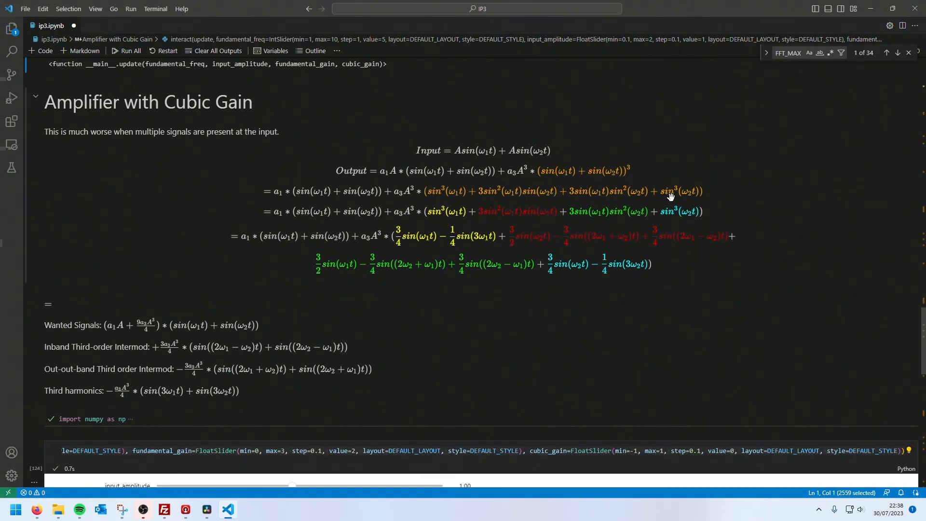
mouse_move(290, 210)
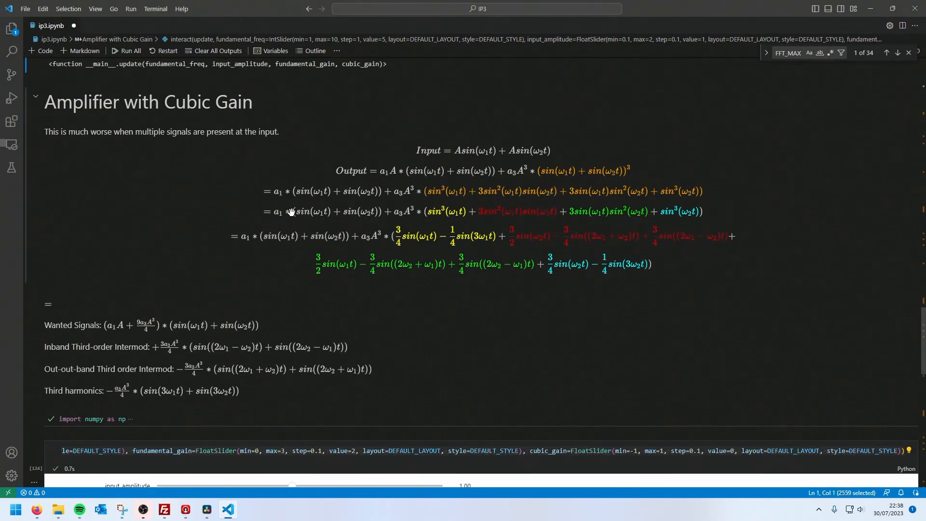
mouse_move(509, 215)
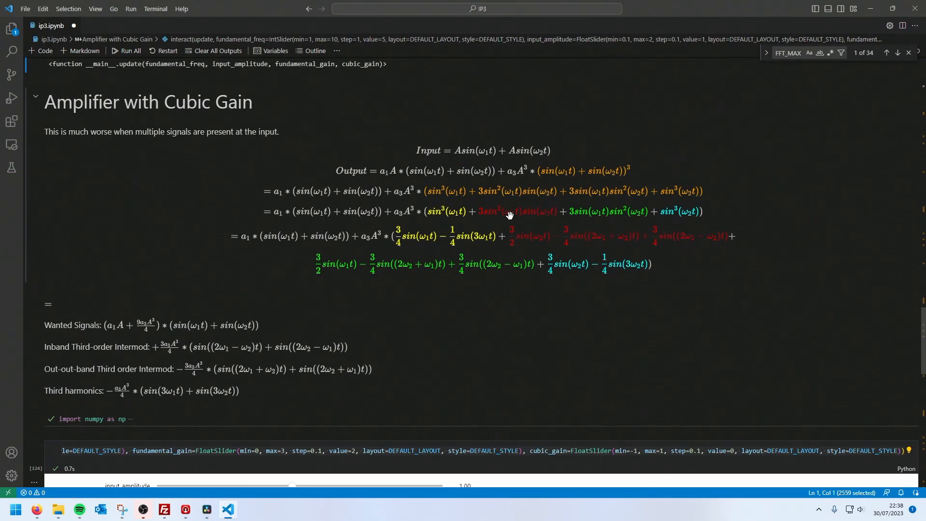
mouse_move(461, 220)
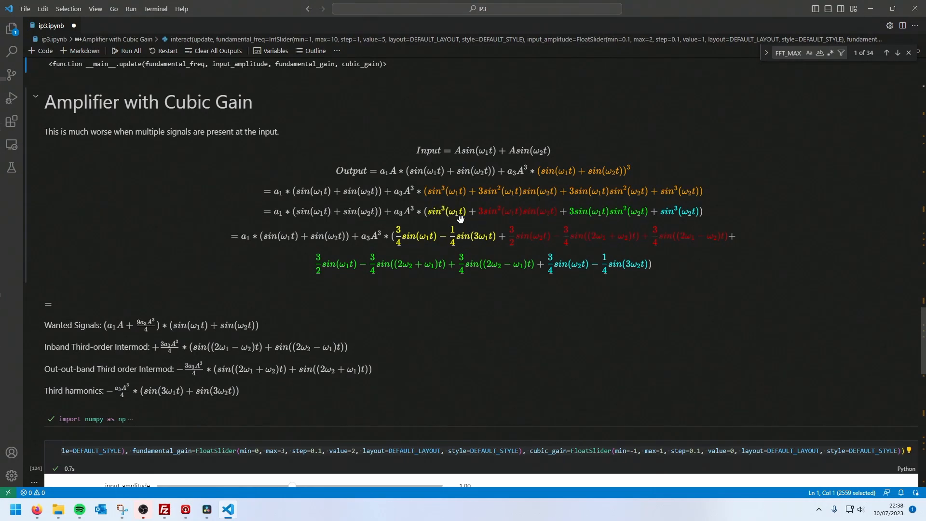
mouse_move(517, 263)
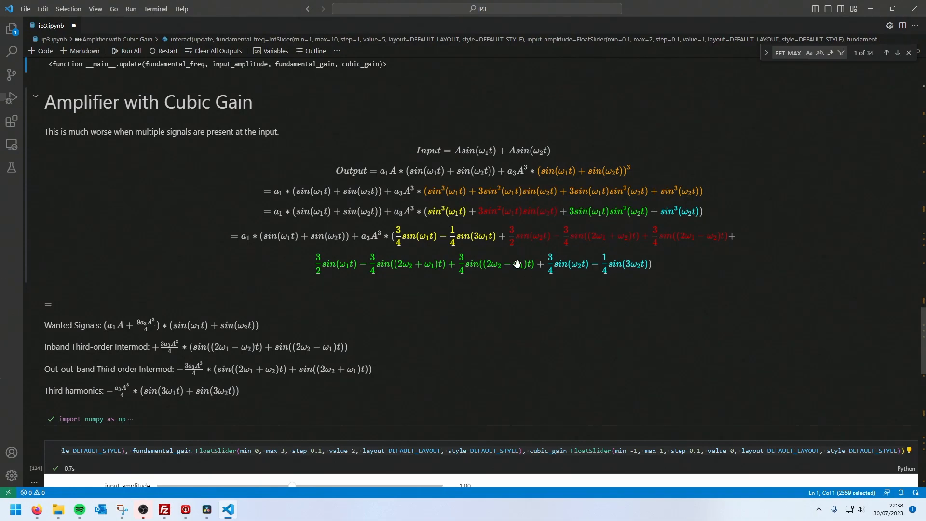
mouse_move(590, 274)
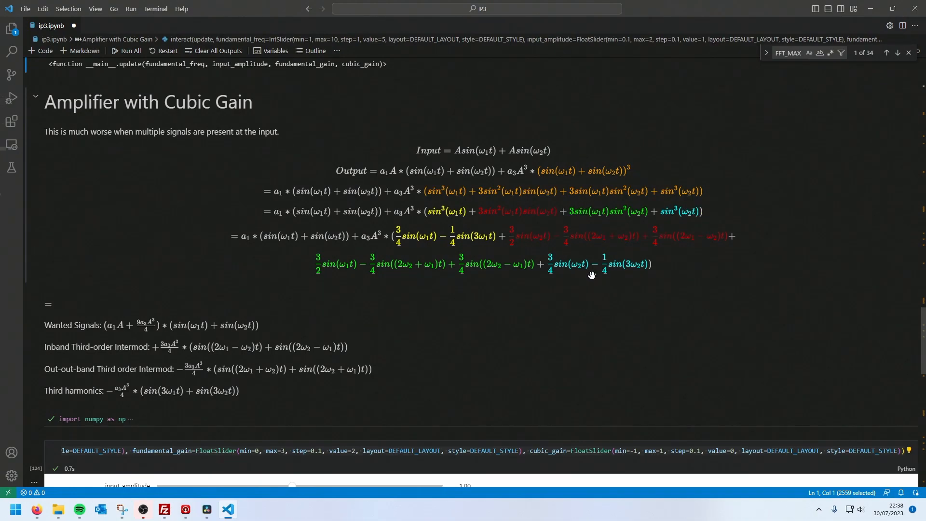
scroll(down, 3)
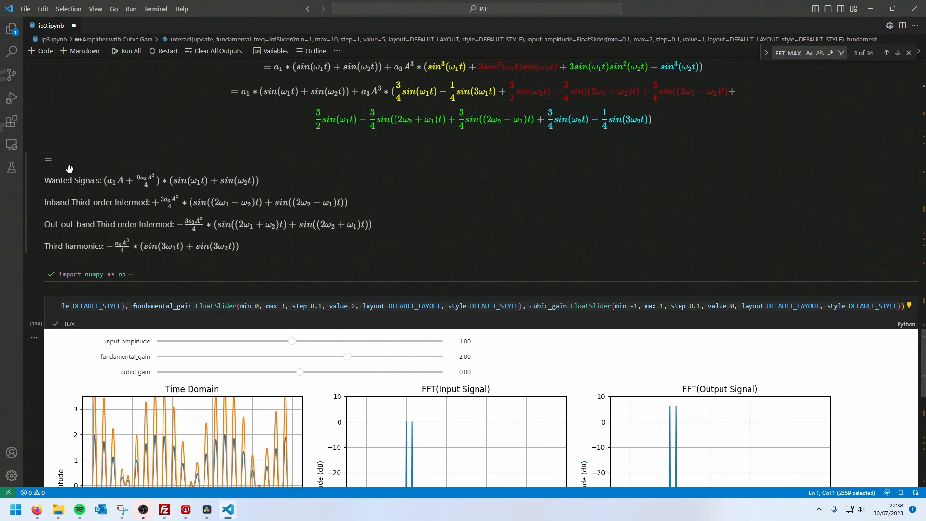
mouse_move(206, 192)
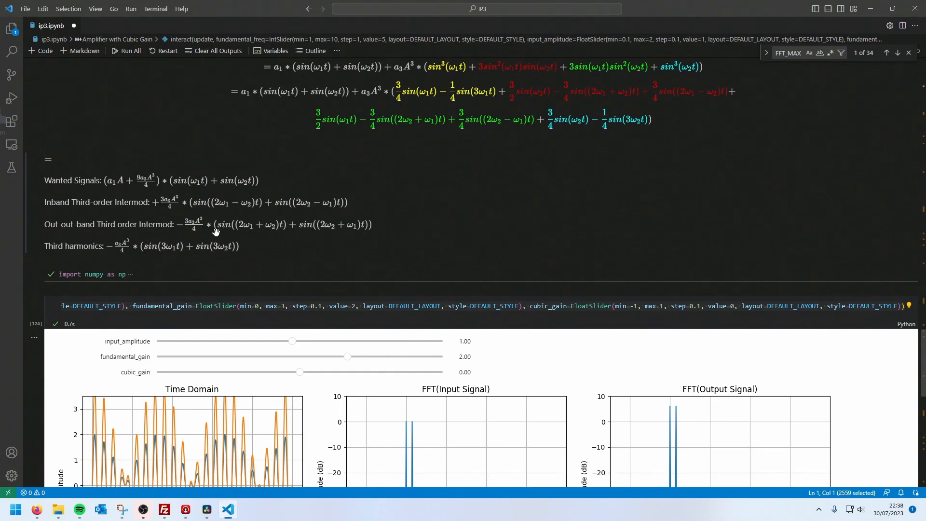
mouse_move(99, 181)
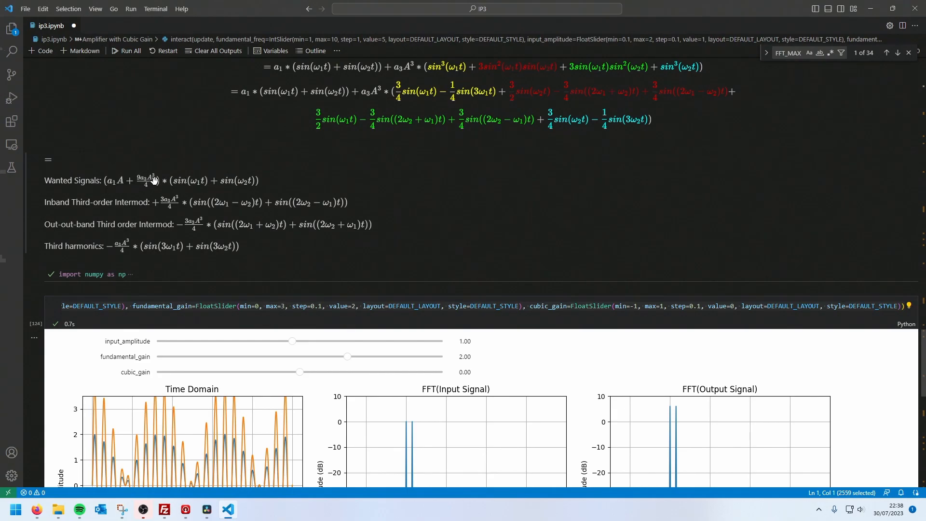
mouse_move(116, 176)
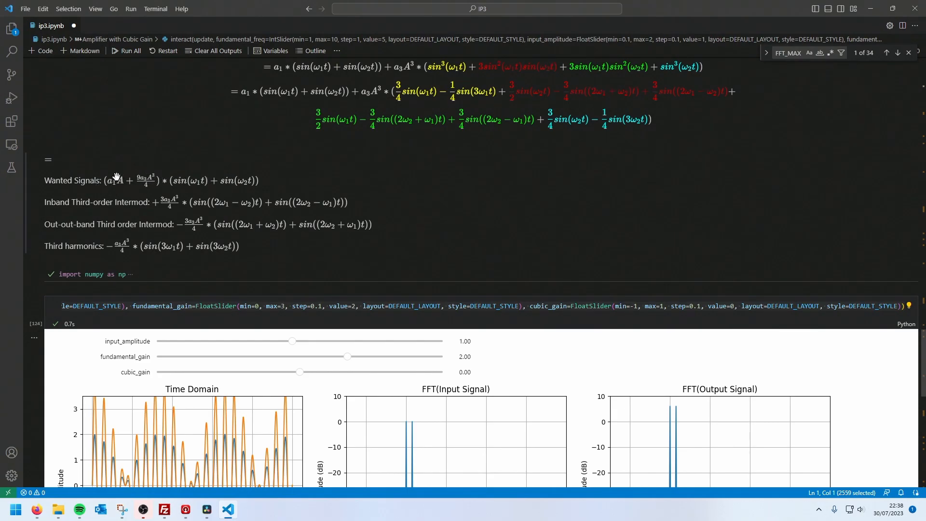
mouse_move(153, 183)
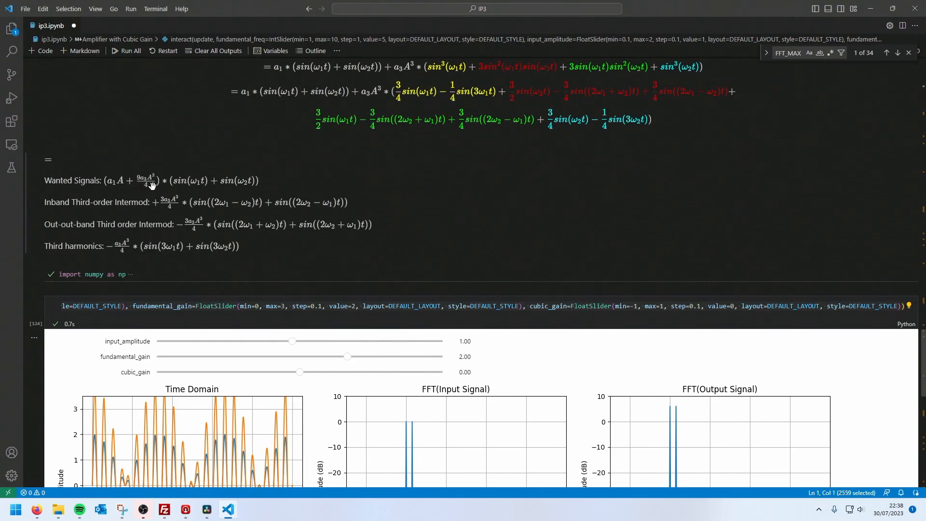
mouse_move(160, 174)
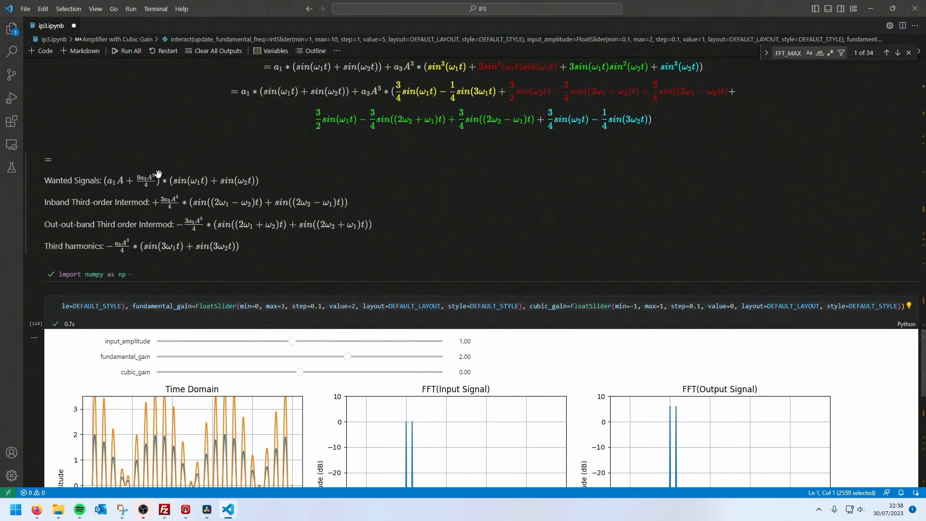
mouse_move(152, 177)
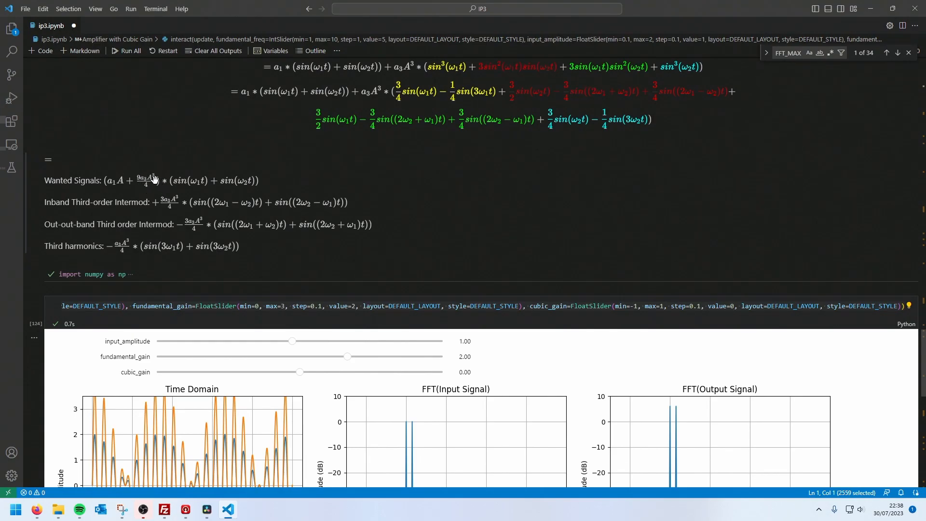
mouse_move(140, 179)
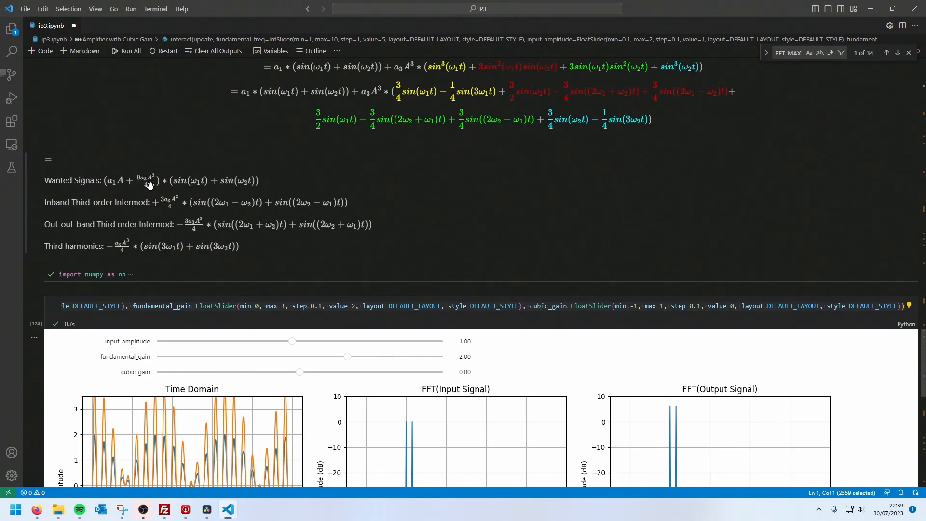
mouse_move(152, 181)
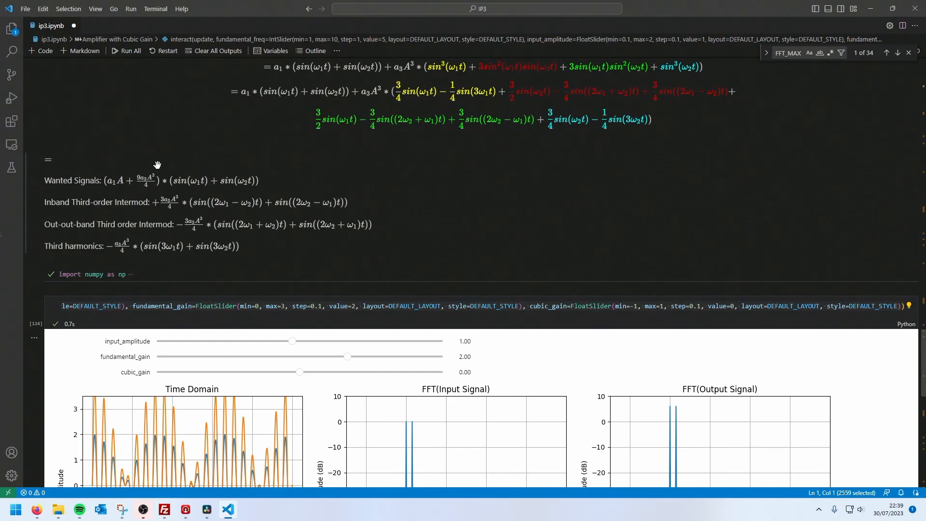
mouse_move(134, 179)
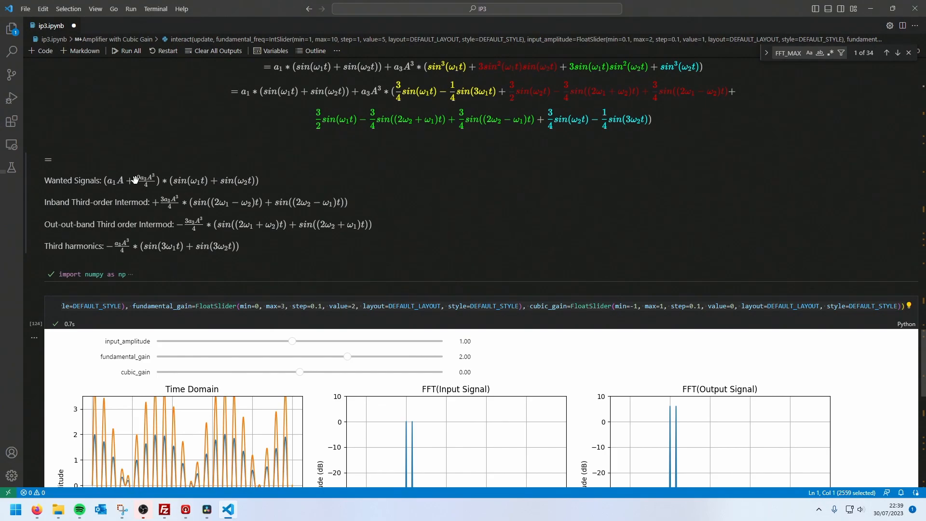
mouse_move(143, 178)
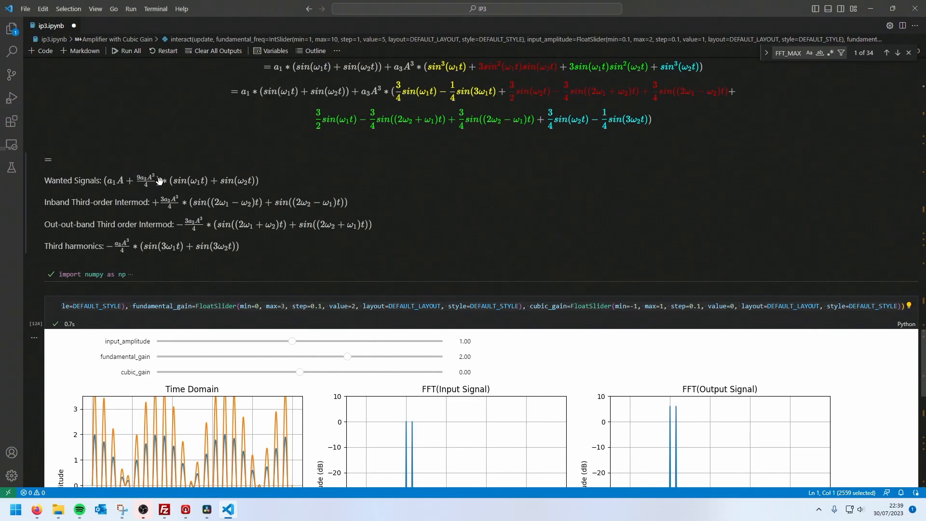
mouse_move(137, 172)
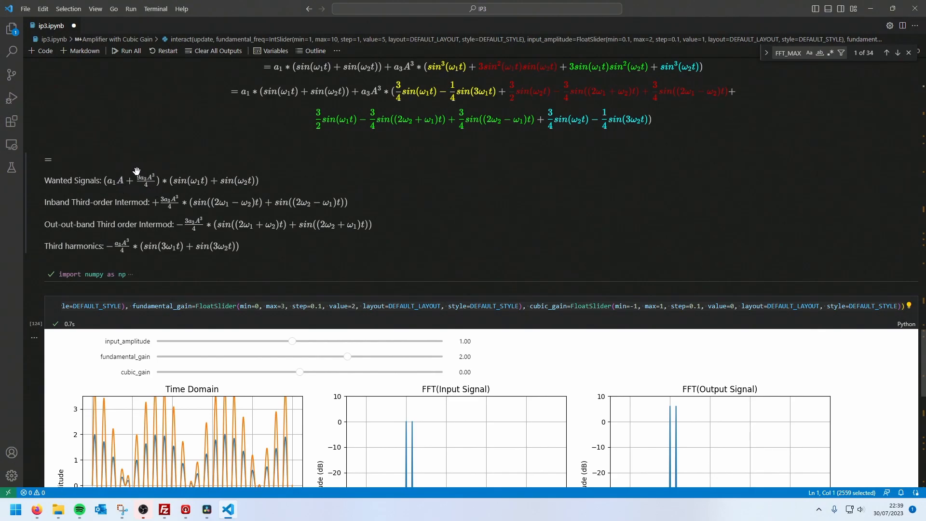
mouse_move(101, 175)
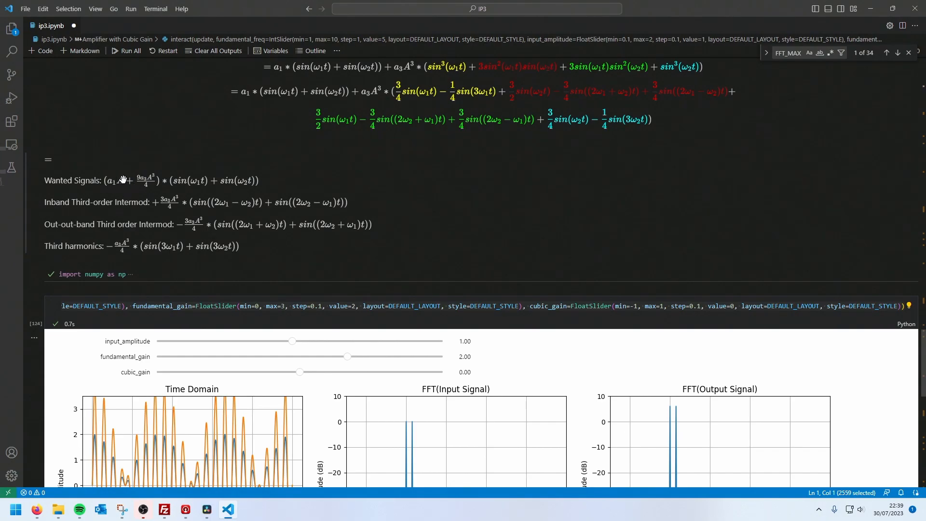
mouse_move(152, 168)
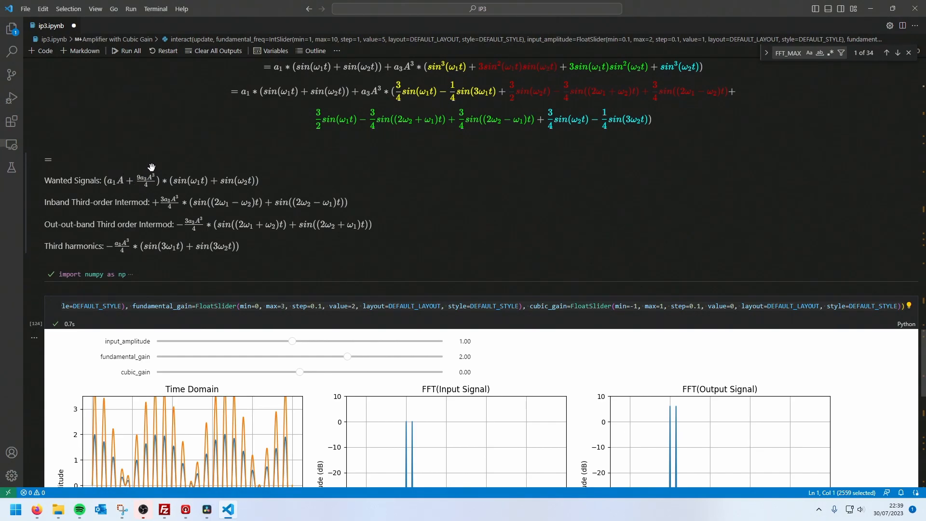
mouse_move(110, 187)
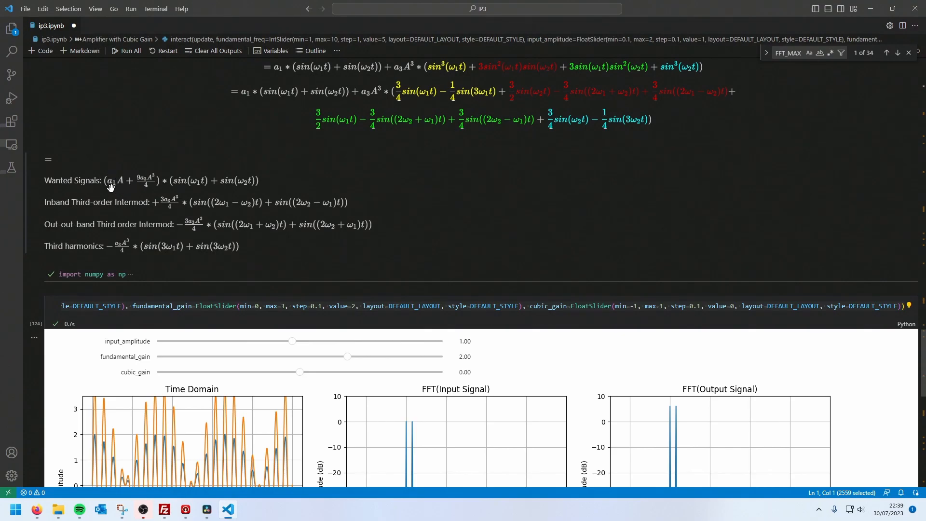
mouse_move(139, 112)
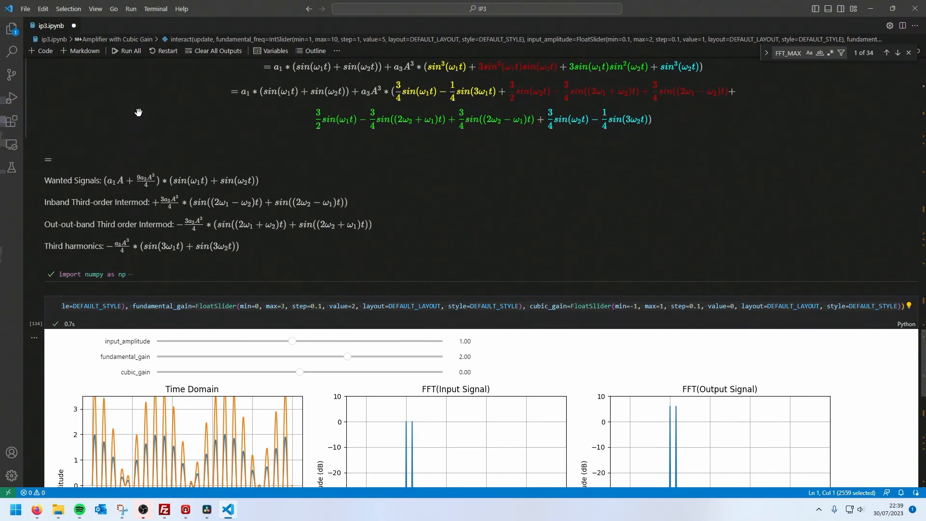
scroll(down, 3)
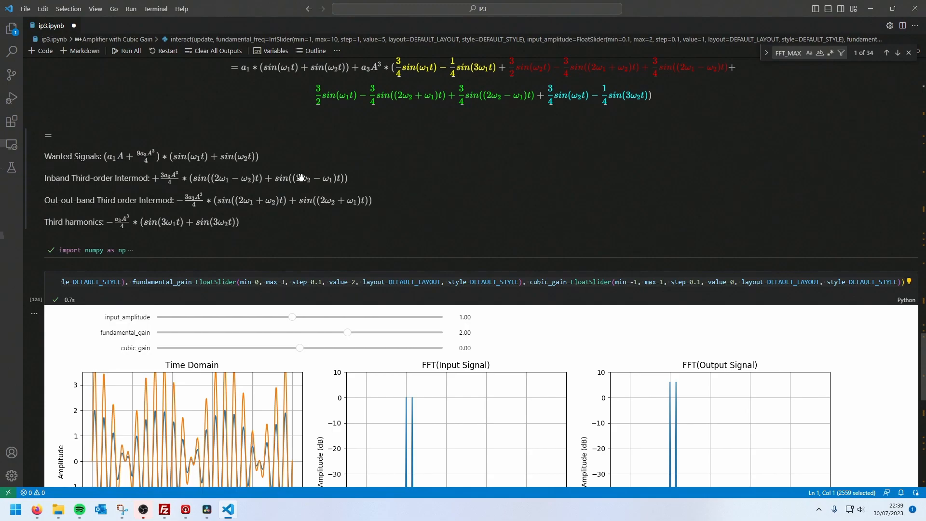
mouse_move(220, 180)
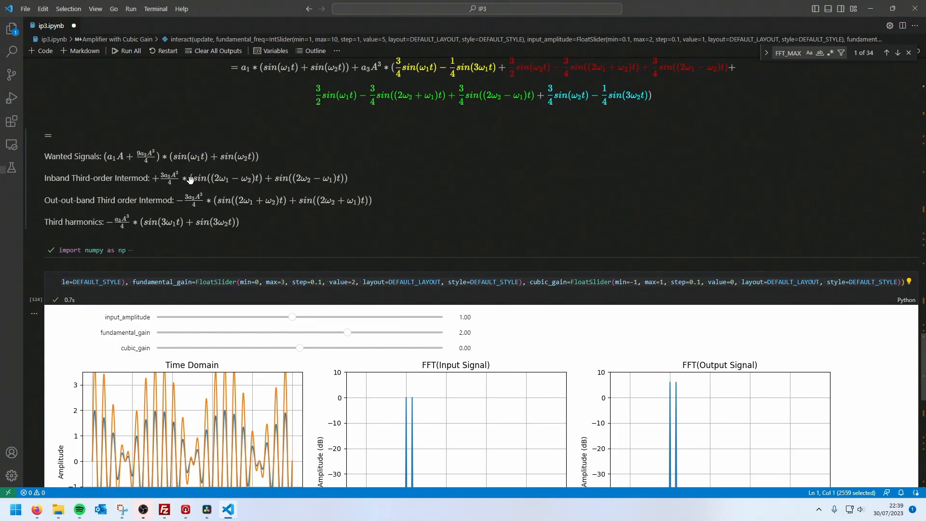
mouse_move(246, 182)
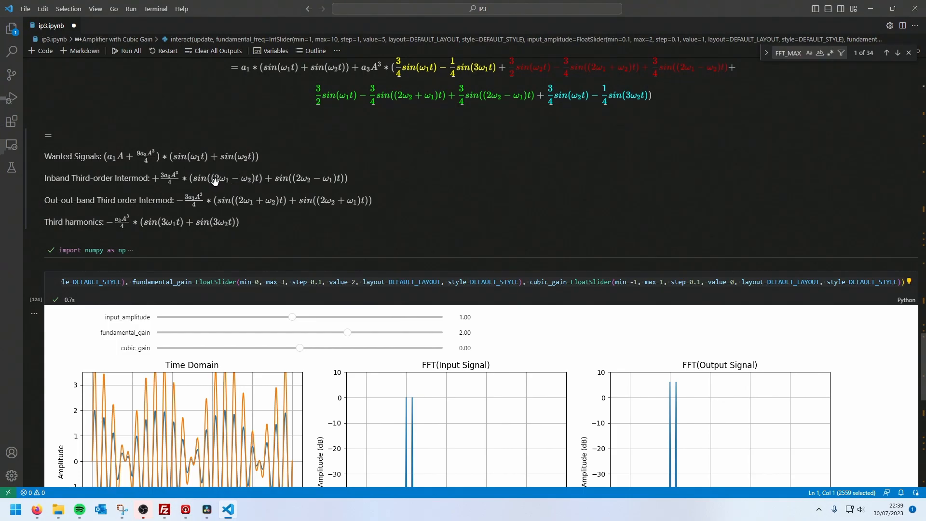
mouse_move(240, 181)
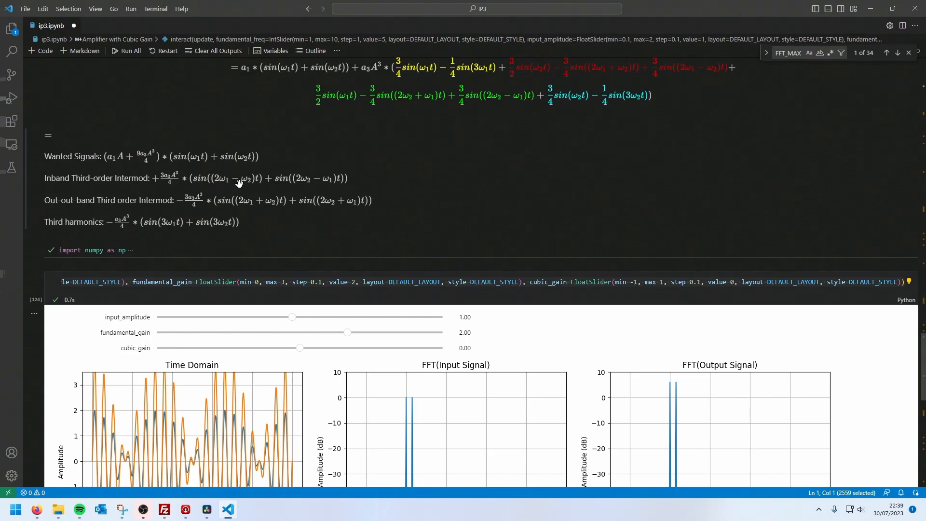
mouse_move(308, 180)
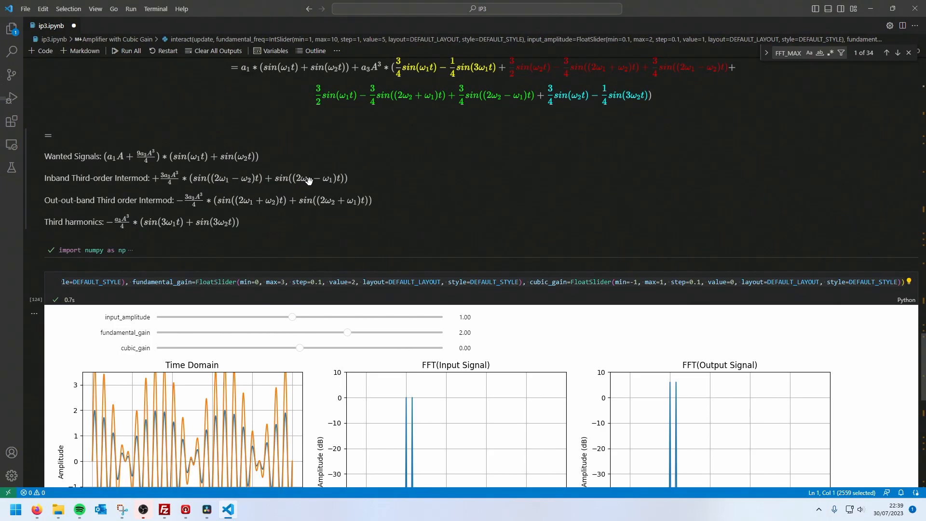
mouse_move(326, 178)
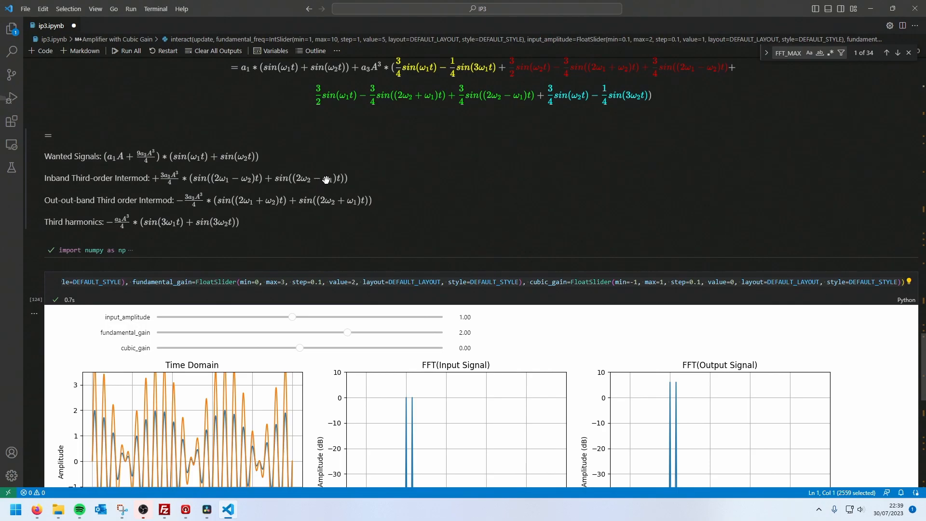
mouse_move(262, 192)
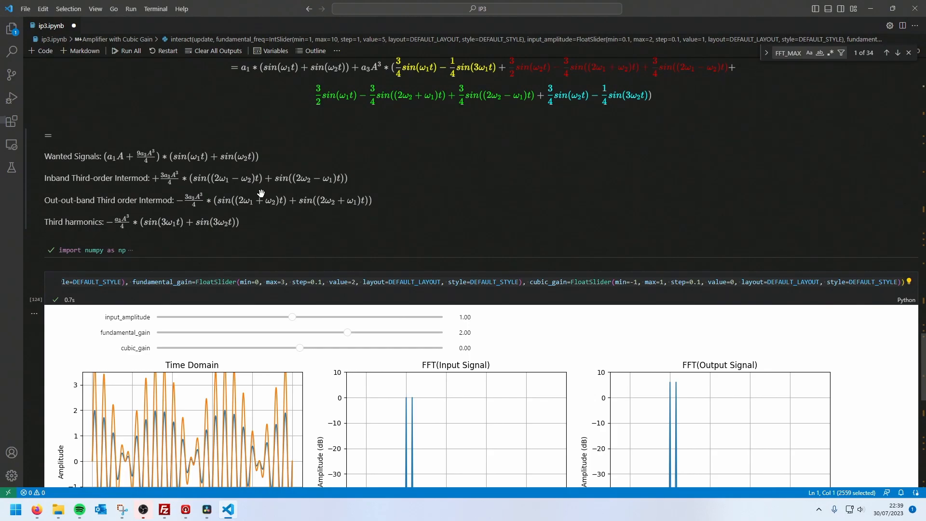
mouse_move(257, 187)
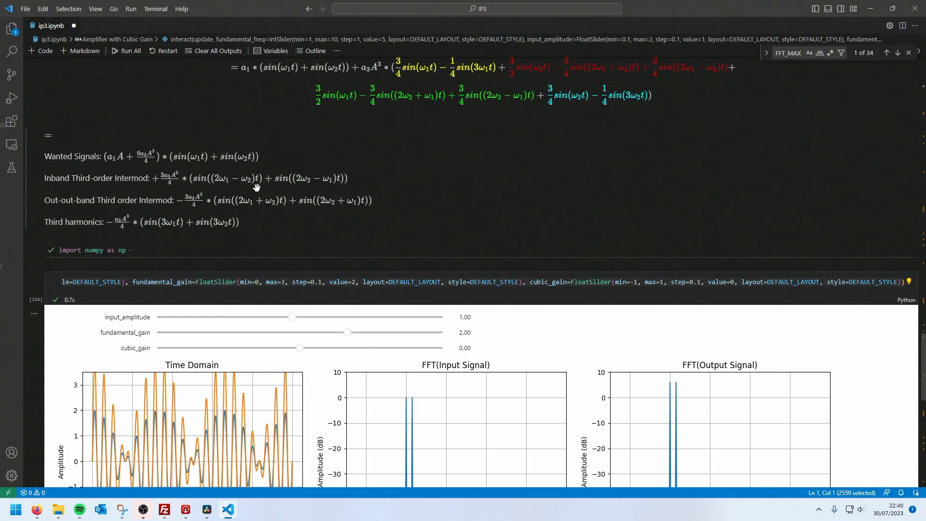
mouse_move(231, 186)
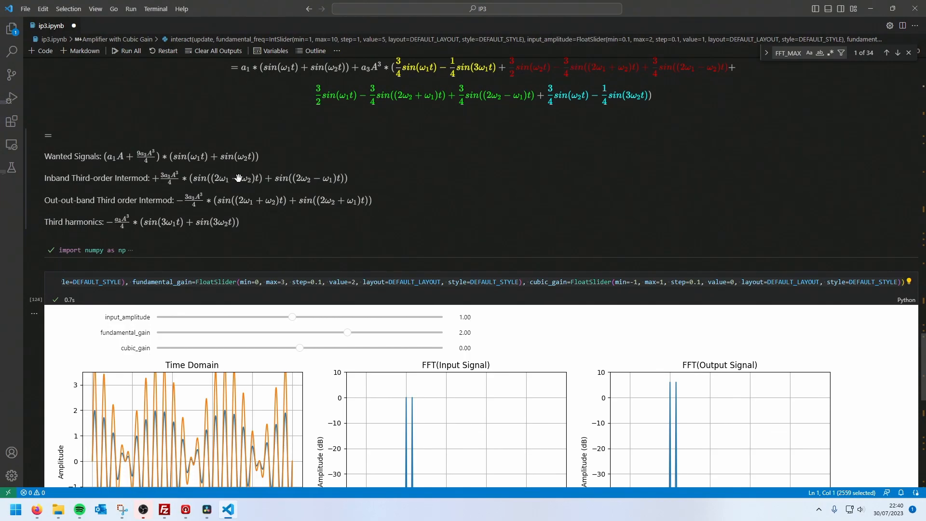
scroll(down, 3)
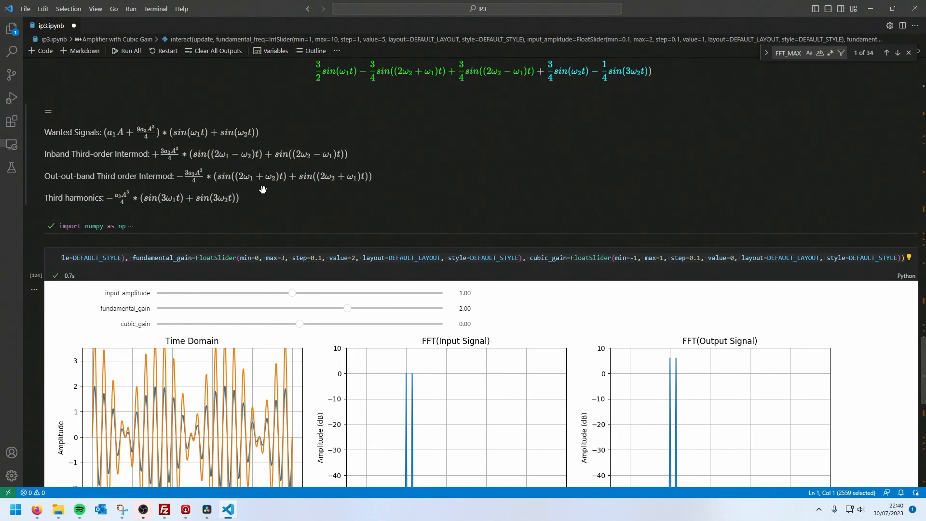
mouse_move(166, 176)
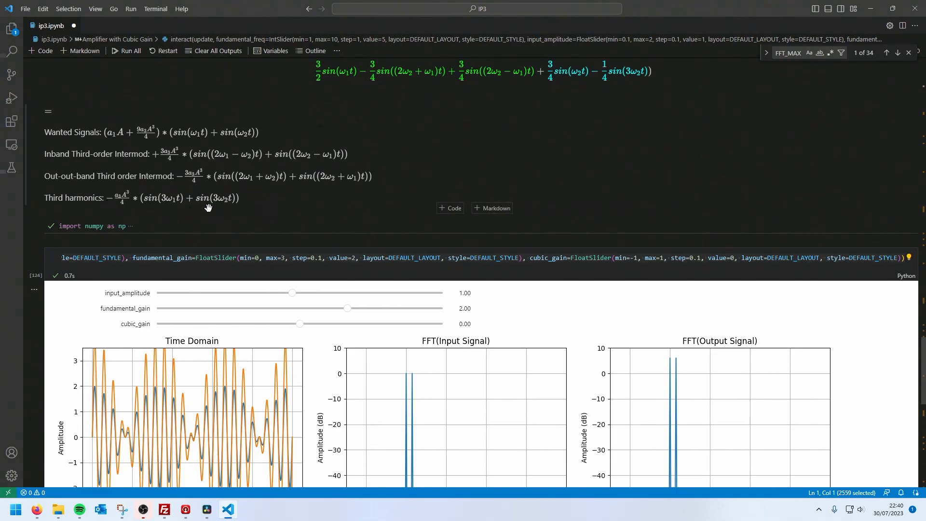
mouse_move(70, 149)
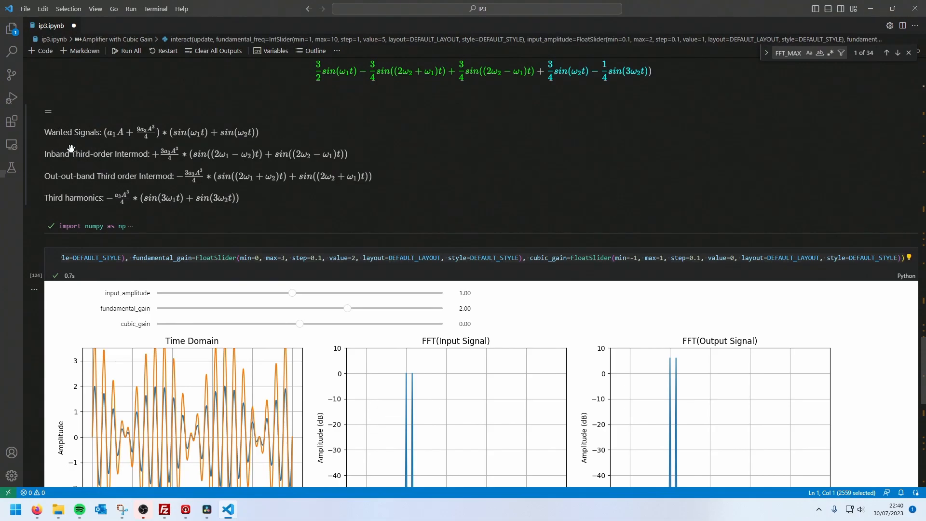
mouse_move(154, 129)
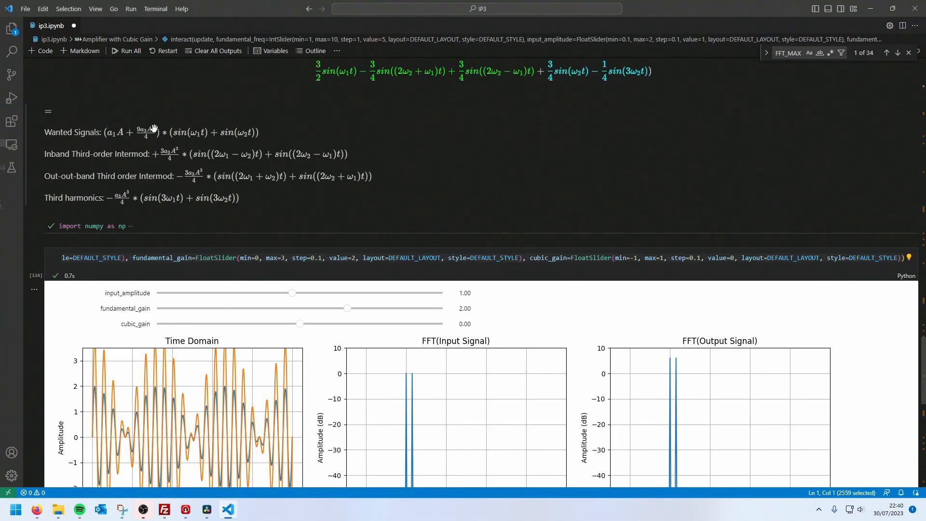
mouse_move(139, 131)
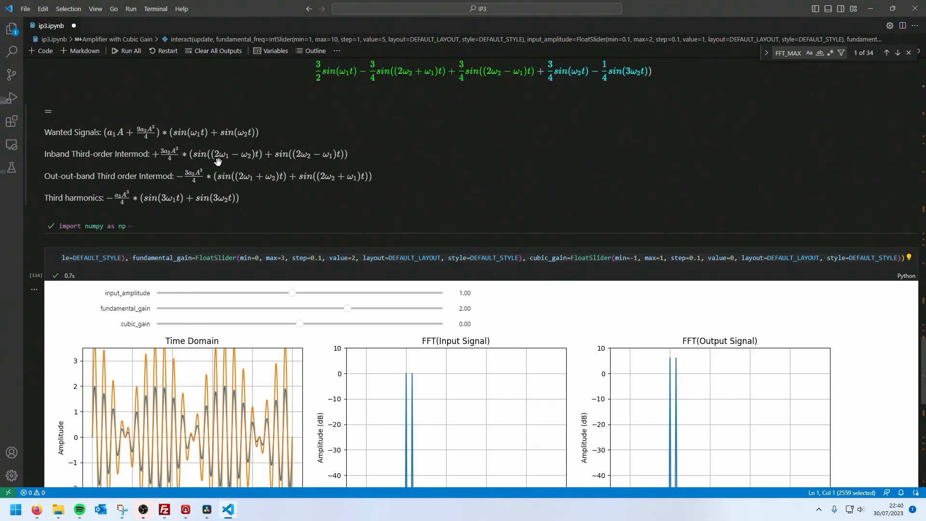
mouse_move(175, 160)
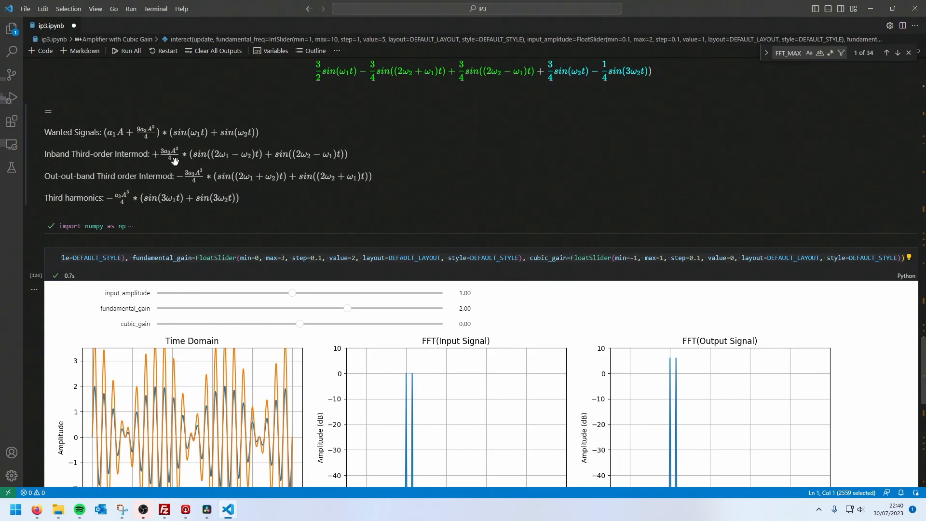
scroll(down, 3)
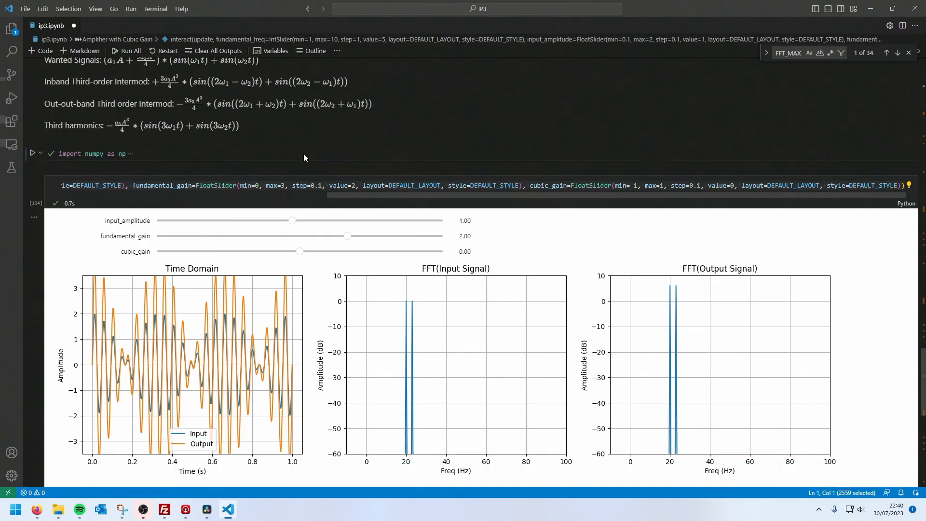
scroll(down, 3)
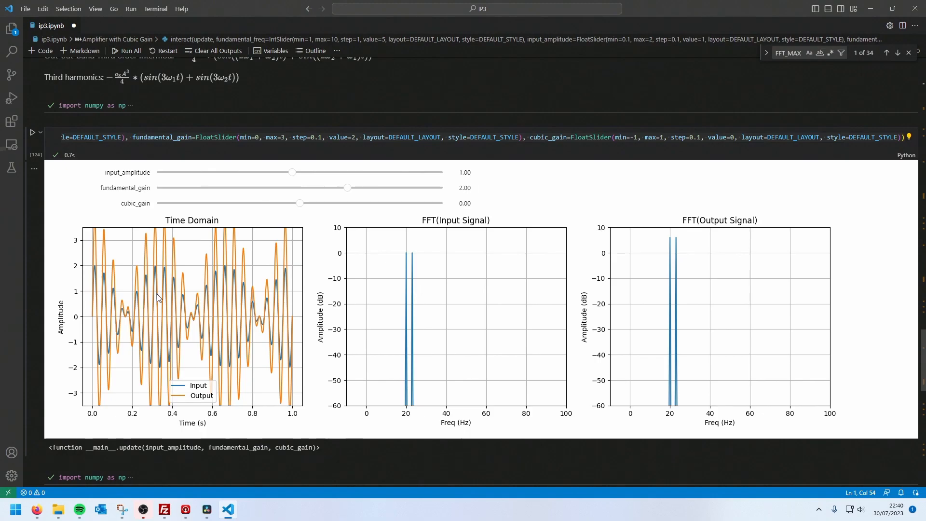
mouse_move(272, 337)
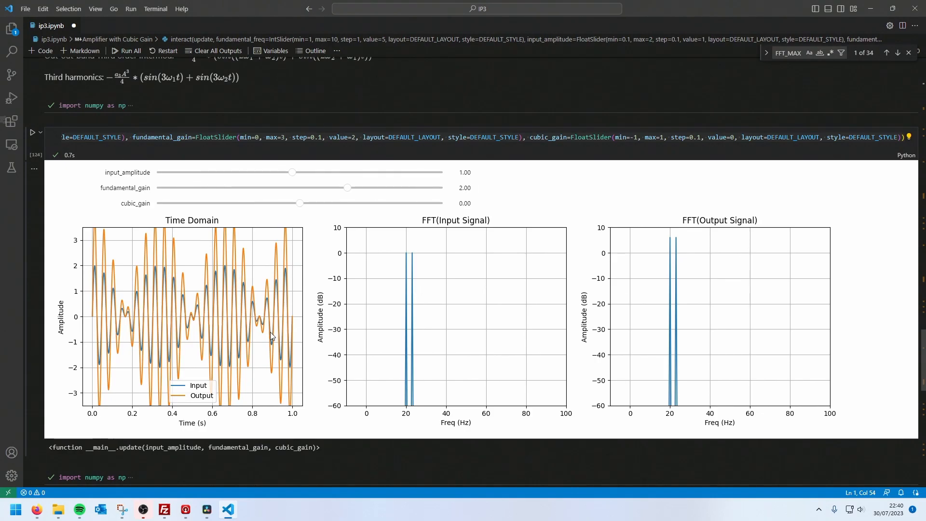
mouse_move(168, 322)
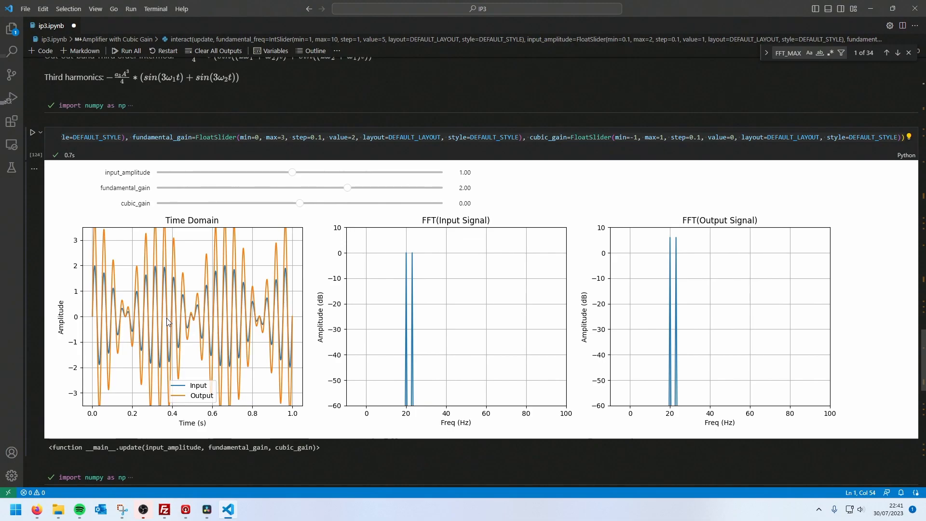
mouse_move(385, 227)
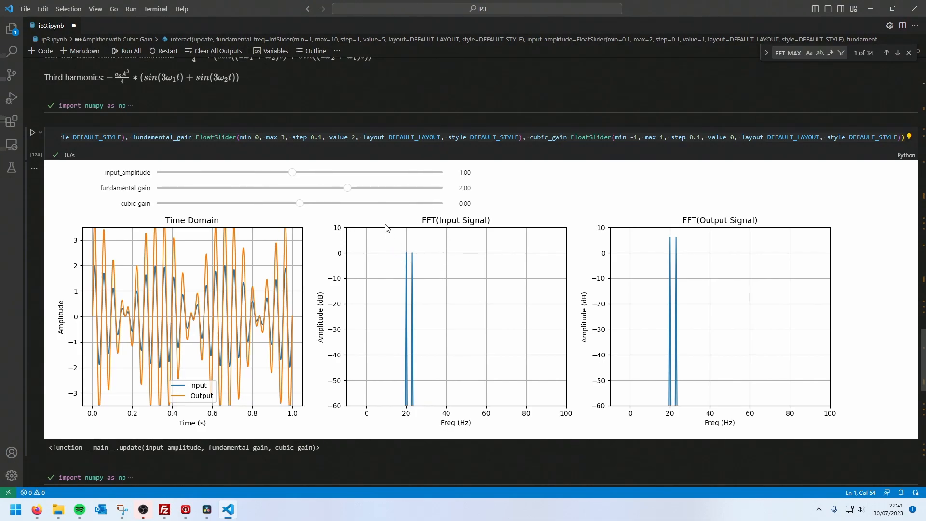
mouse_move(409, 259)
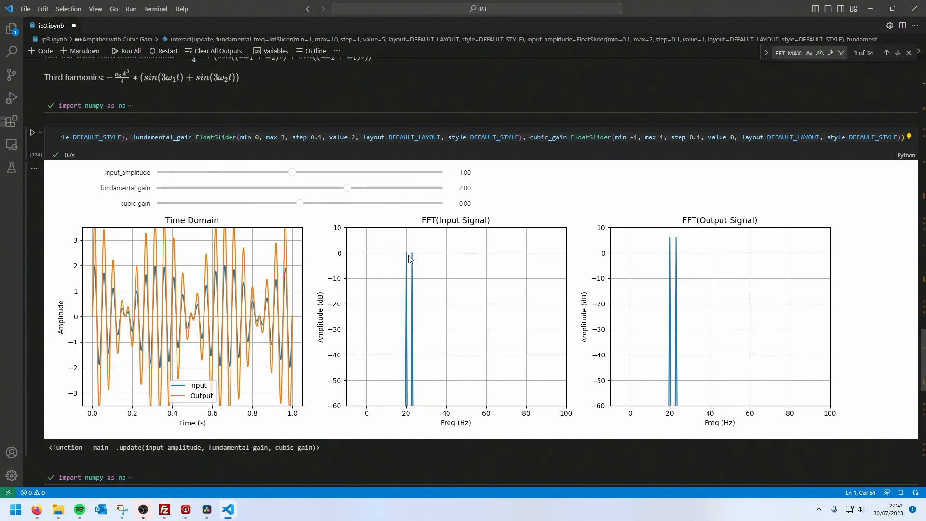
mouse_move(681, 229)
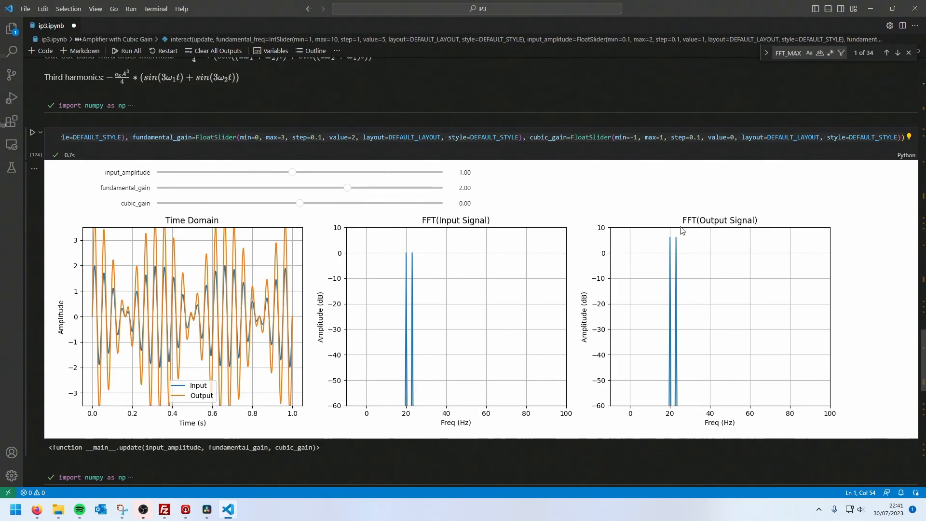
mouse_move(675, 247)
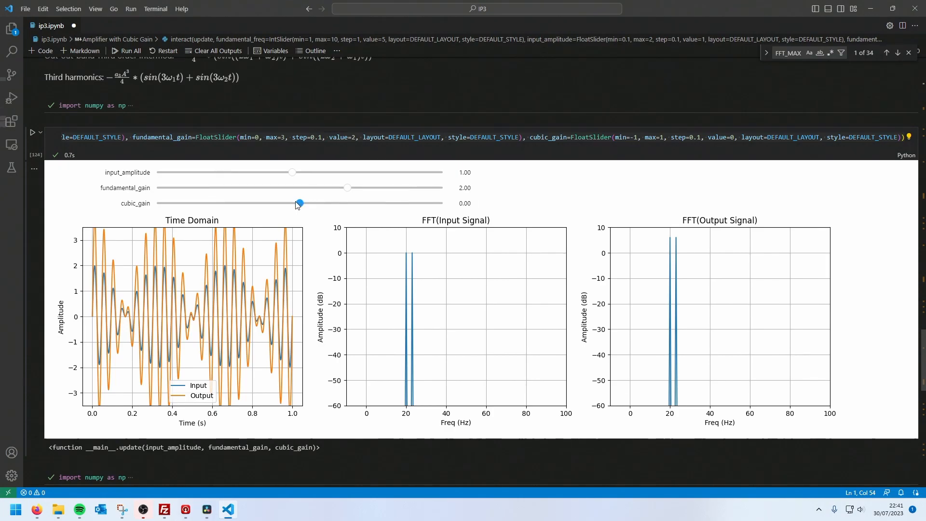
Toggle cubic_gain between 0.00 and -0.10, leaving it at -0.10, and view the intermod products in the output FFT
drag(300, 203, 285, 203)
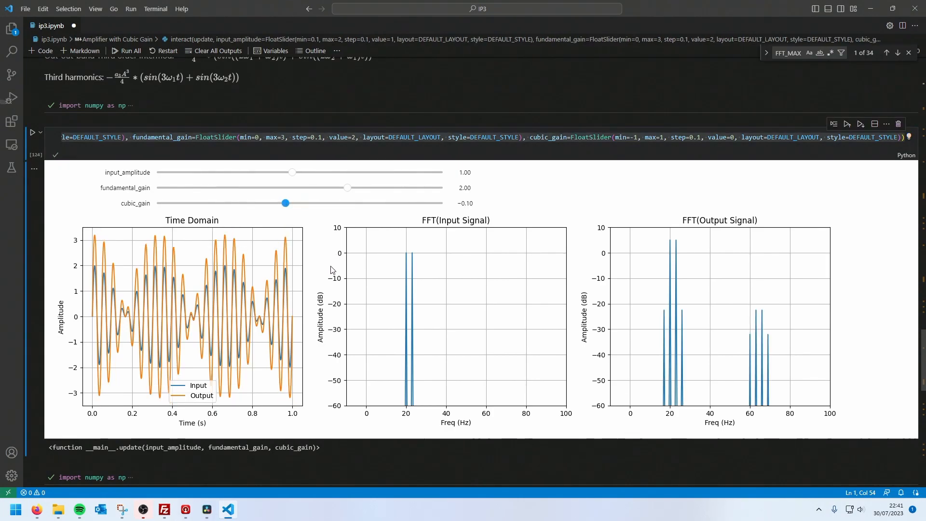
mouse_move(313, 341)
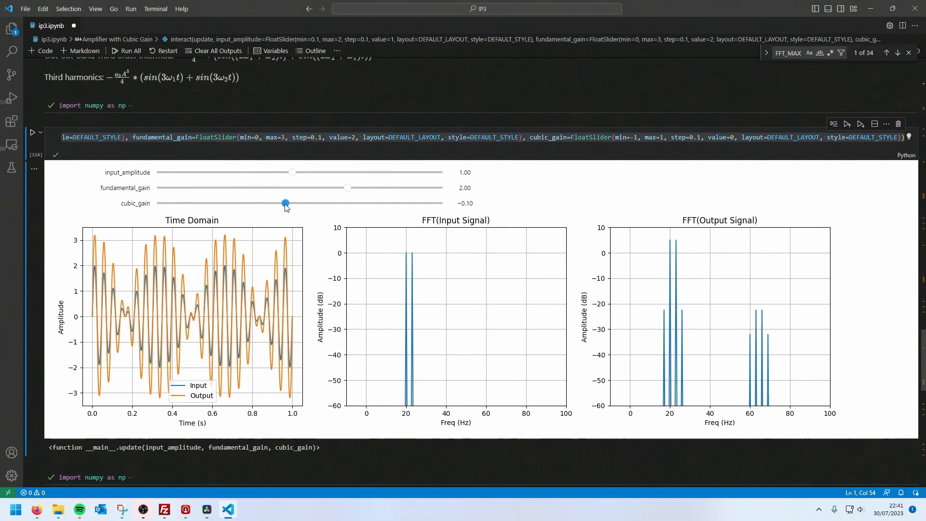
drag(285, 202, 299, 202)
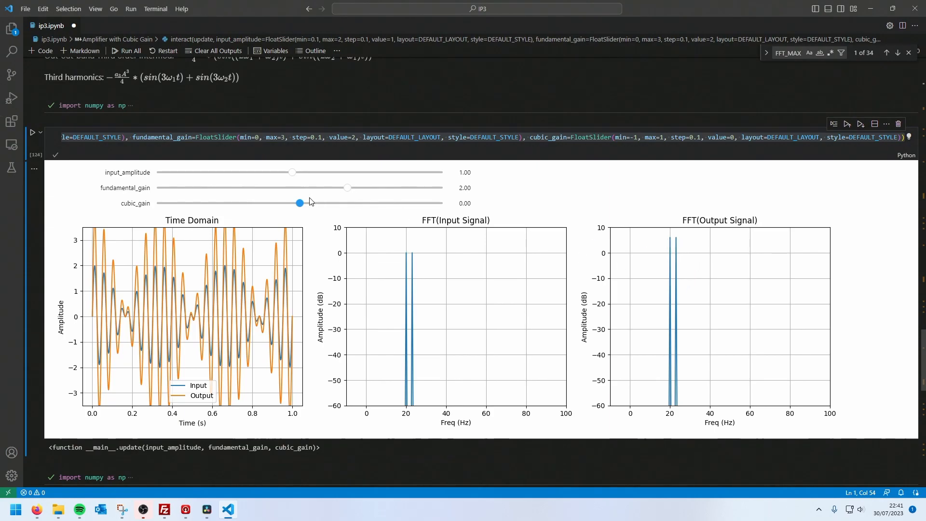
drag(299, 203, 285, 202)
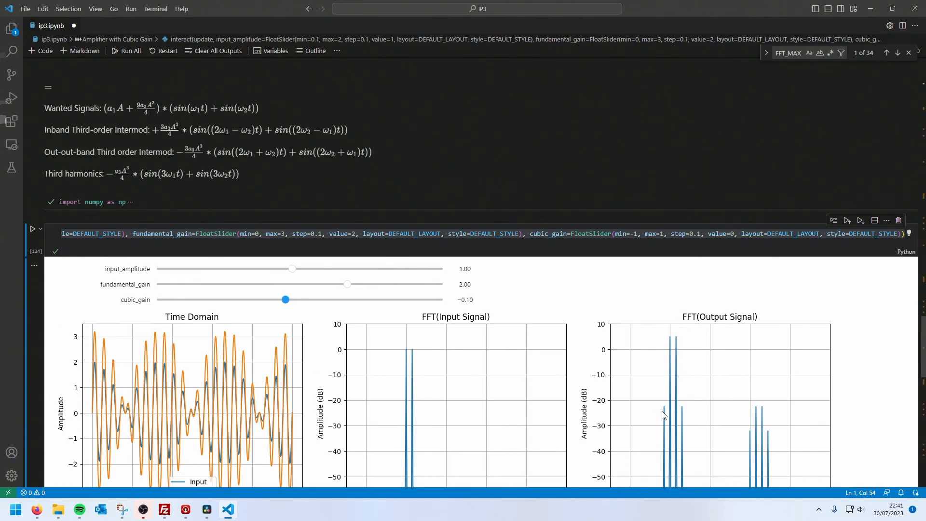
mouse_move(681, 418)
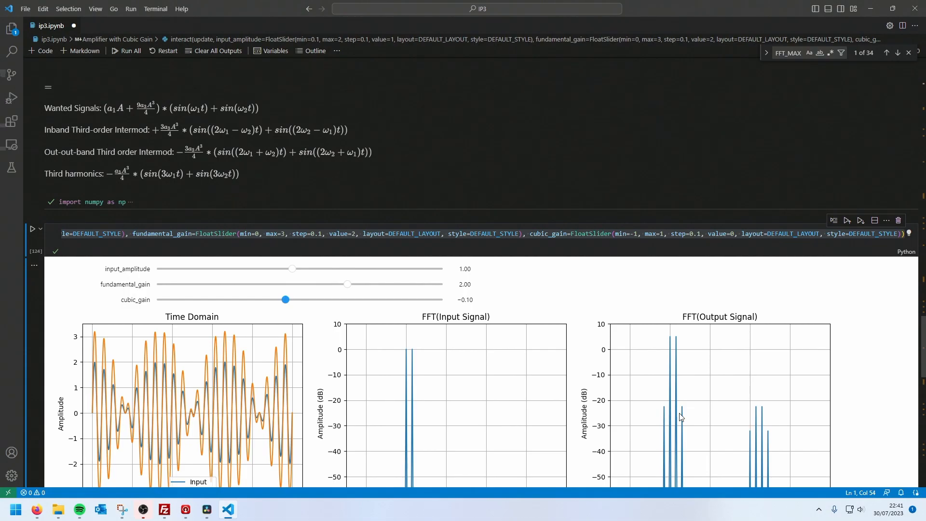
scroll(down, 3)
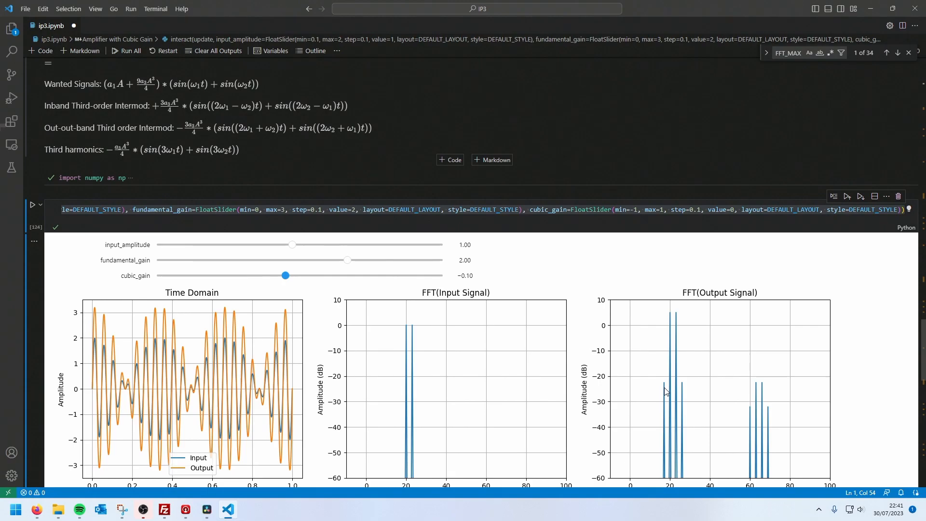
mouse_move(680, 396)
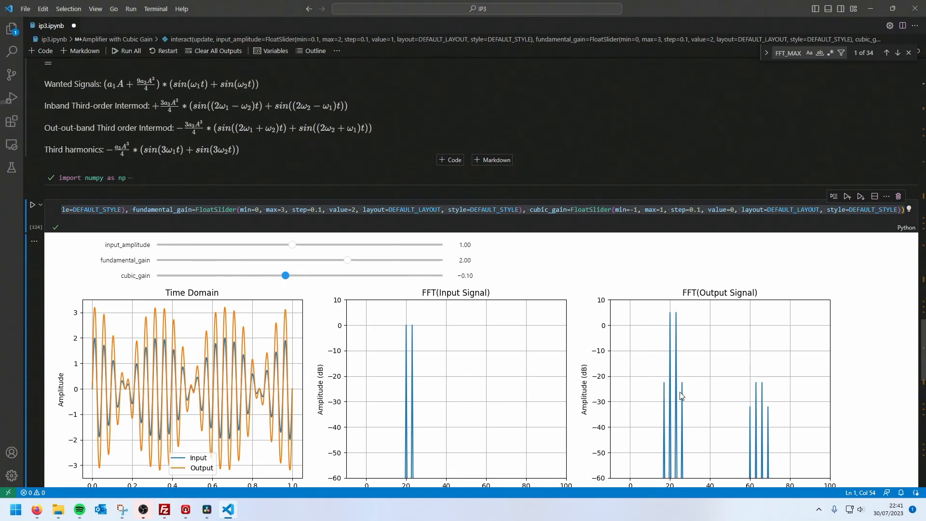
mouse_move(689, 393)
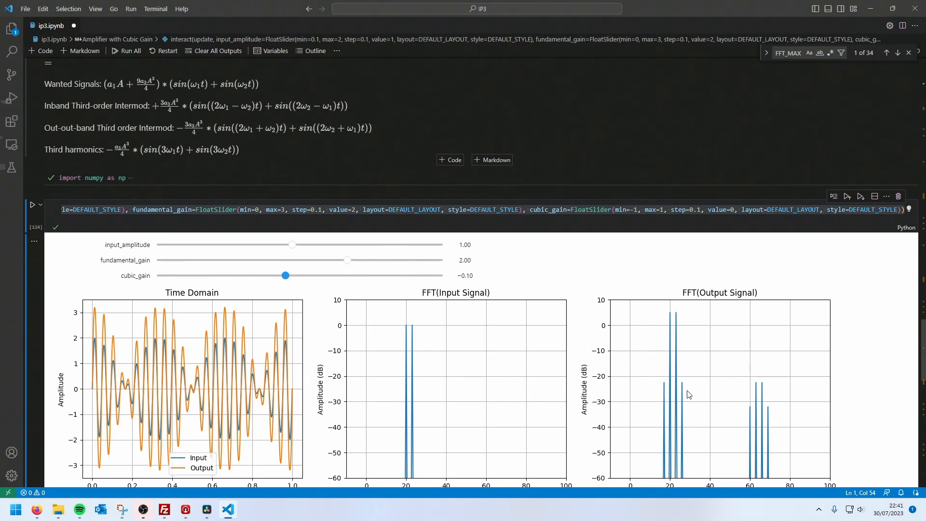
scroll(down, 3)
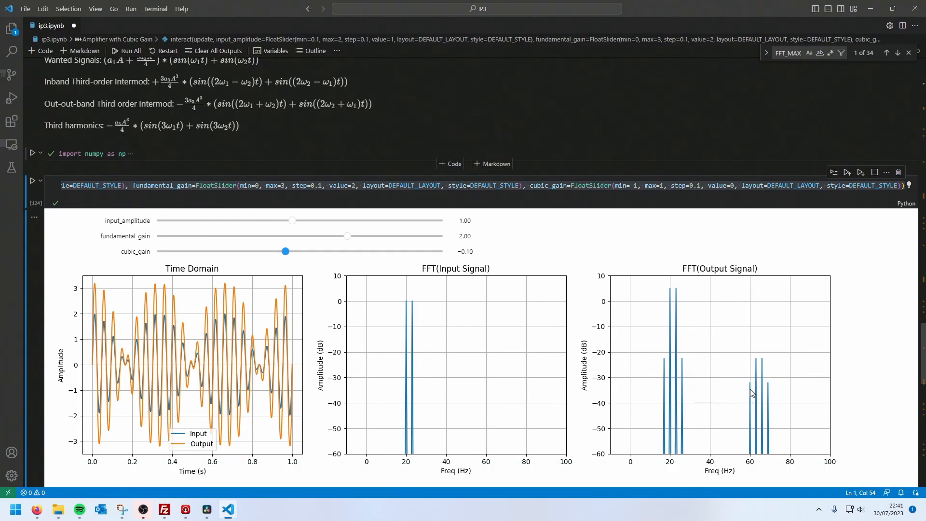
mouse_move(775, 391)
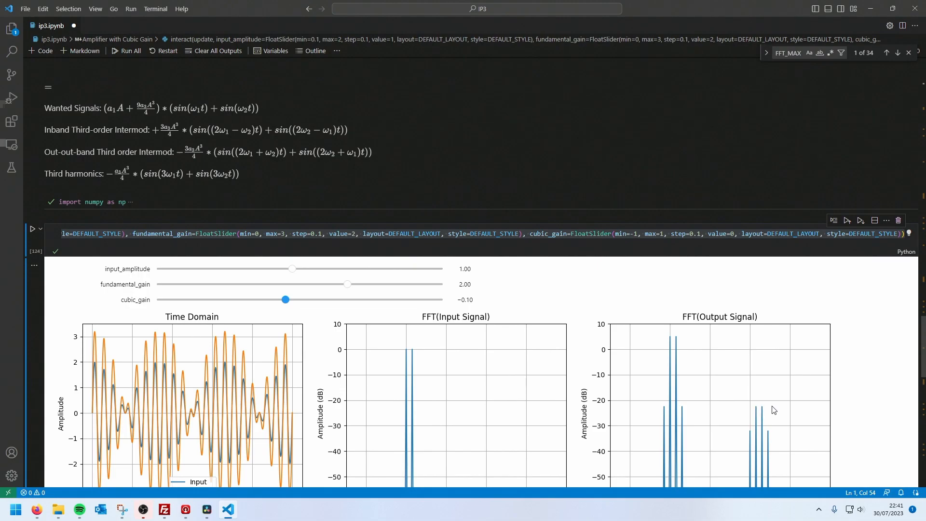
mouse_move(751, 430)
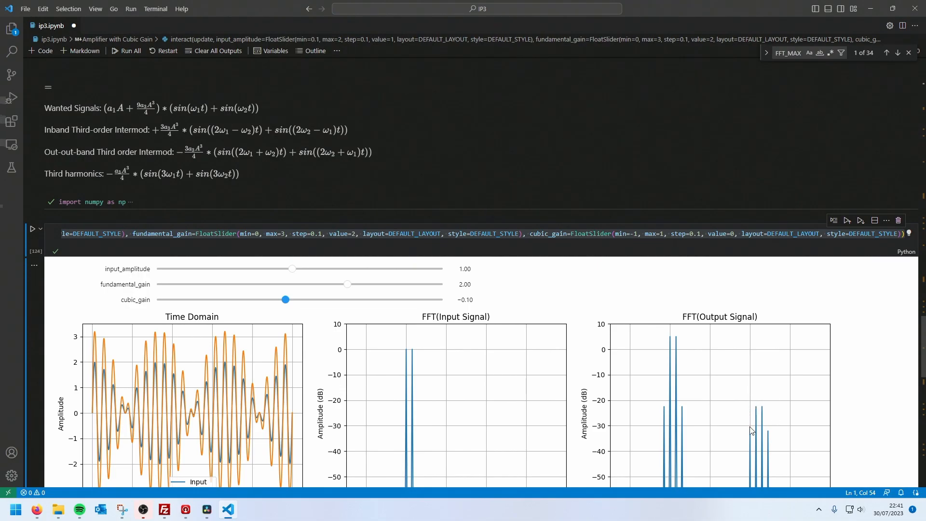
mouse_move(201, 102)
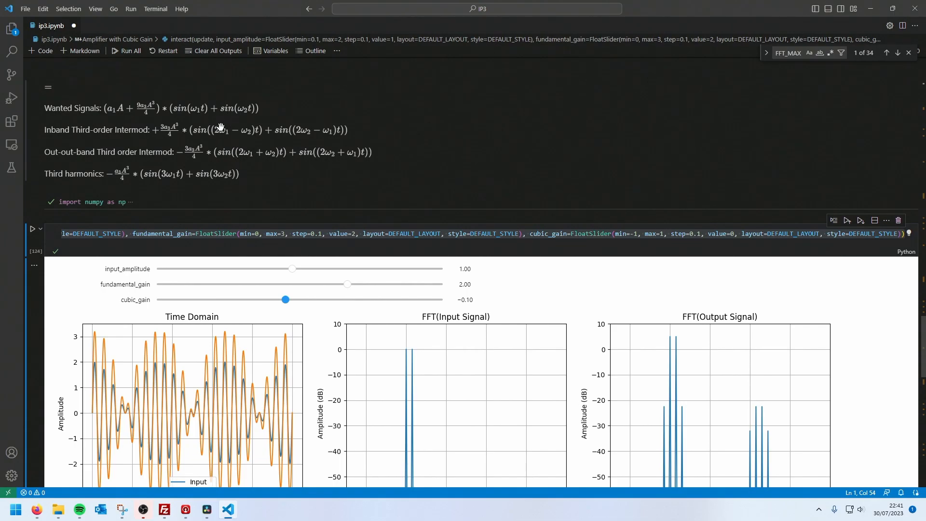
scroll(down, 3)
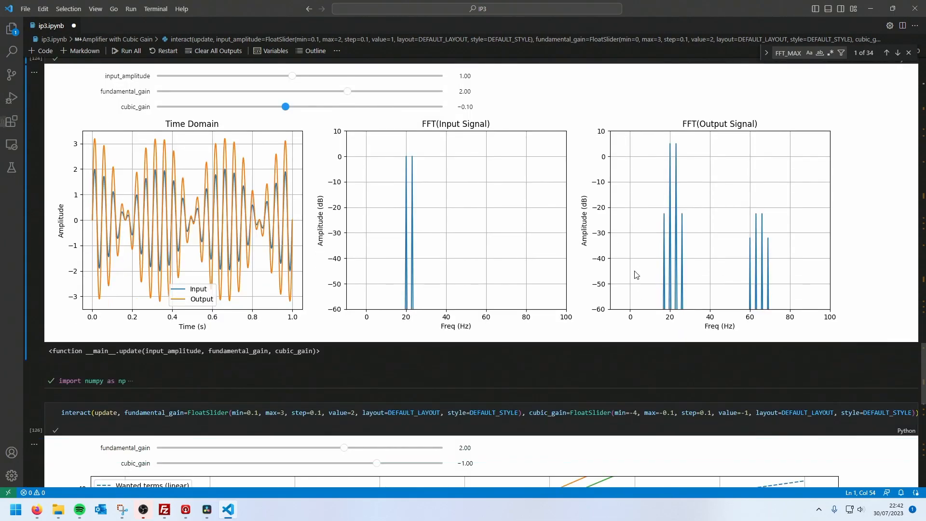
scroll(down, 3)
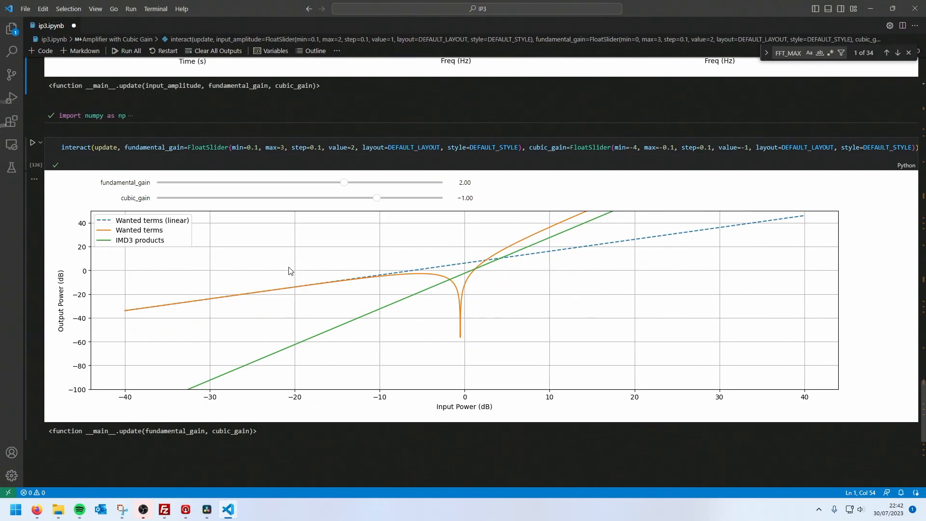
mouse_move(106, 395)
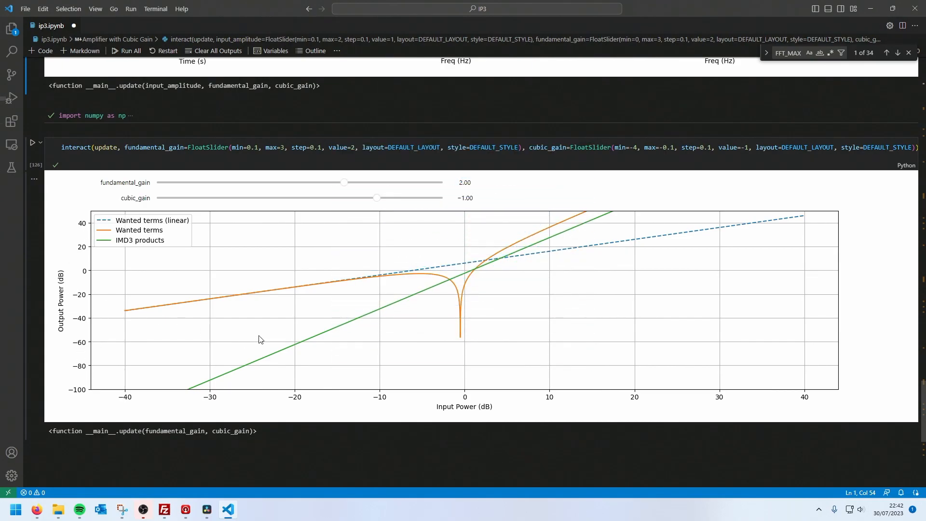
mouse_move(205, 299)
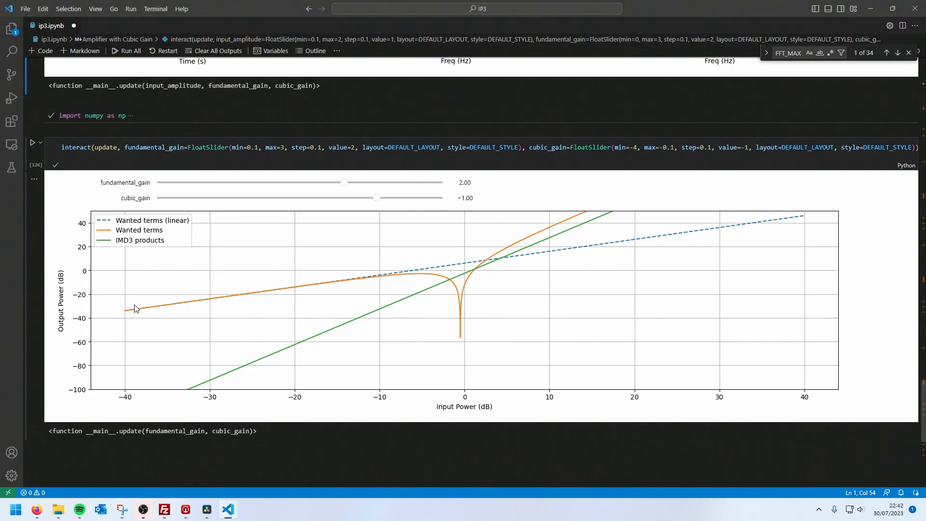
mouse_move(338, 295)
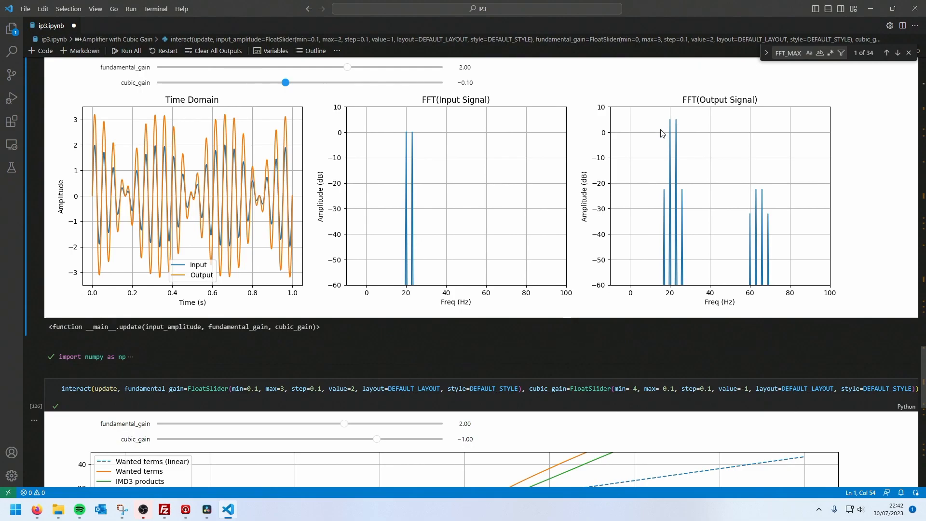
scroll(down, 3)
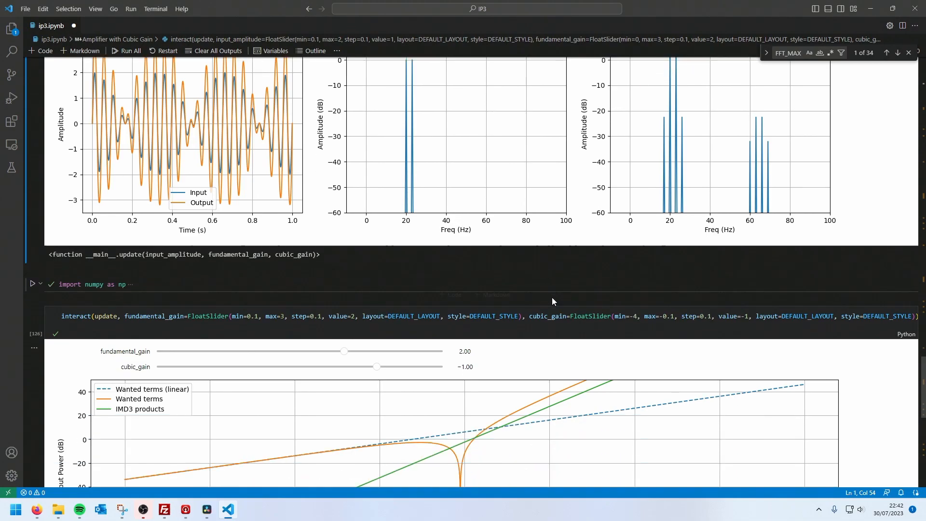
scroll(down, 3)
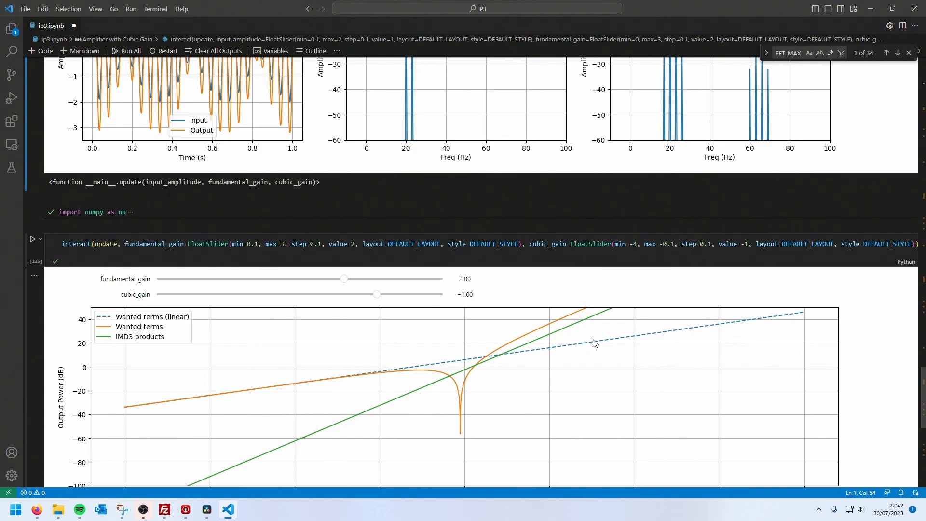
scroll(down, 3)
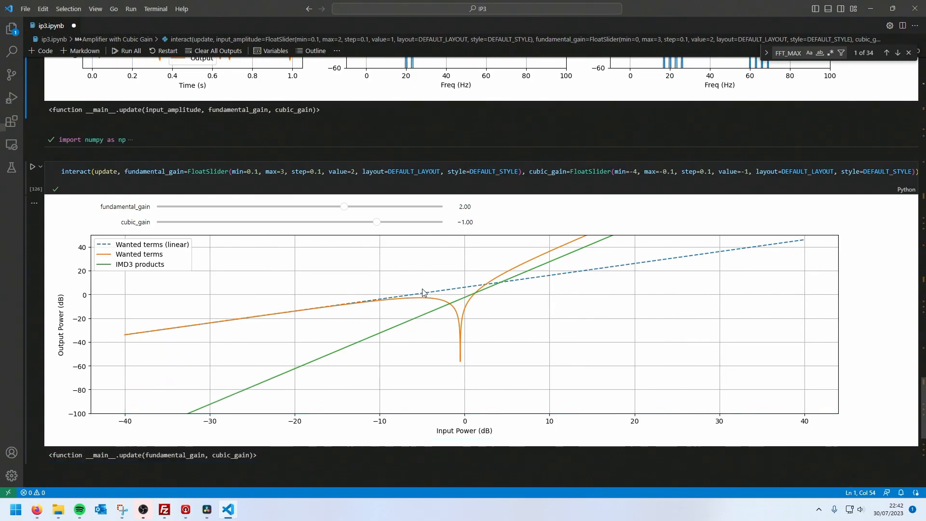
mouse_move(398, 297)
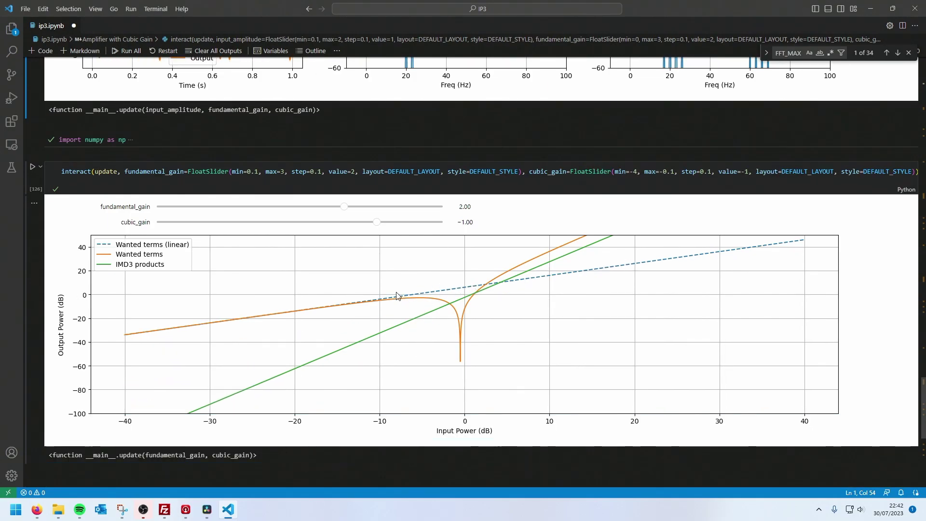
mouse_move(153, 429)
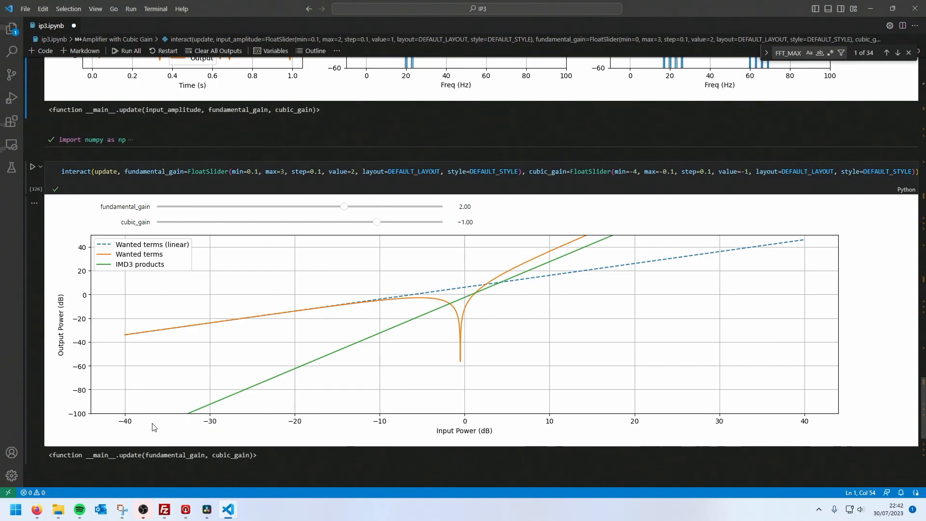
mouse_move(135, 408)
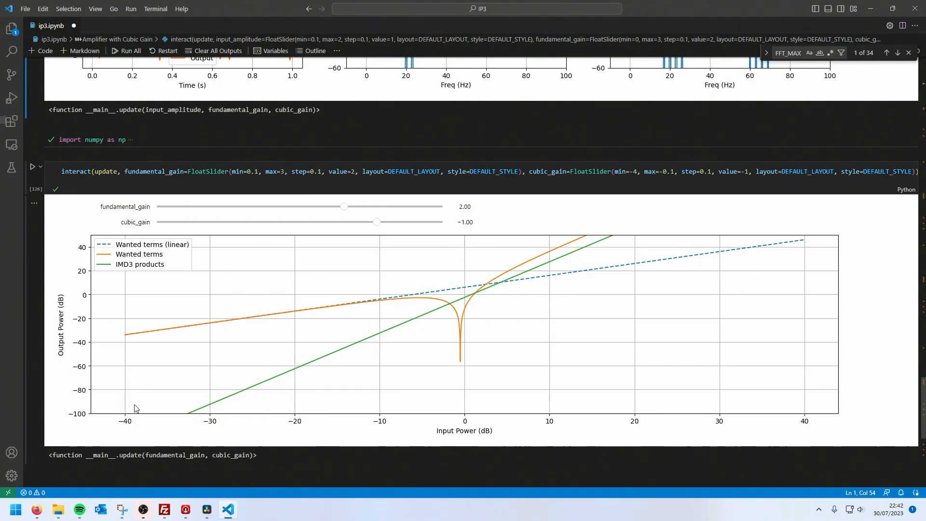
mouse_move(127, 335)
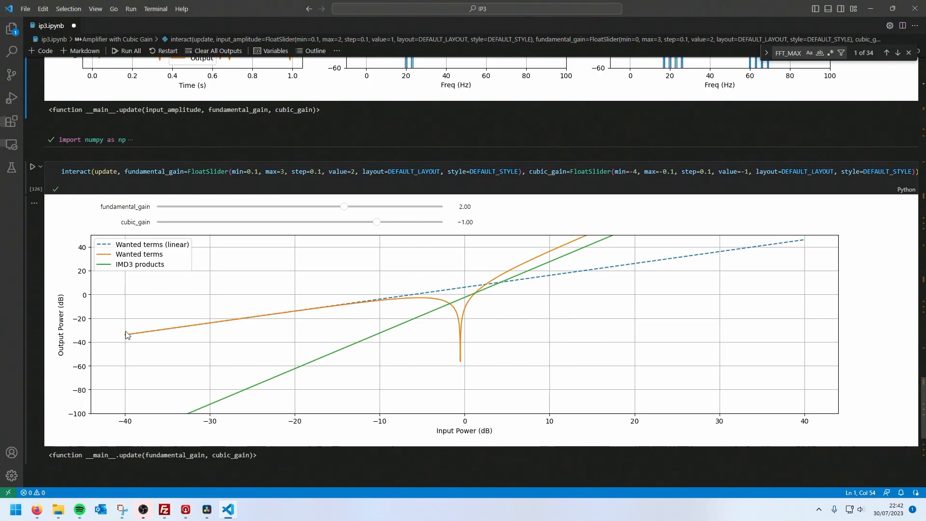
mouse_move(128, 337)
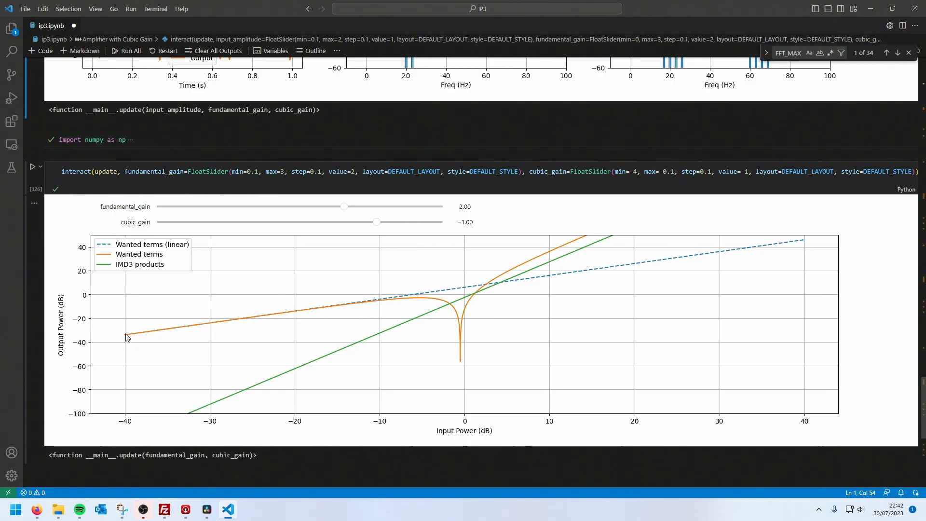
mouse_move(124, 340)
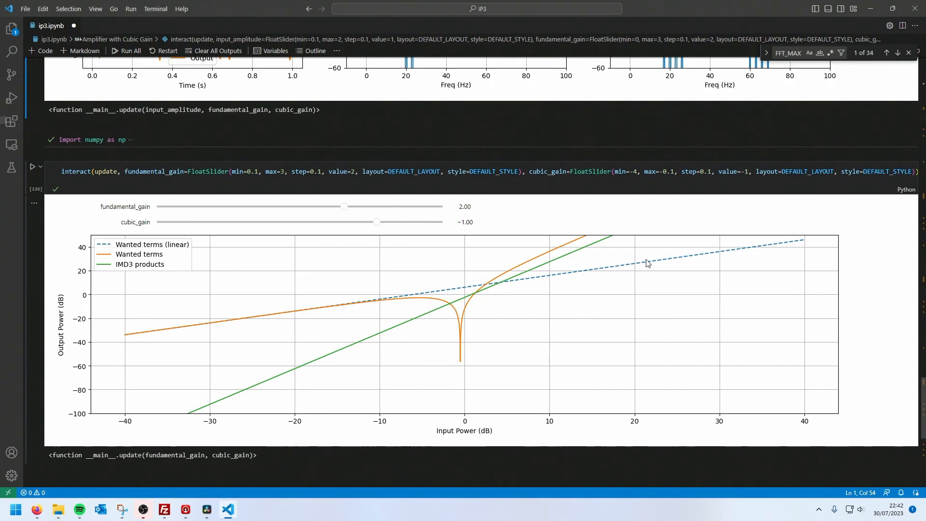
mouse_move(189, 419)
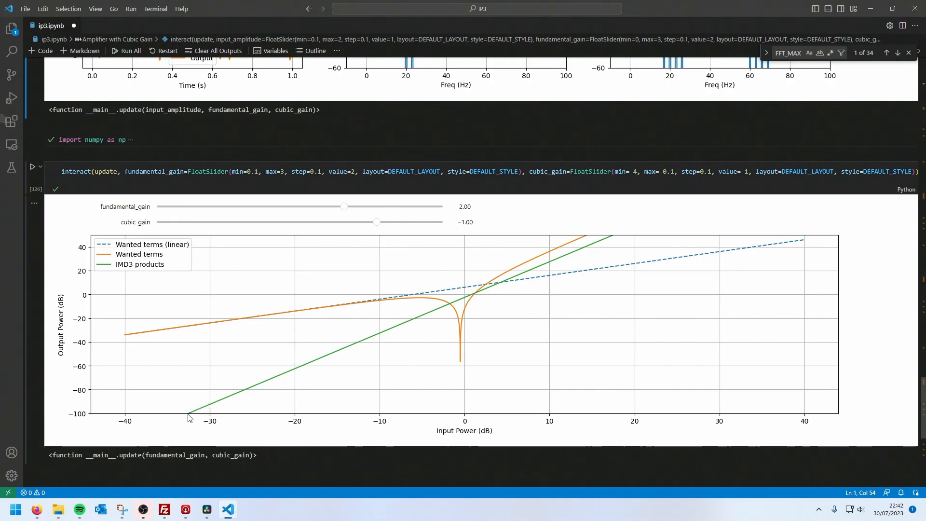
mouse_move(210, 420)
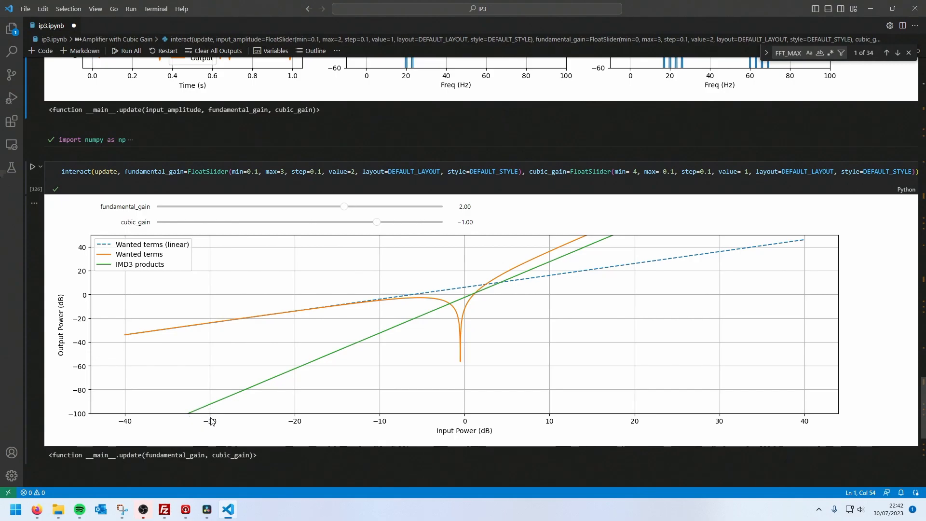
mouse_move(196, 418)
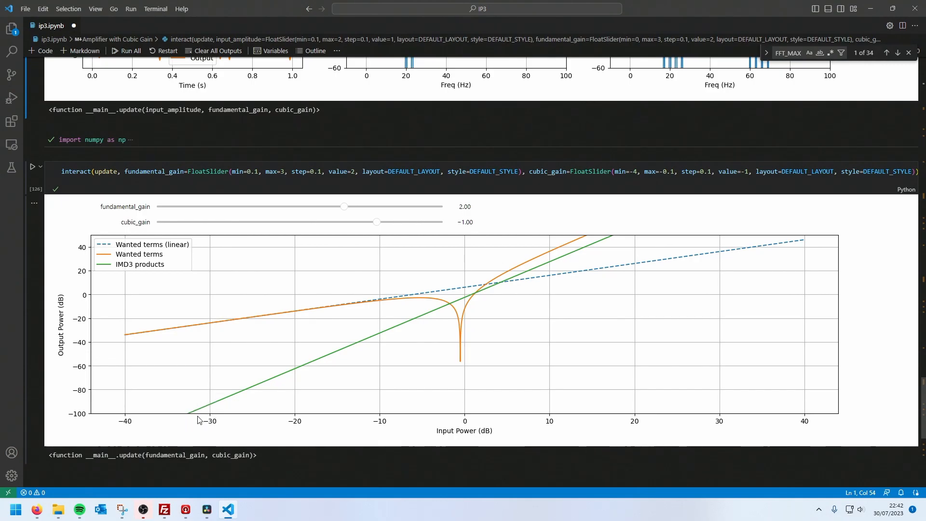
mouse_move(135, 272)
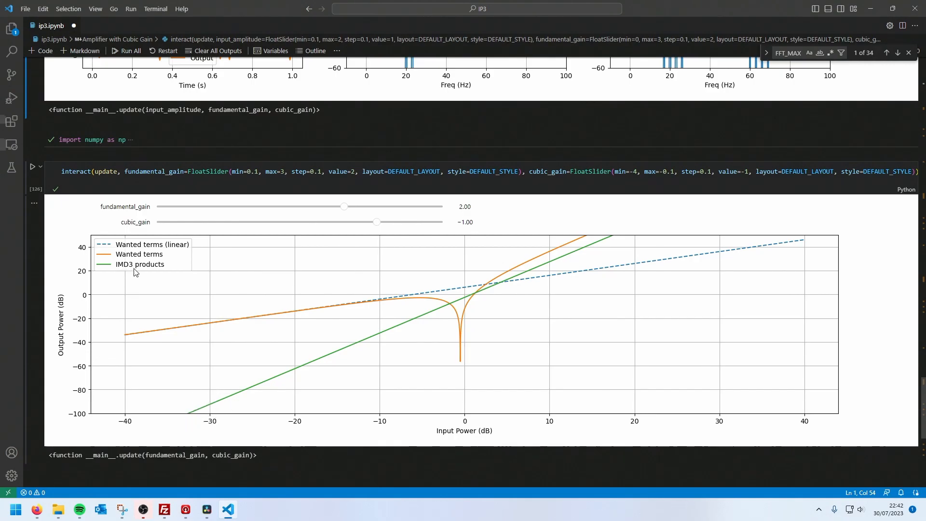
mouse_move(210, 420)
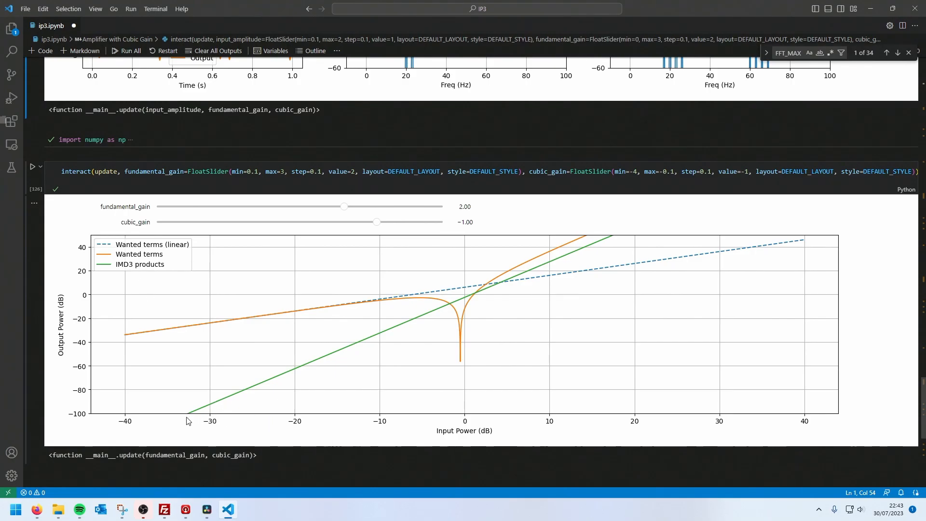
mouse_move(440, 328)
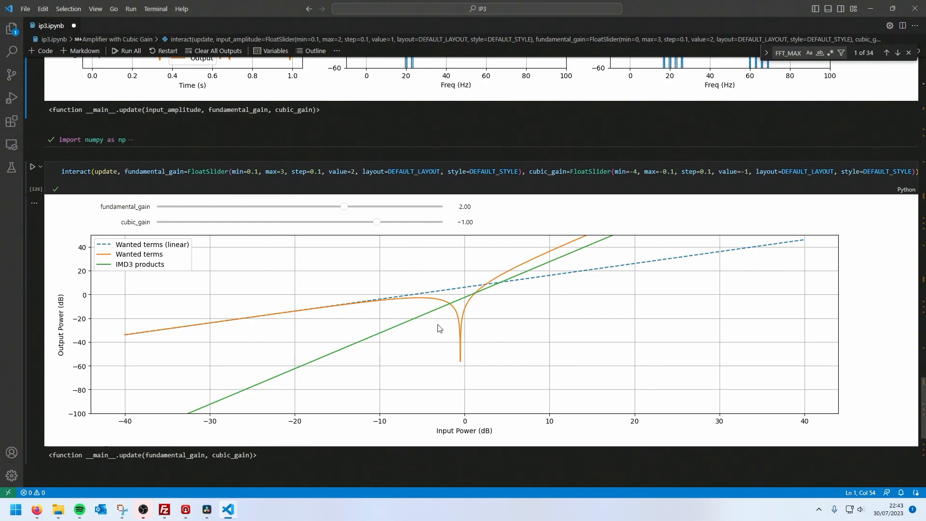
mouse_move(405, 328)
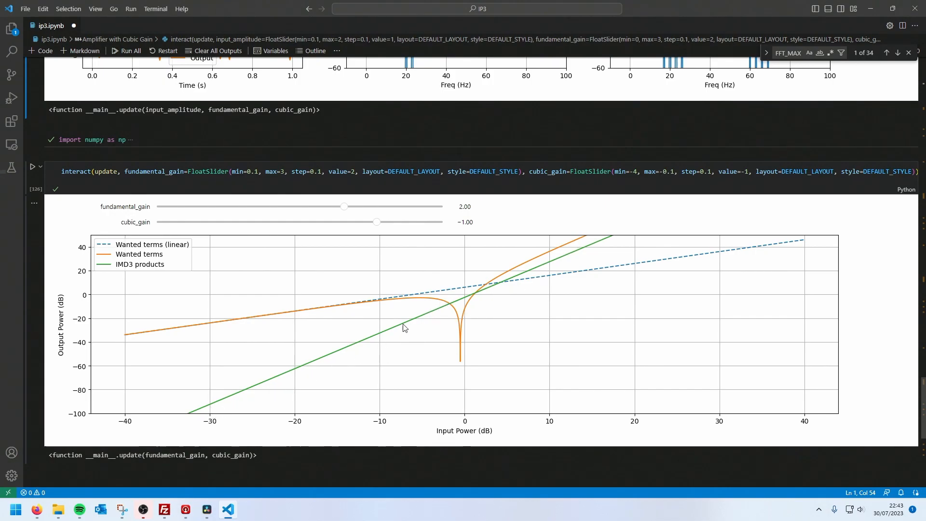
mouse_move(409, 300)
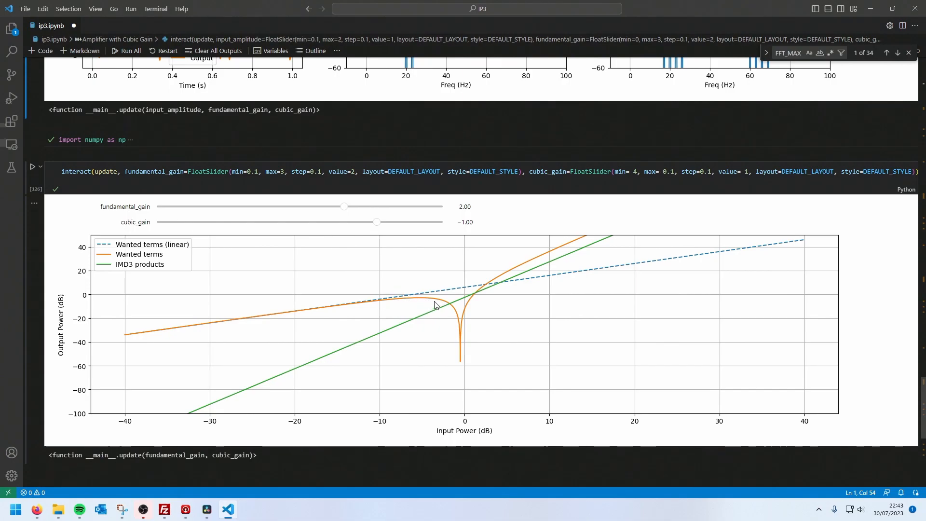
mouse_move(404, 306)
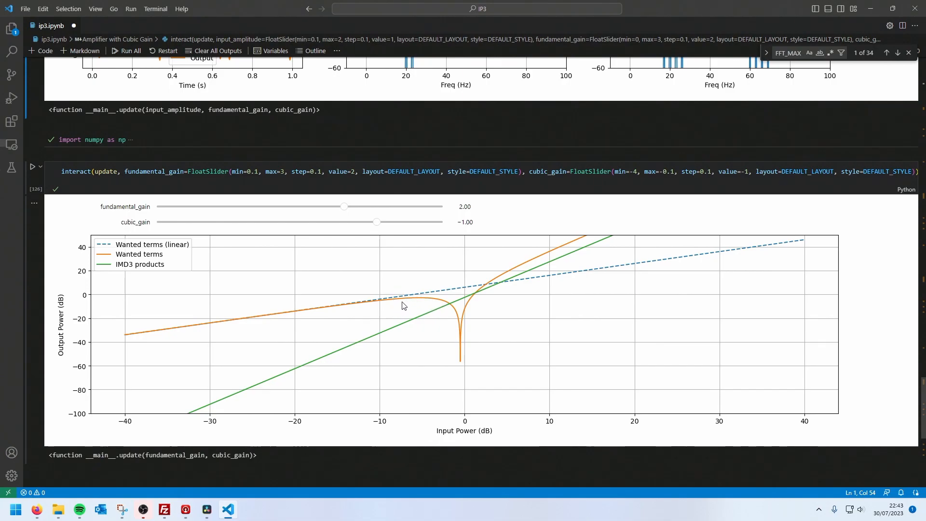
mouse_move(413, 302)
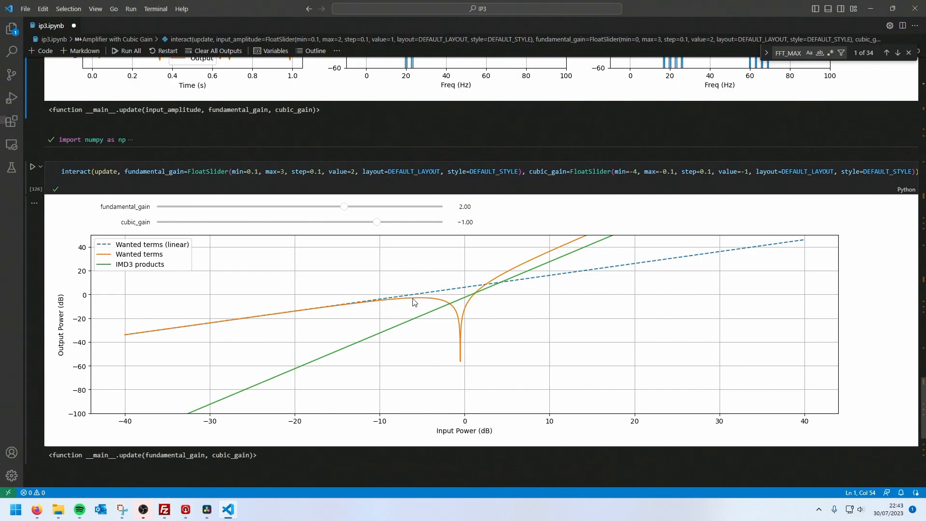
mouse_move(419, 304)
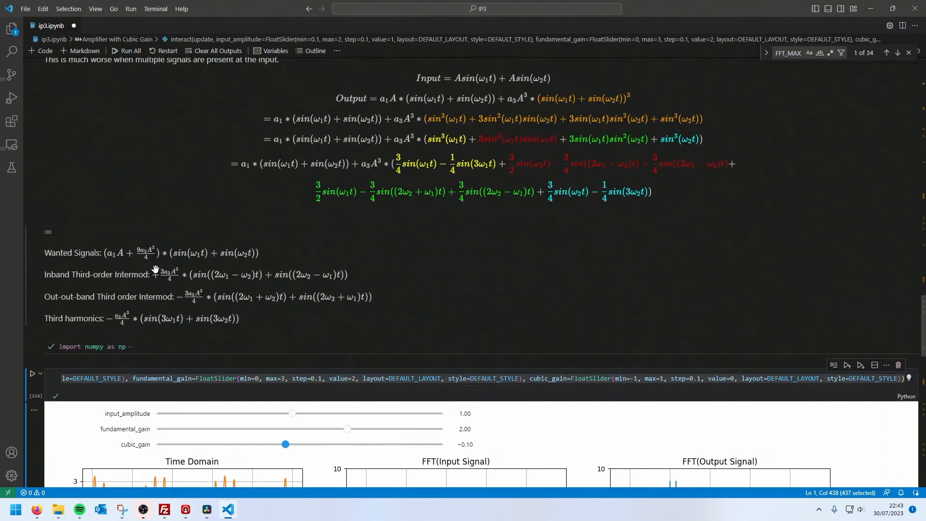
Raise cubic_gain to about -0.10 and watch the IMD3 intercept move in the IP3 plot
scroll(down, 3)
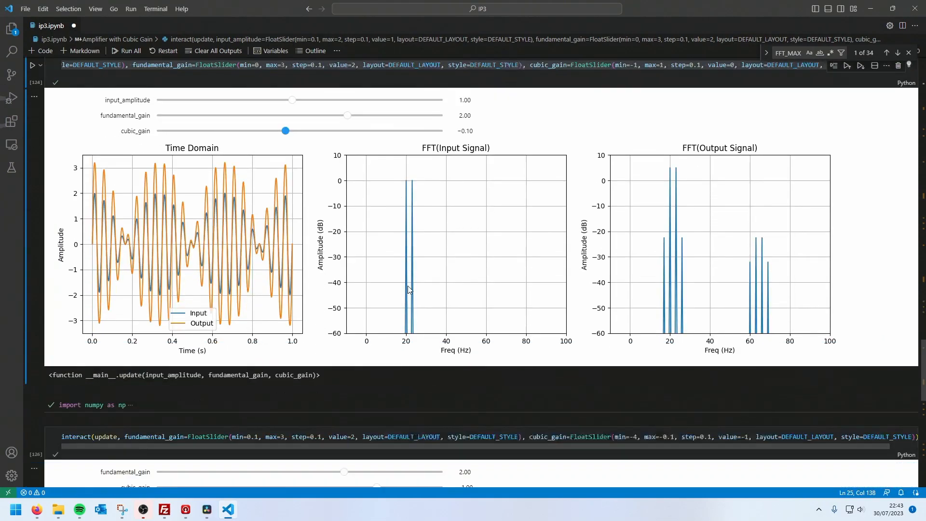
scroll(down, 3)
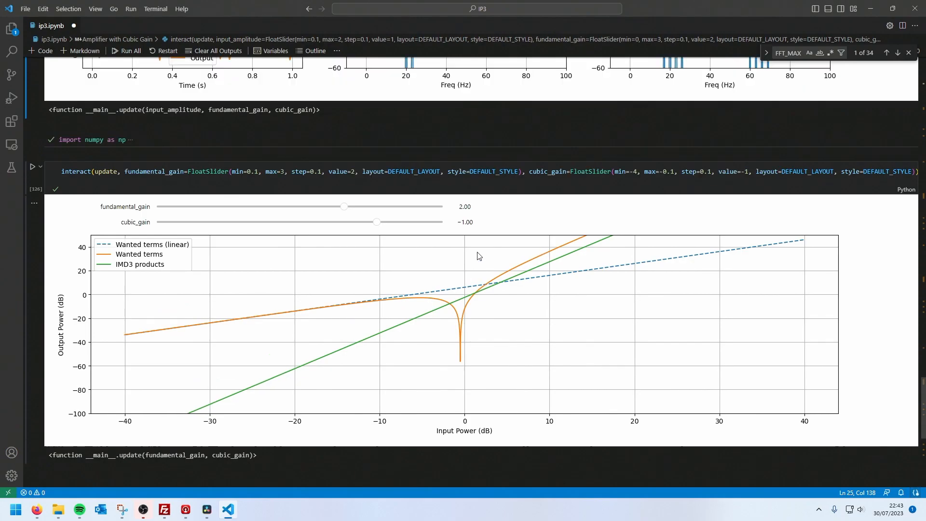
mouse_move(470, 305)
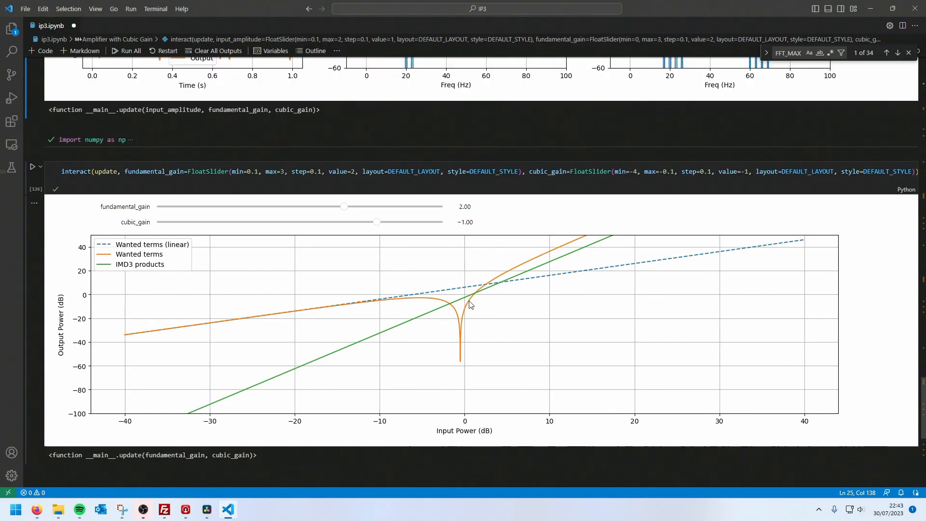
mouse_move(471, 328)
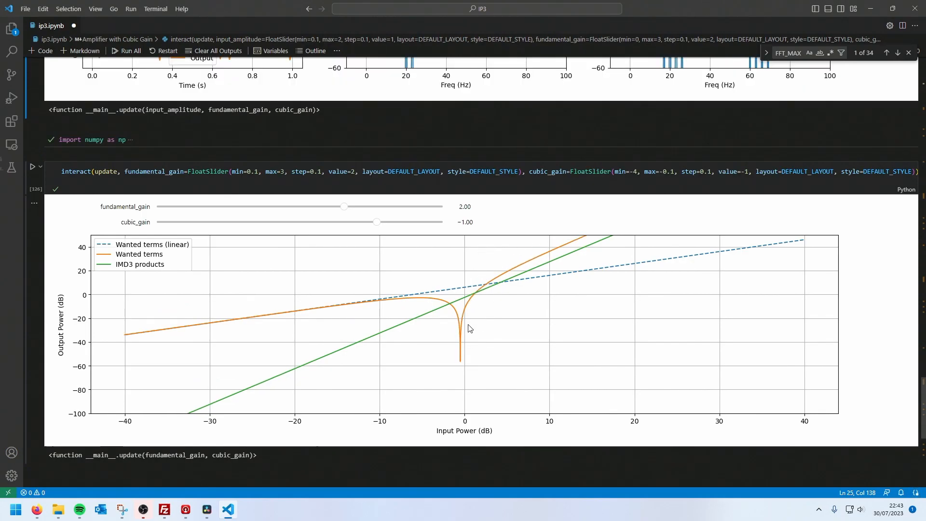
mouse_move(452, 309)
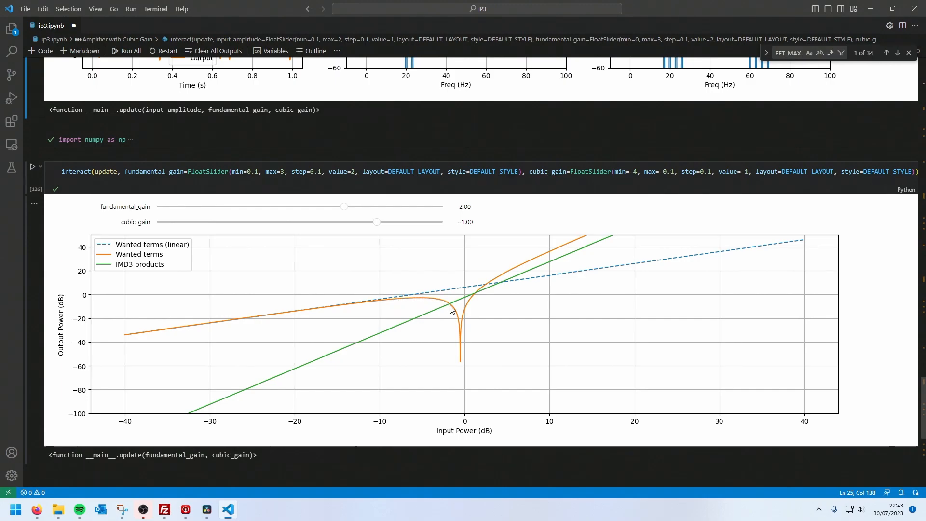
mouse_move(466, 314)
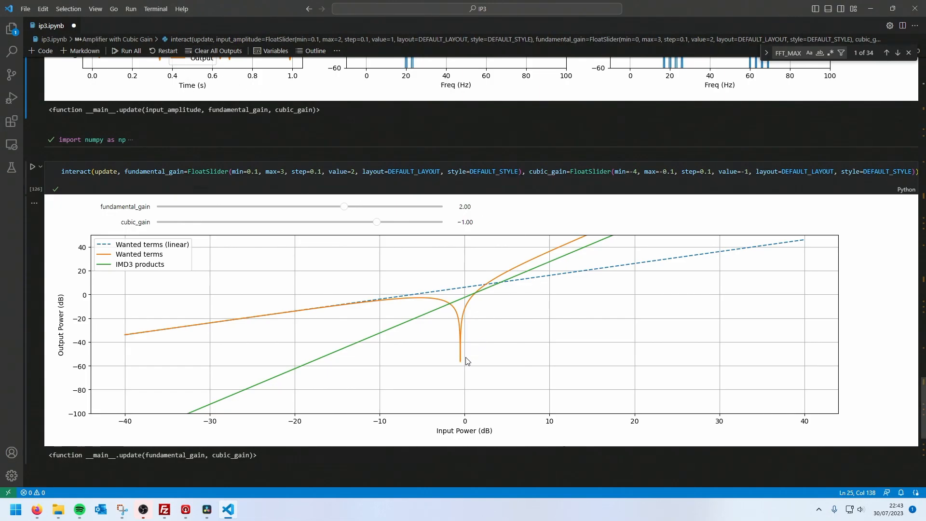
mouse_move(461, 363)
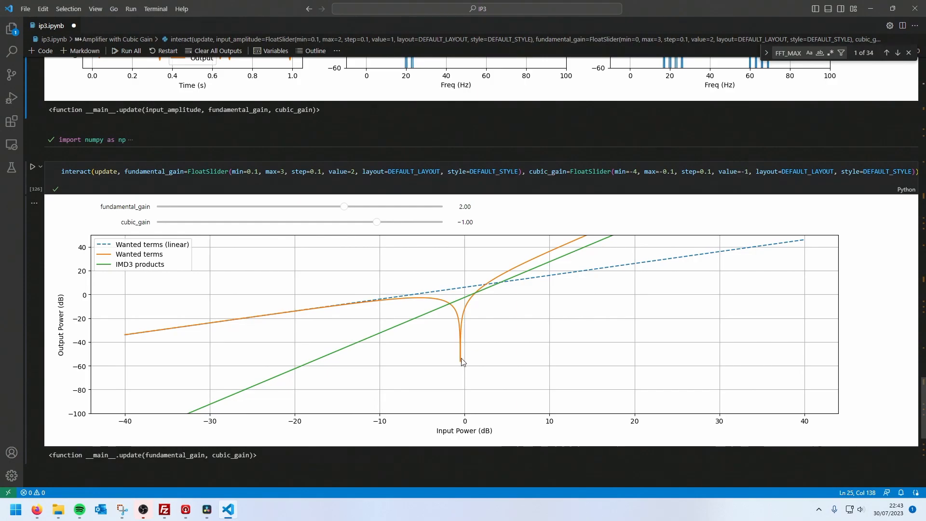
mouse_move(446, 298)
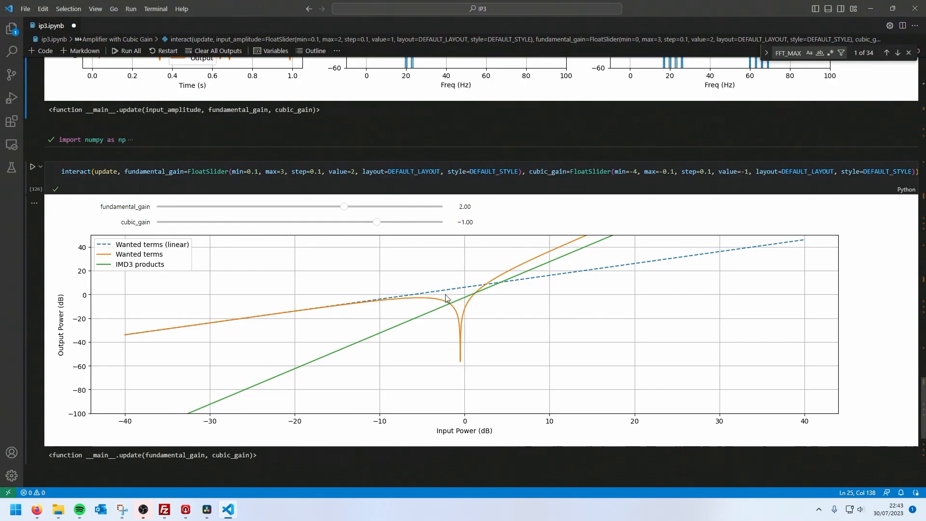
mouse_move(445, 310)
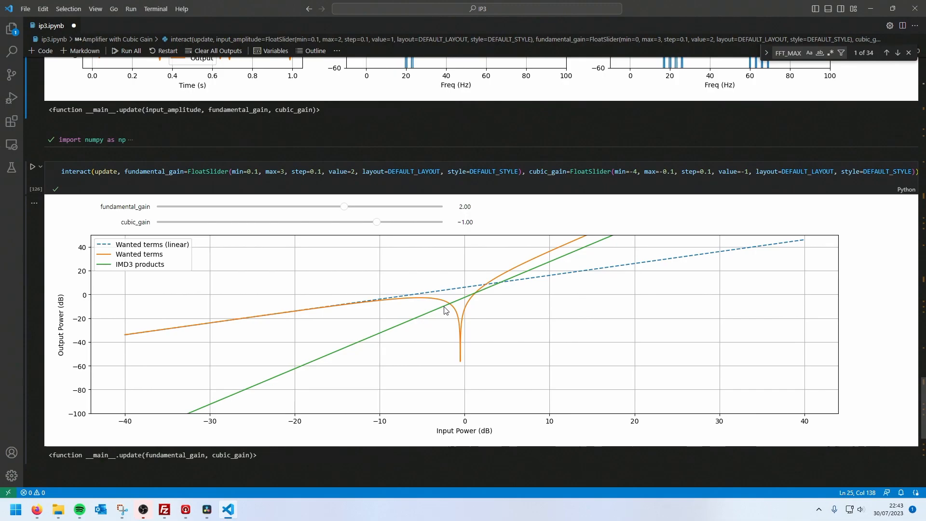
mouse_move(451, 316)
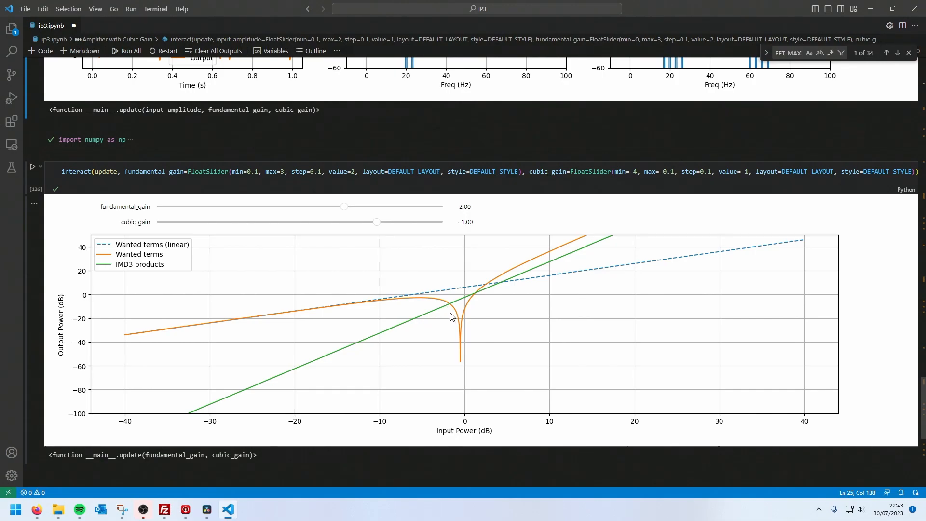
mouse_move(491, 293)
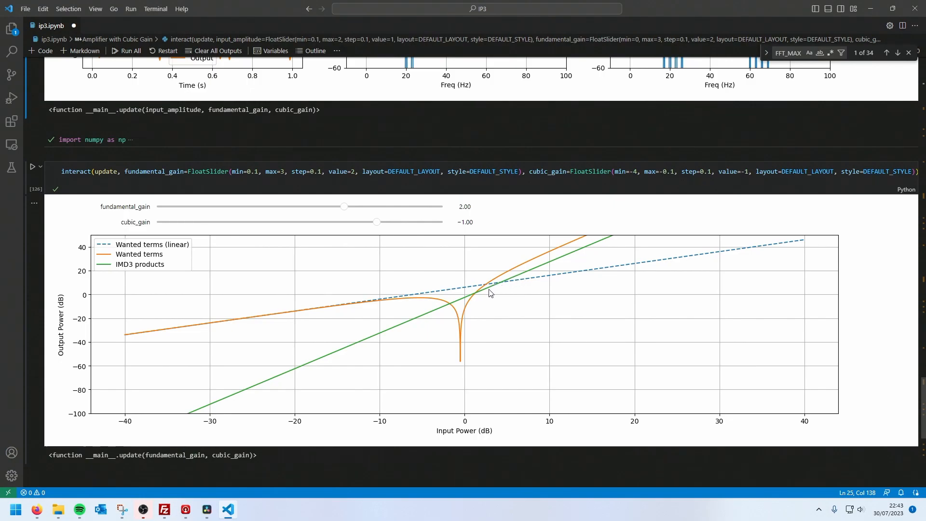
mouse_move(443, 292)
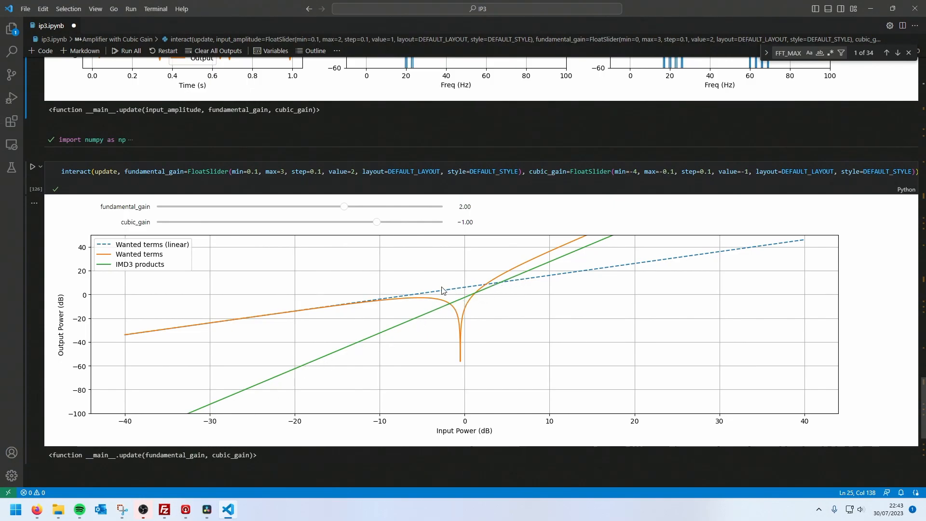
mouse_move(503, 286)
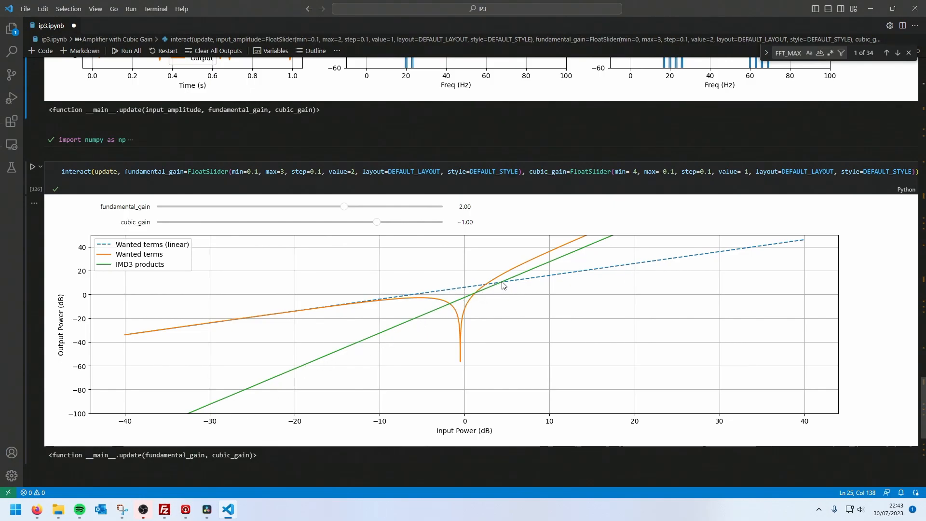
mouse_move(499, 284)
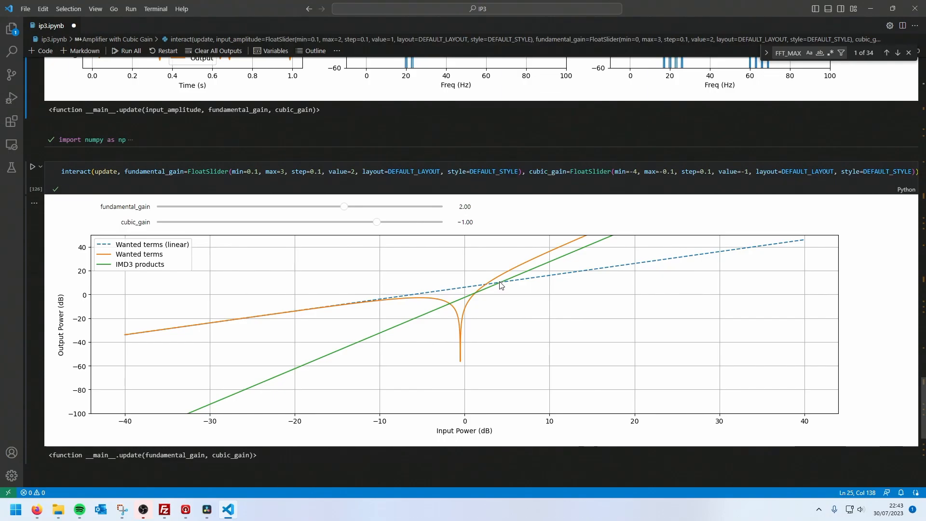
mouse_move(163, 276)
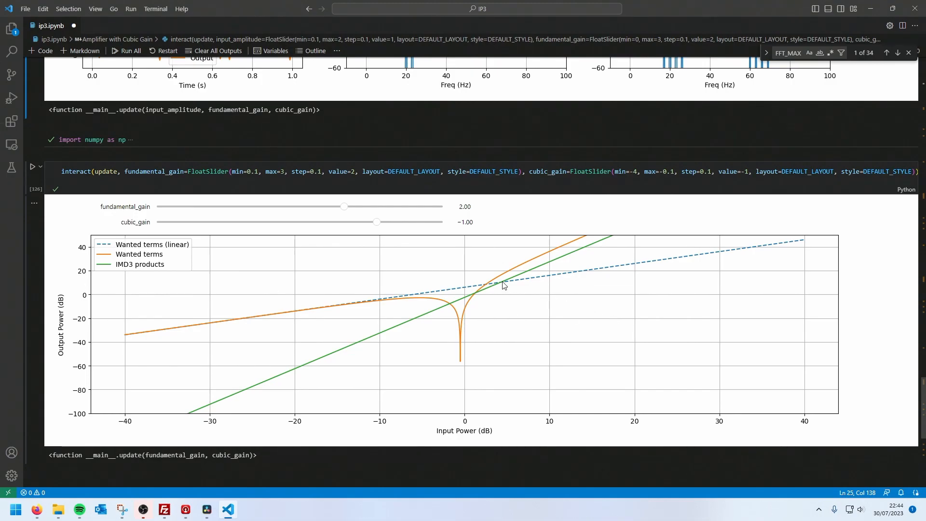
mouse_move(496, 390)
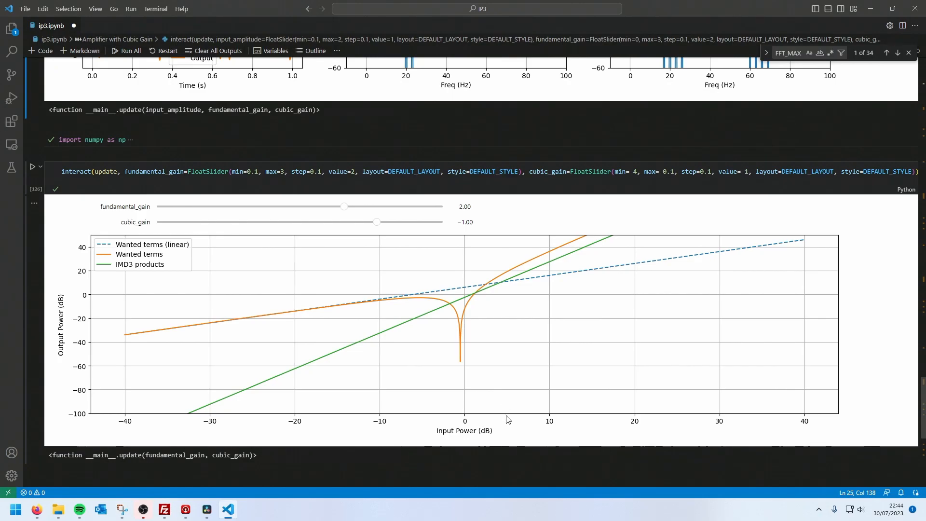
mouse_move(516, 283)
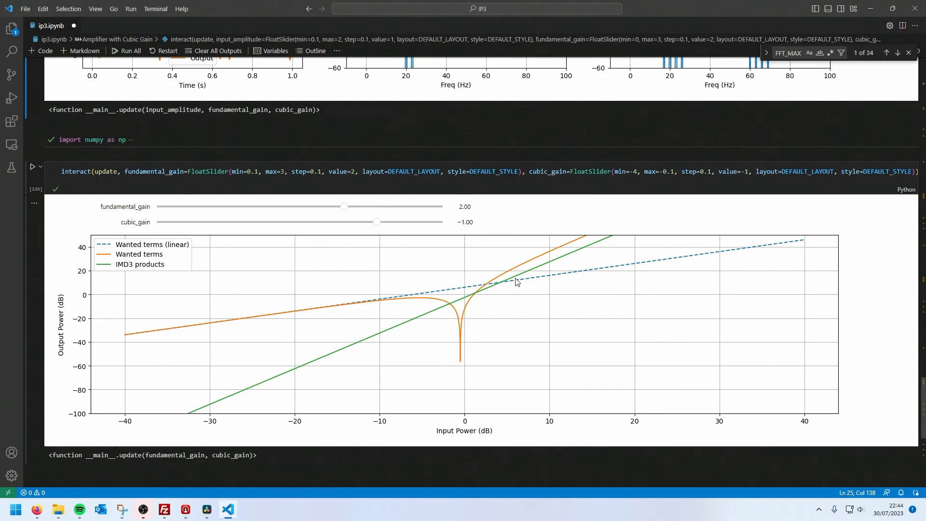
mouse_move(498, 287)
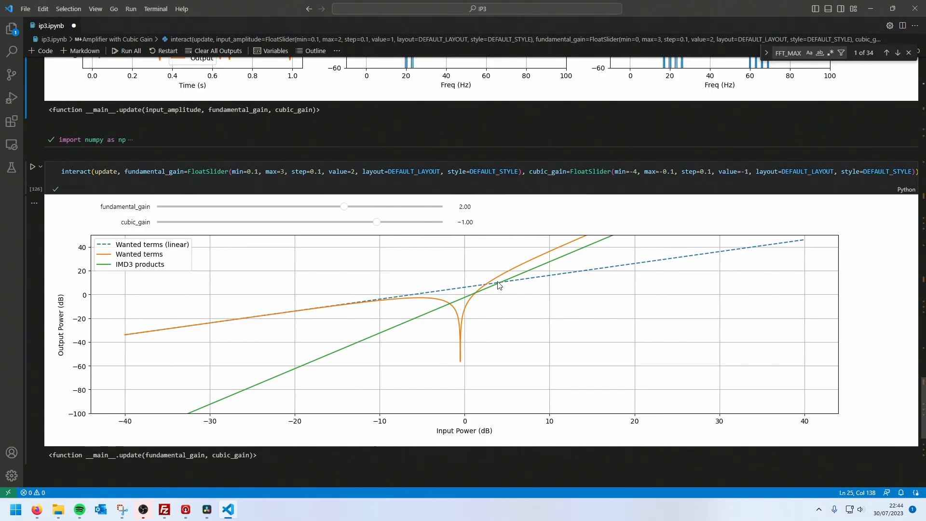
mouse_move(500, 285)
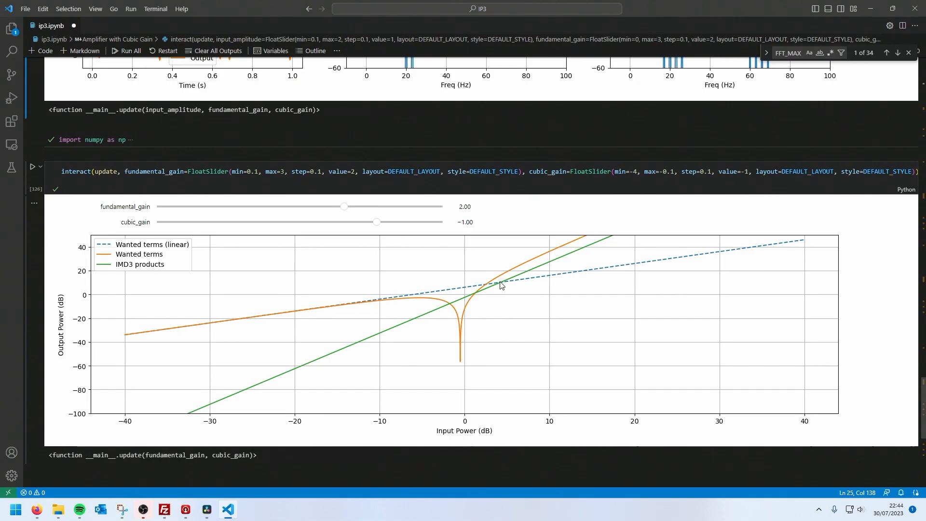
mouse_move(500, 280)
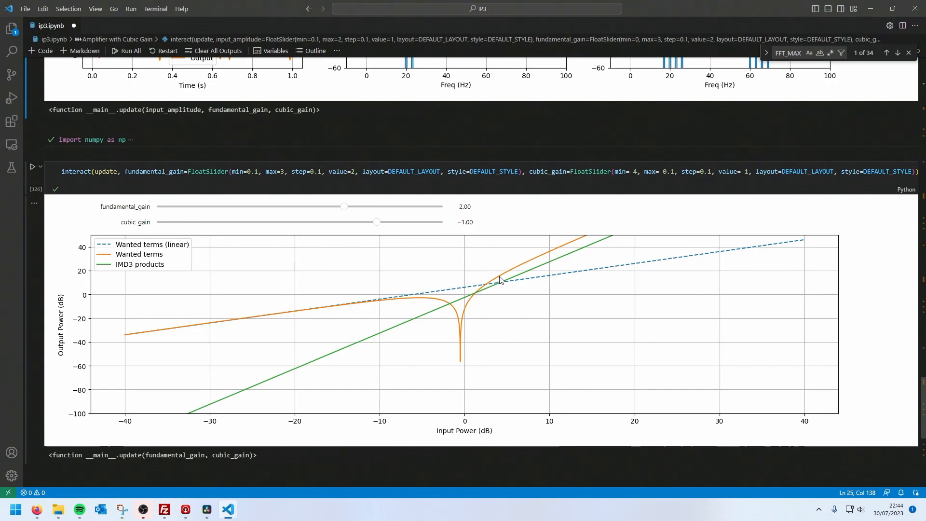
mouse_move(501, 283)
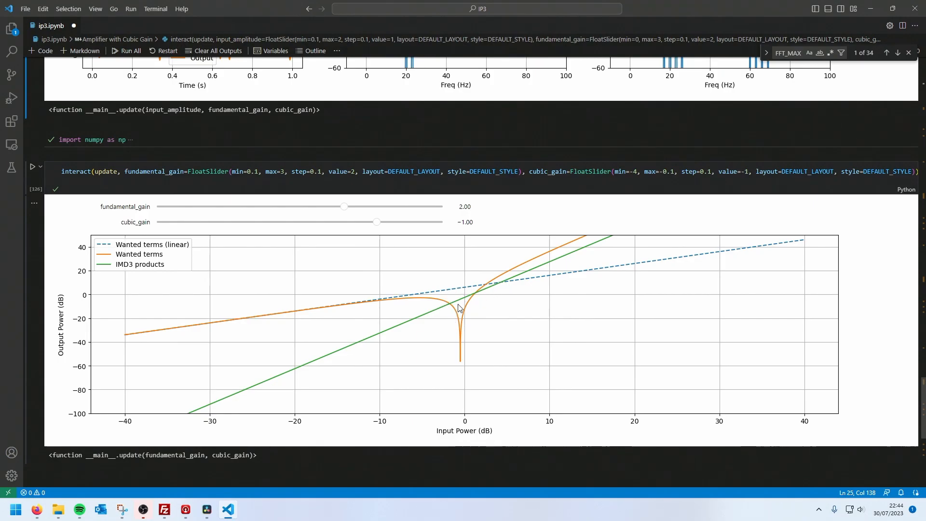
mouse_move(504, 287)
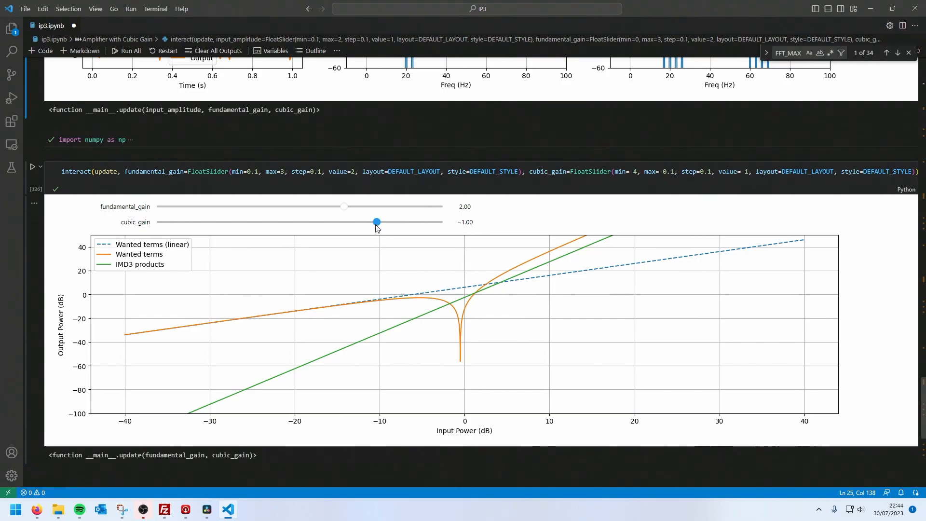
drag(376, 222, 428, 222)
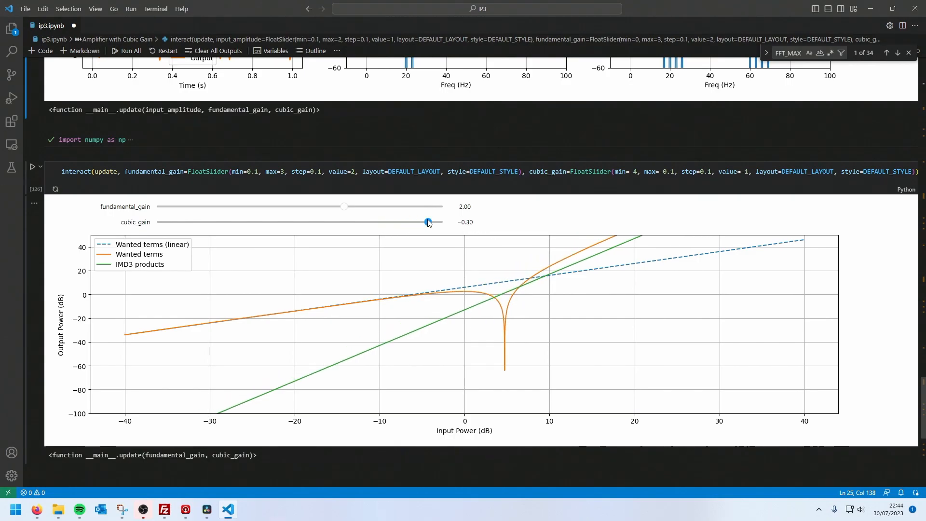
drag(427, 222, 442, 221)
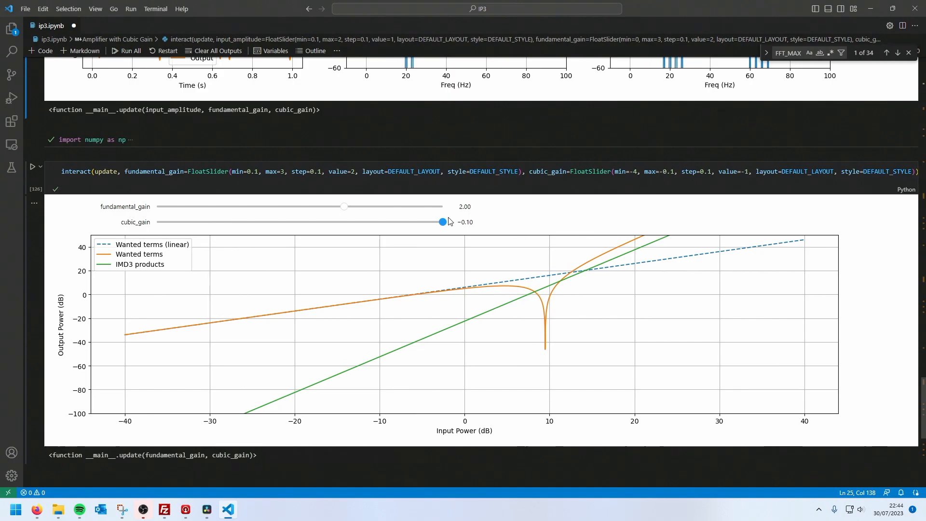
mouse_move(585, 276)
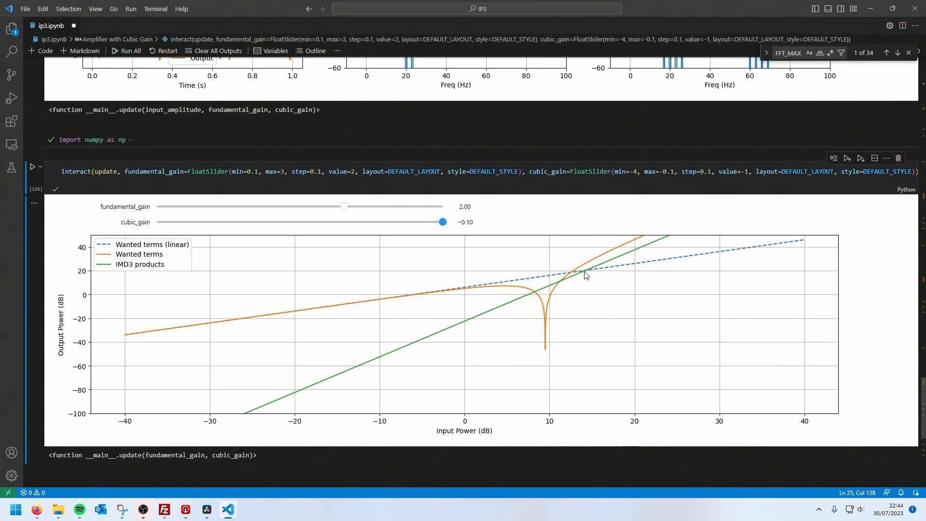
mouse_move(588, 272)
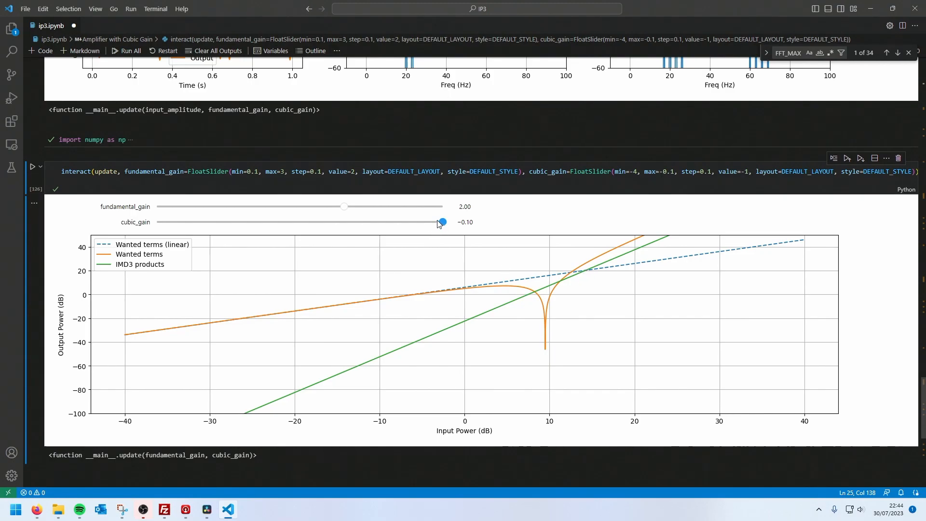
Bring cubic_gain back down through -1.10 to -1.40, shifting the wanted-terms notch below 0 dB input
drag(442, 222, 369, 222)
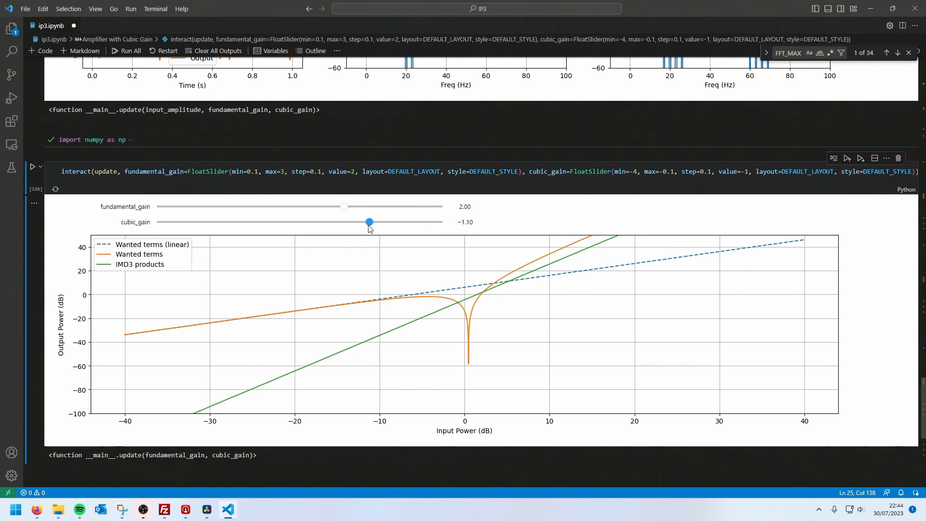
drag(369, 222, 348, 222)
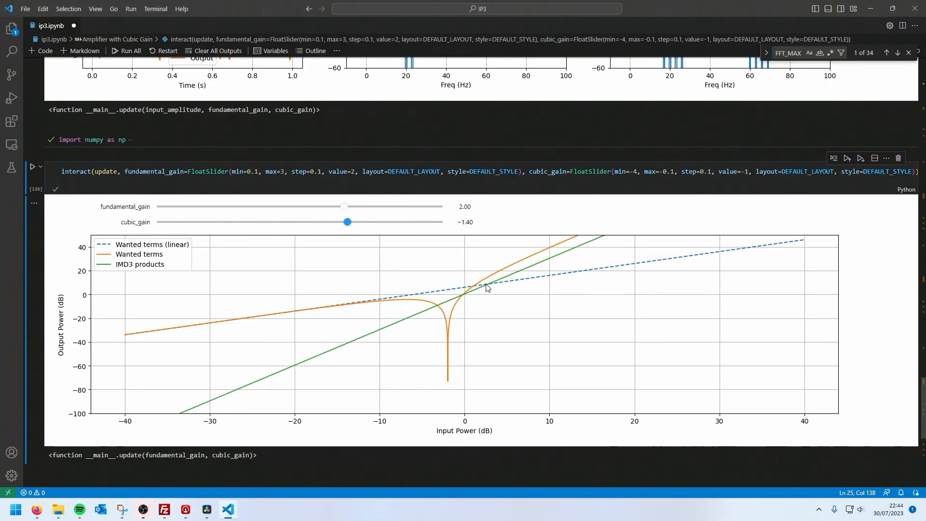
mouse_move(489, 284)
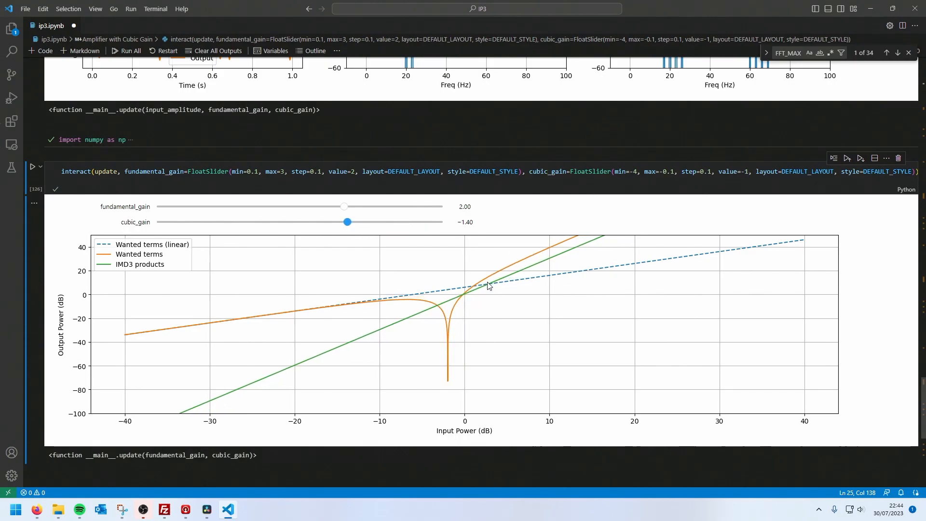
mouse_move(395, 299)
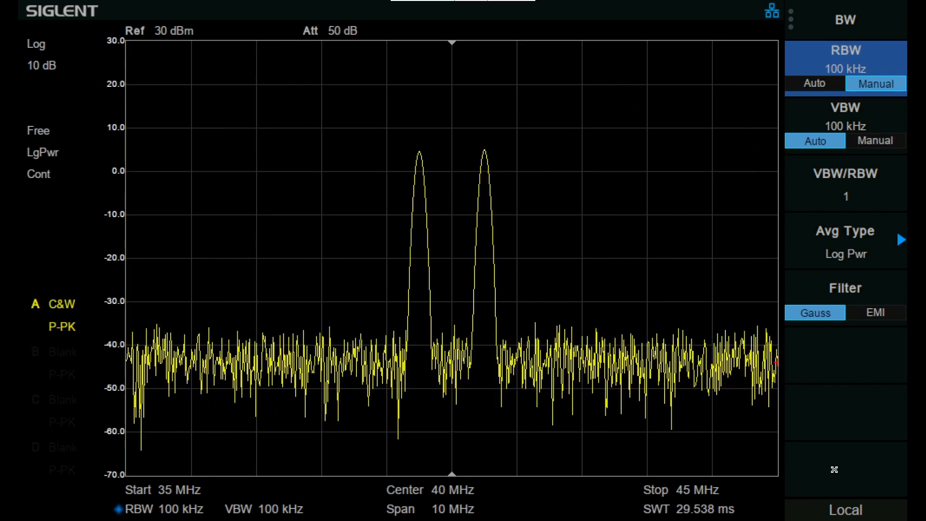
Centre the analyzer on 40 MHz with a 10 MHz span to show the two test tones
click(846, 58)
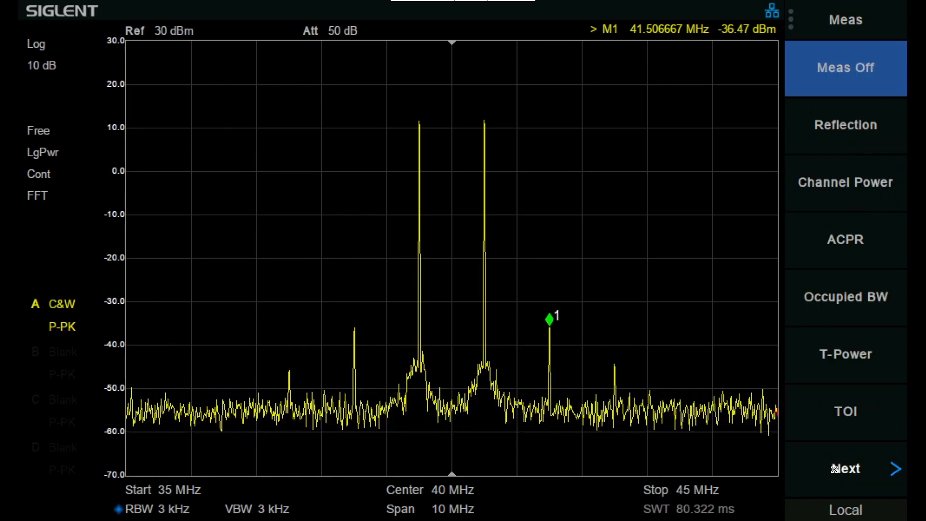
Enable the TOI measurement in the Meas menu so the tones are numbered and the TOI table appears
click(845, 411)
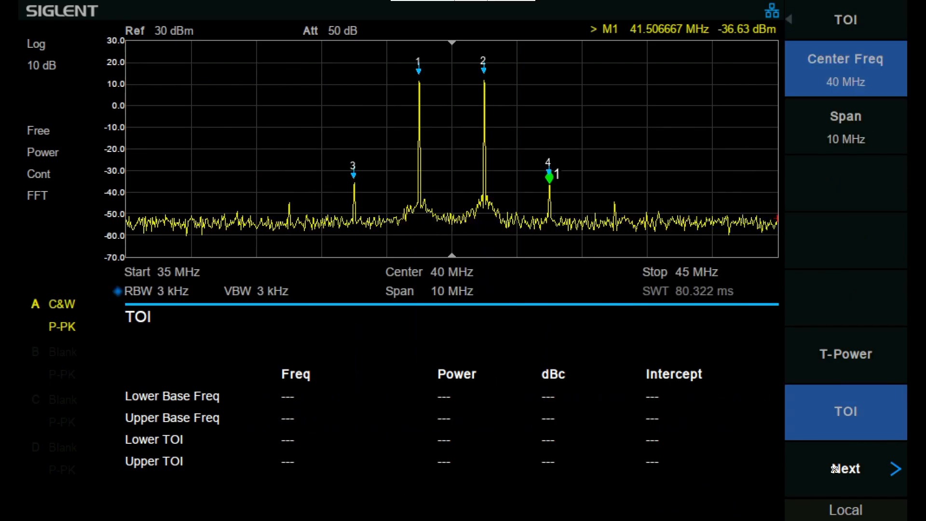
click(845, 412)
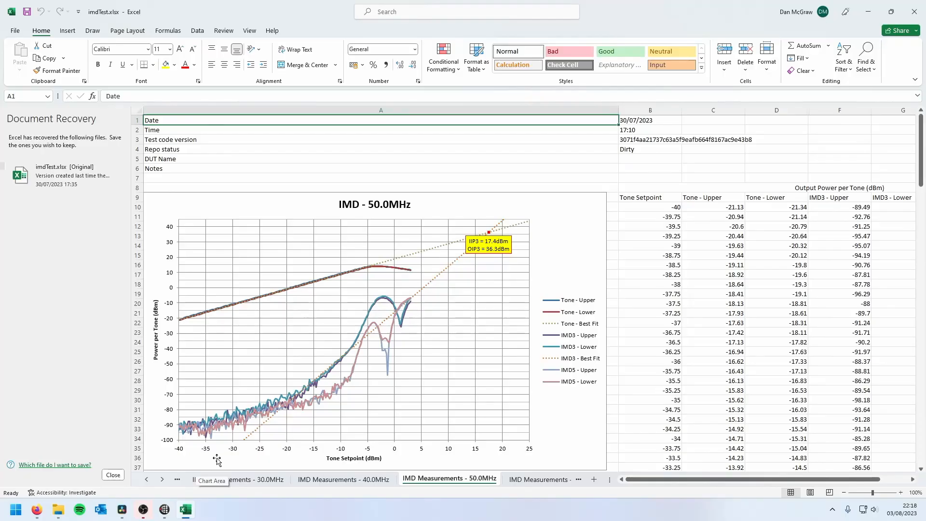
mouse_move(301, 448)
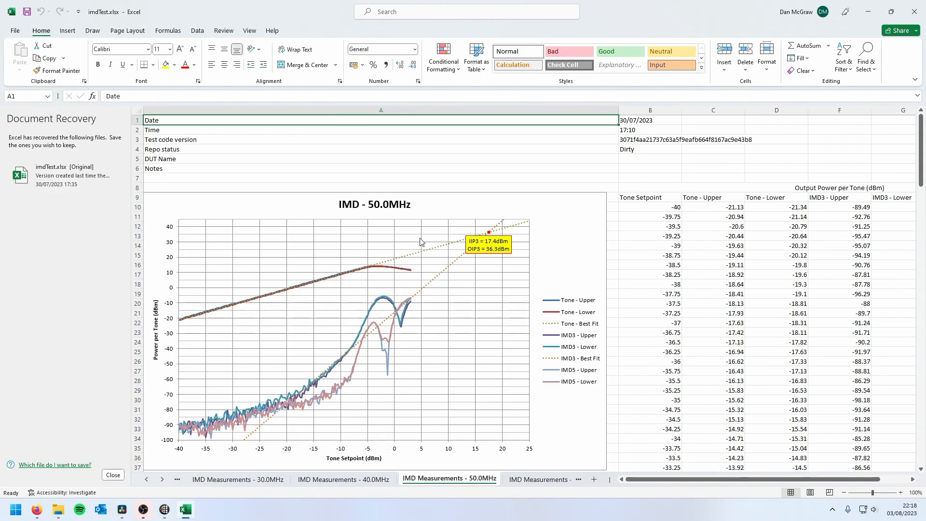
mouse_move(313, 272)
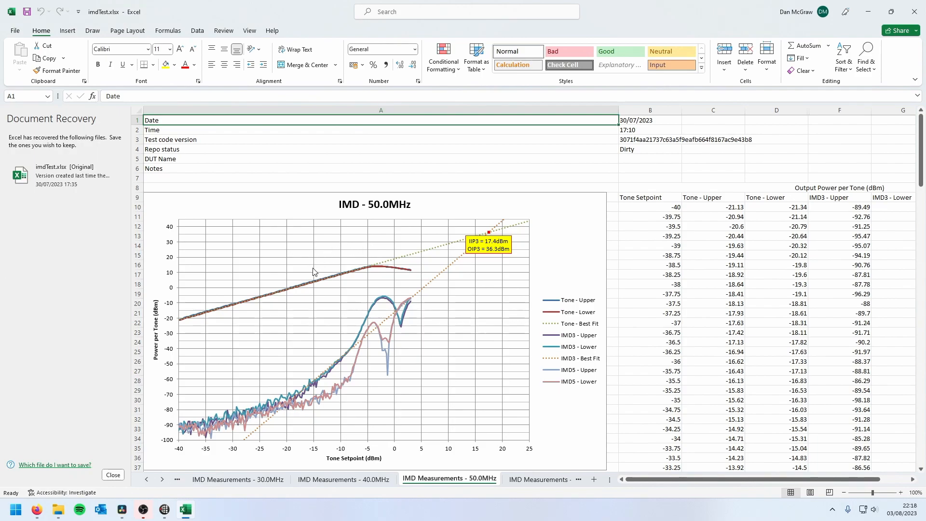
mouse_move(392, 340)
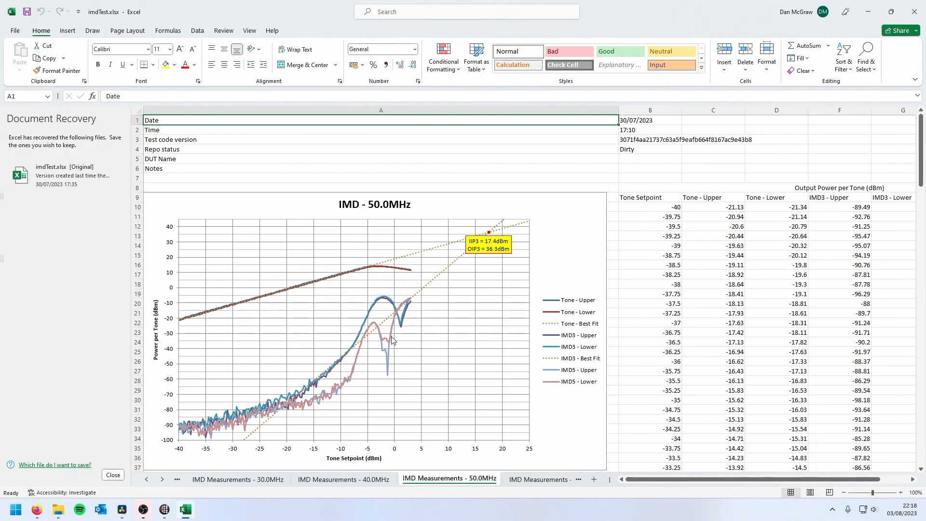
mouse_move(307, 287)
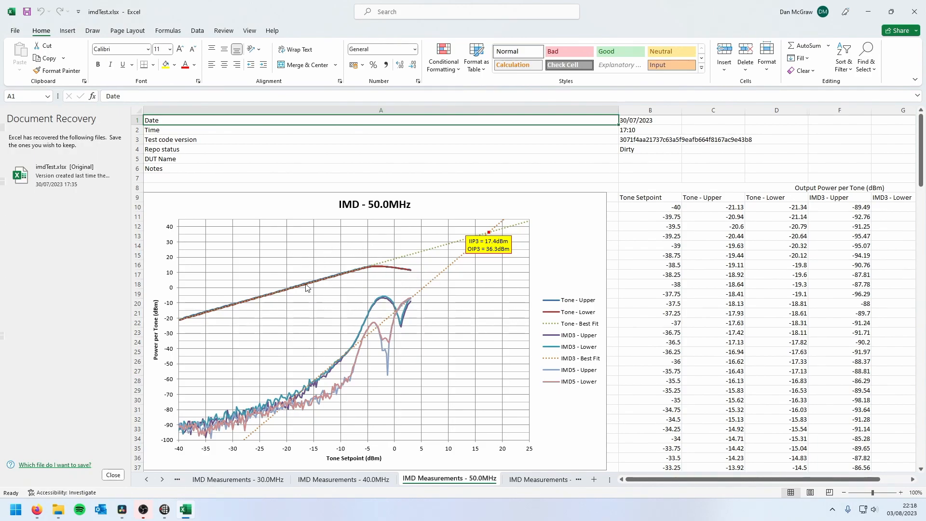
mouse_move(342, 363)
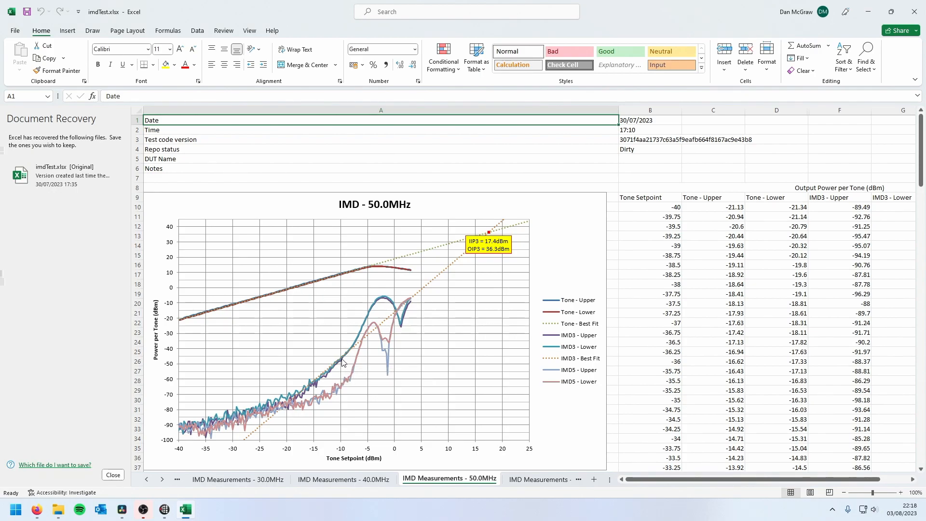
mouse_move(342, 361)
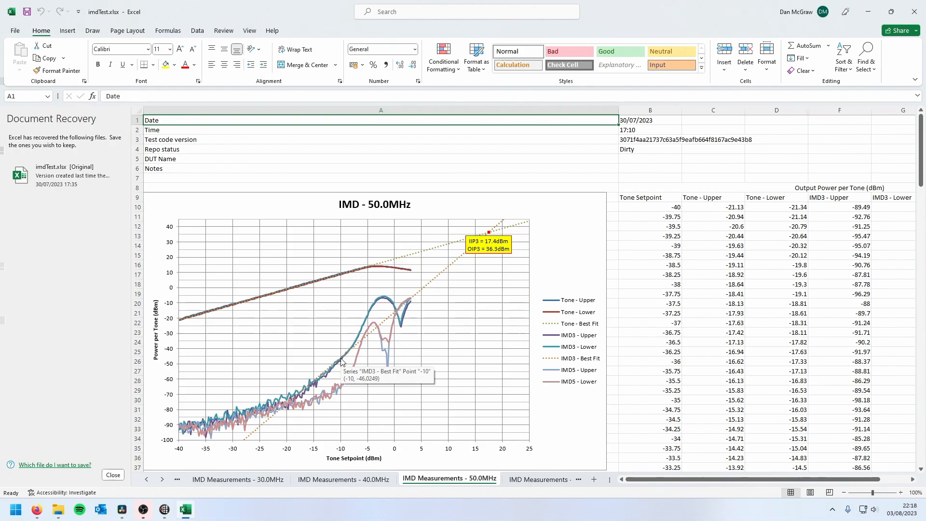
mouse_move(344, 280)
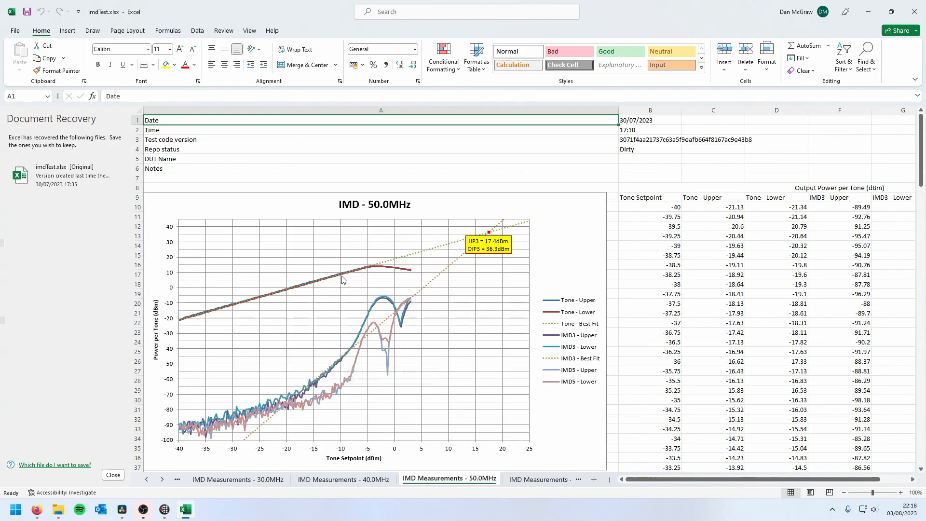
mouse_move(340, 274)
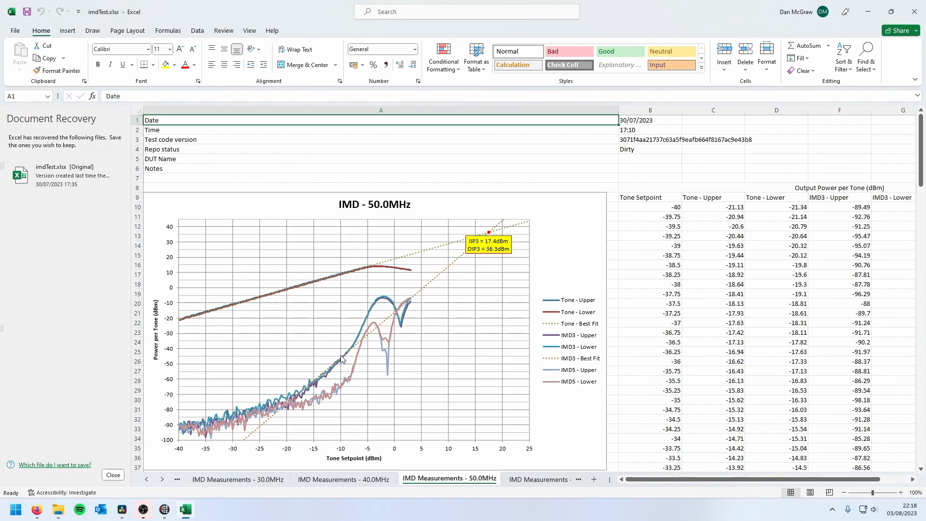
mouse_move(485, 230)
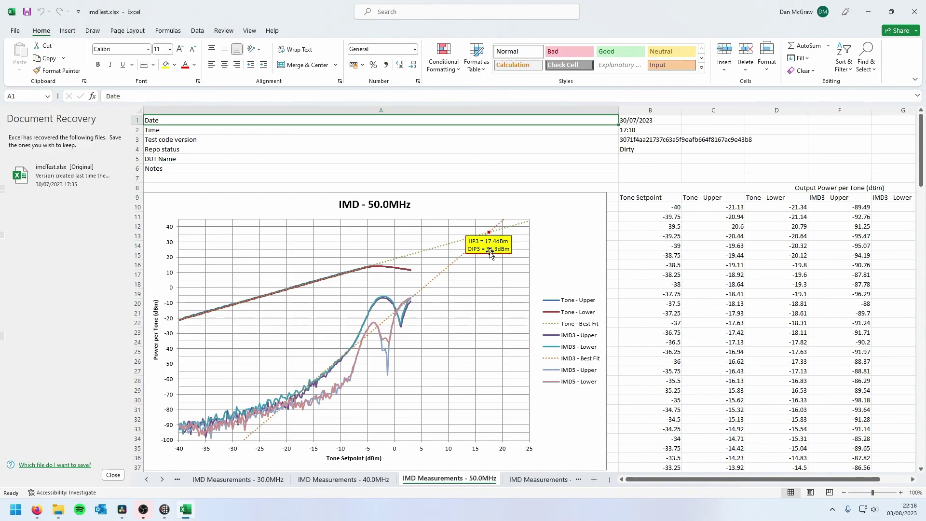
mouse_move(493, 254)
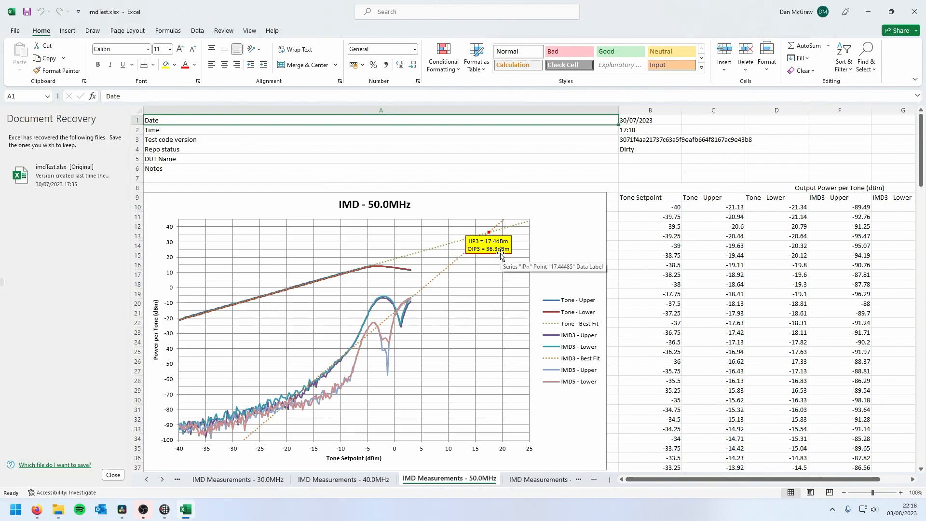
mouse_move(353, 351)
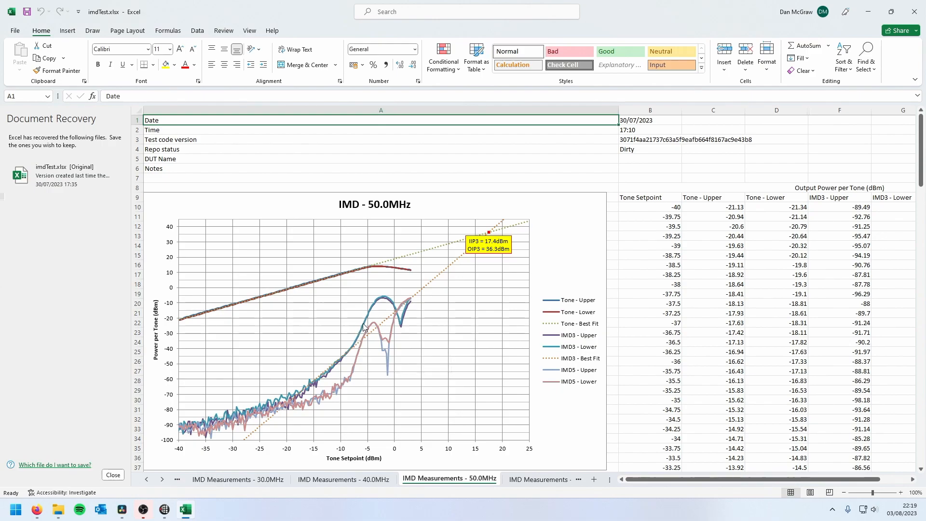
mouse_move(369, 319)
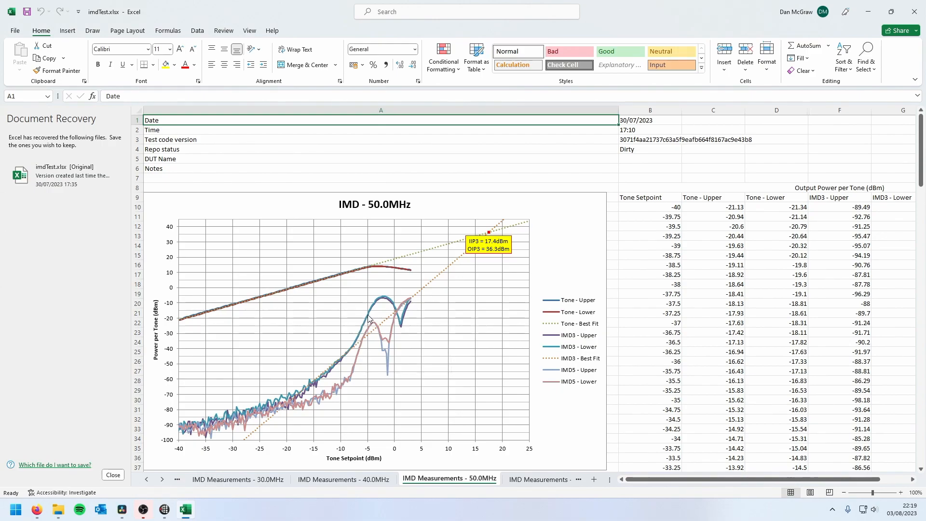
mouse_move(246, 299)
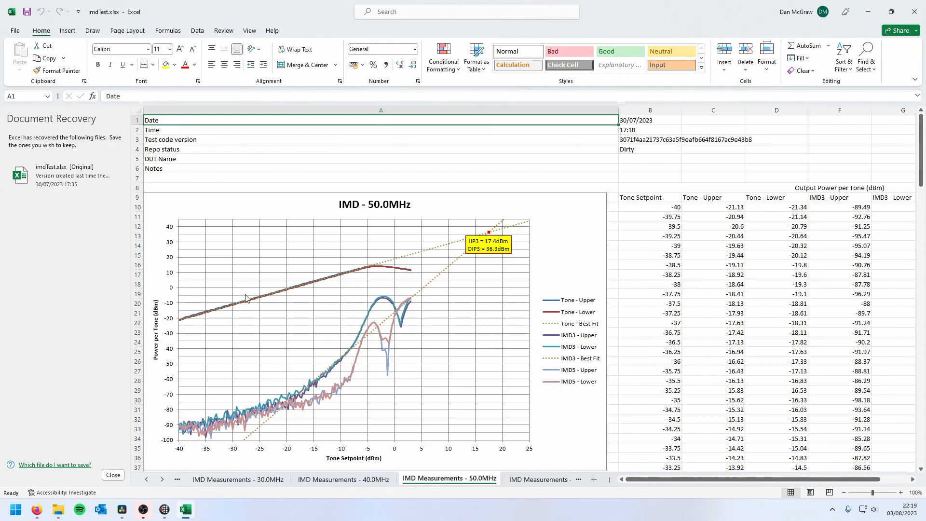
mouse_move(379, 326)
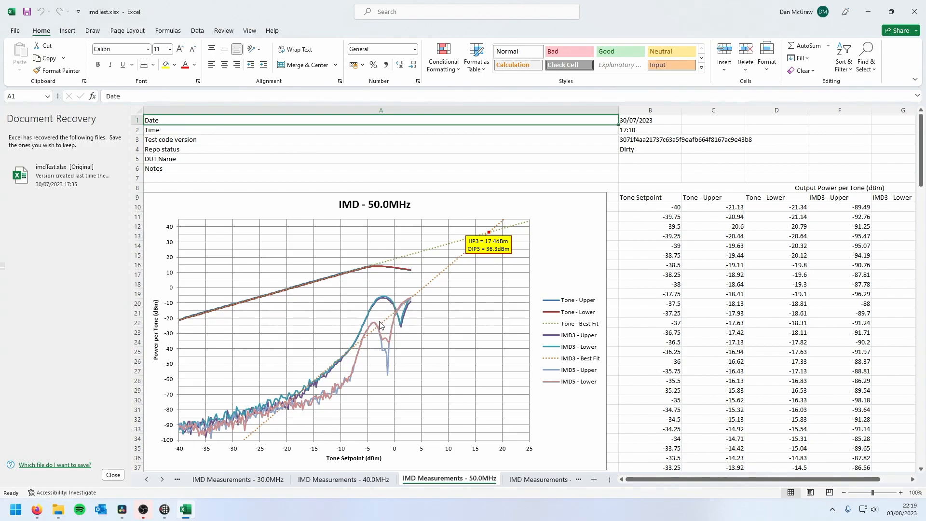
mouse_move(443, 276)
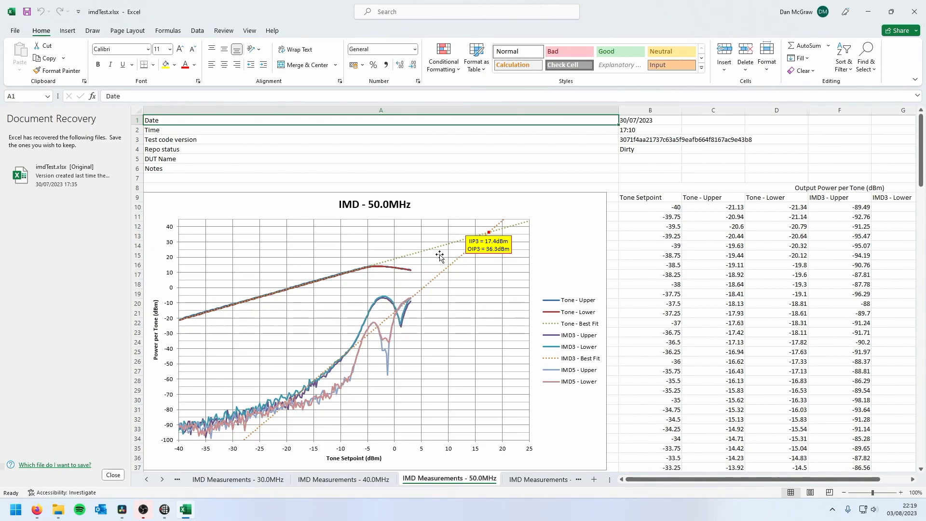
mouse_move(394, 278)
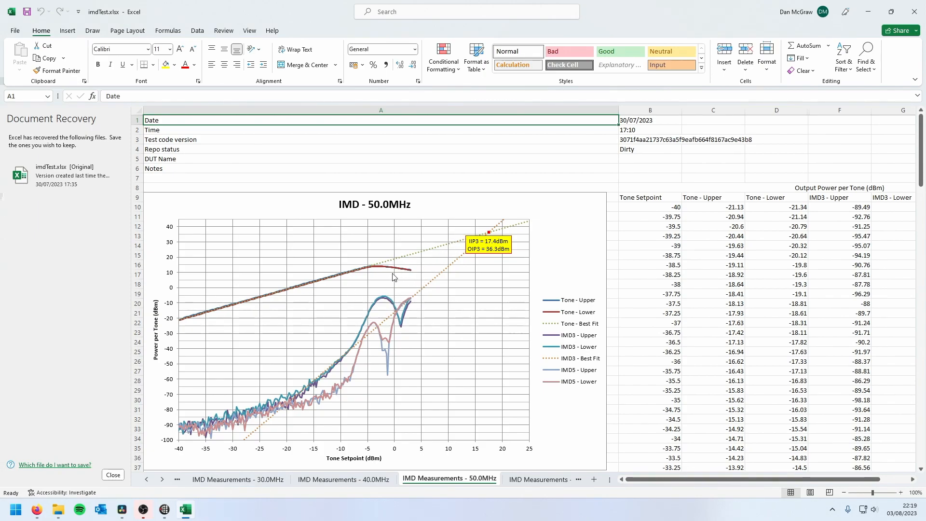
mouse_move(338, 351)
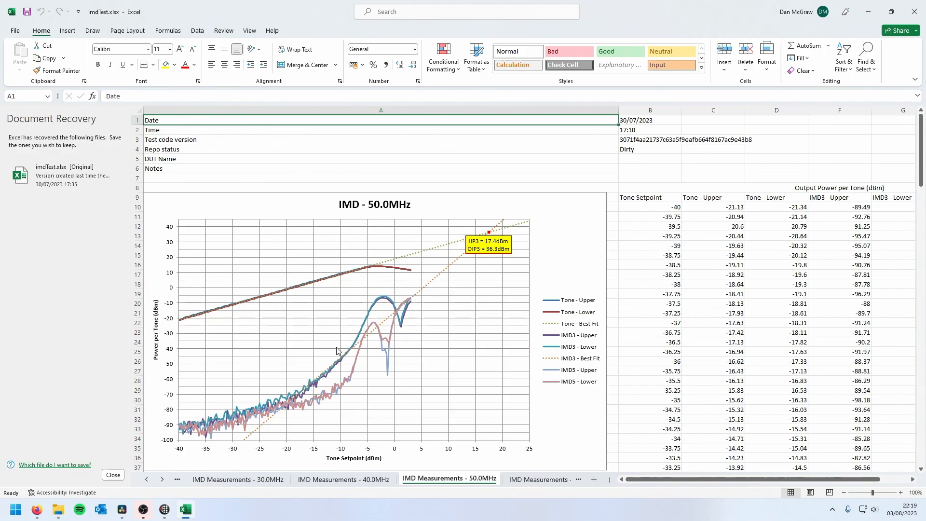
mouse_move(405, 306)
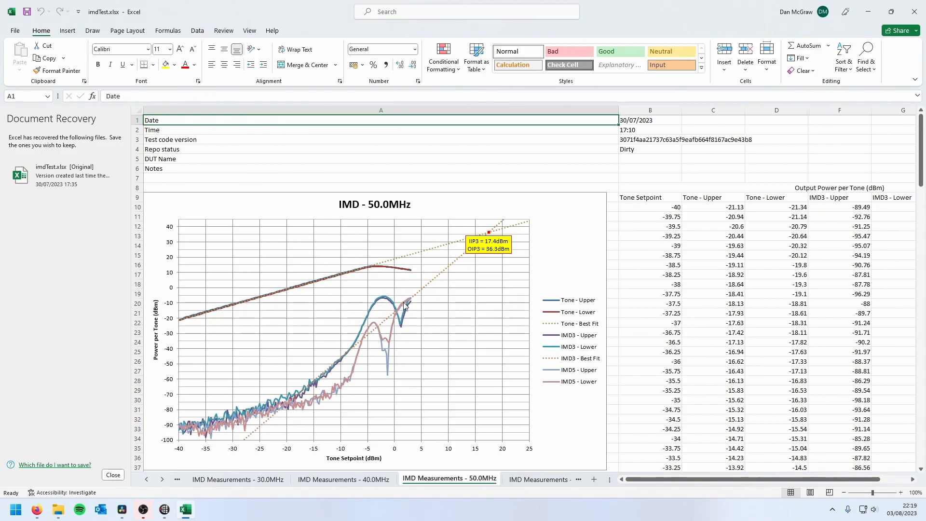
mouse_move(348, 436)
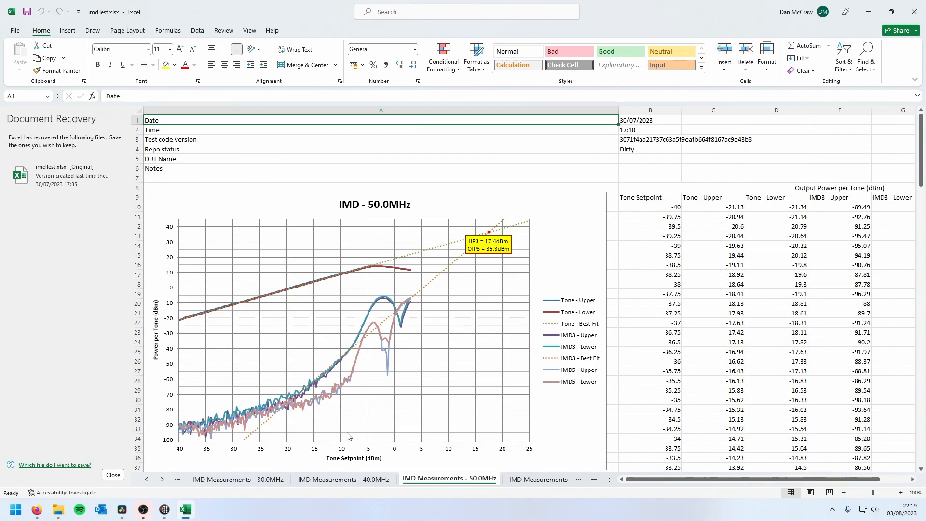
Switch via the 30.0MHz sheet to the 'IMD Measurements - 20.0MHz' sheet showing IIP3 7.1 dBm, OIP3 26.0 dBm
click(237, 478)
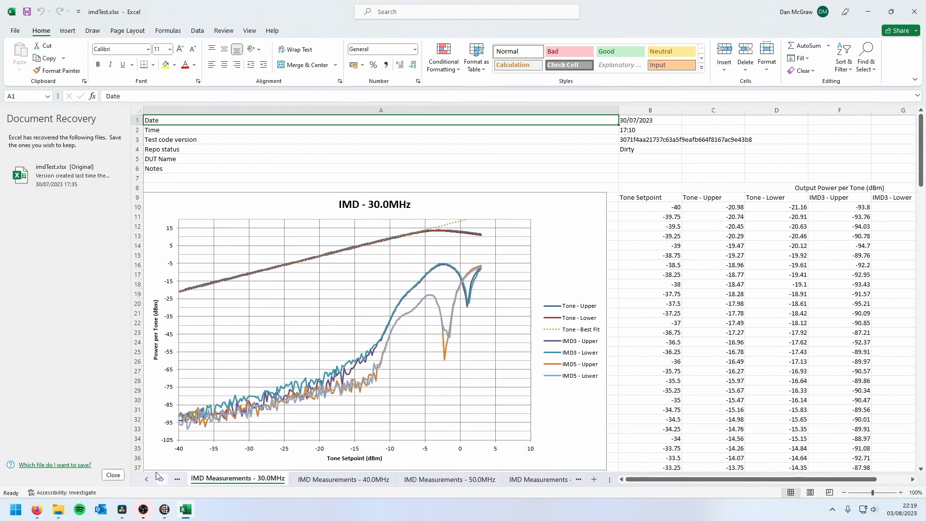
click(147, 478)
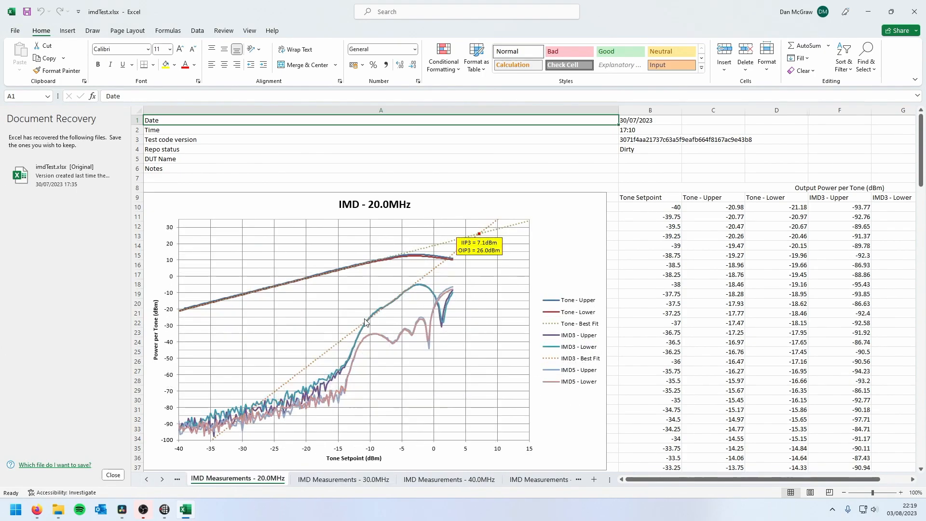
mouse_move(445, 274)
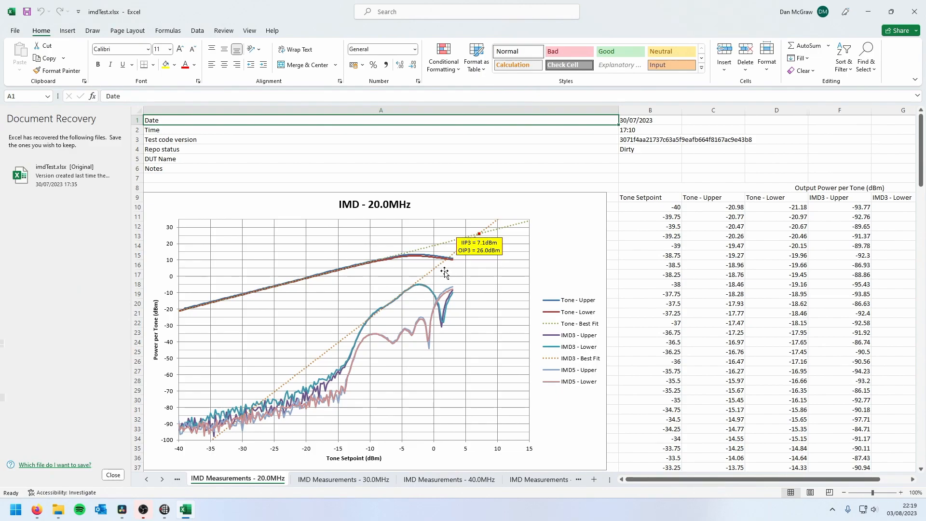
mouse_move(419, 295)
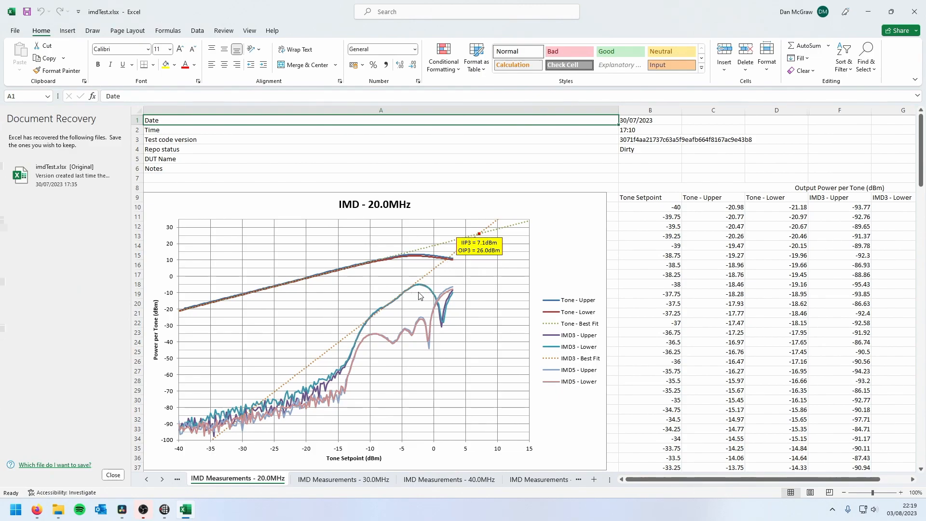
mouse_move(409, 292)
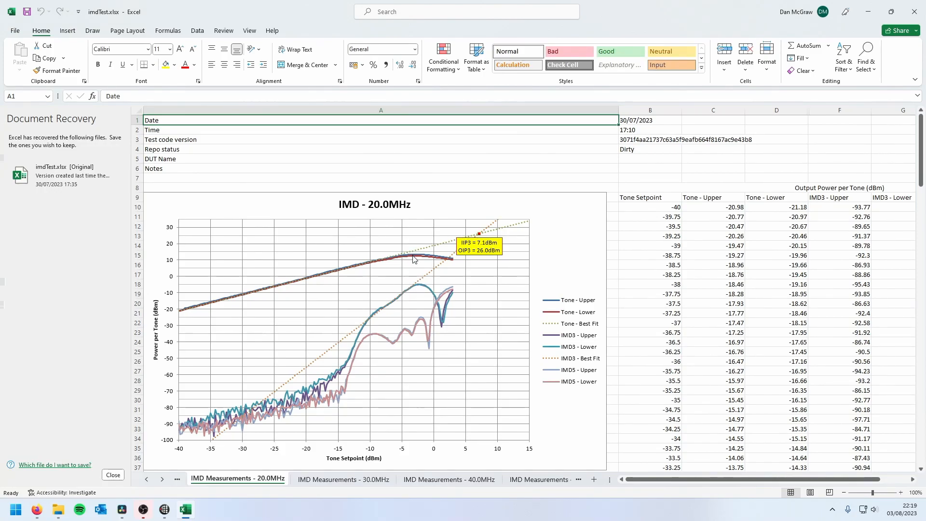
mouse_move(422, 255)
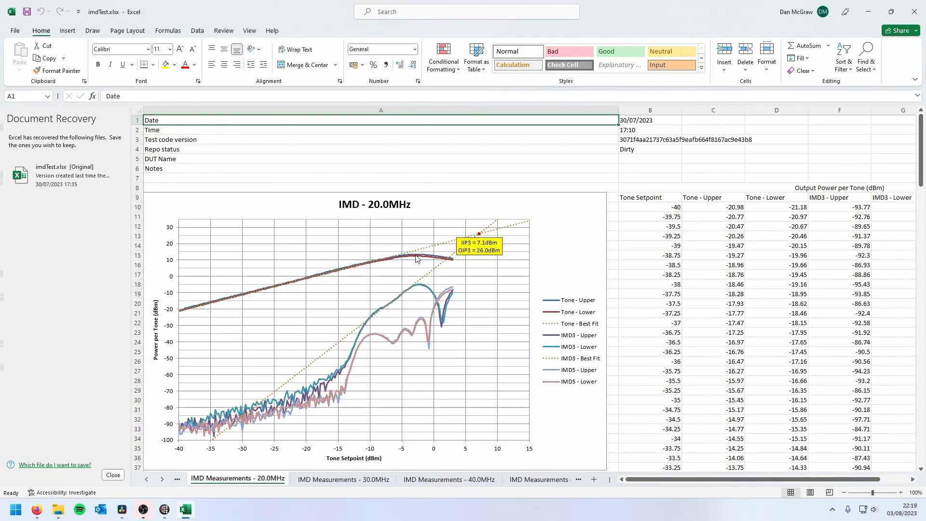
mouse_move(420, 256)
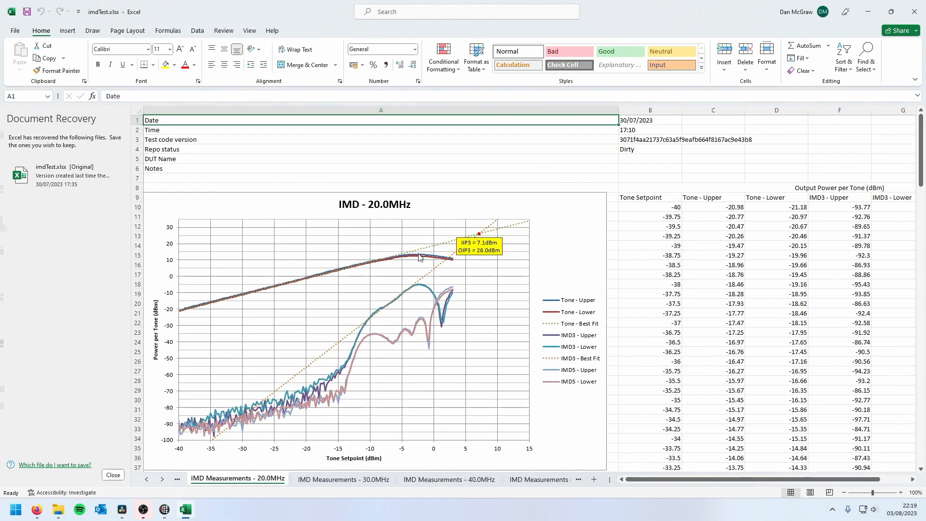
mouse_move(297, 384)
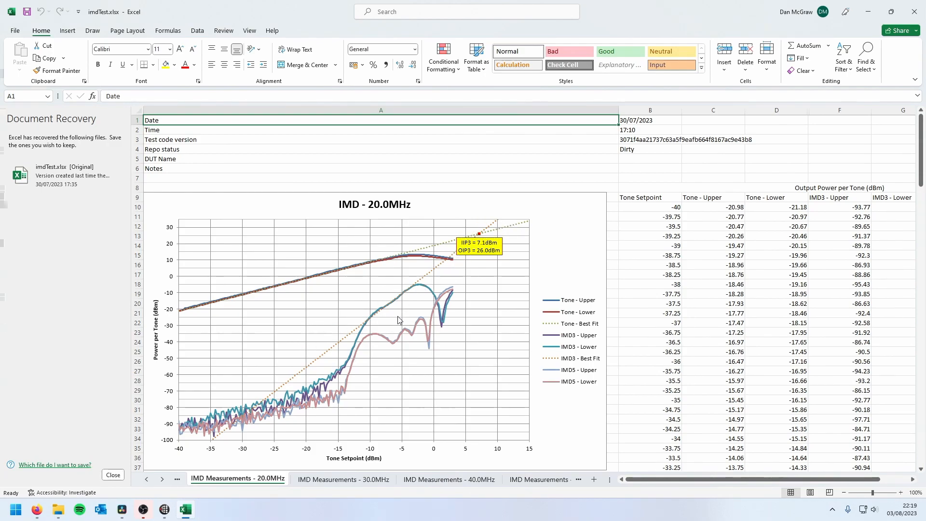
mouse_move(330, 382)
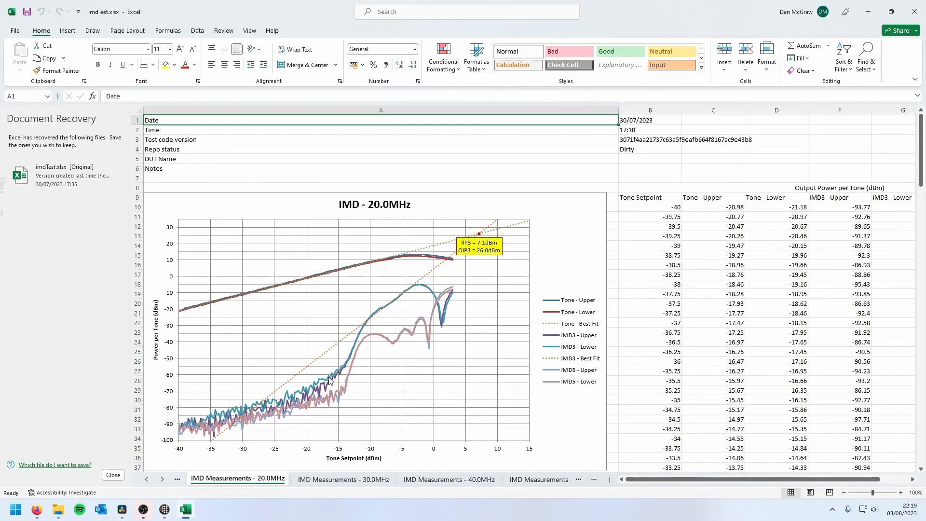
mouse_move(347, 371)
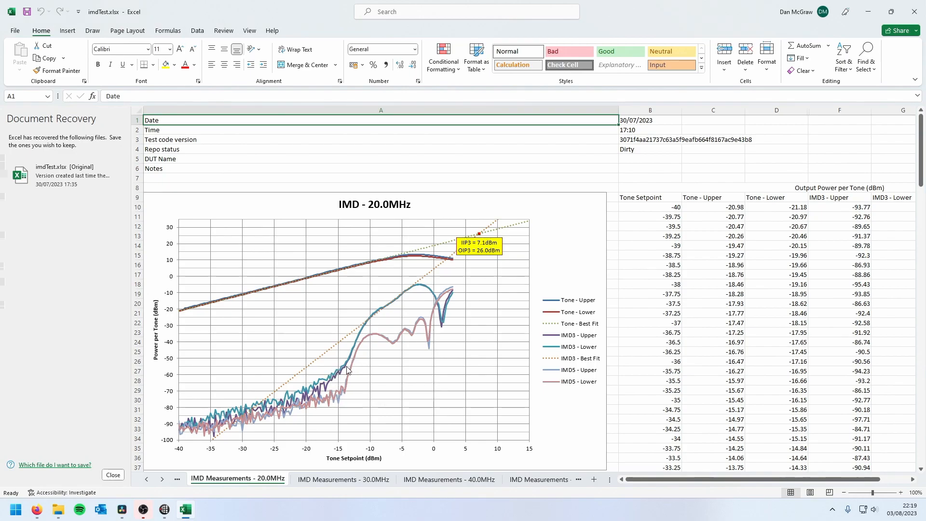
mouse_move(390, 344)
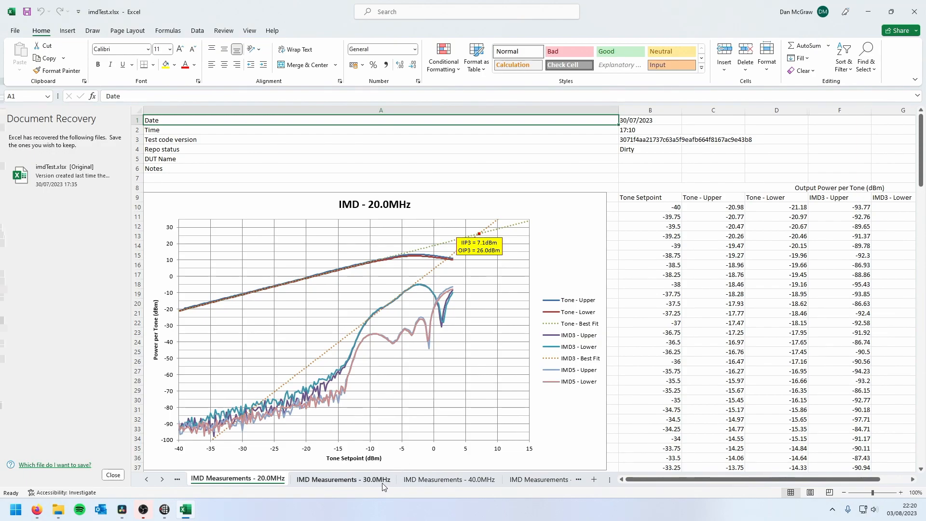
mouse_move(364, 456)
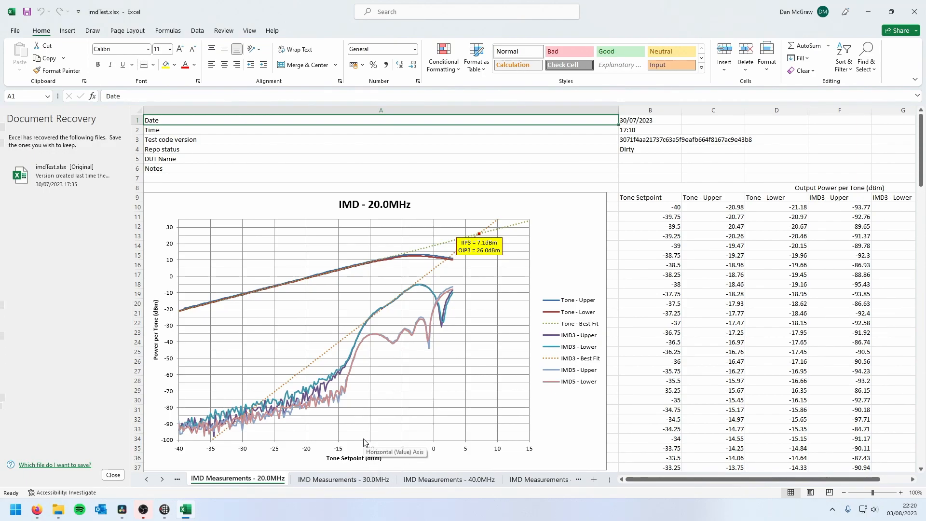